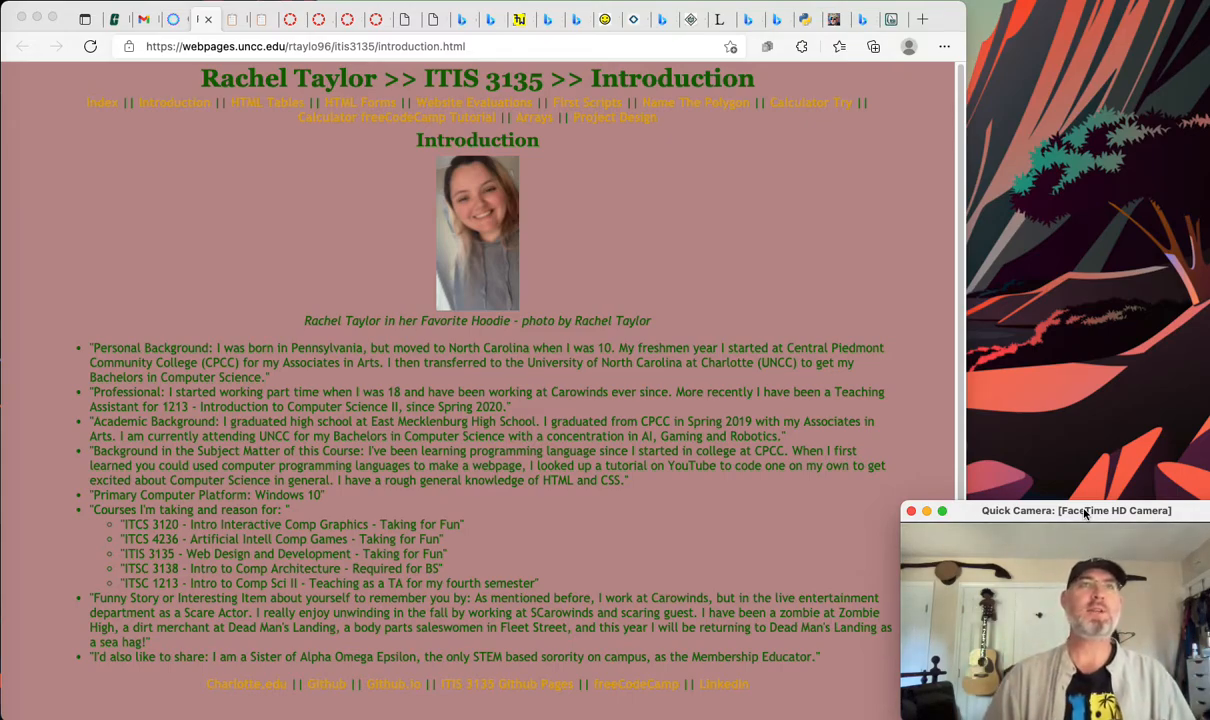
pyautogui.moveTo(750, 288)
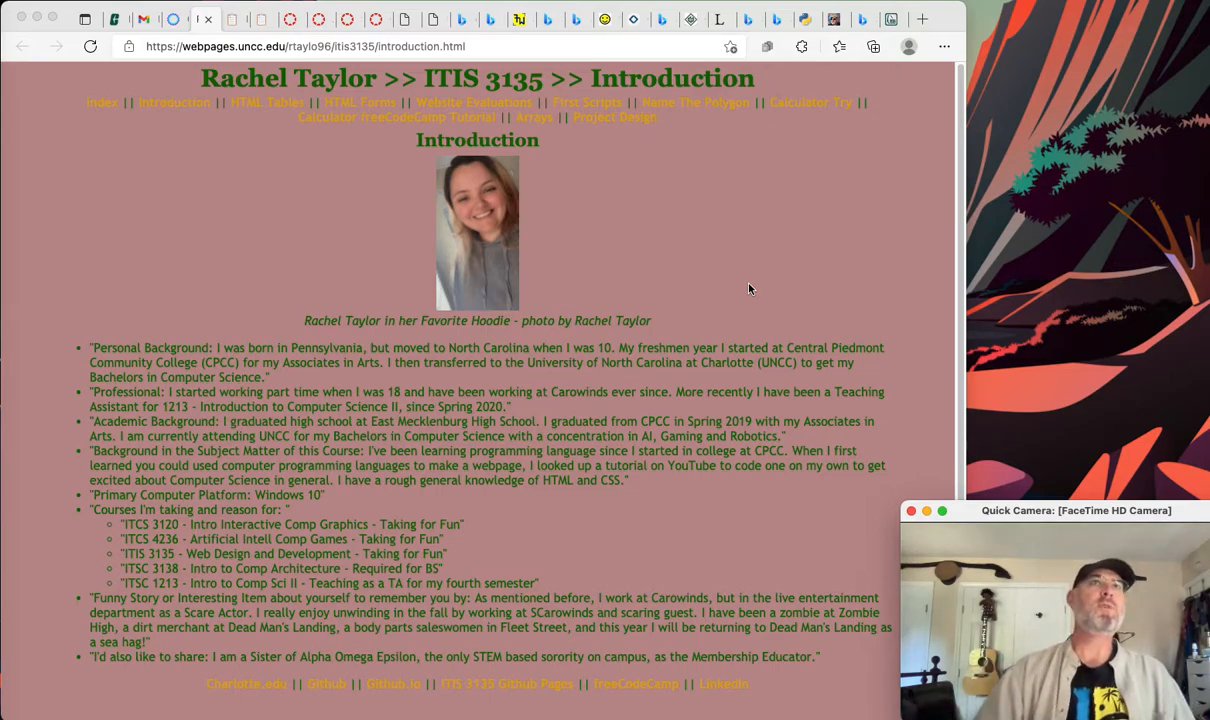
pyautogui.moveTo(317, 138)
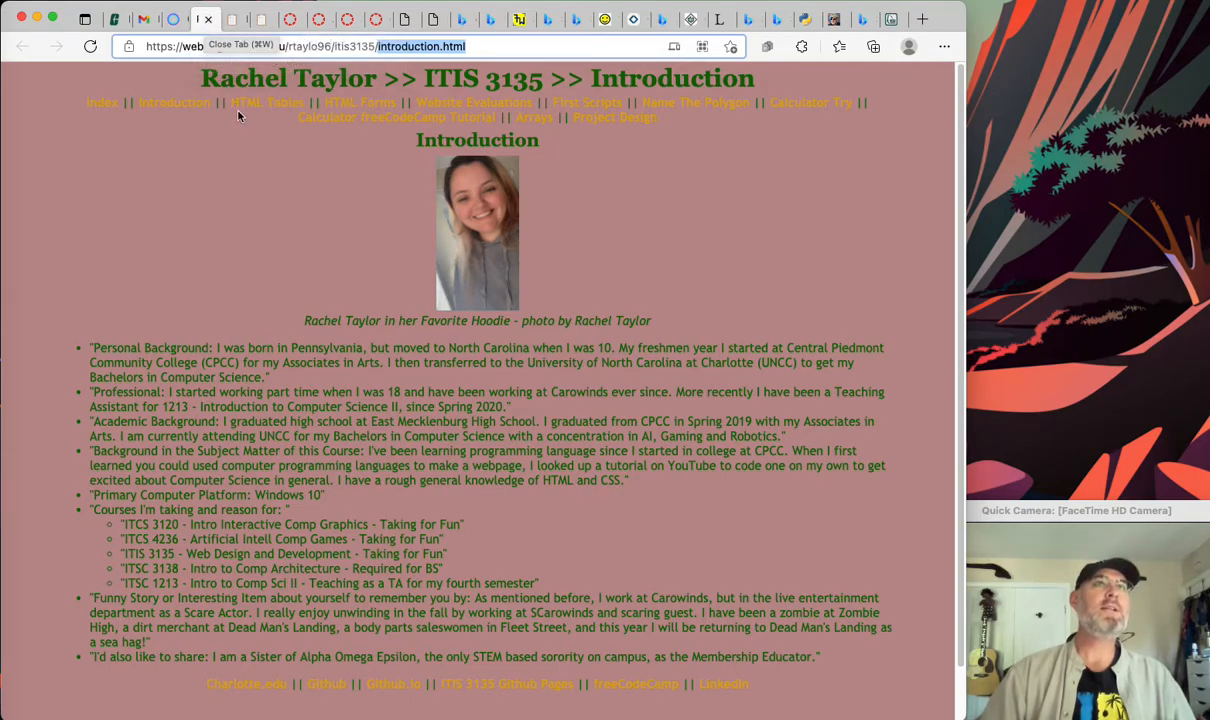
pyautogui.moveTo(207, 18)
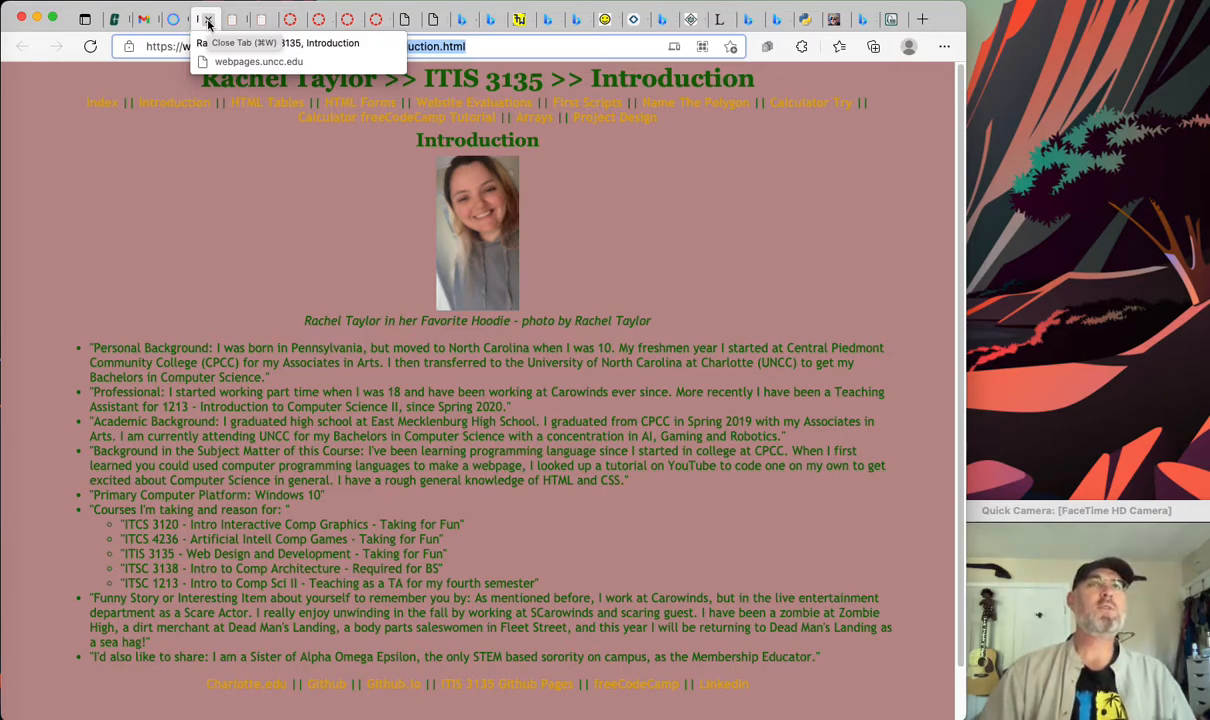
pyautogui.moveTo(210, 25)
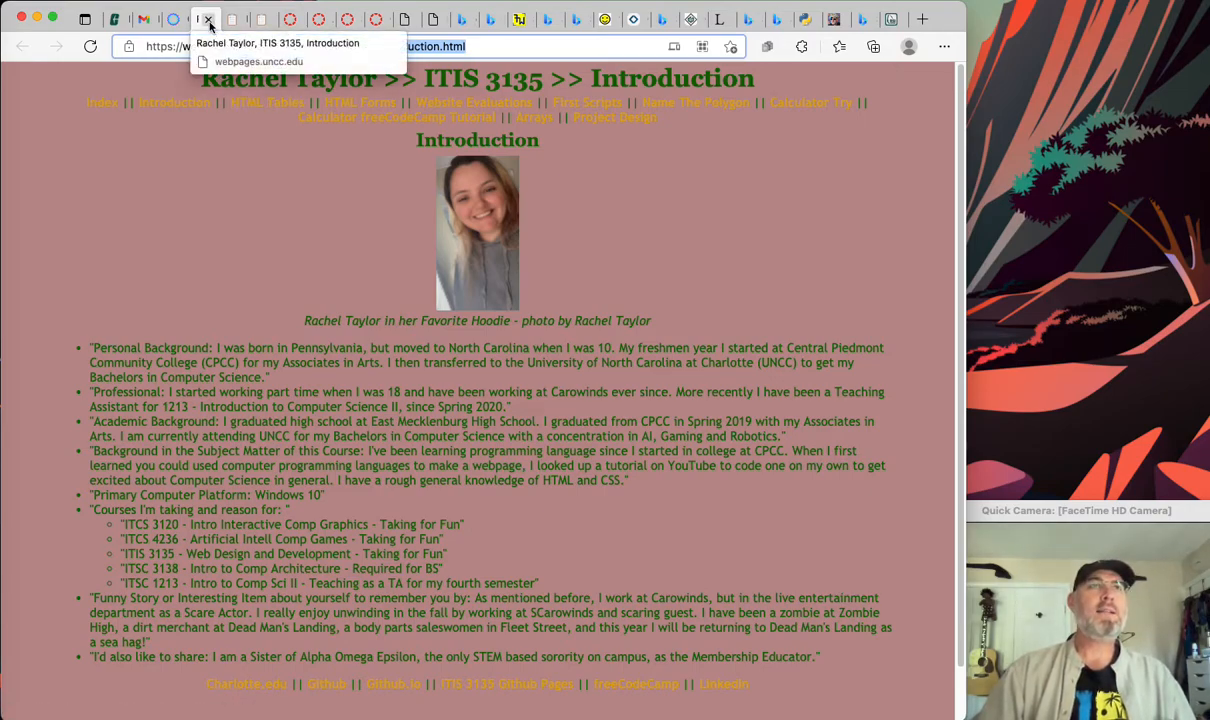
pyautogui.moveTo(207, 22)
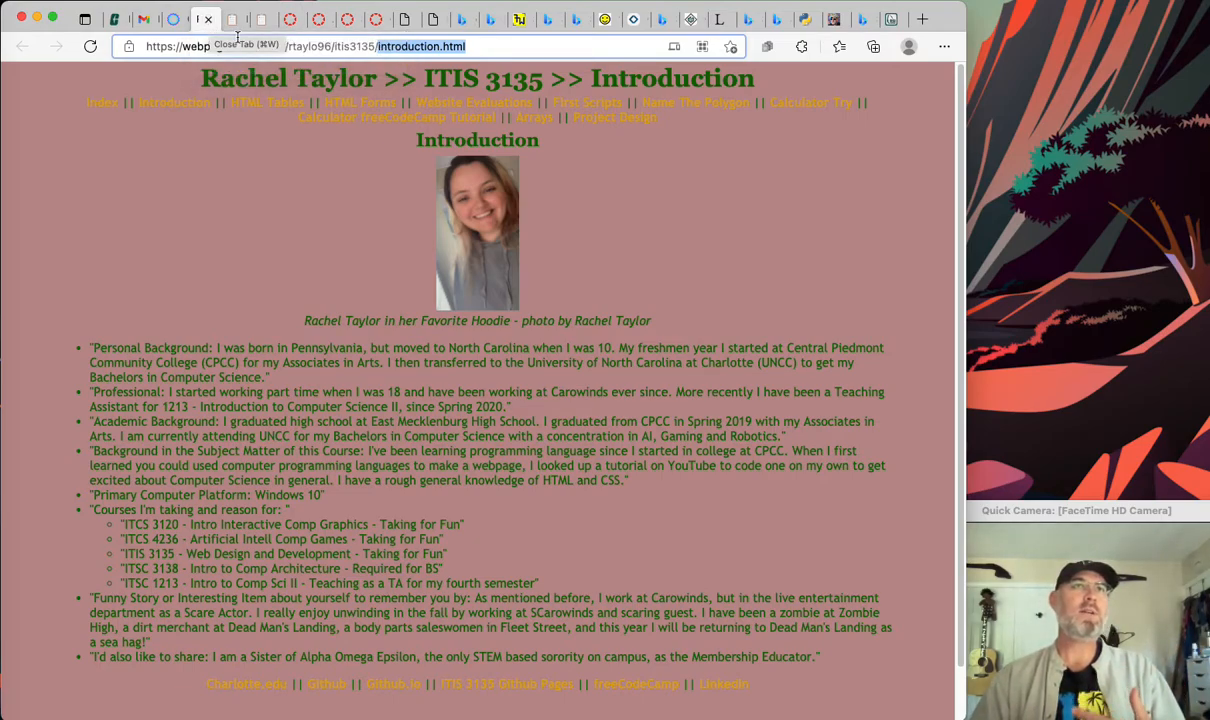
pyautogui.moveTo(293, 170)
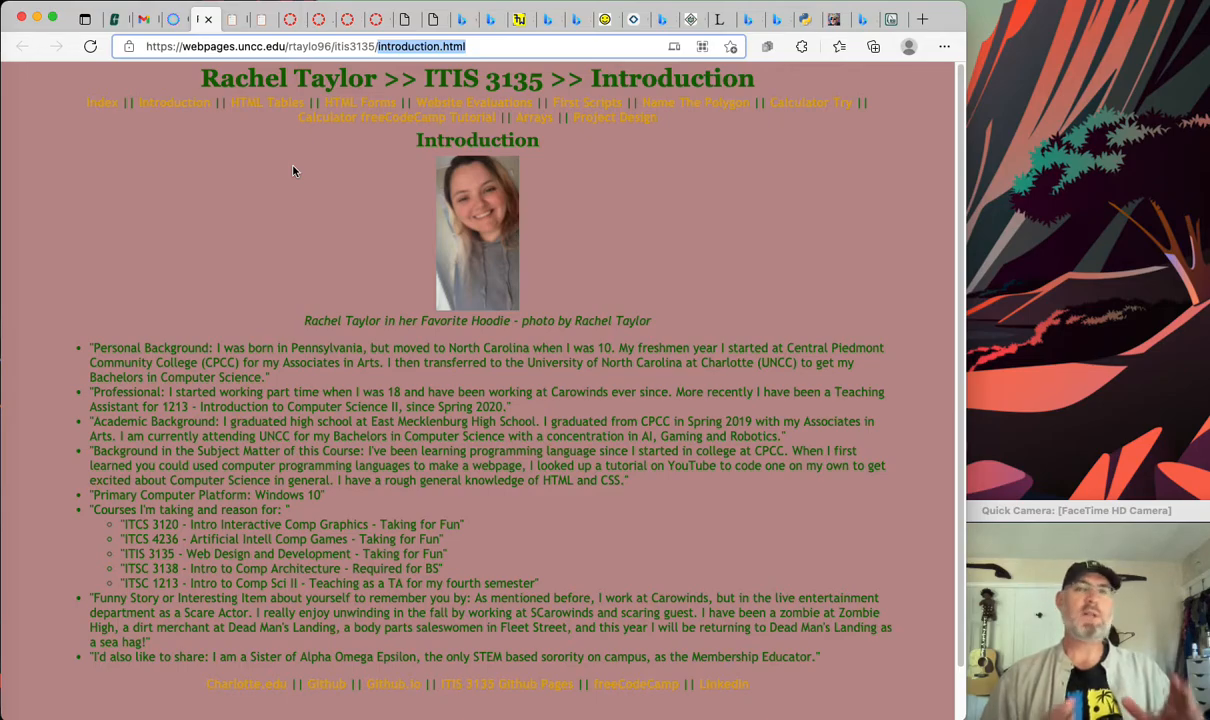
pyautogui.moveTo(726, 285)
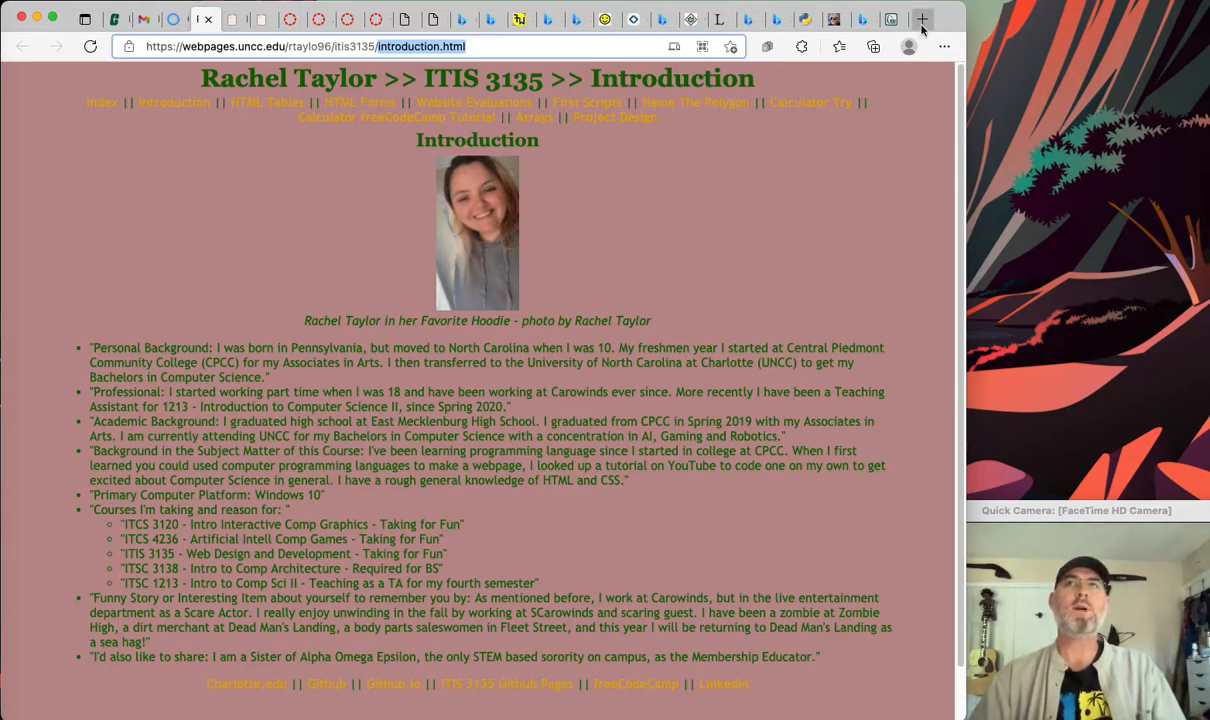
# - In a fresh tab, search 'amazon motors' and reach the Massimo MB200 mini bike listing
pyautogui.click(921, 18)
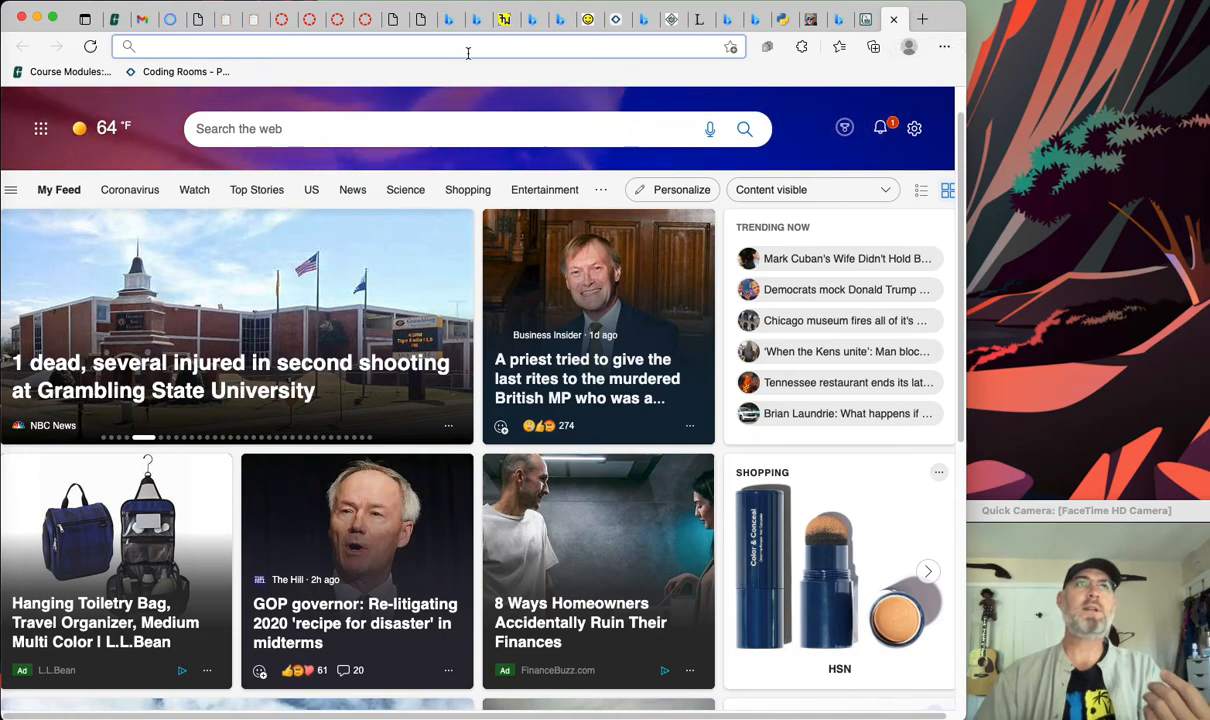
pyautogui.write('a')
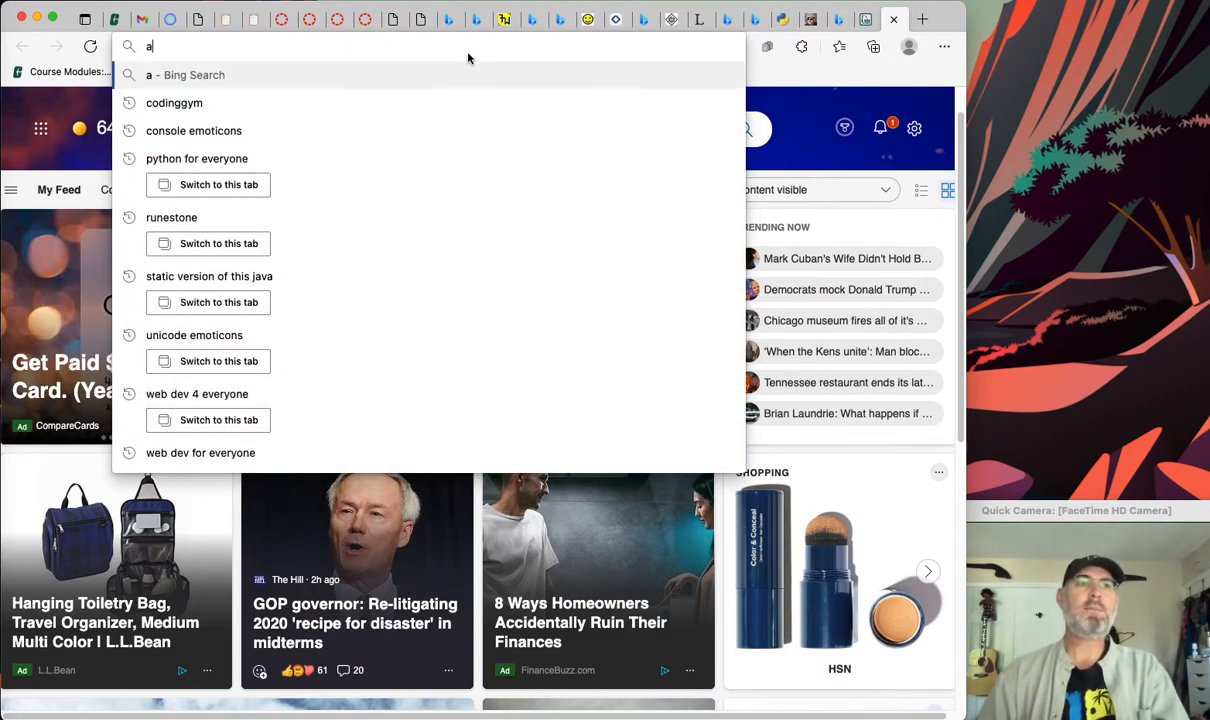
pyautogui.write('mazon')
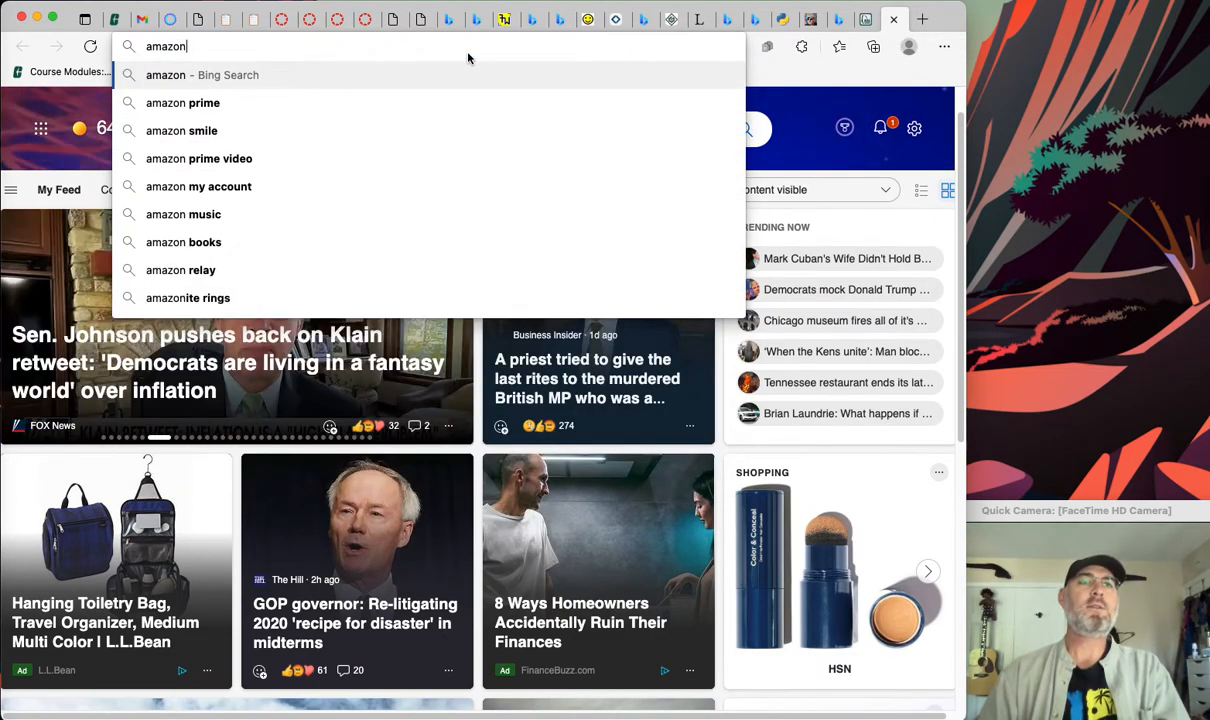
pyautogui.write('motors')
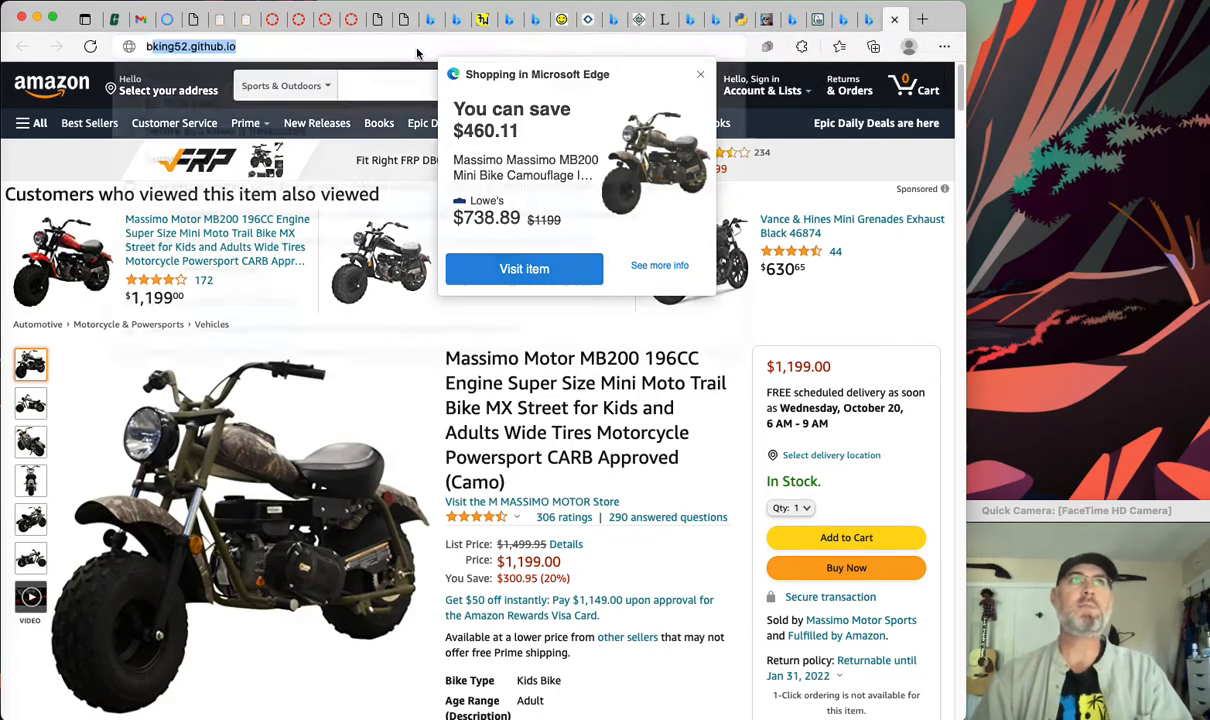
# - Load bbcnews.com, dismiss the registration popup and open the Rainsford Russia visa story
pyautogui.write('bbcnew.so')
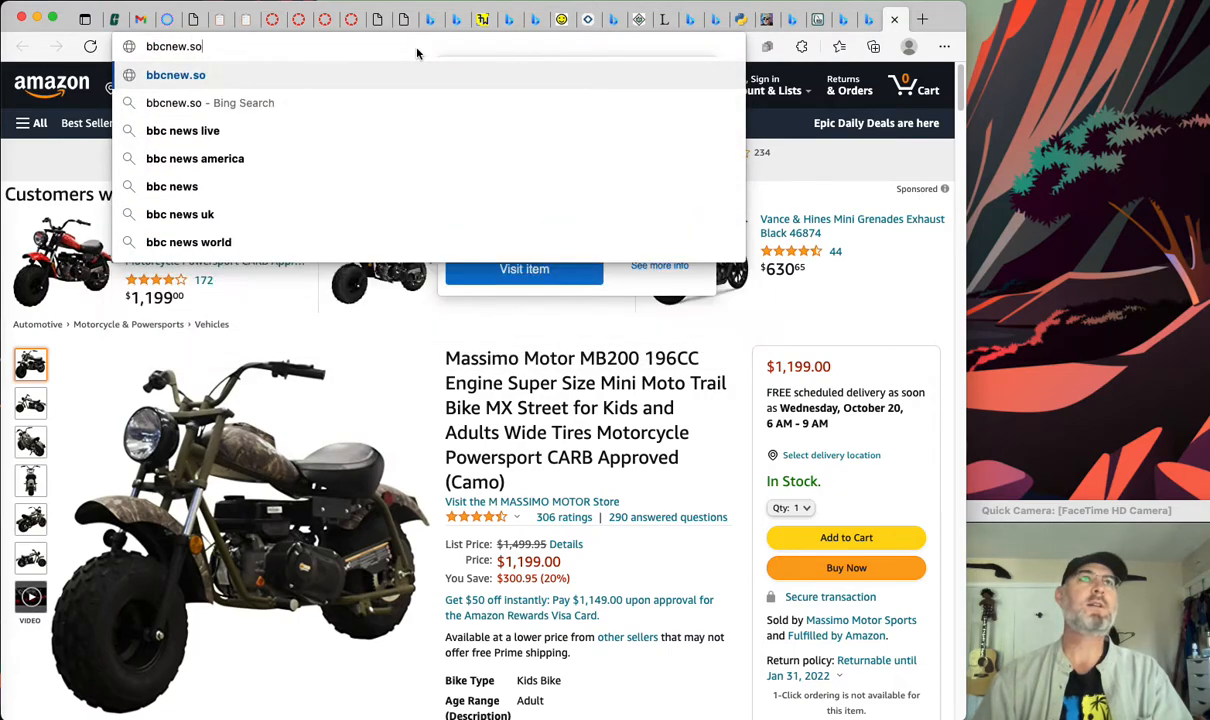
pyautogui.write('bbcnews.com')
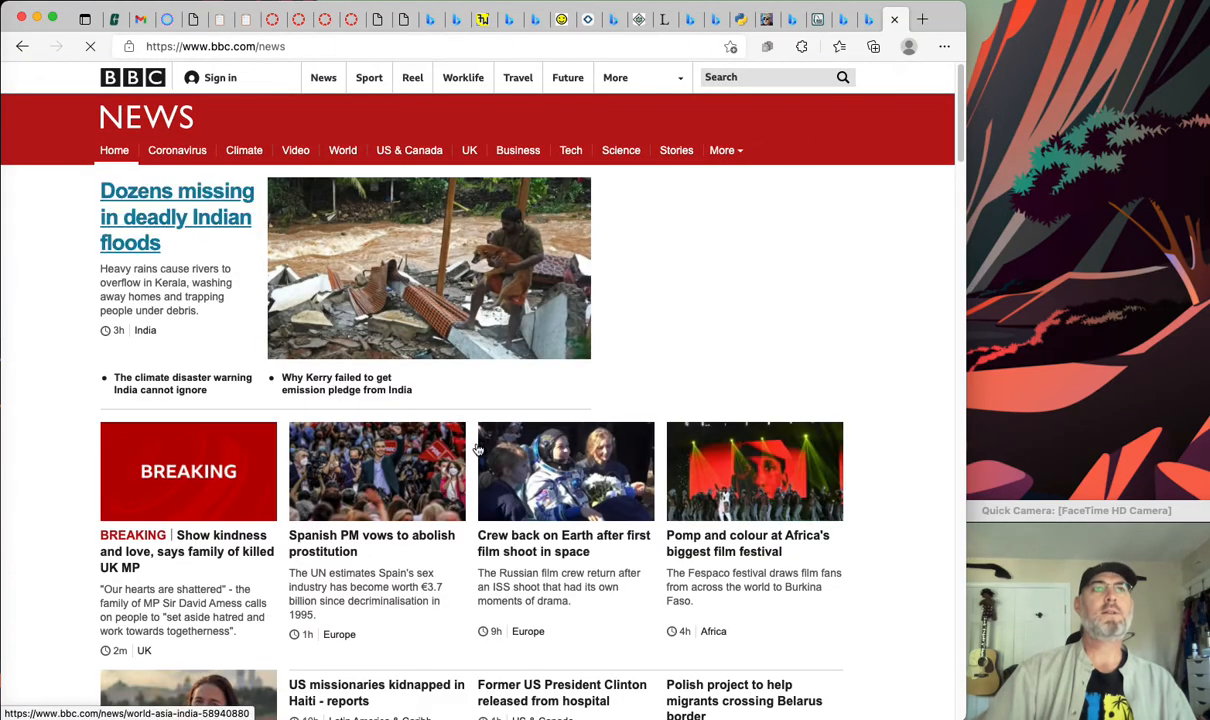
pyautogui.scroll(-3)
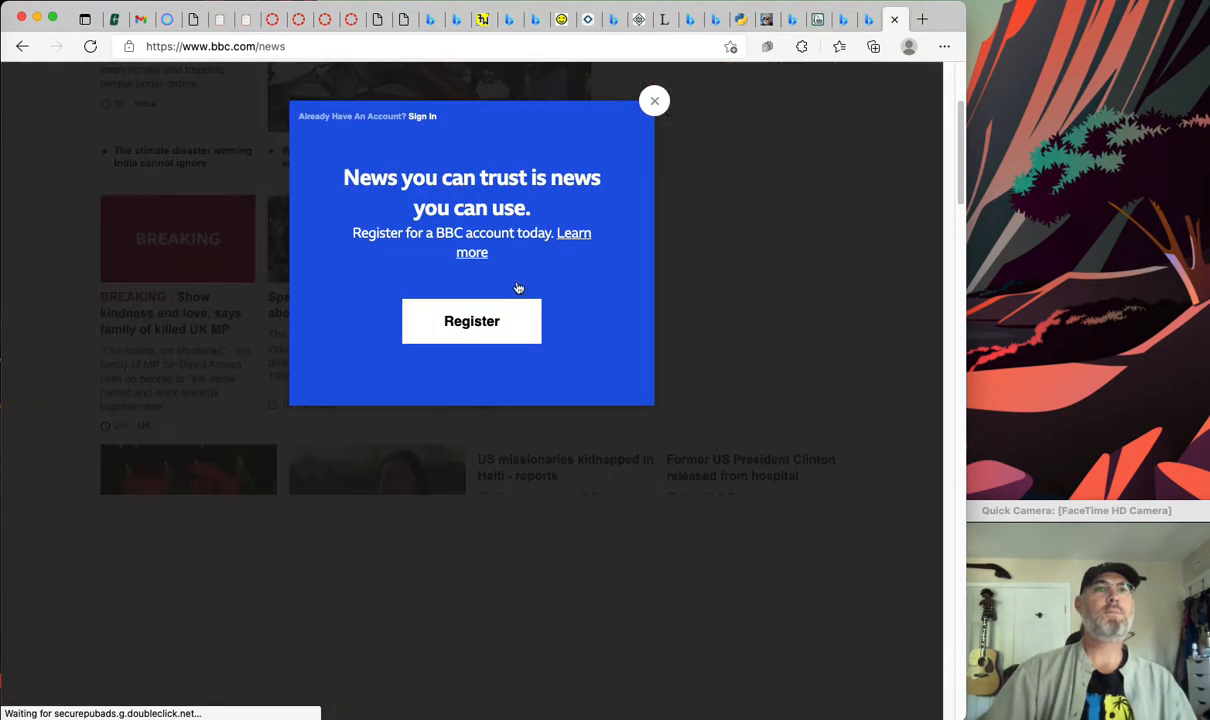
pyautogui.click(654, 100)
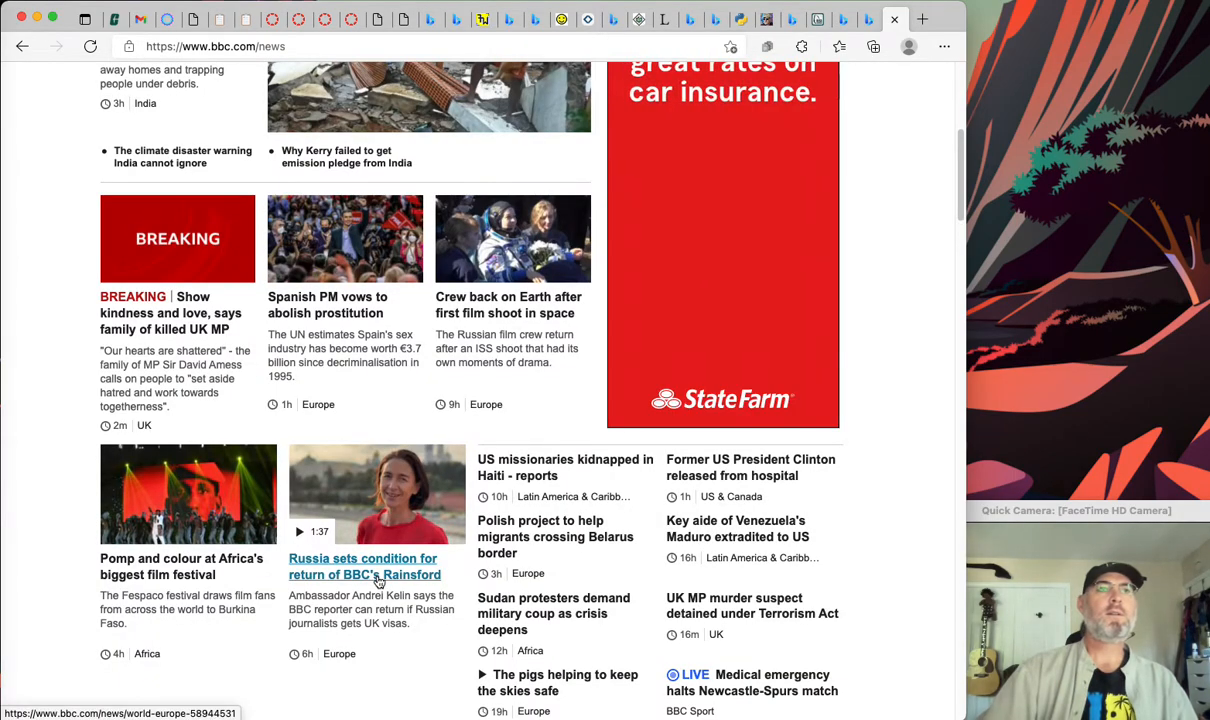
pyautogui.click(364, 566)
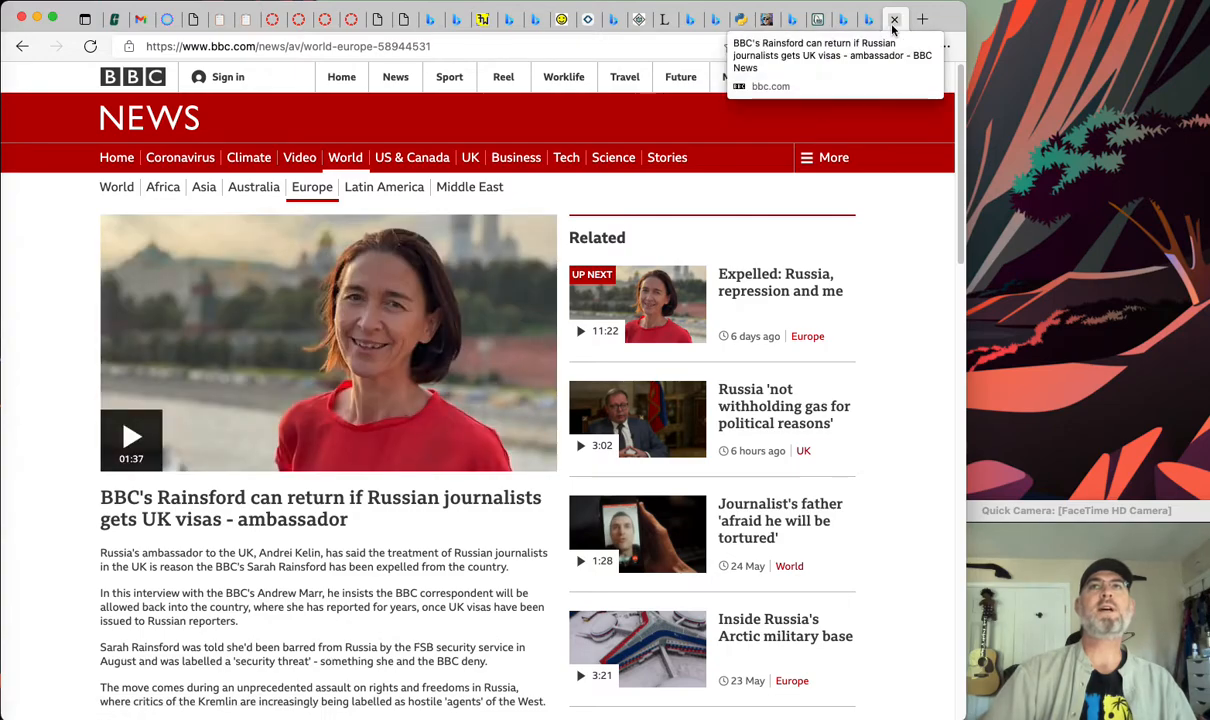
pyautogui.moveTo(894, 19)
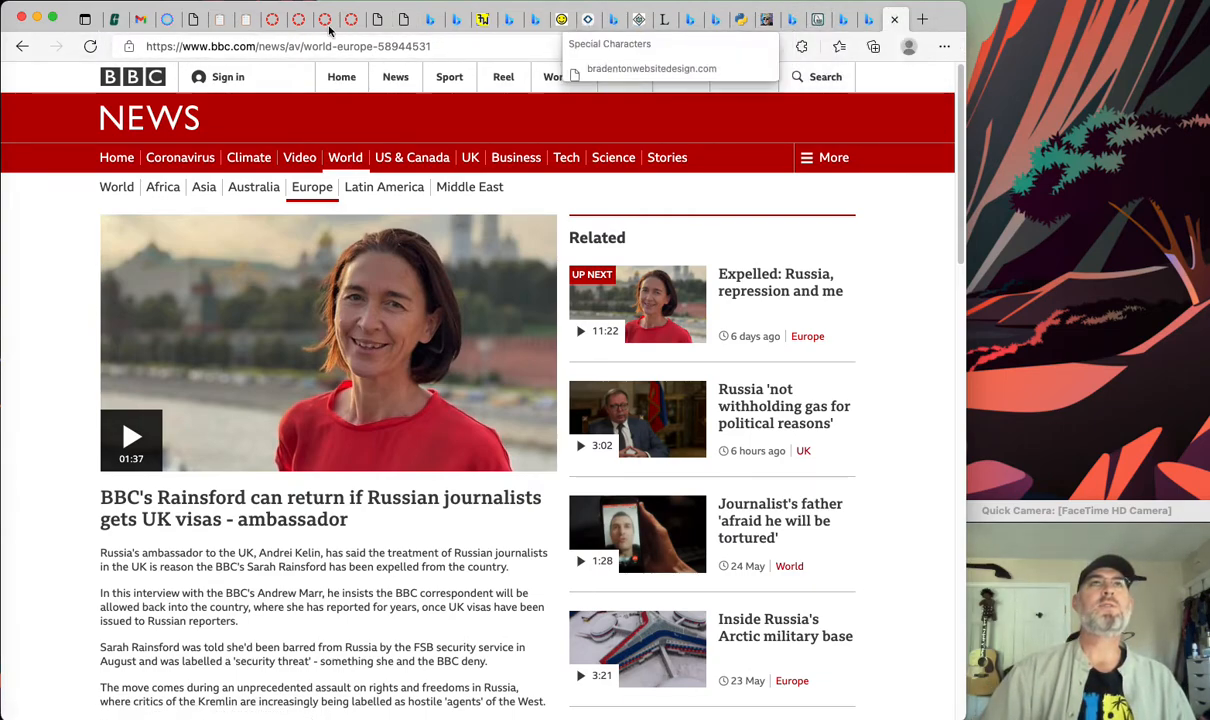
pyautogui.moveTo(167, 19)
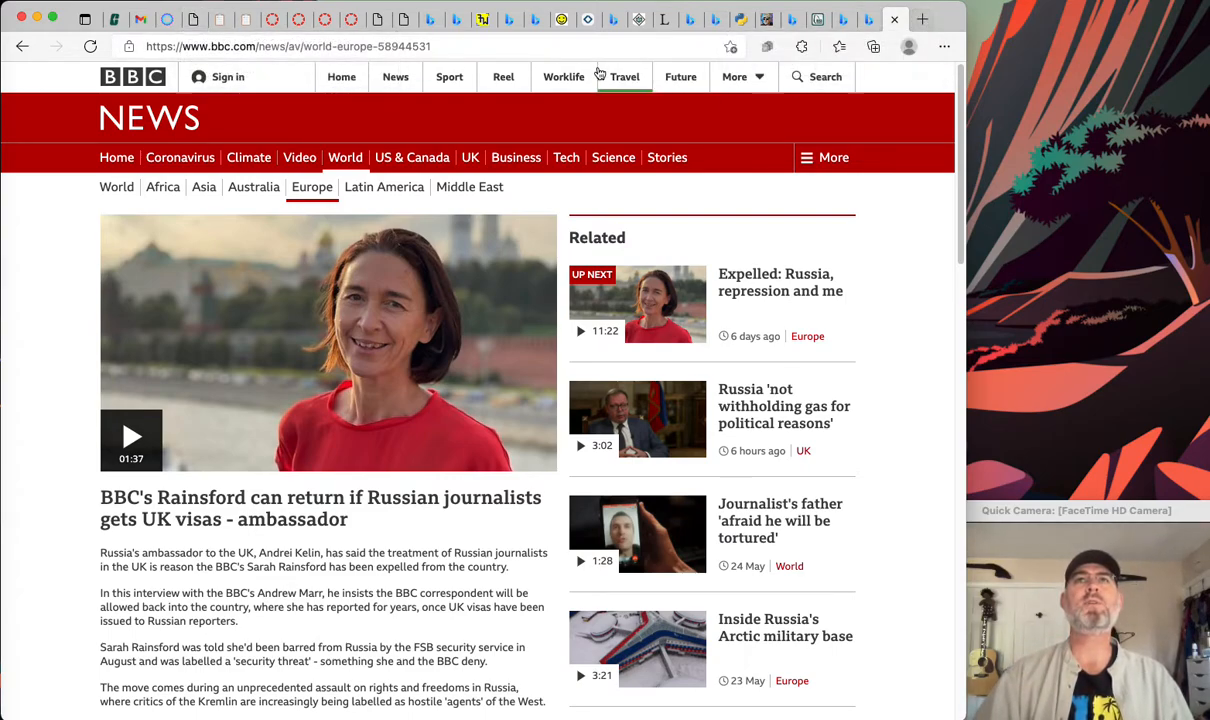
# - Load html.am's HTML Special Characters page and scroll its entity tables down to Mathematical Symbols
pyautogui.write('htm')
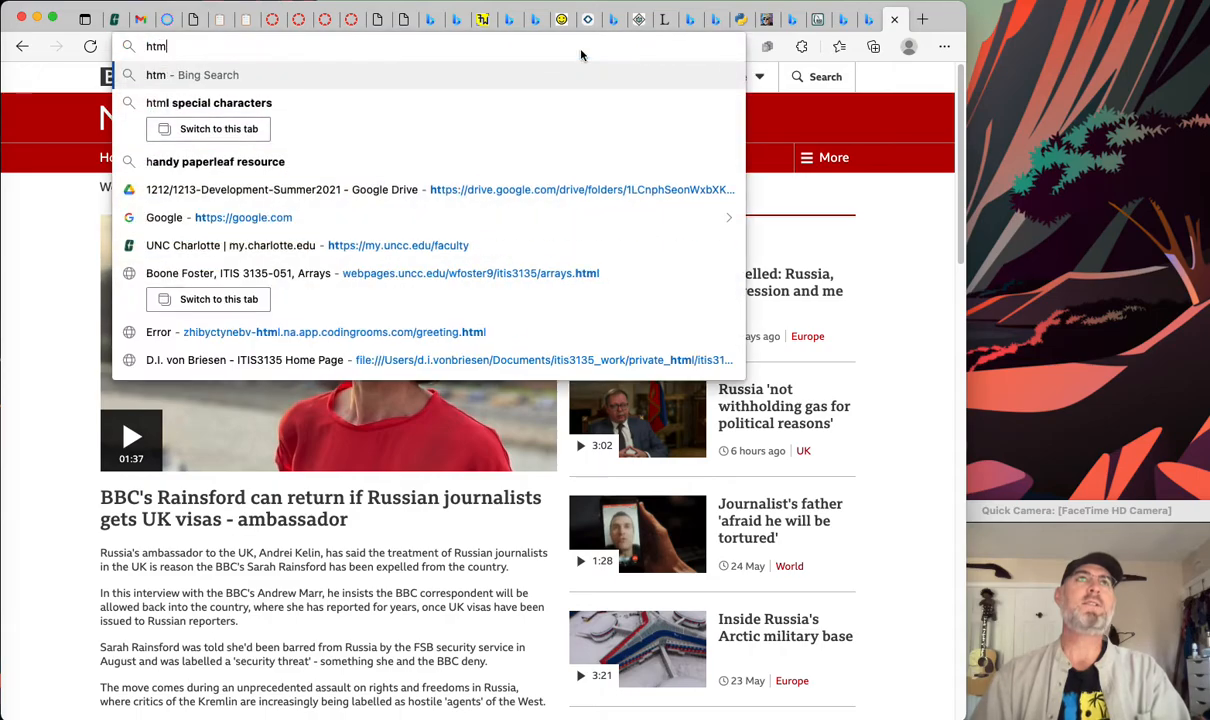
pyautogui.click(221, 102)
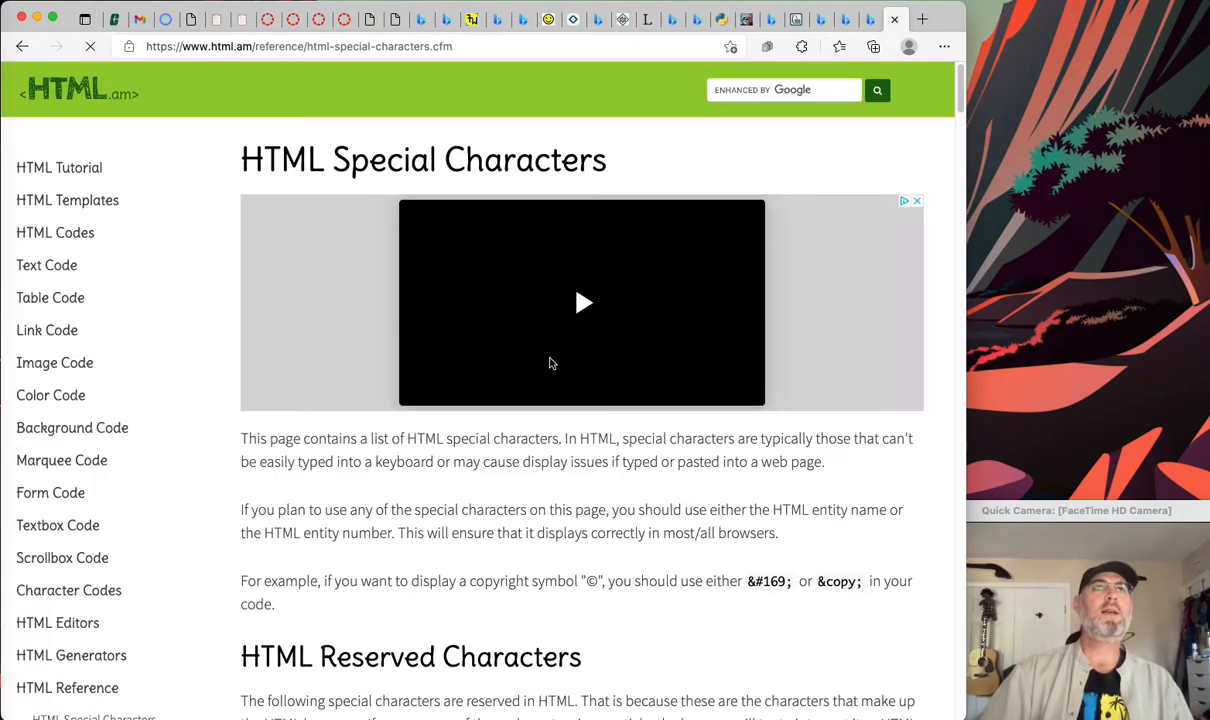
pyautogui.scroll(-3)
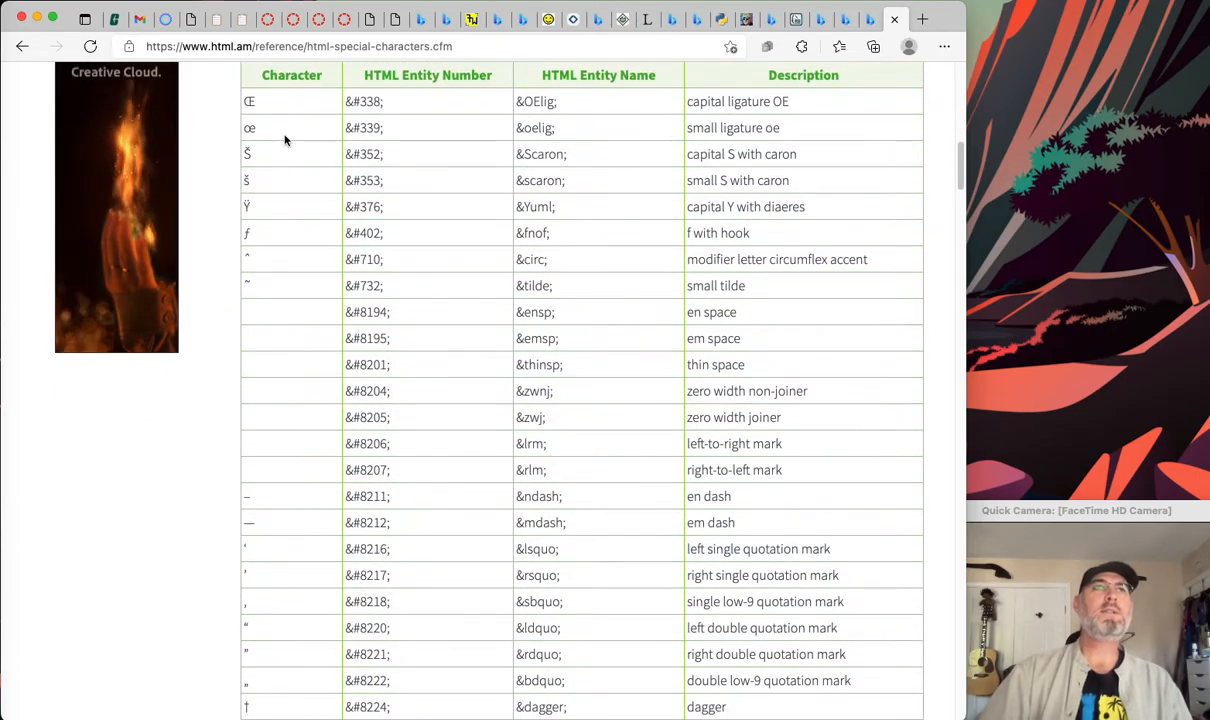
pyautogui.scroll(-3)
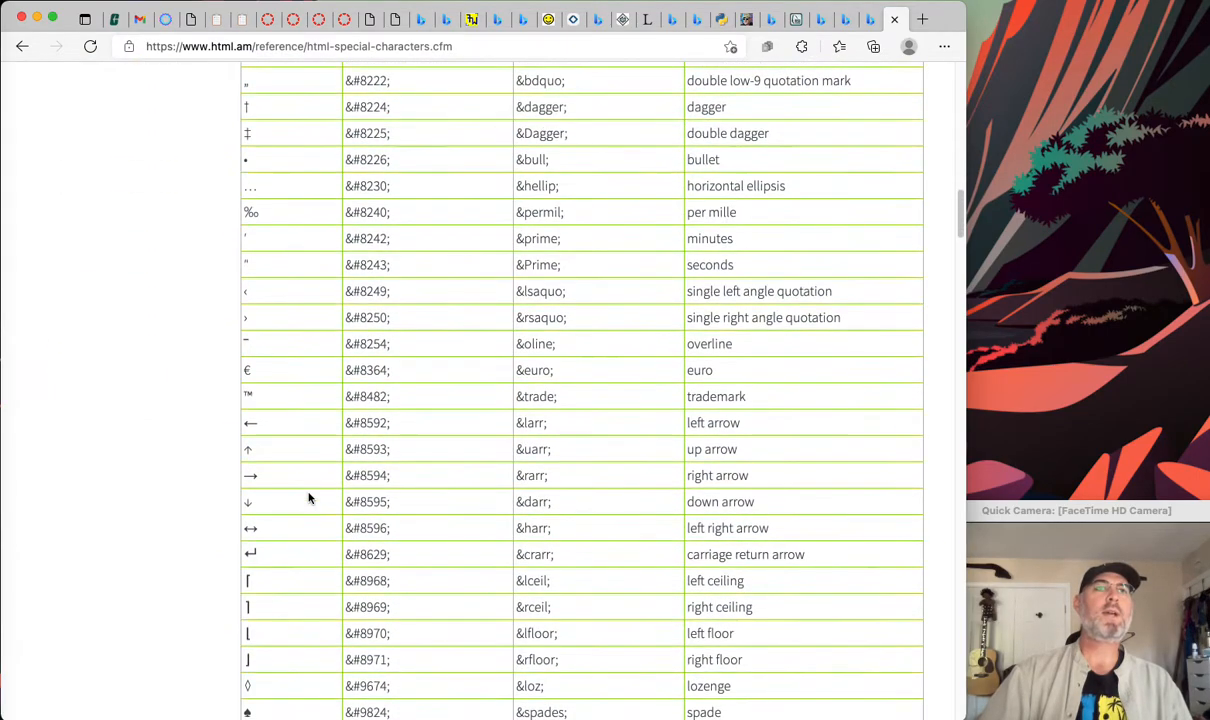
pyautogui.scroll(-3)
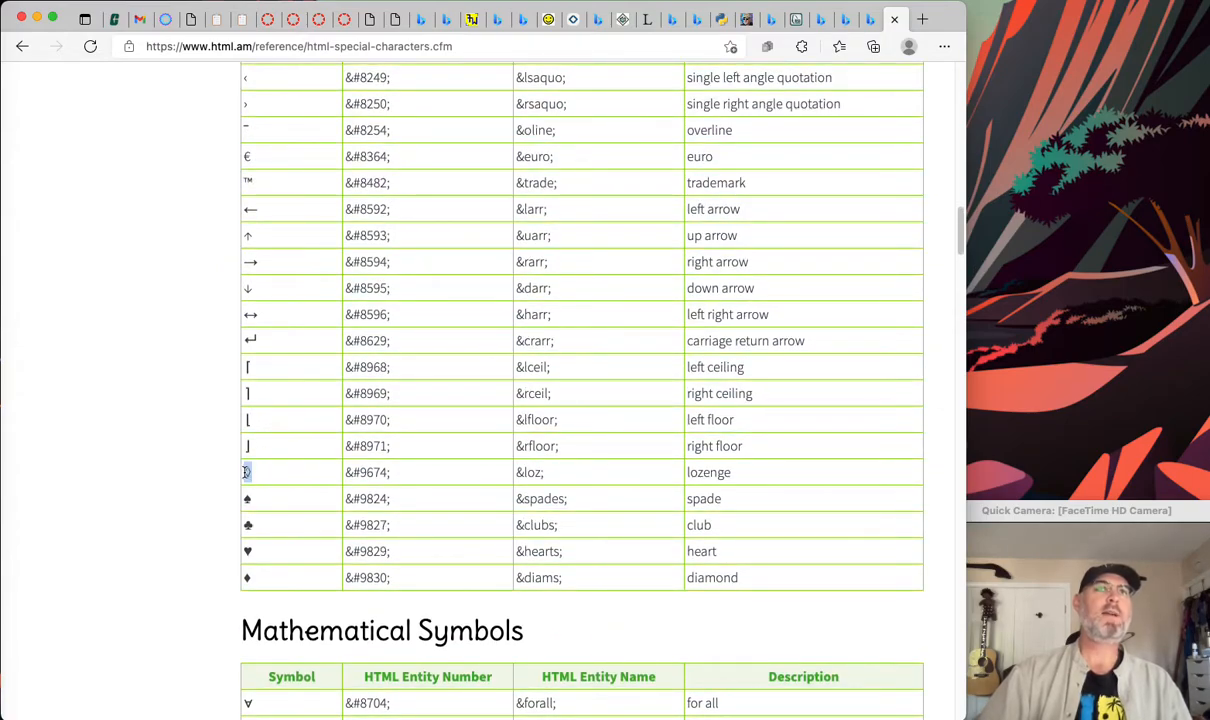
pyautogui.scroll(-3)
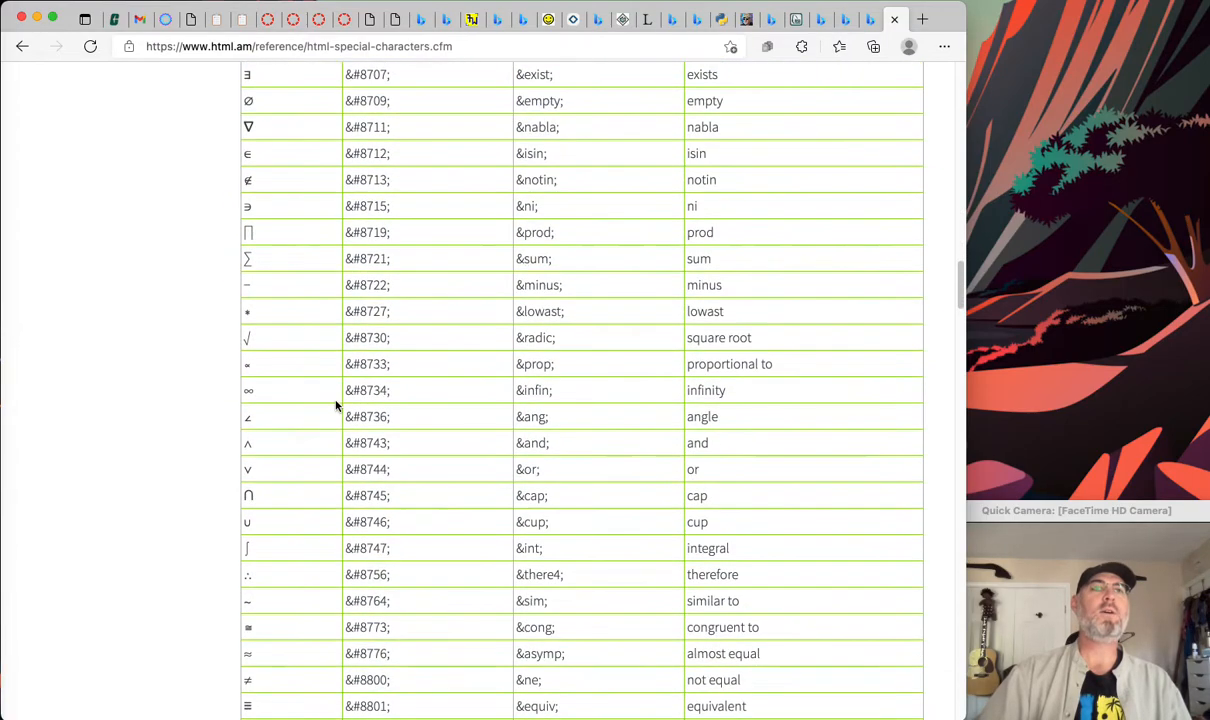
pyautogui.moveTo(252, 385)
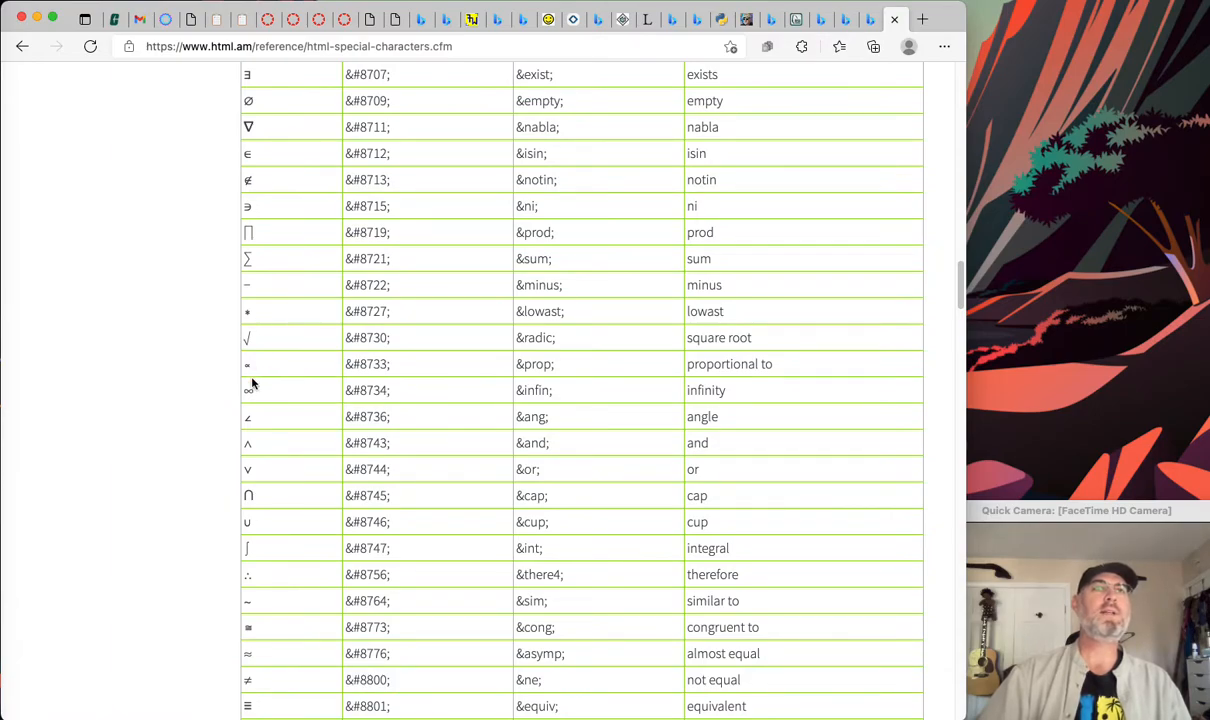
pyautogui.moveTo(191, 96)
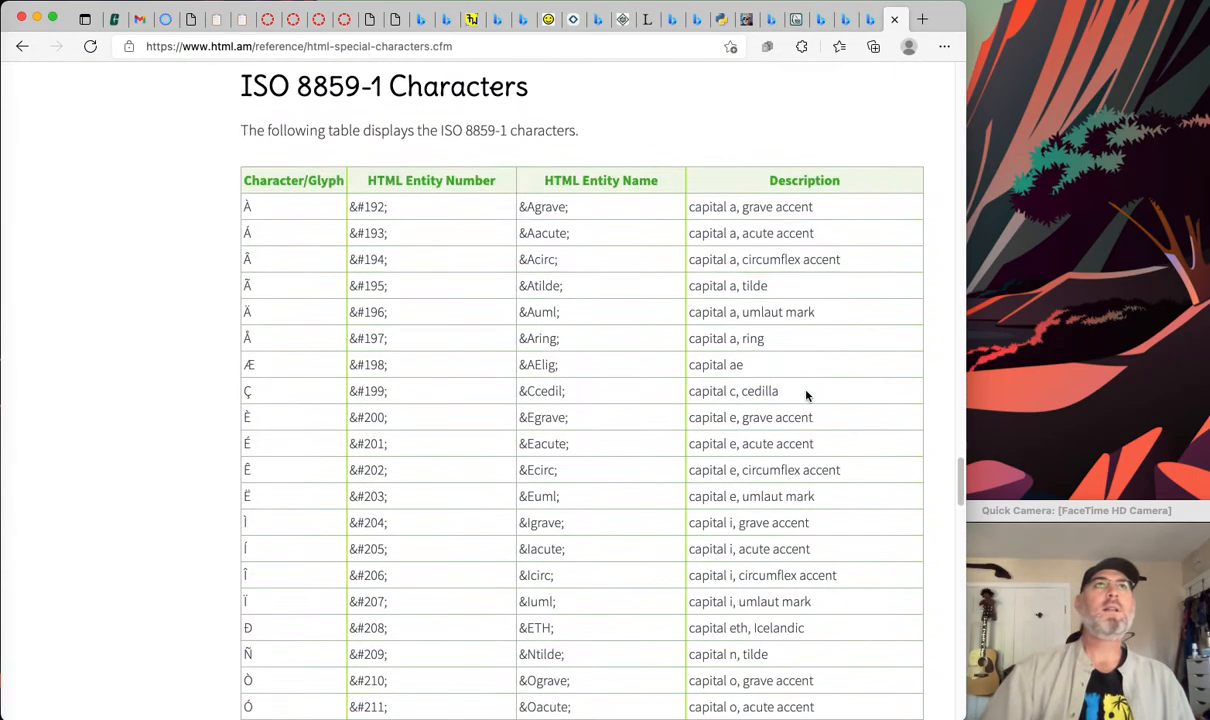
pyautogui.scroll(-3)
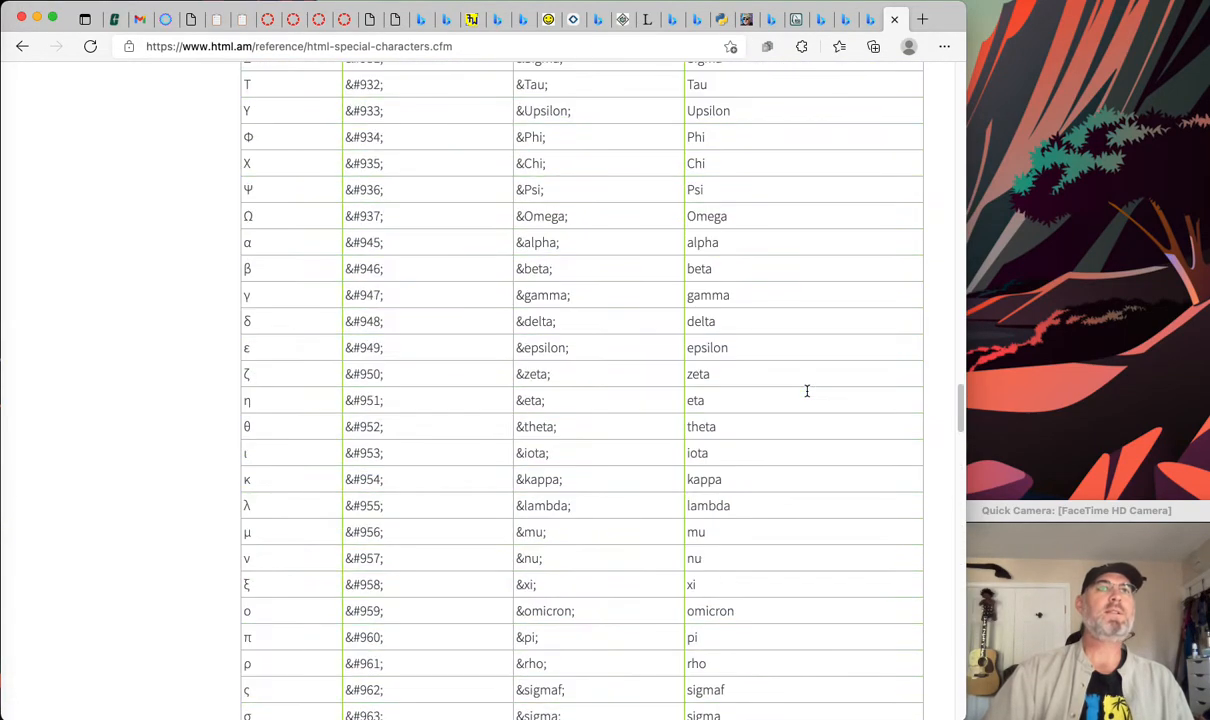
pyautogui.scroll(-3)
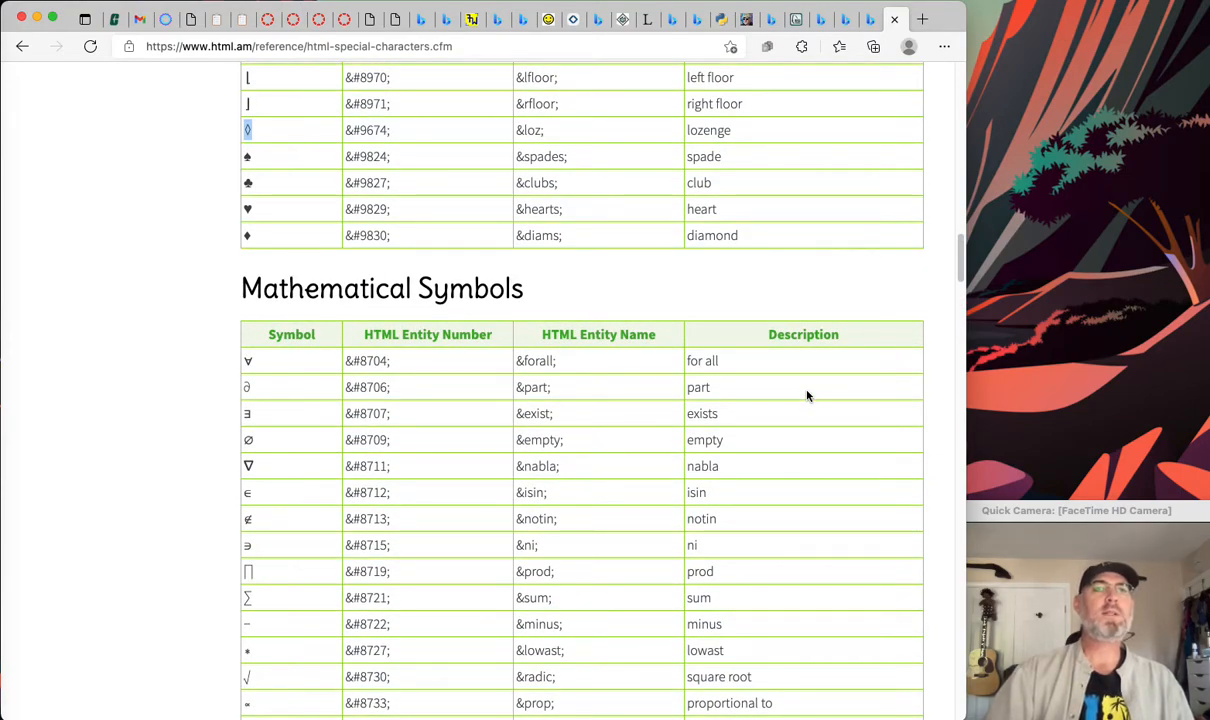
pyautogui.moveTo(698, 477)
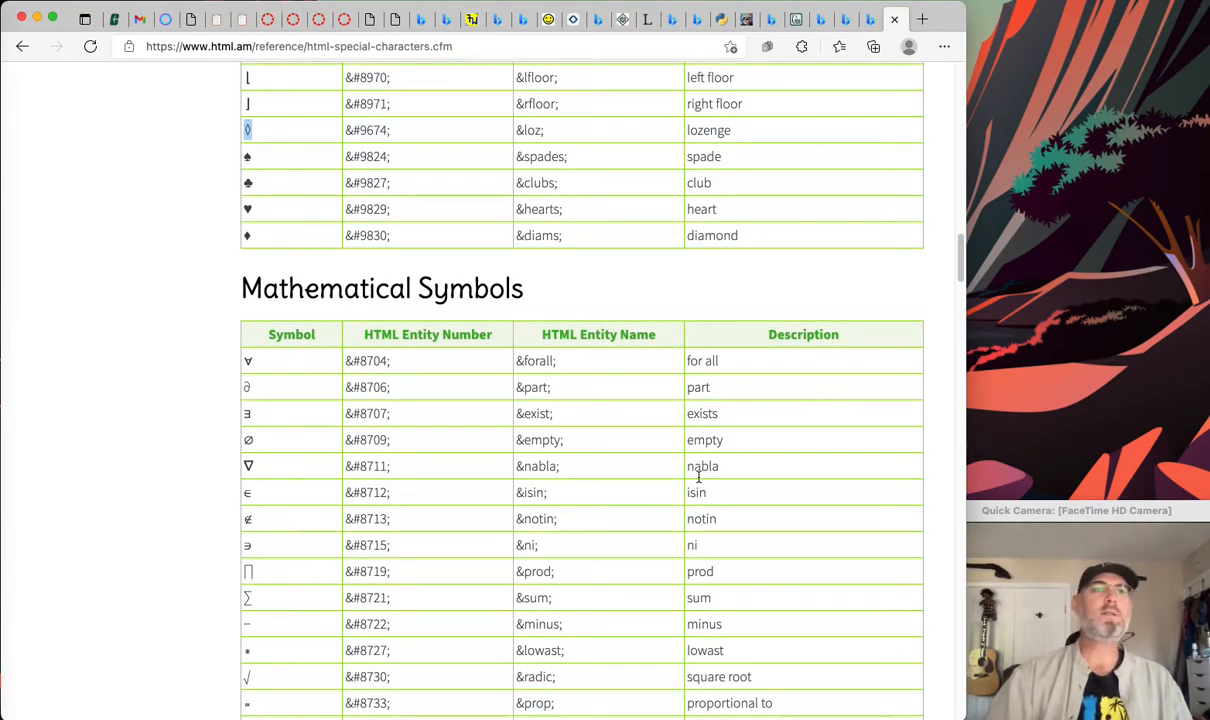
pyautogui.scroll(-3)
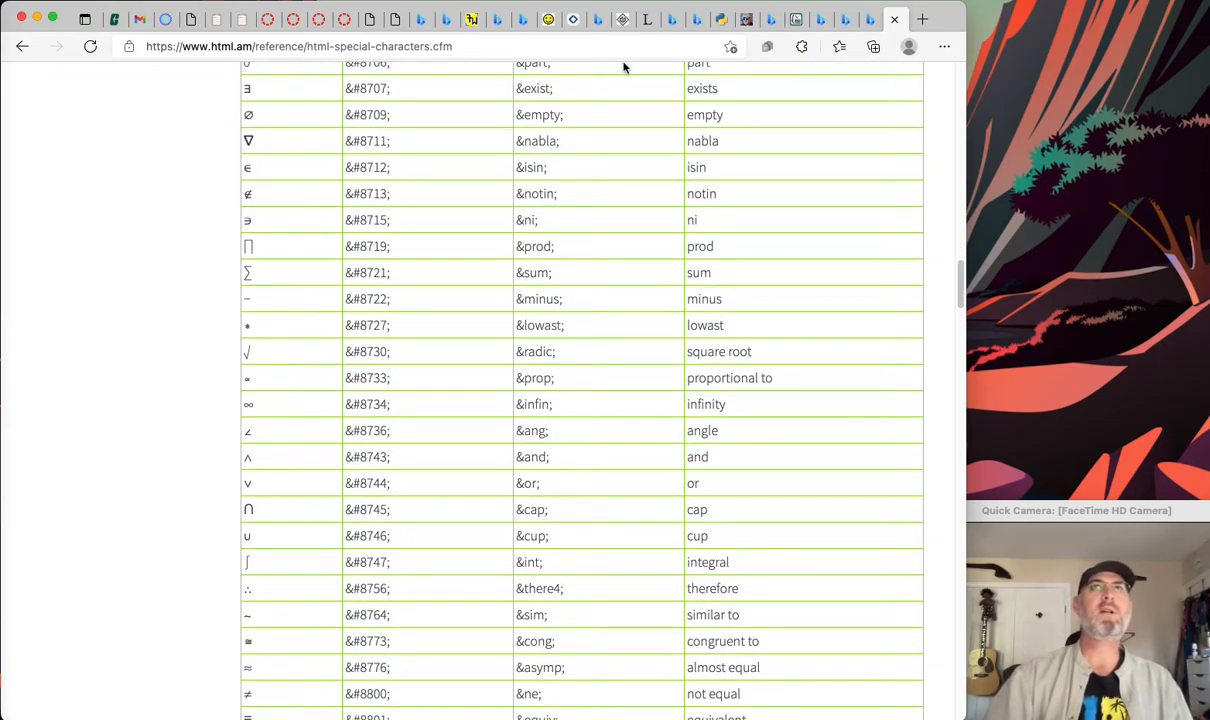
pyautogui.moveTo(192, 20)
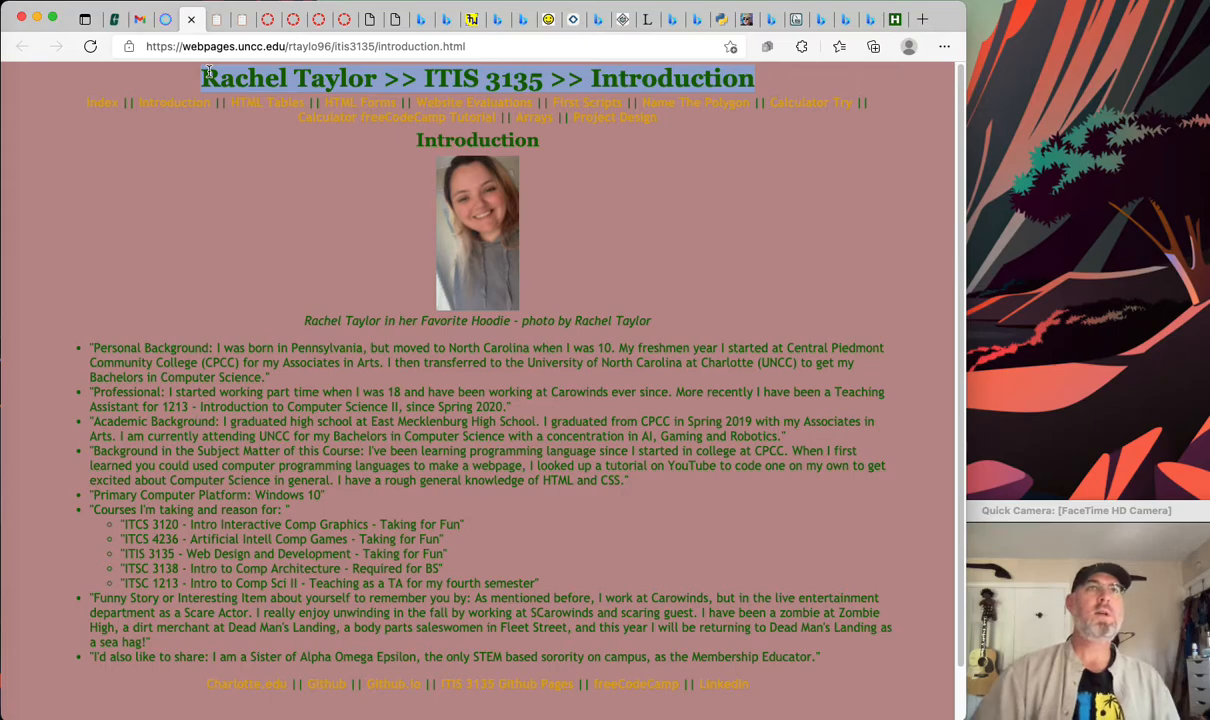
pyautogui.moveTo(290, 100)
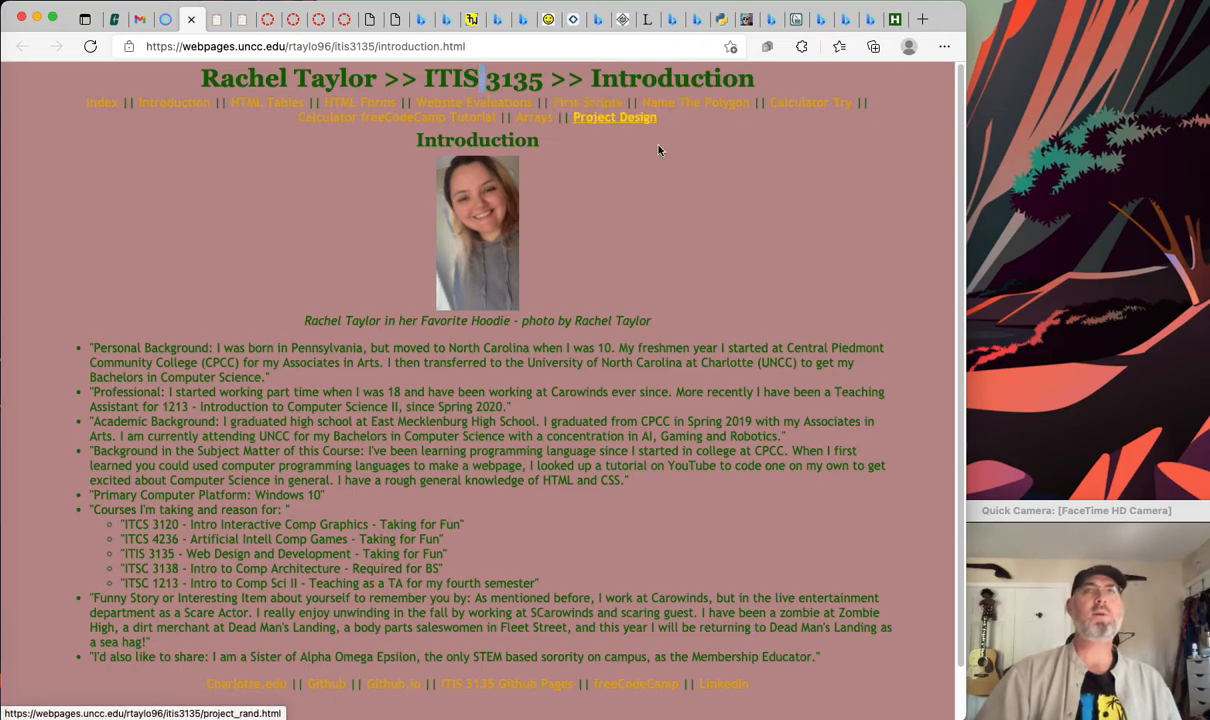
pyautogui.moveTo(697, 102)
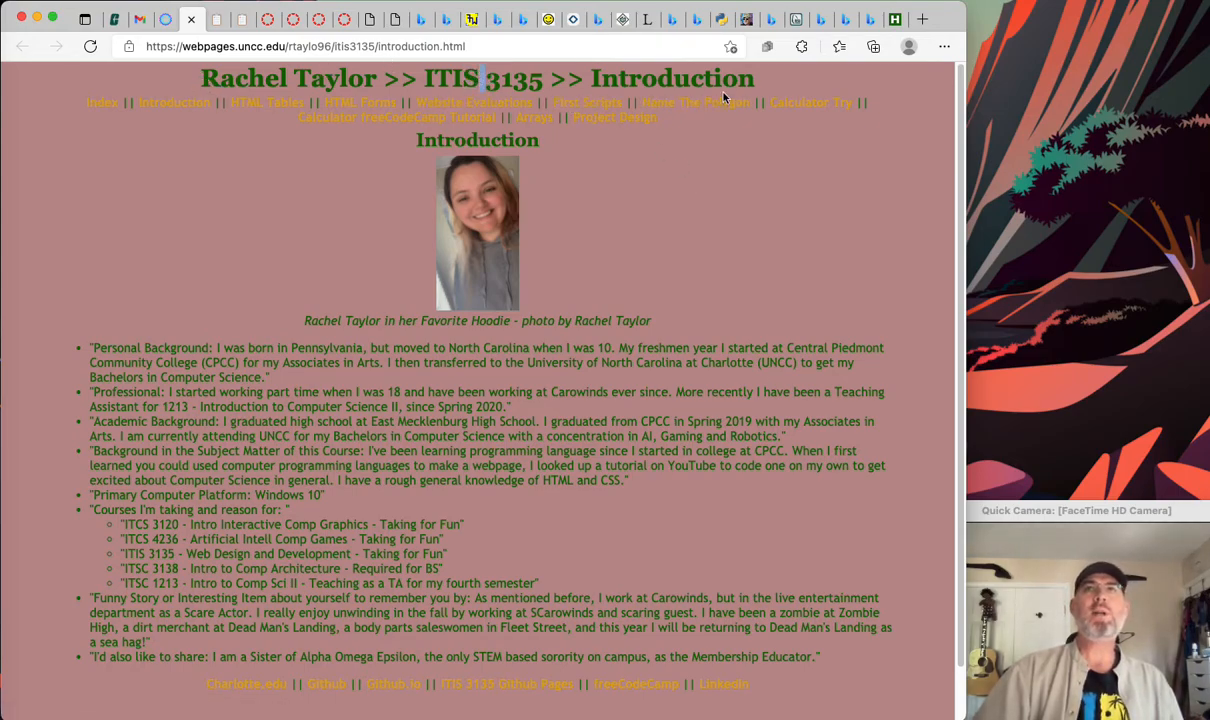
pyautogui.moveTo(815, 168)
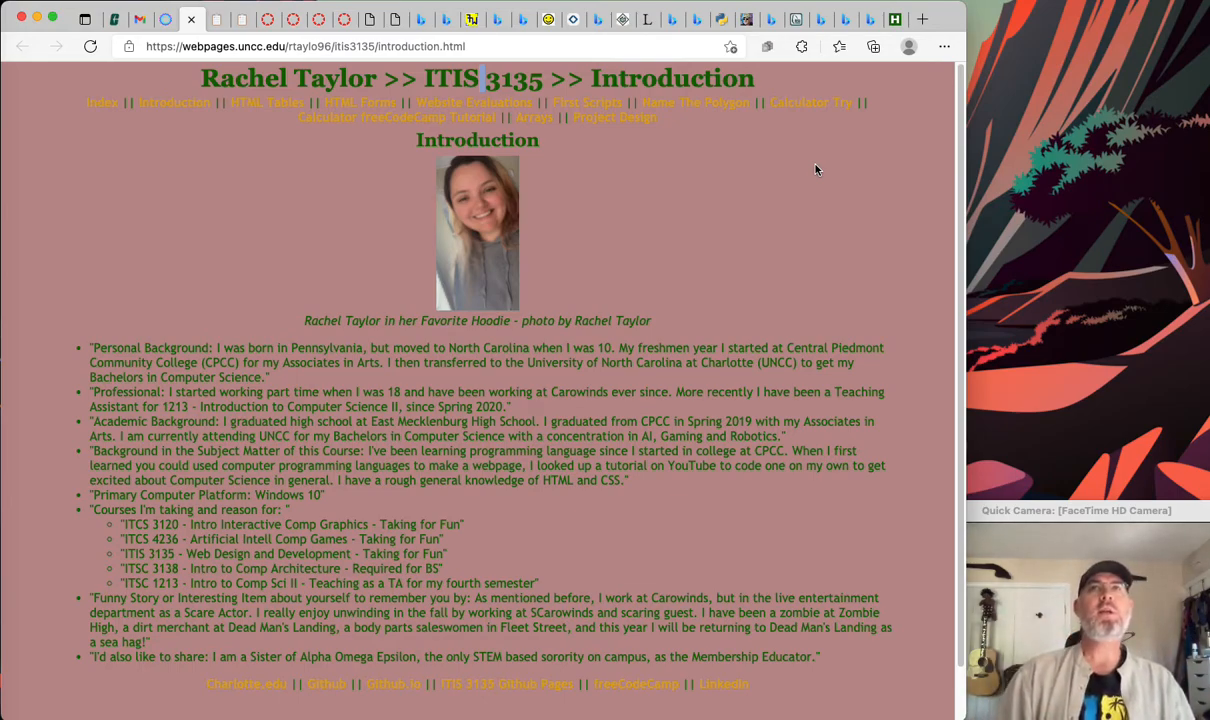
pyautogui.scroll(-3)
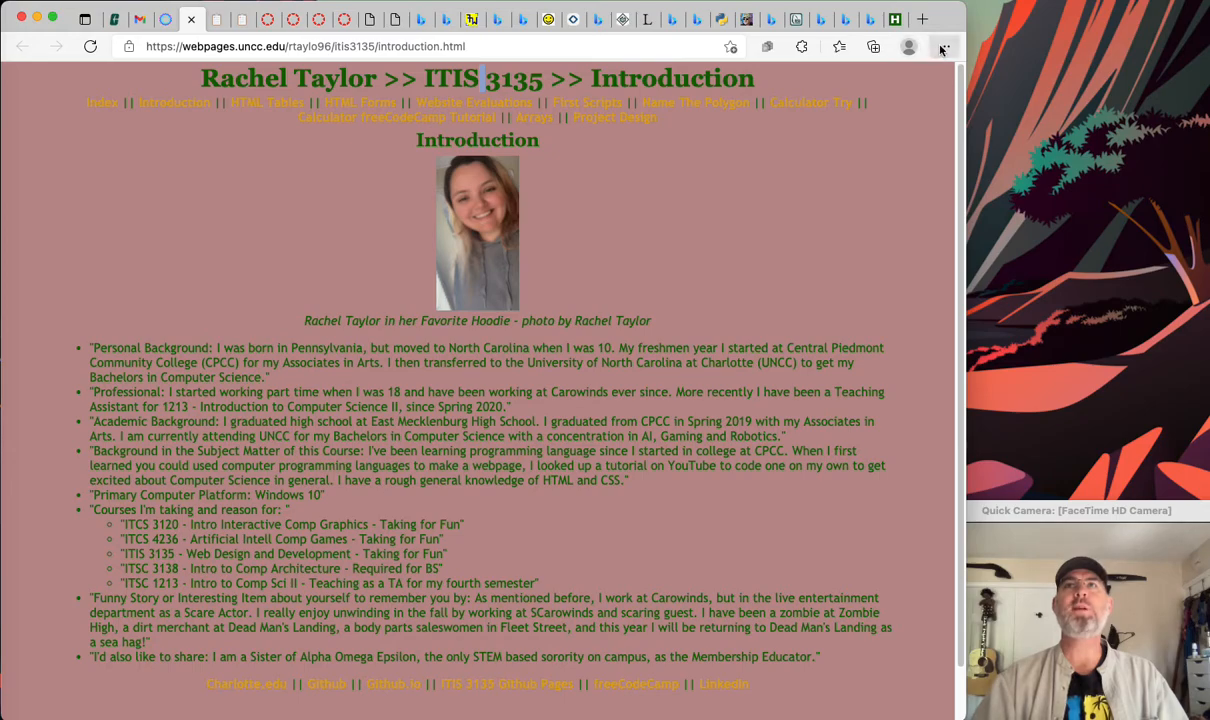
pyautogui.click(944, 46)
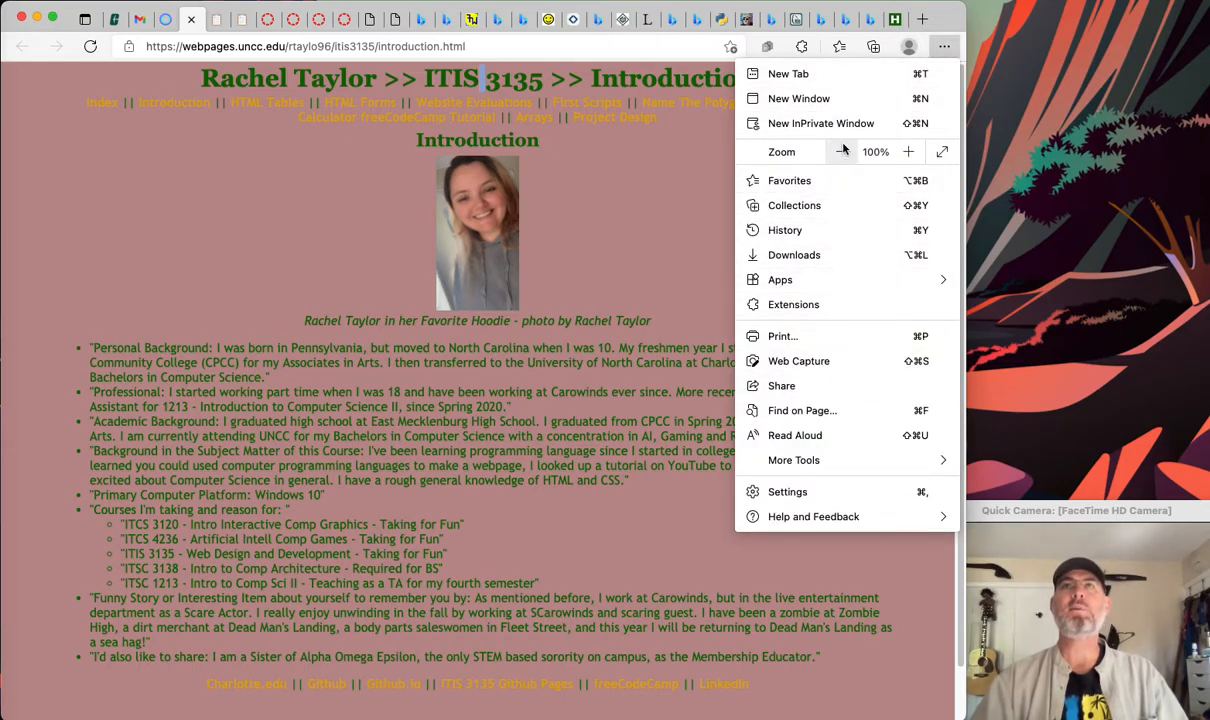
pyautogui.click(670, 184)
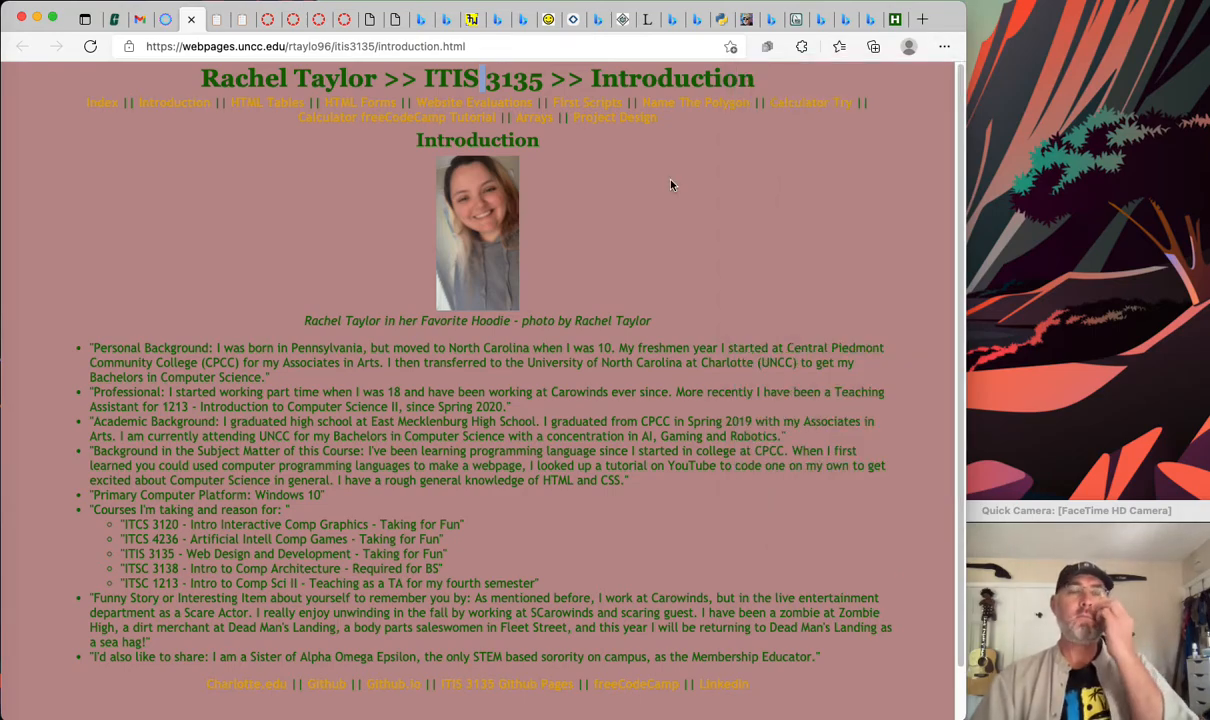
pyautogui.moveTo(200, 85)
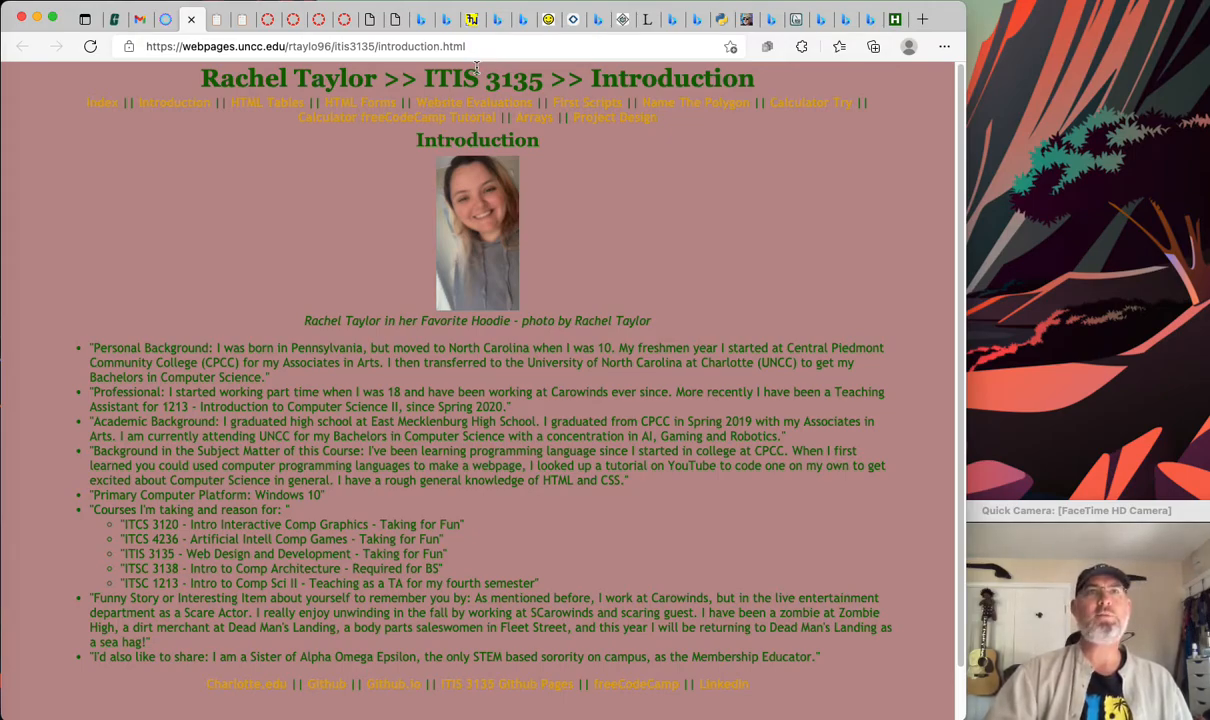
pyautogui.moveTo(691, 242)
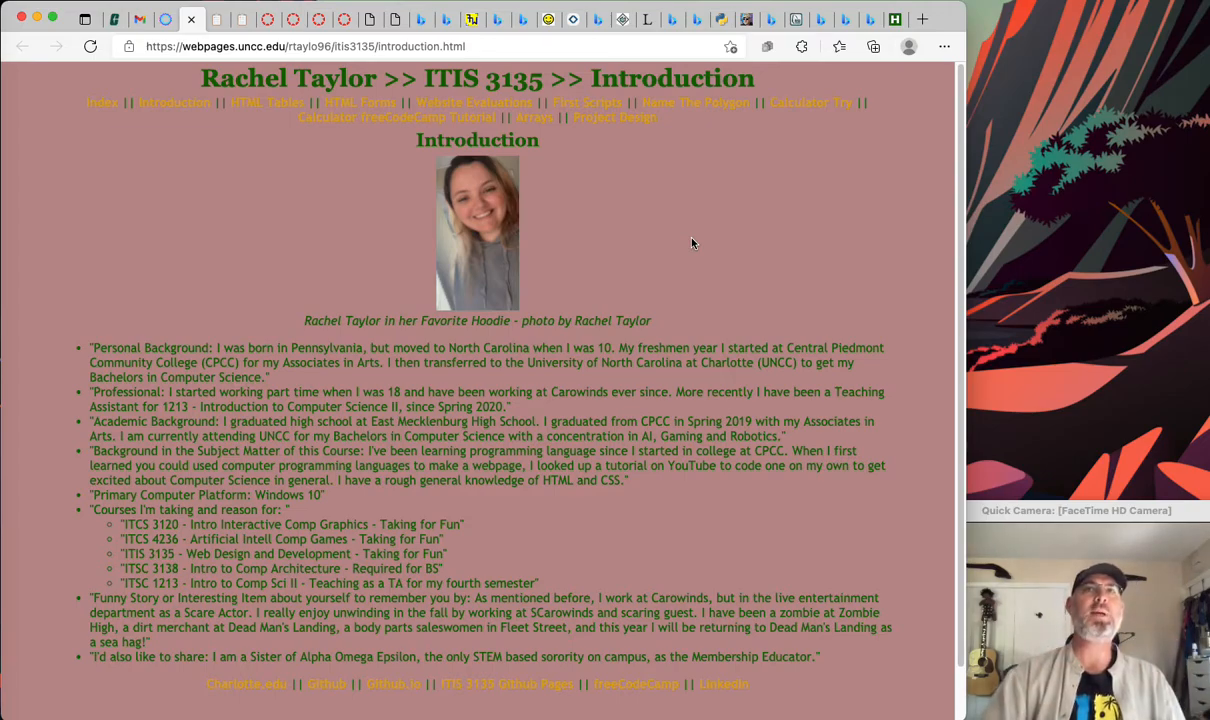
pyautogui.moveTo(437, 704)
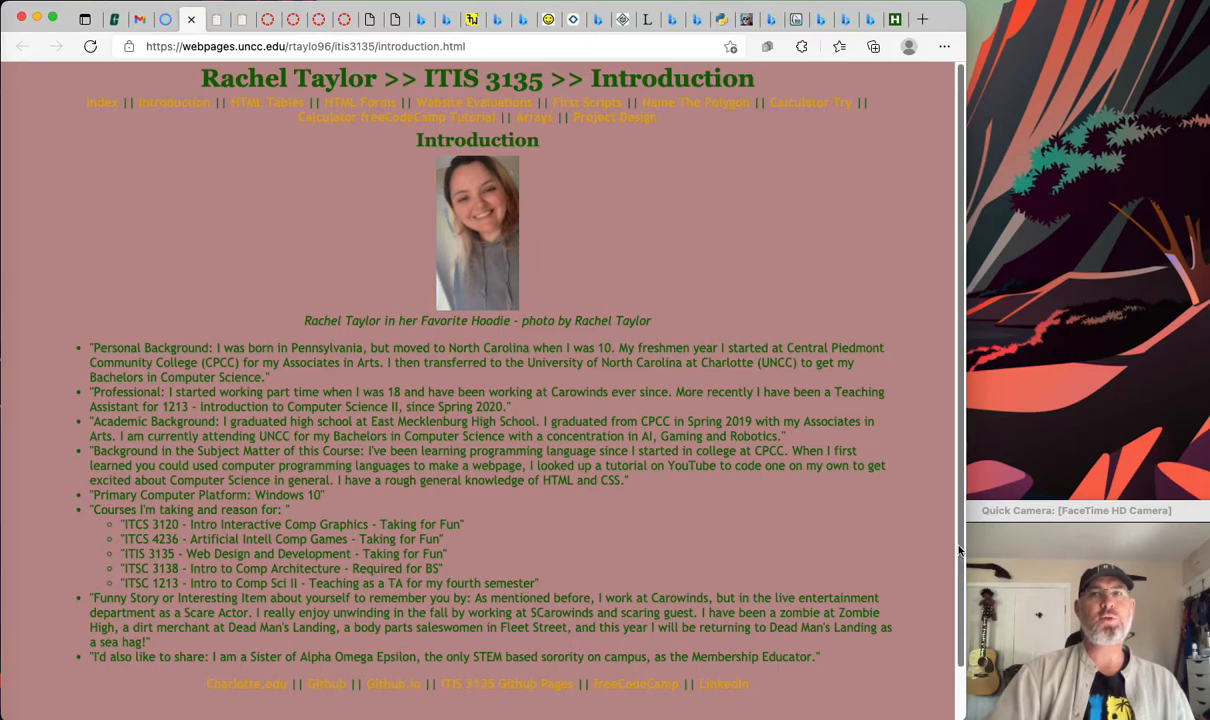
pyautogui.scroll(-3)
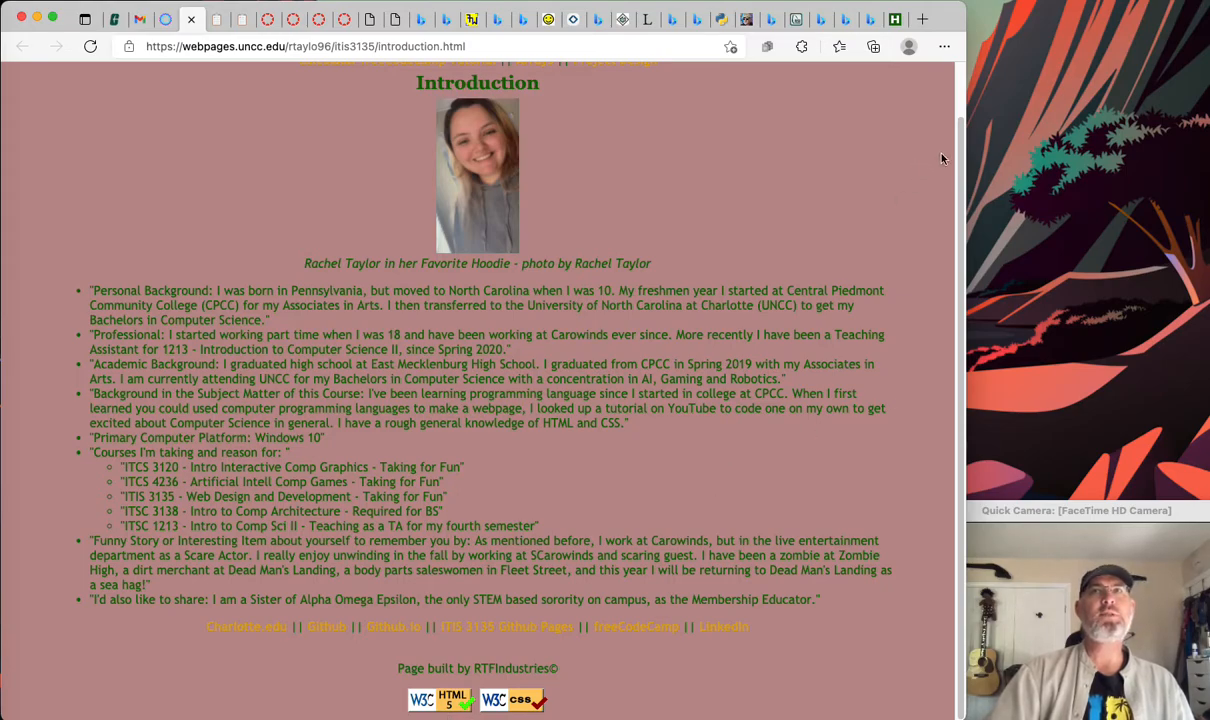
pyautogui.scroll(3)
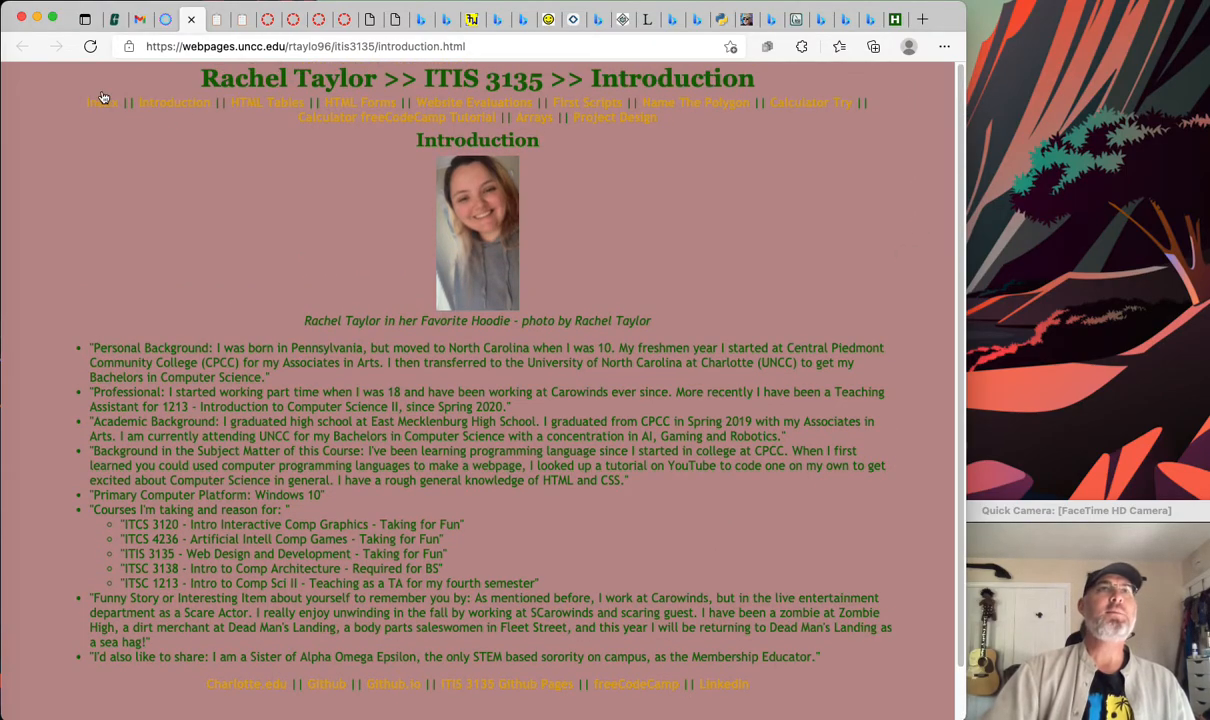
pyautogui.moveTo(773, 82)
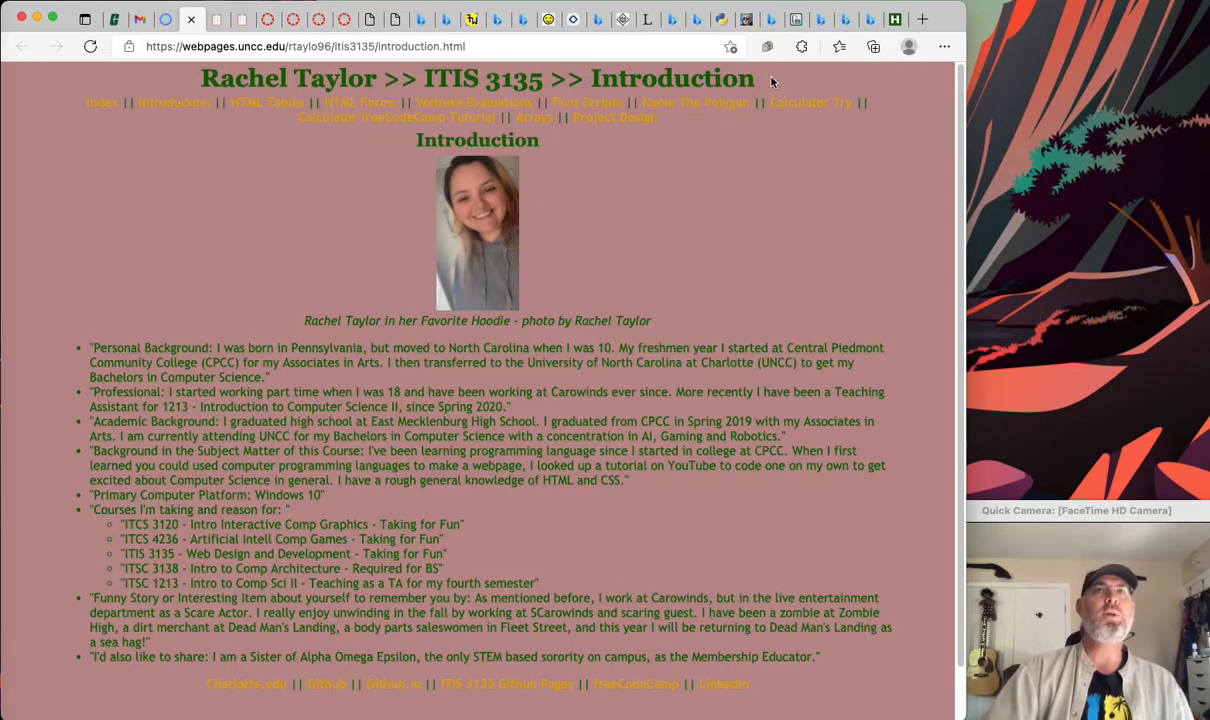
pyautogui.moveTo(675, 162)
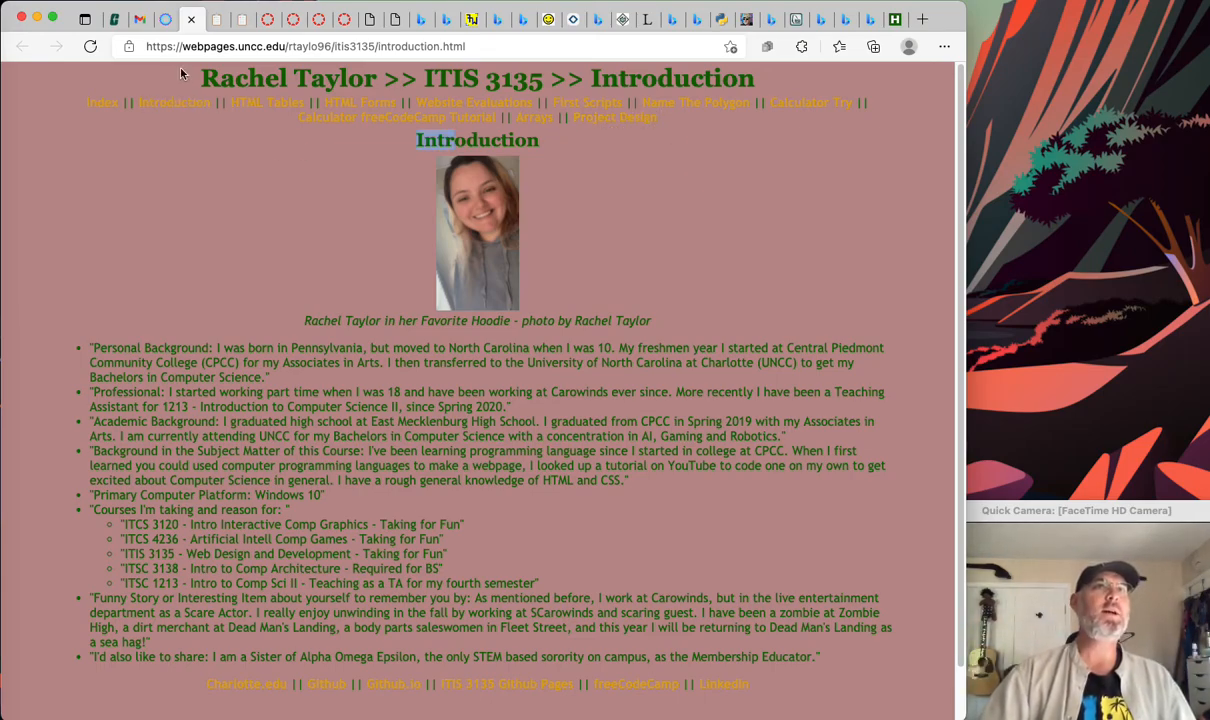
pyautogui.moveTo(663, 152)
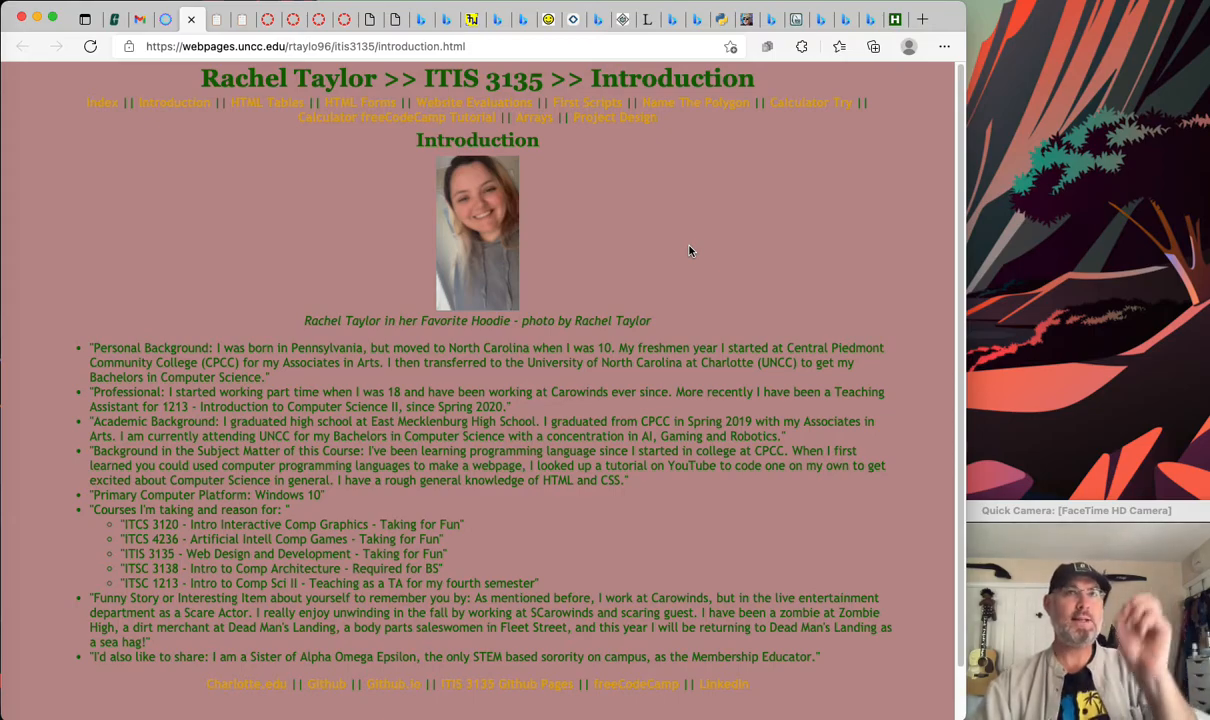
pyautogui.moveTo(205, 77)
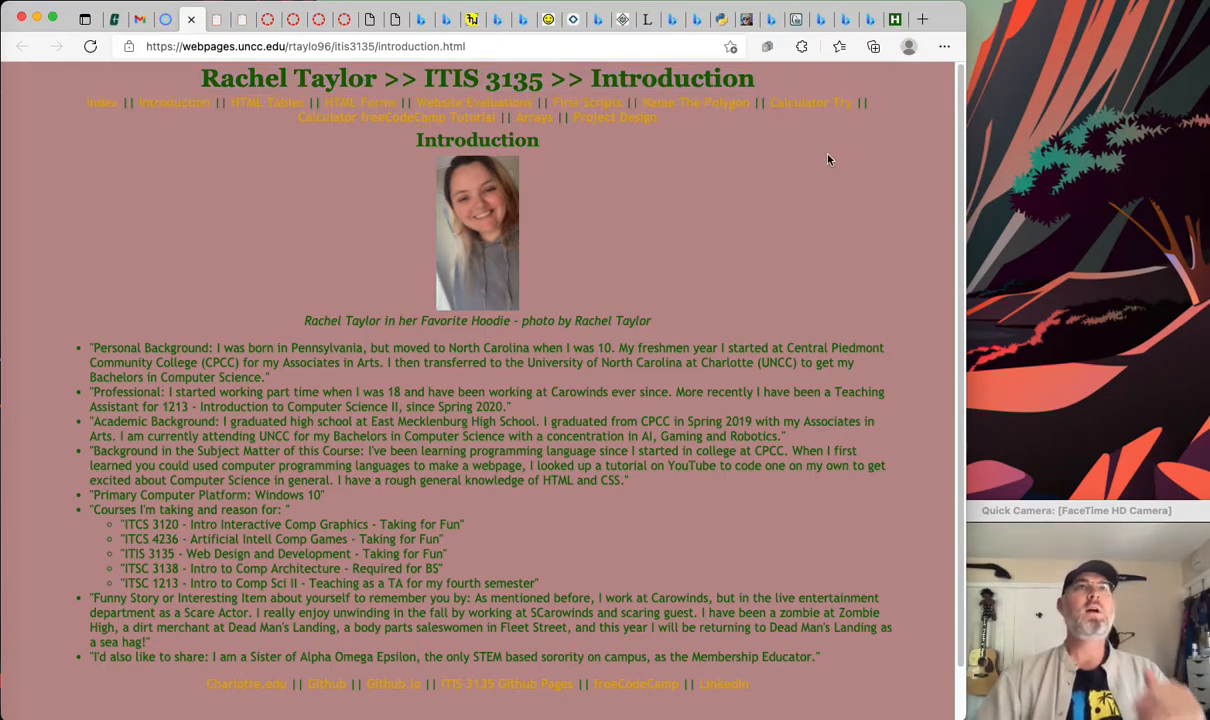
pyautogui.moveTo(102, 103)
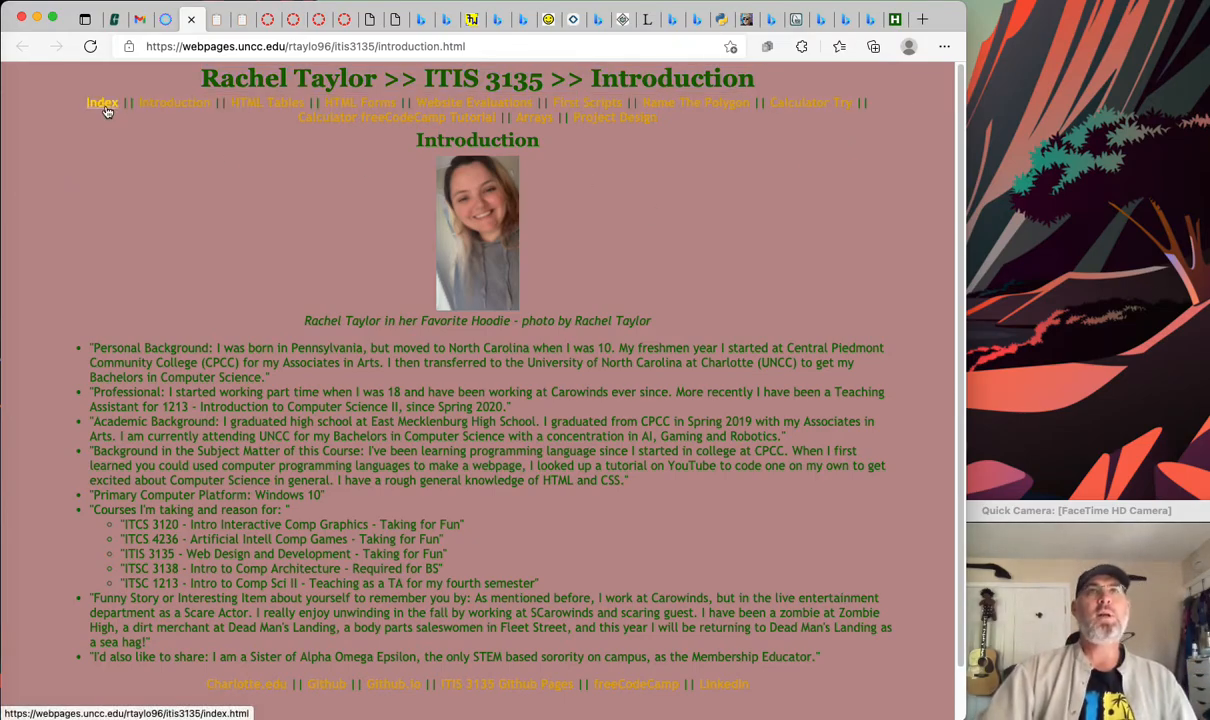
pyautogui.moveTo(150, 184)
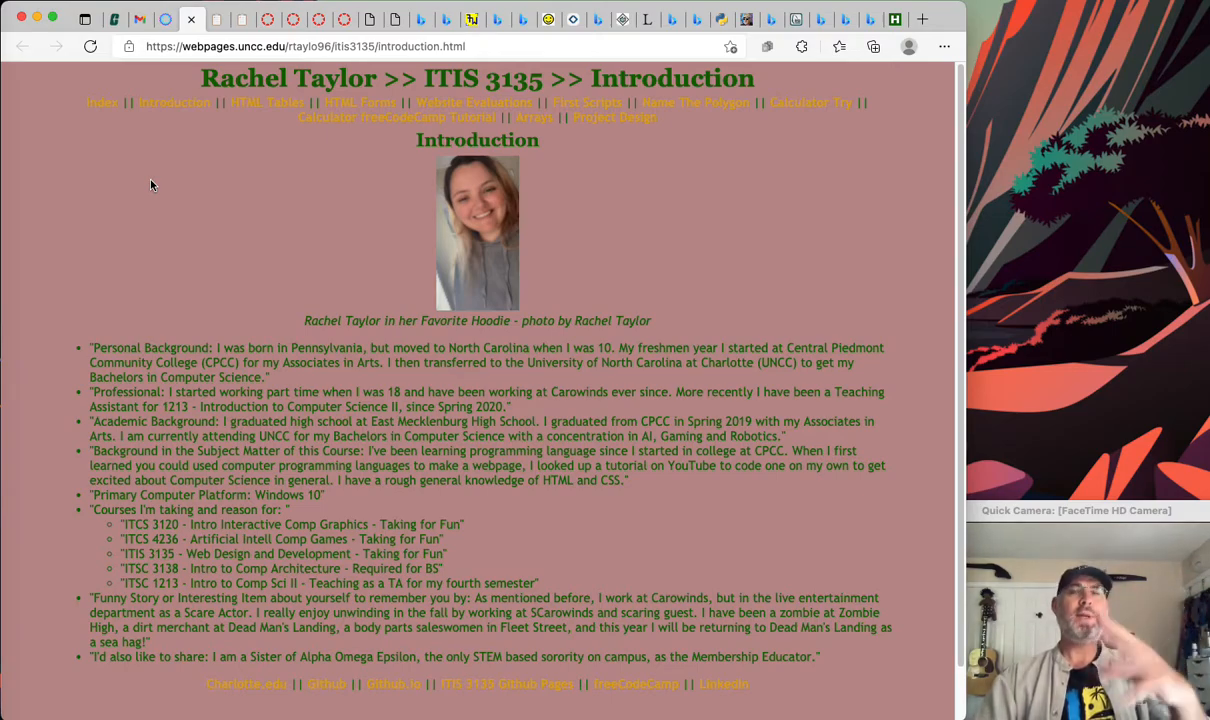
pyautogui.moveTo(84, 122)
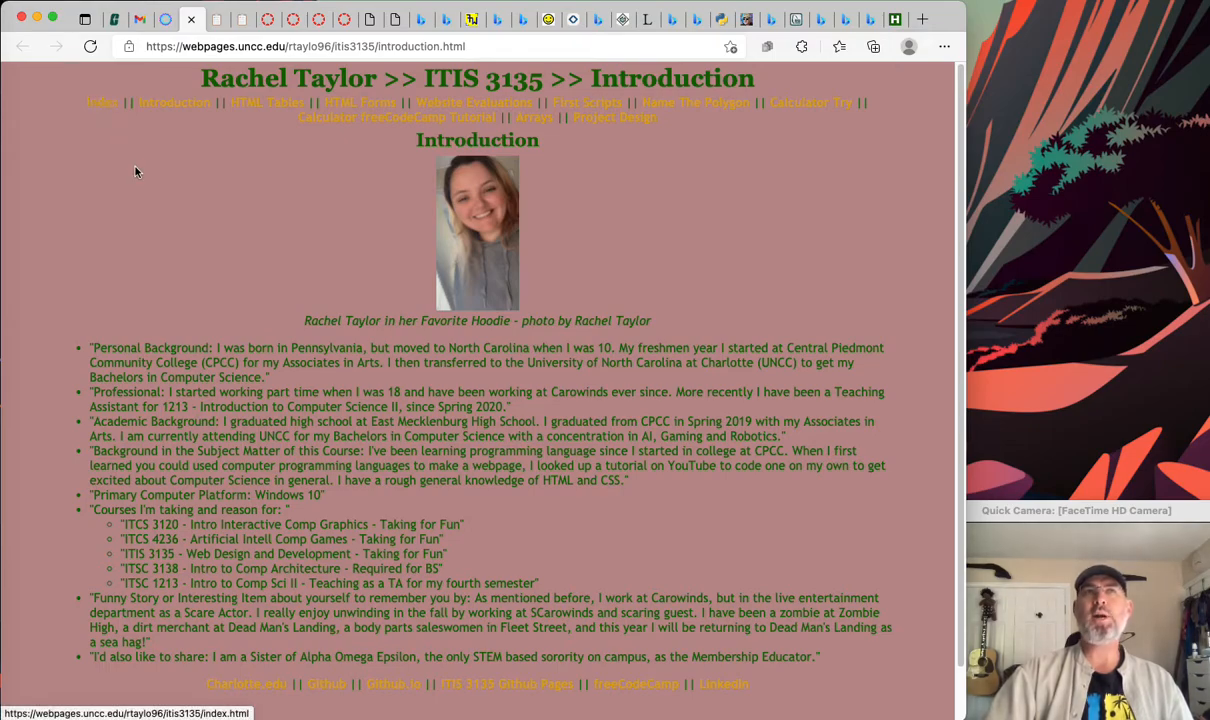
pyautogui.moveTo(210, 188)
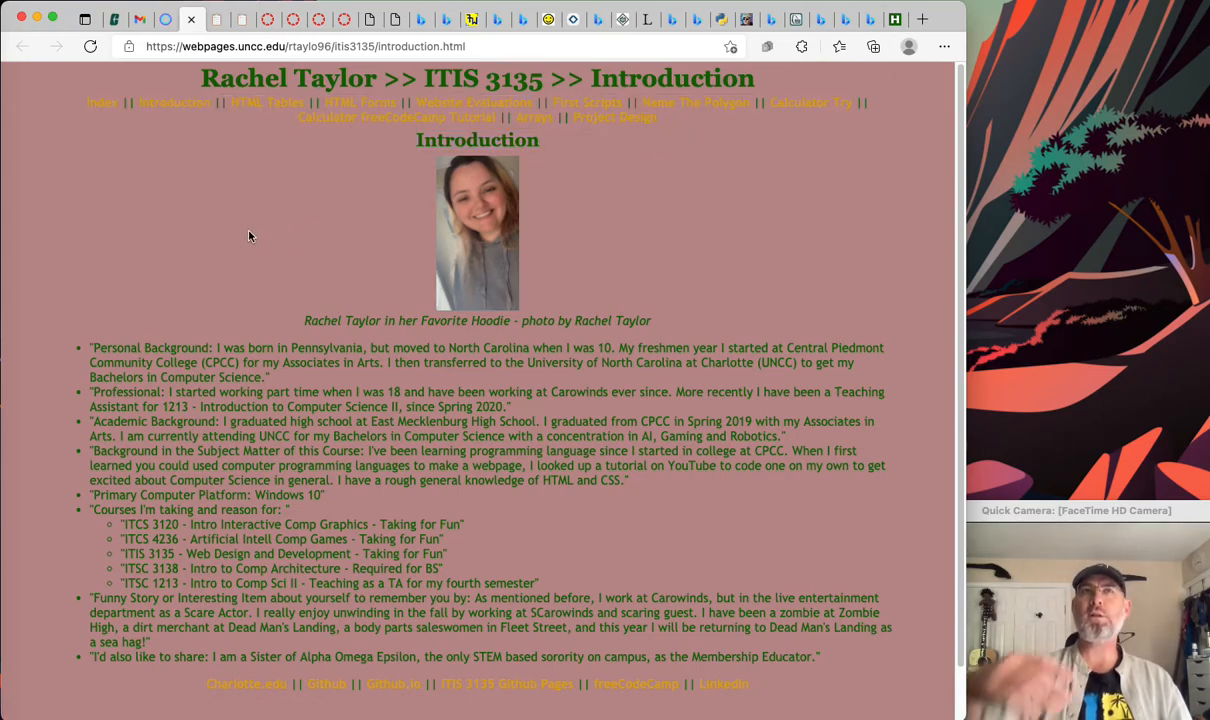
pyautogui.moveTo(235, 138)
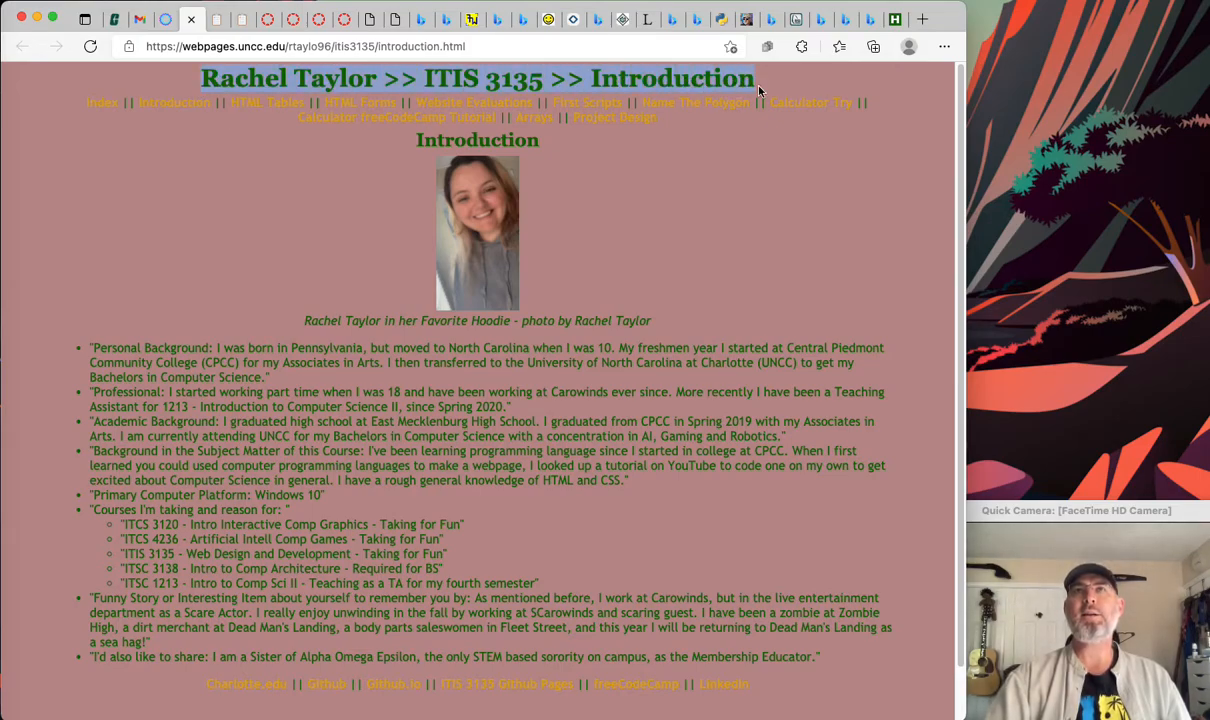
pyautogui.moveTo(645, 140)
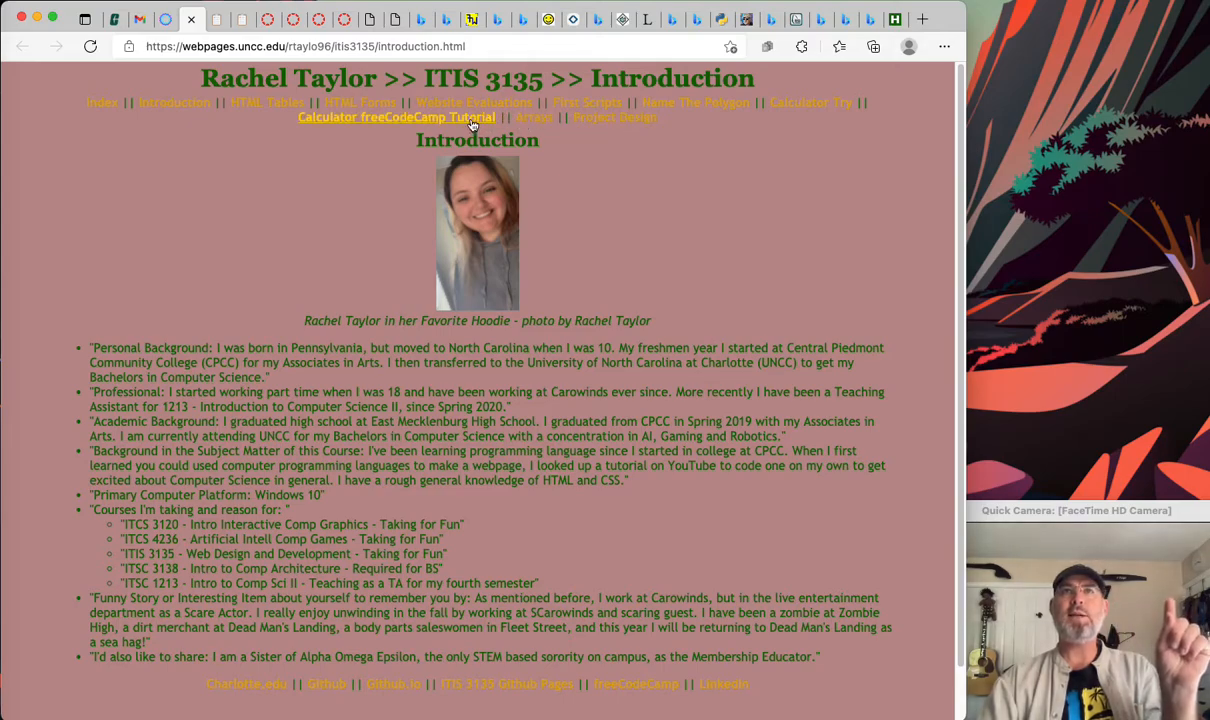
pyautogui.moveTo(178, 130)
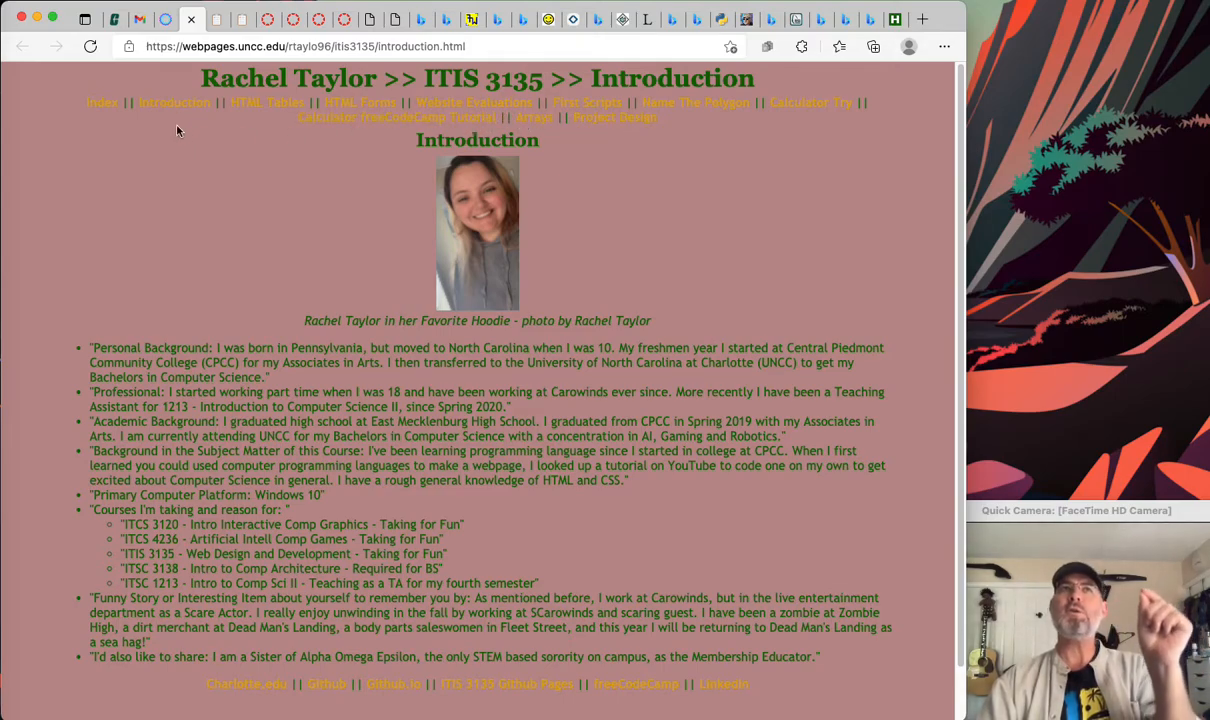
pyautogui.moveTo(196, 186)
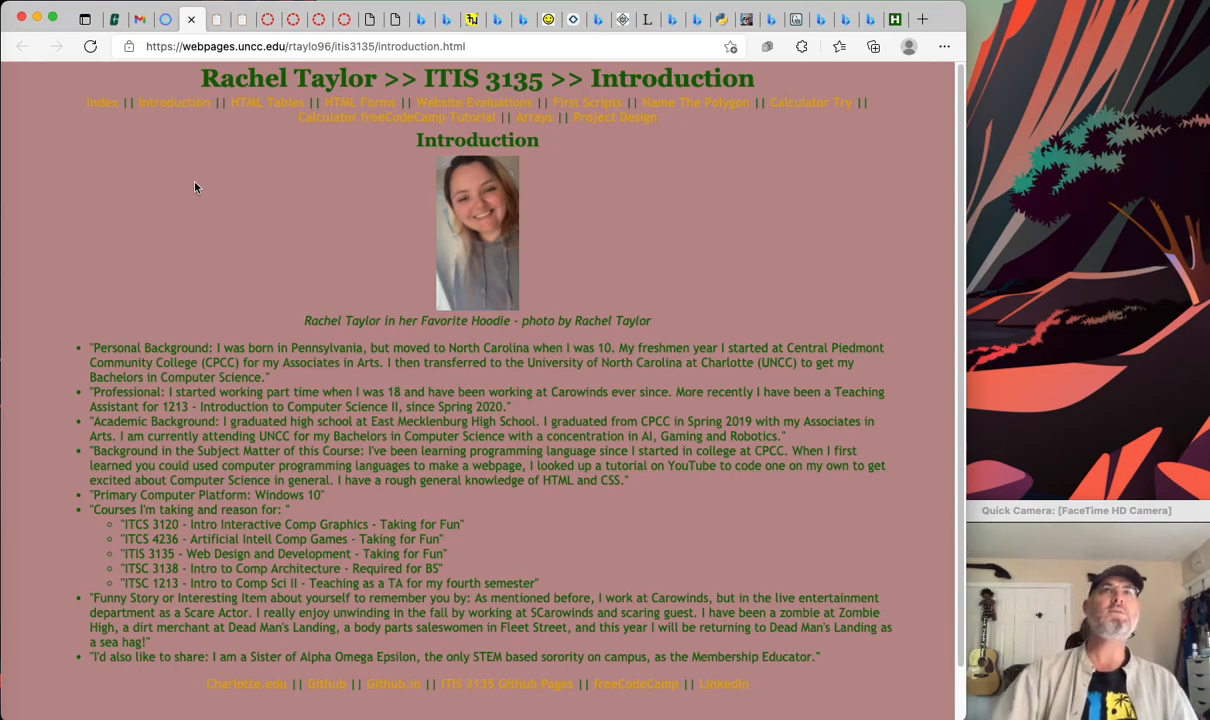
pyautogui.moveTo(302, 194)
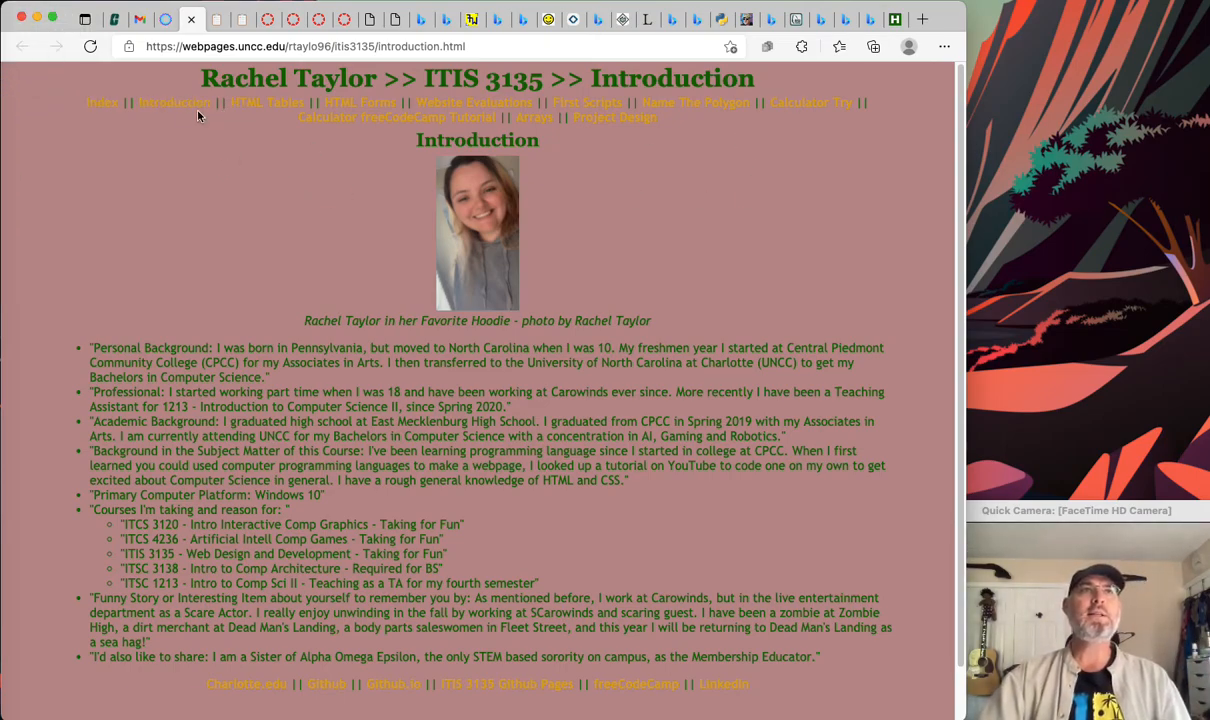
pyautogui.moveTo(359, 102)
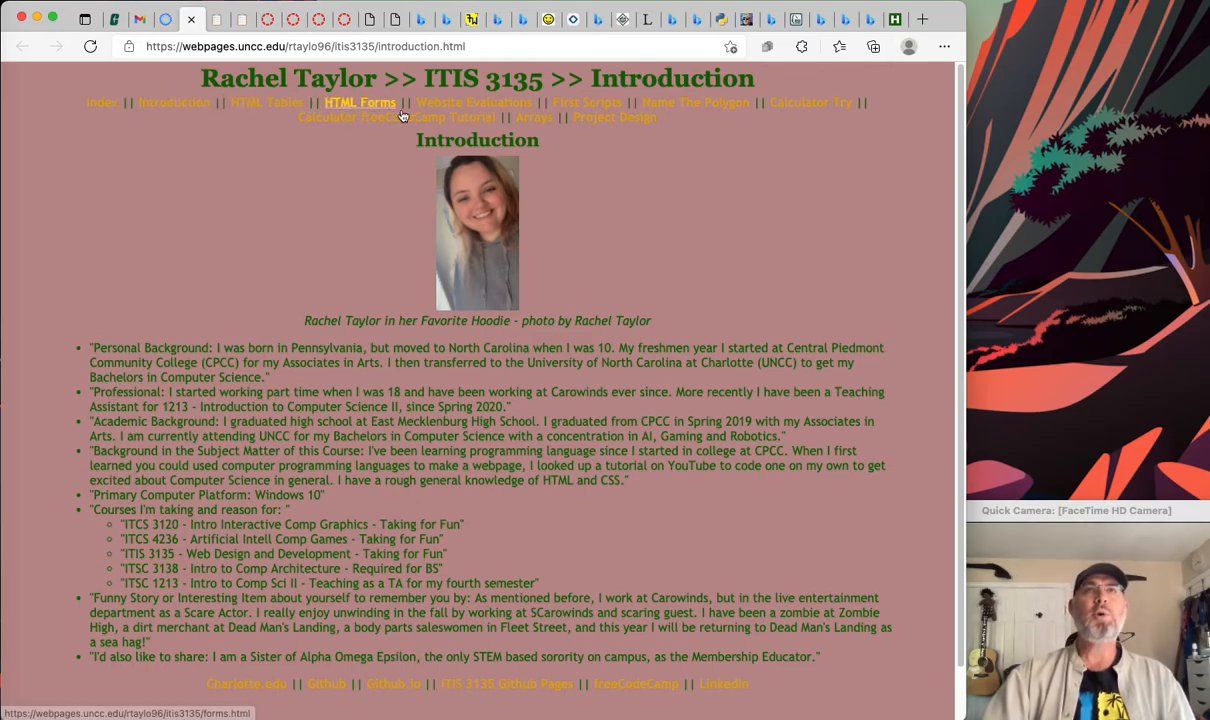
pyautogui.moveTo(810, 102)
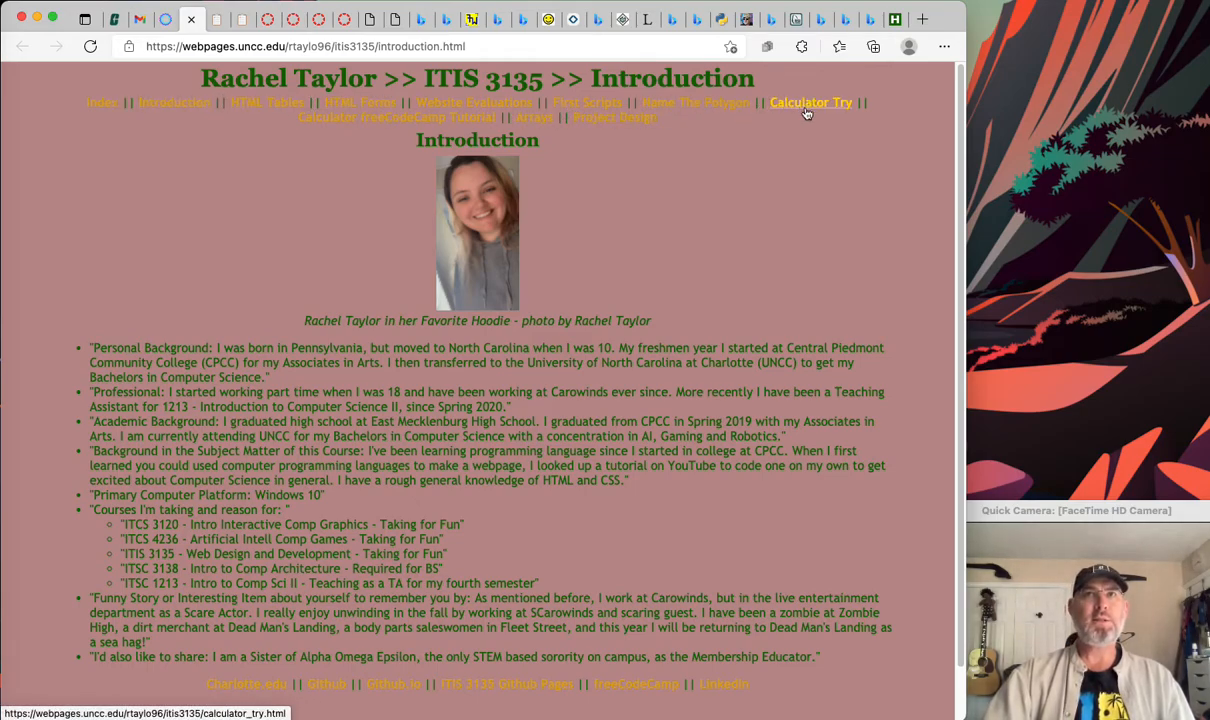
pyautogui.moveTo(812, 118)
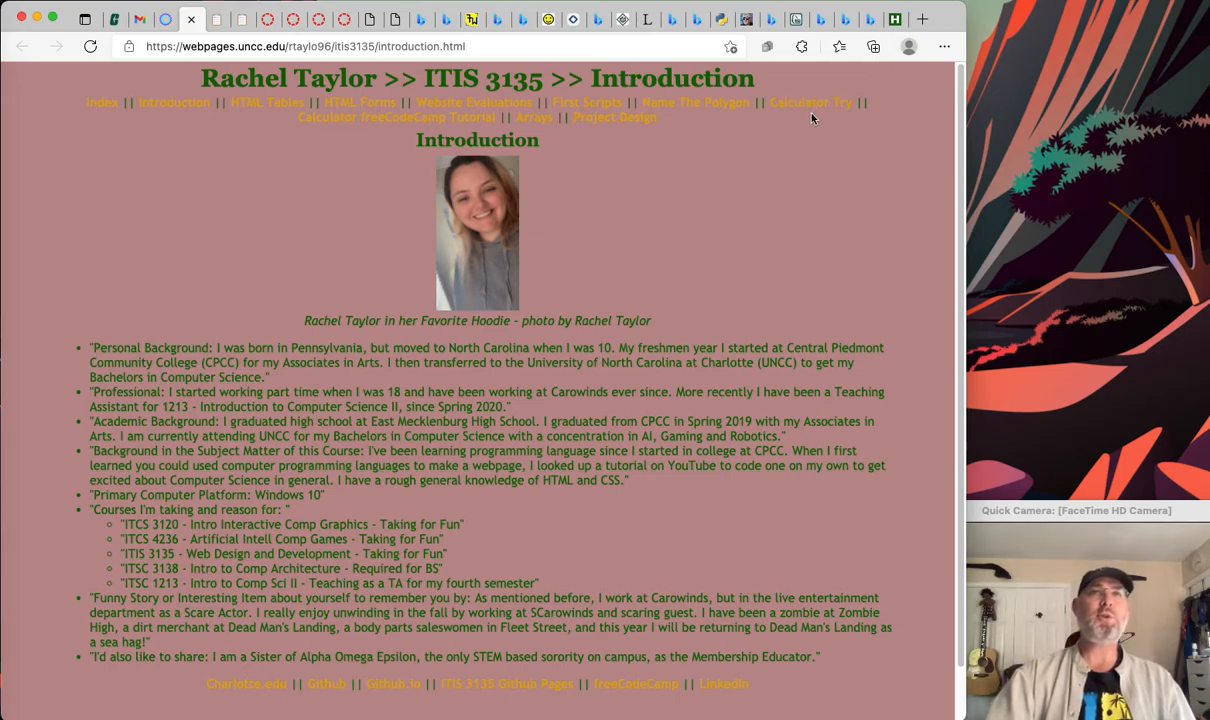
pyautogui.moveTo(474, 102)
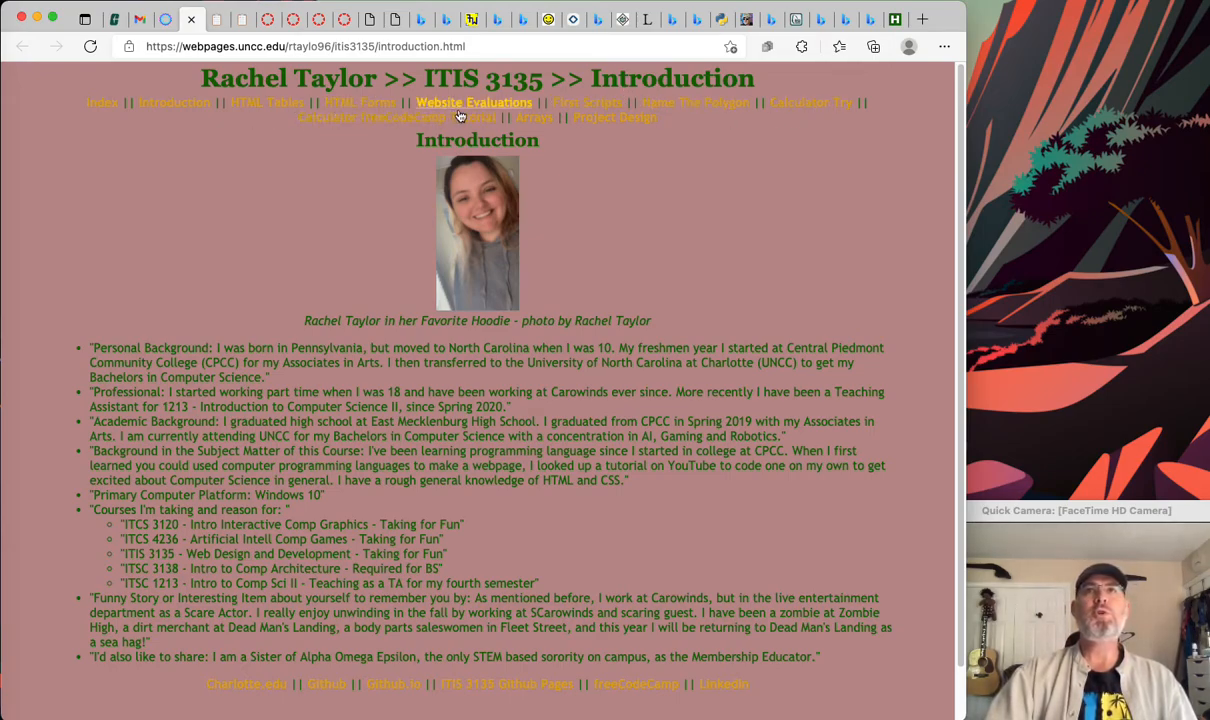
pyautogui.moveTo(695, 102)
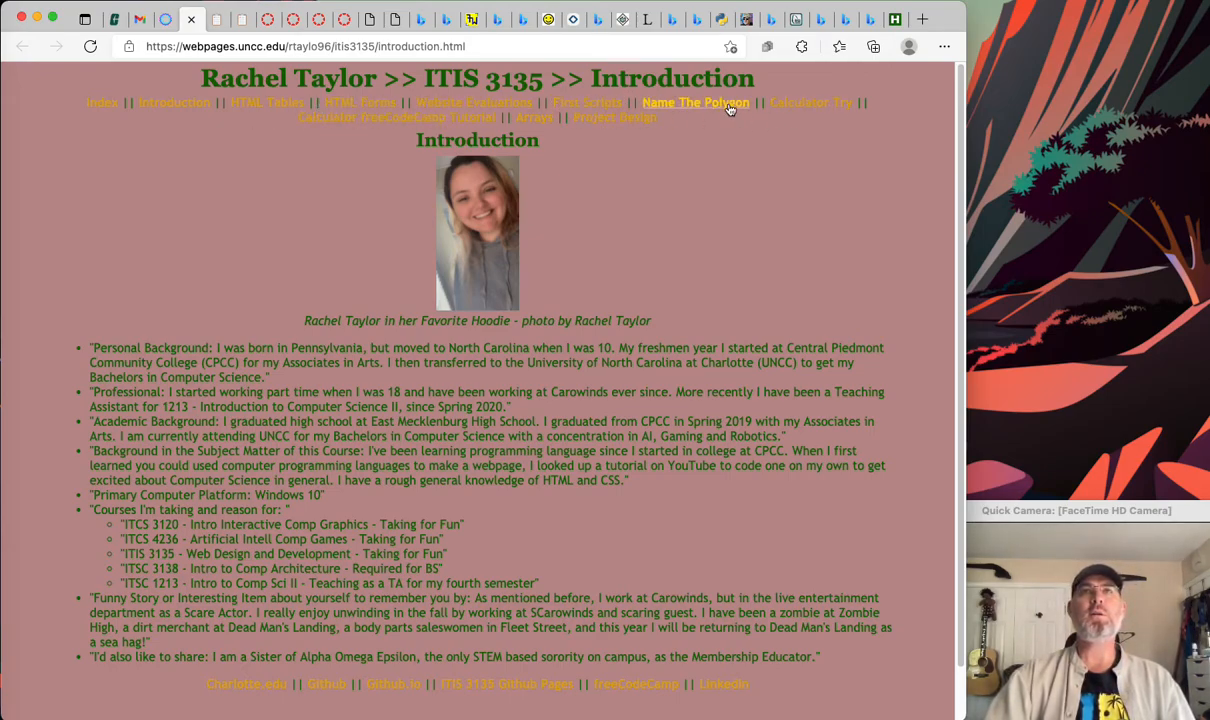
pyautogui.moveTo(760, 216)
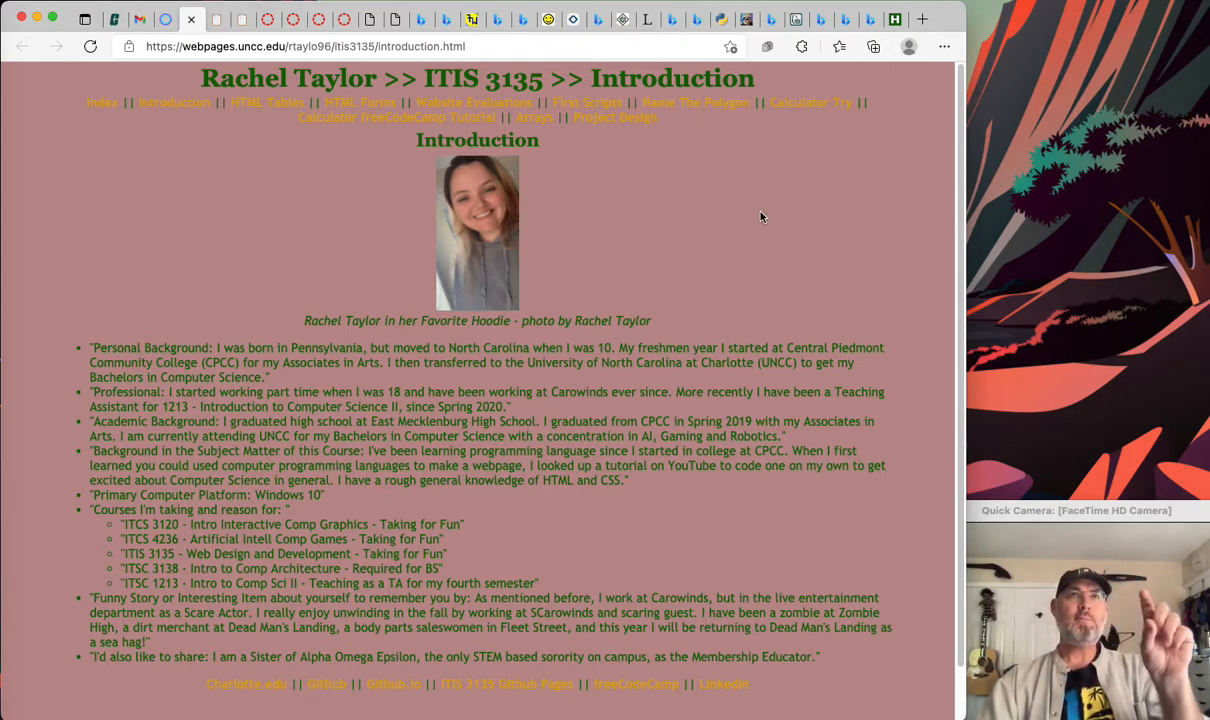
pyautogui.moveTo(150, 288)
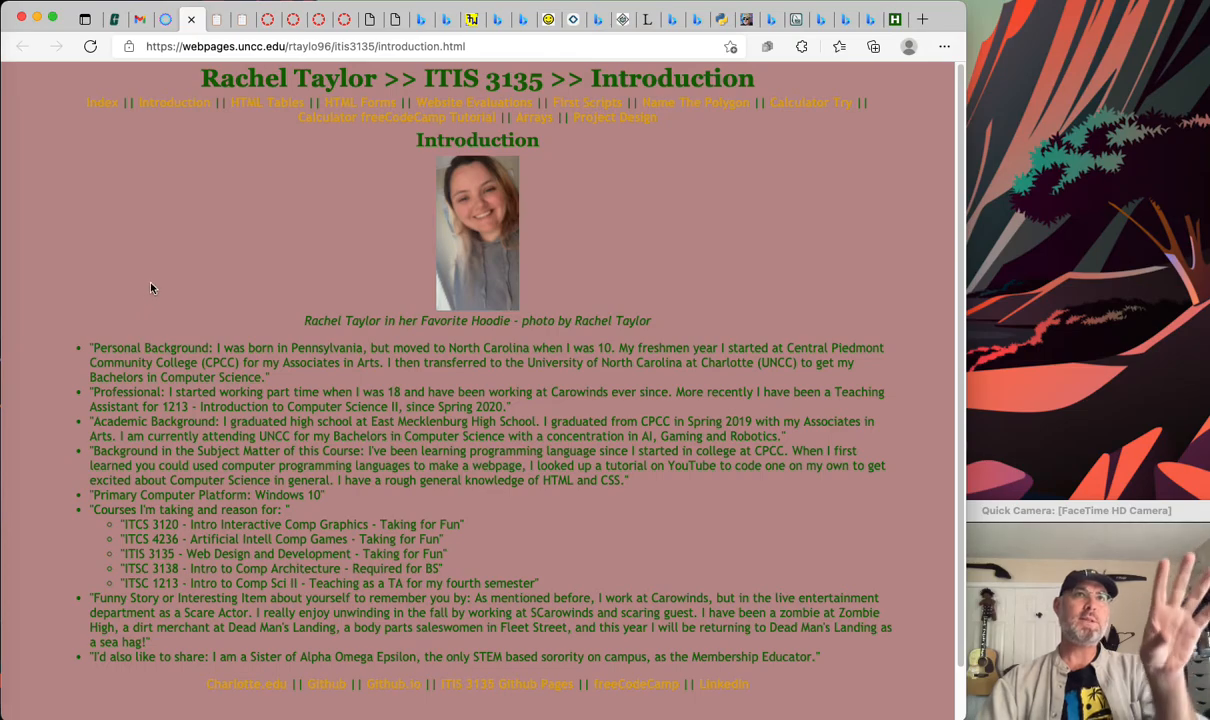
pyautogui.moveTo(238, 183)
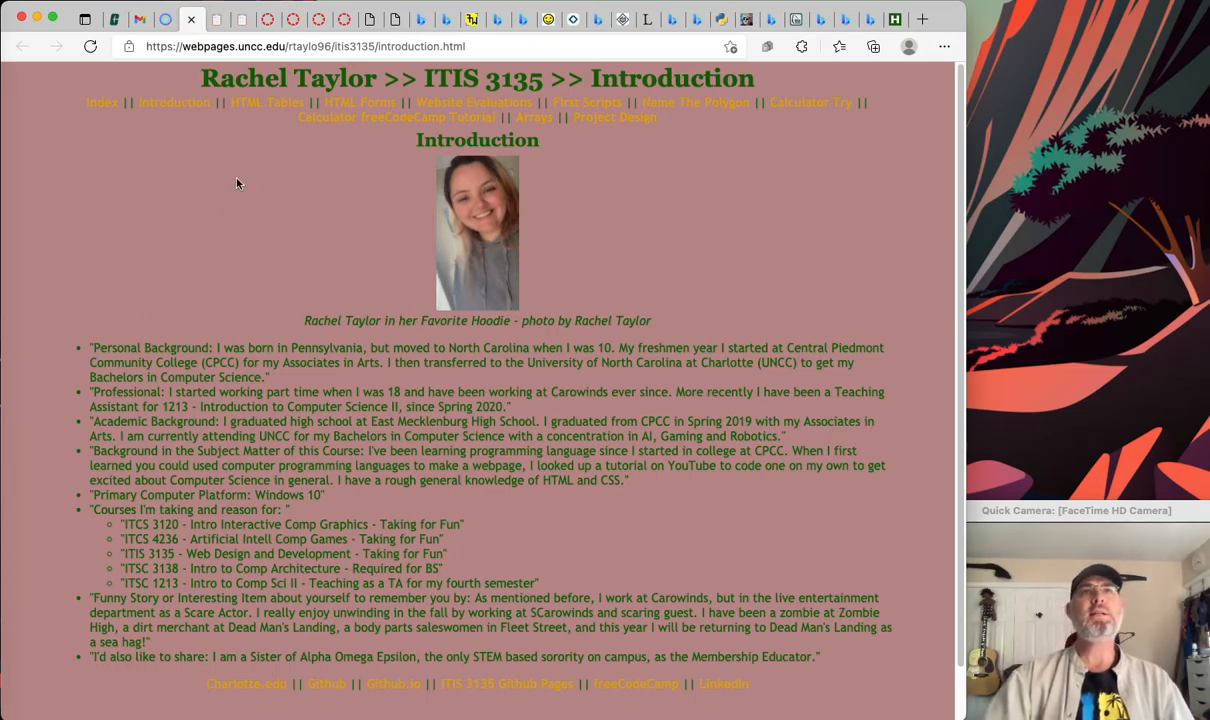
pyautogui.moveTo(643, 131)
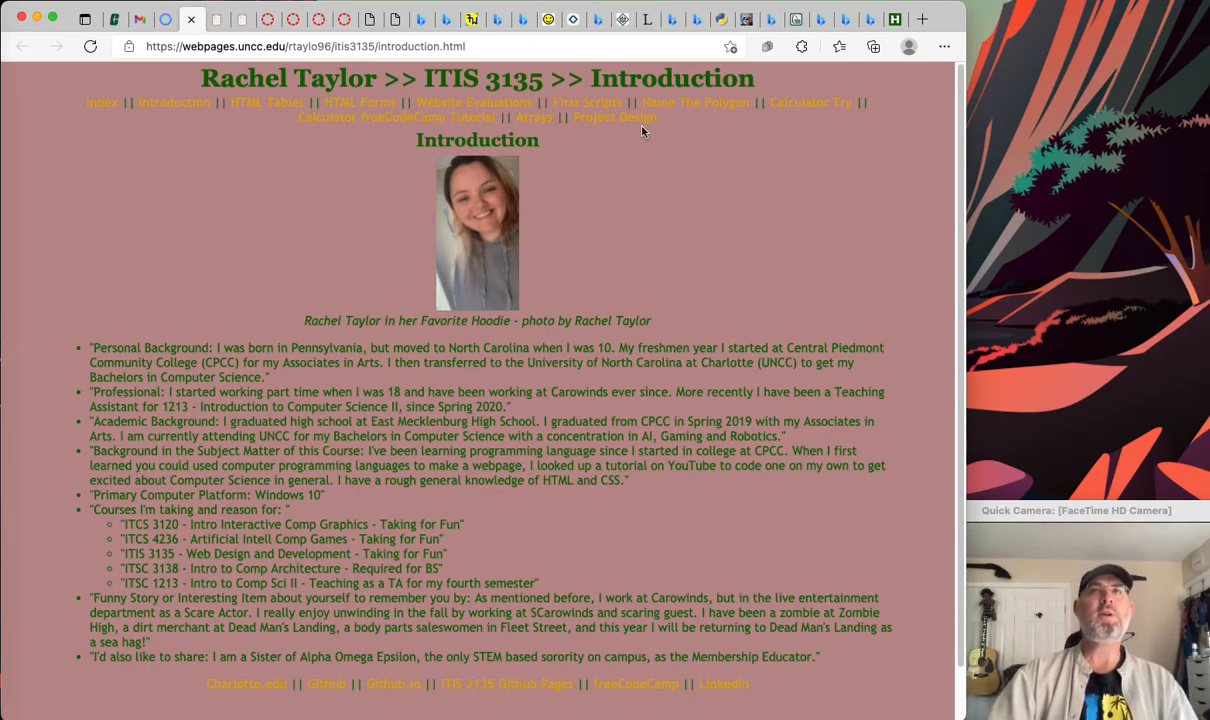
pyautogui.moveTo(715, 125)
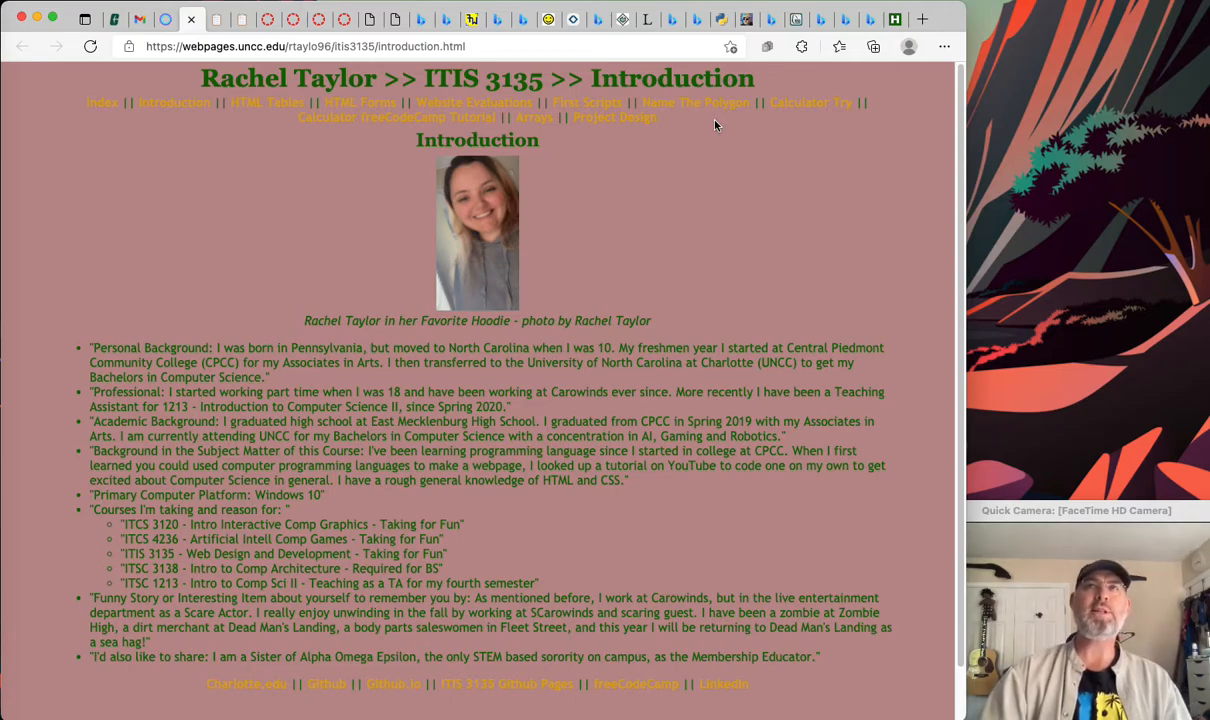
pyautogui.moveTo(624, 134)
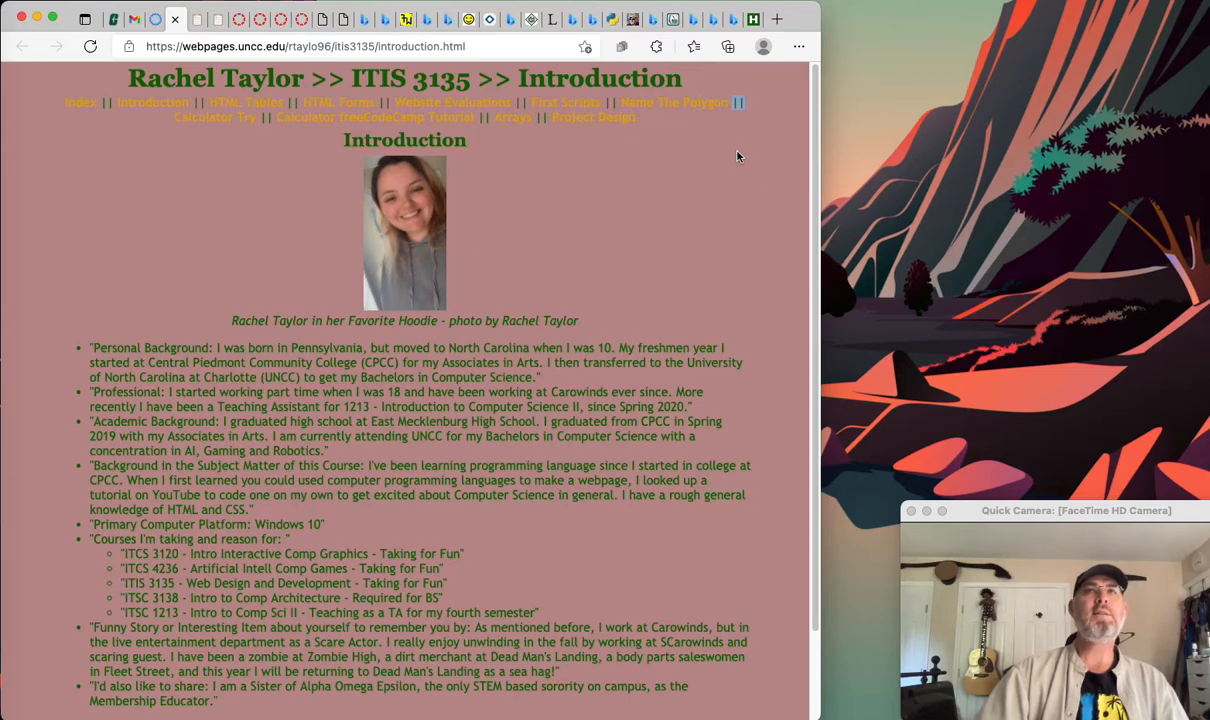
pyautogui.moveTo(492, 145)
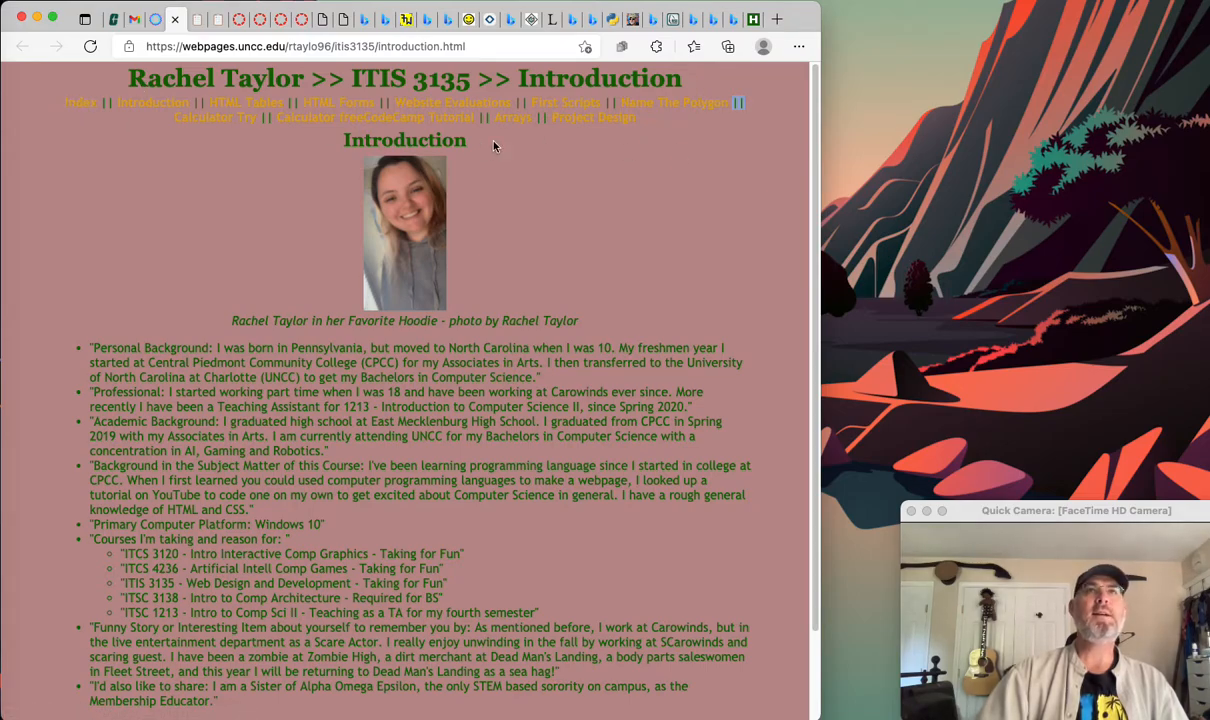
pyautogui.moveTo(167, 125)
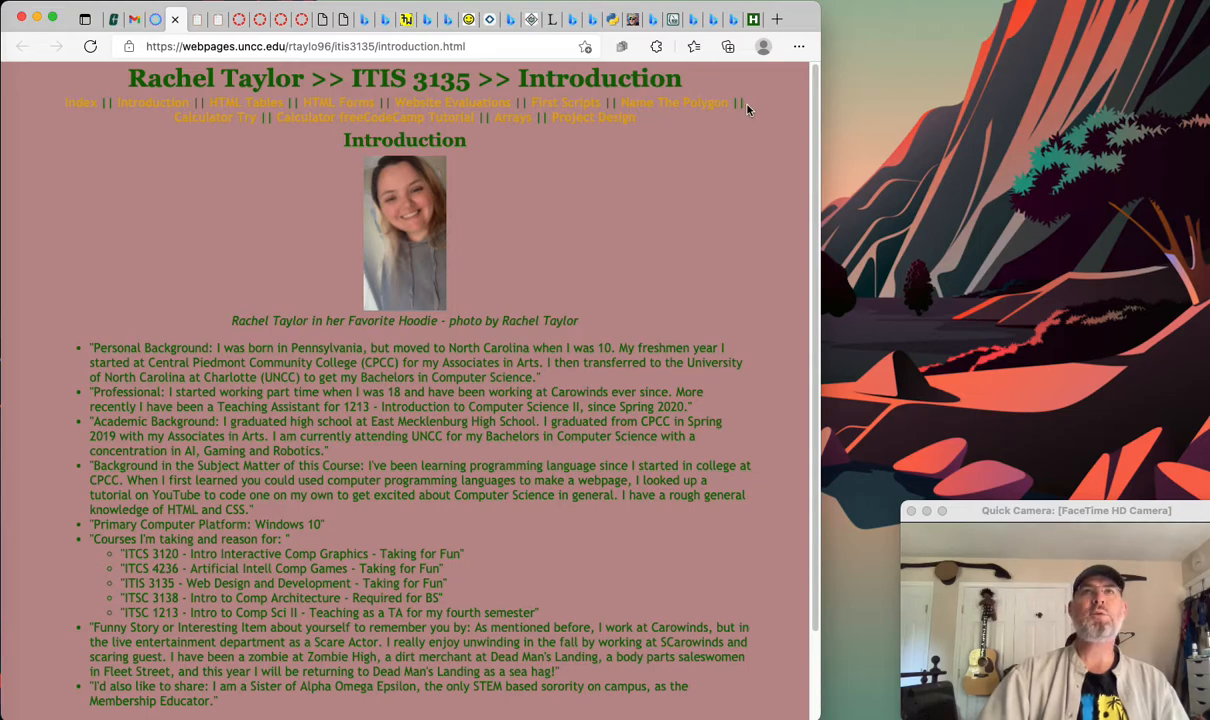
pyautogui.moveTo(717, 149)
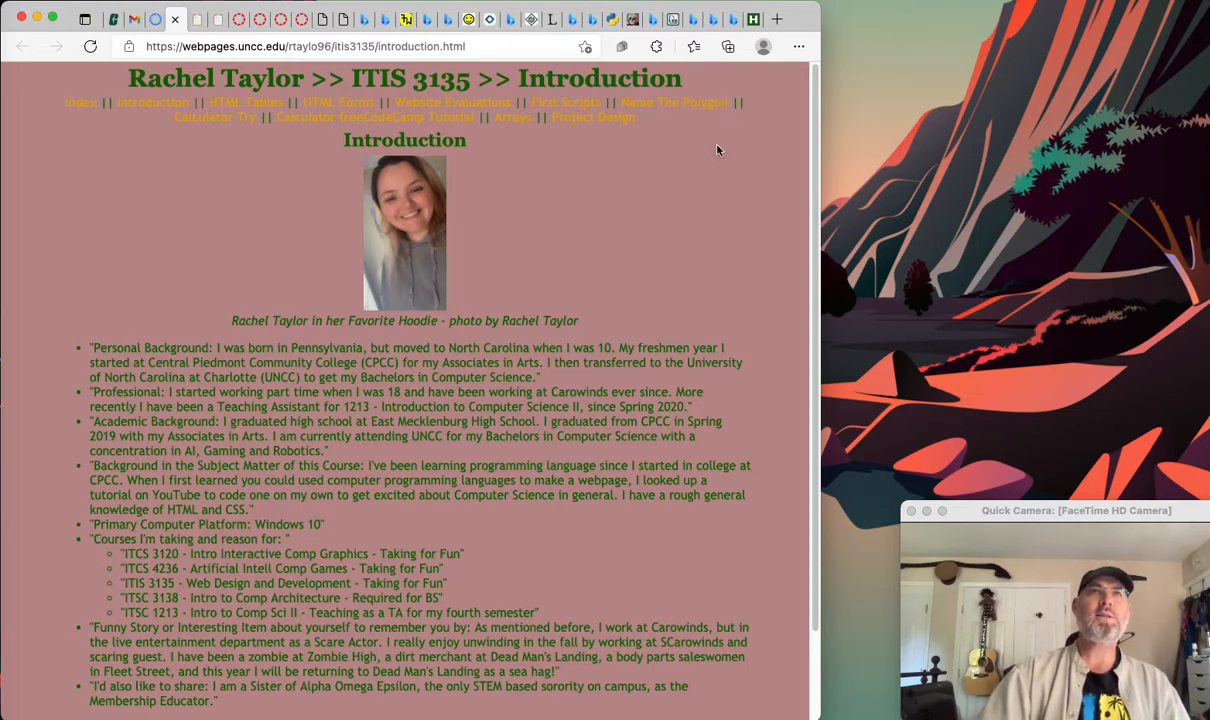
pyautogui.moveTo(725, 166)
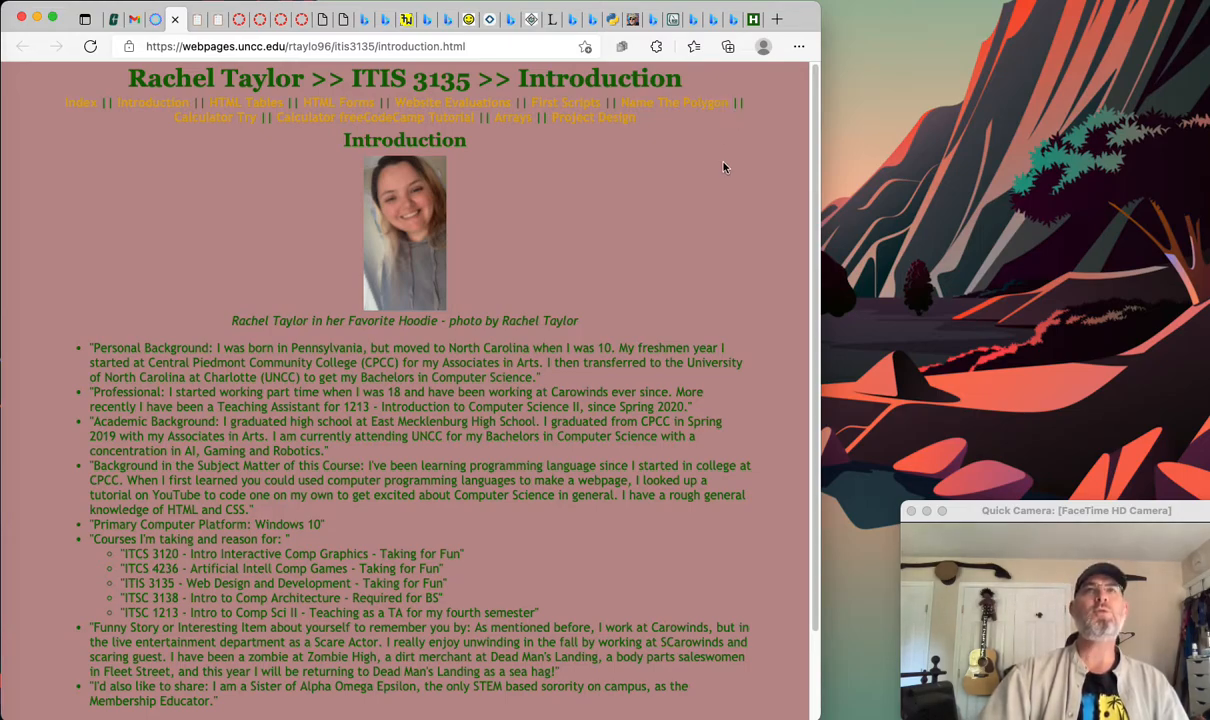
pyautogui.moveTo(752, 165)
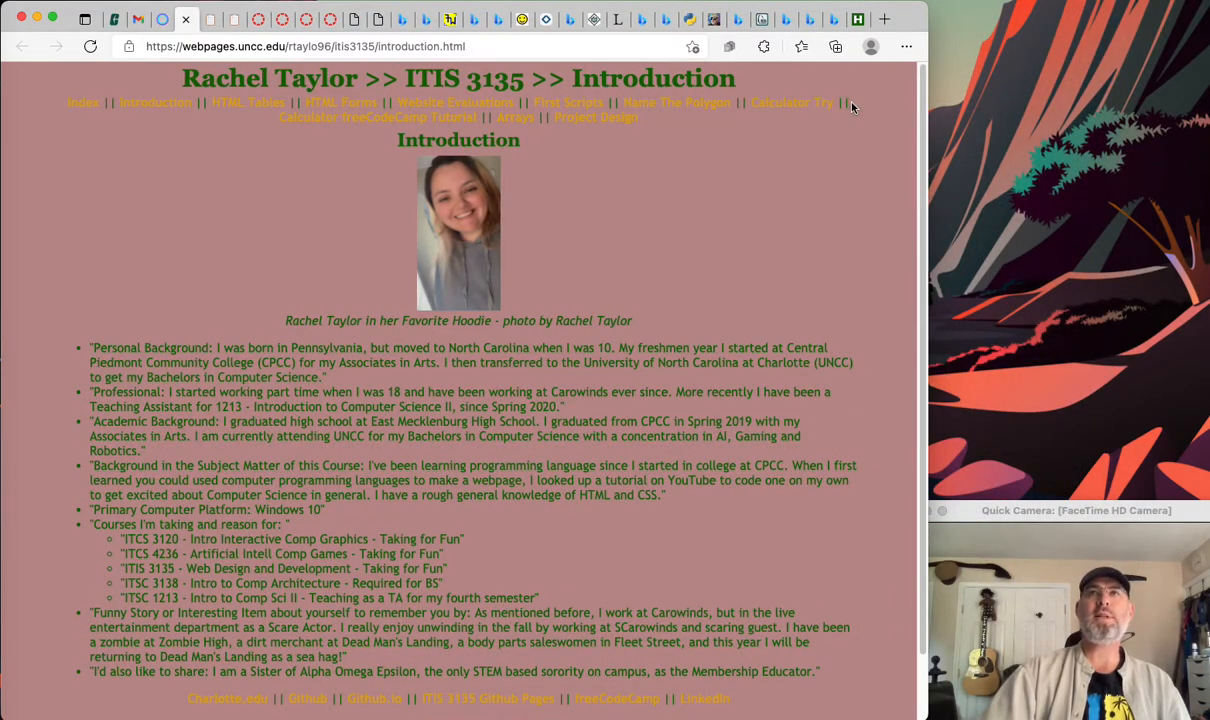
pyautogui.moveTo(757, 210)
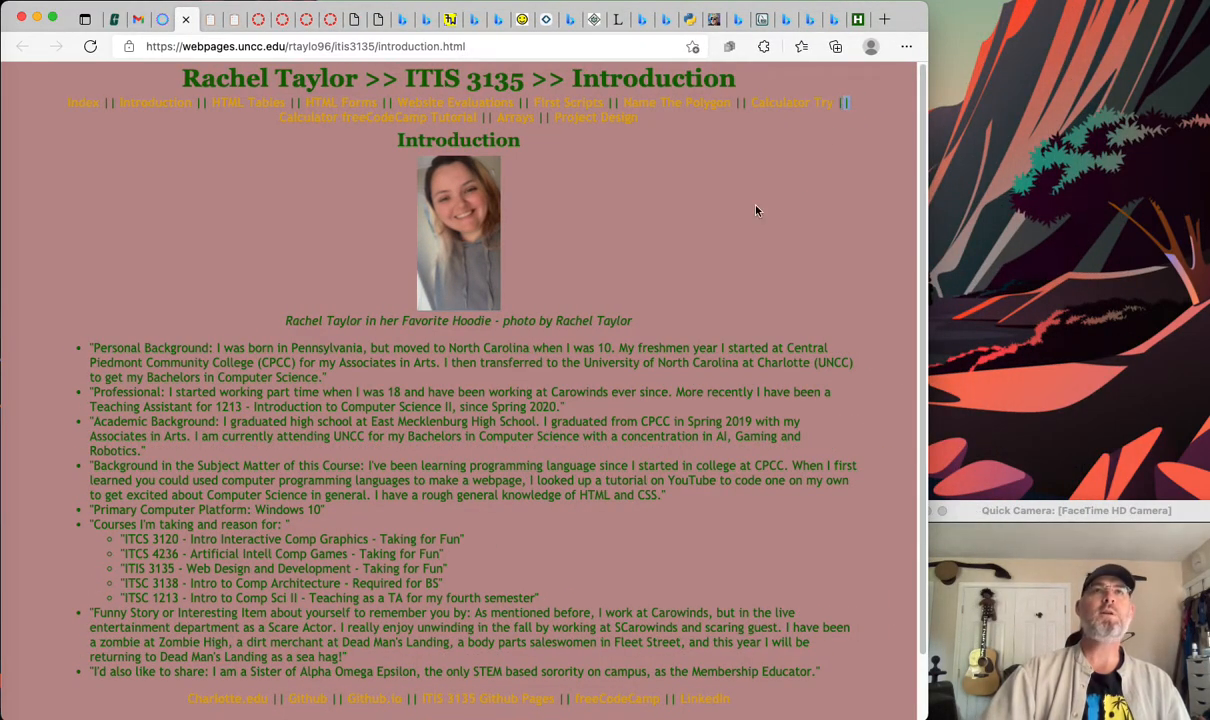
pyautogui.moveTo(746, 215)
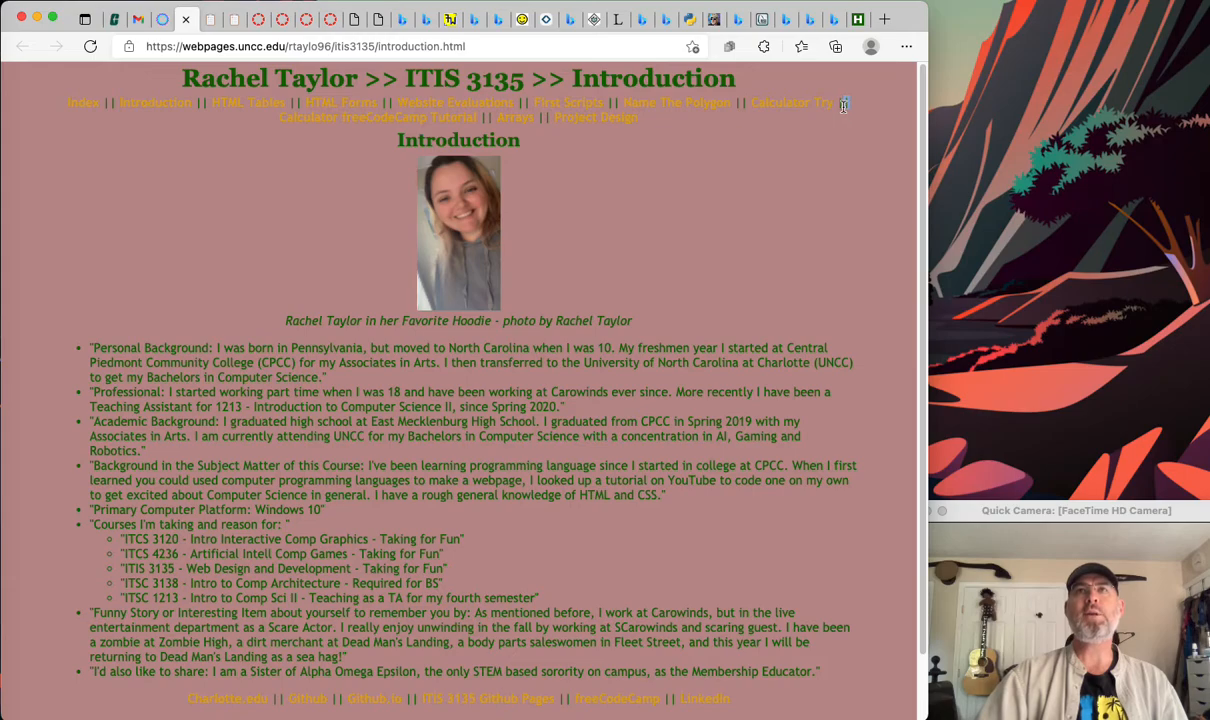
pyautogui.moveTo(858, 166)
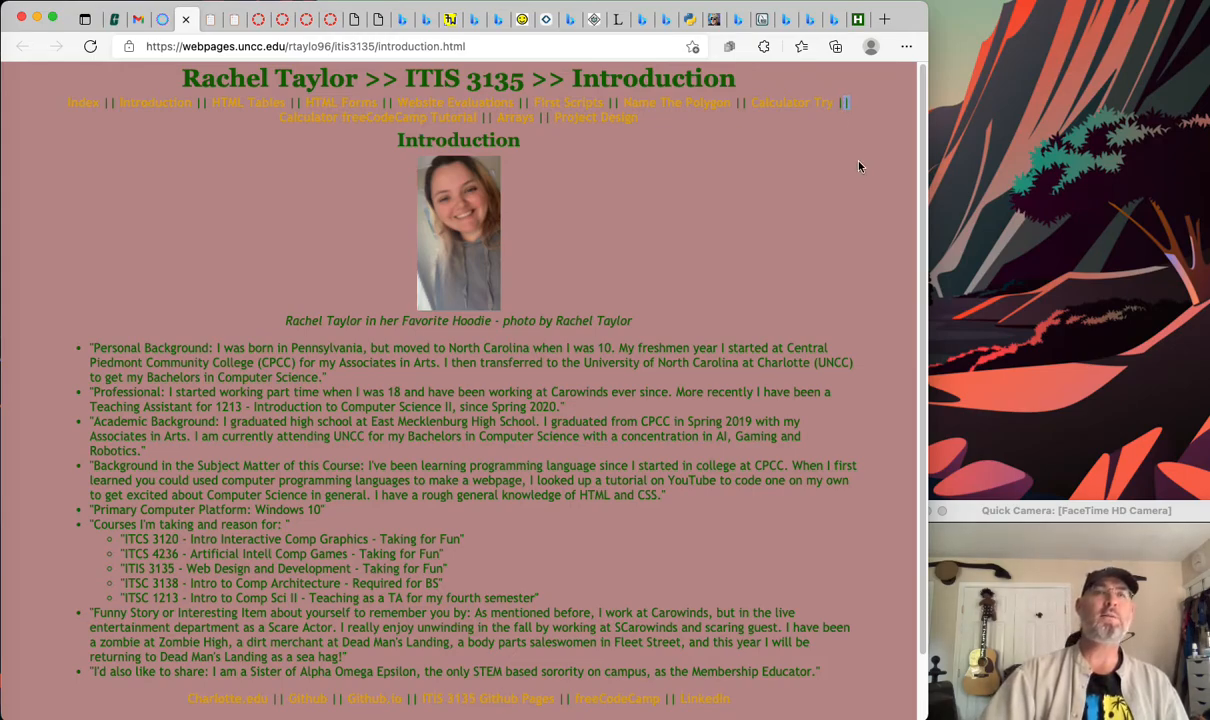
pyautogui.moveTo(771, 180)
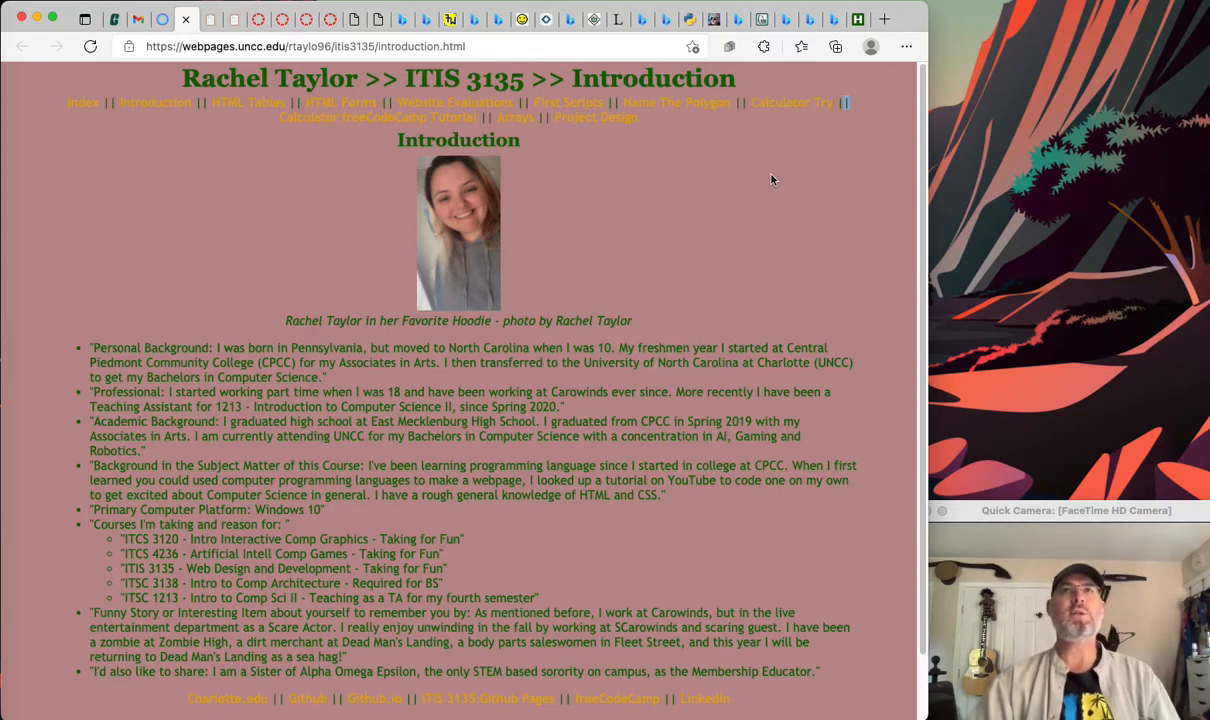
pyautogui.moveTo(93, 124)
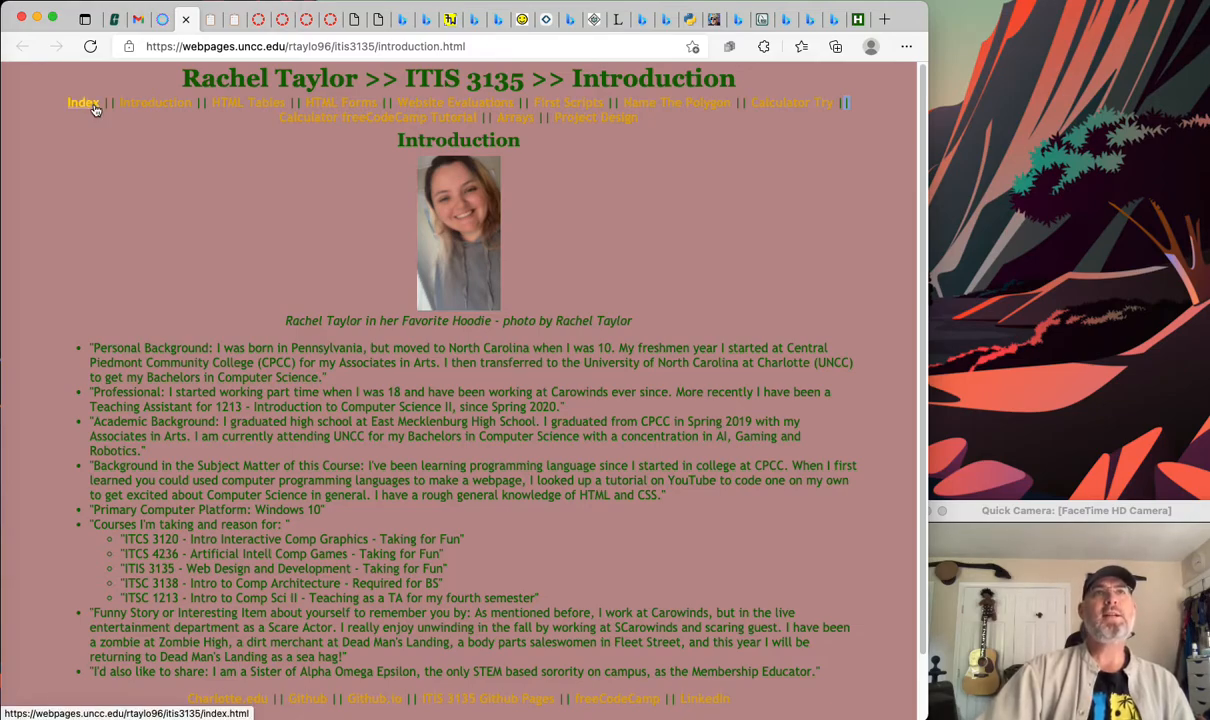
# - Follow the Index nav link to the student's ITIS 3135 home page
pyautogui.click(82, 103)
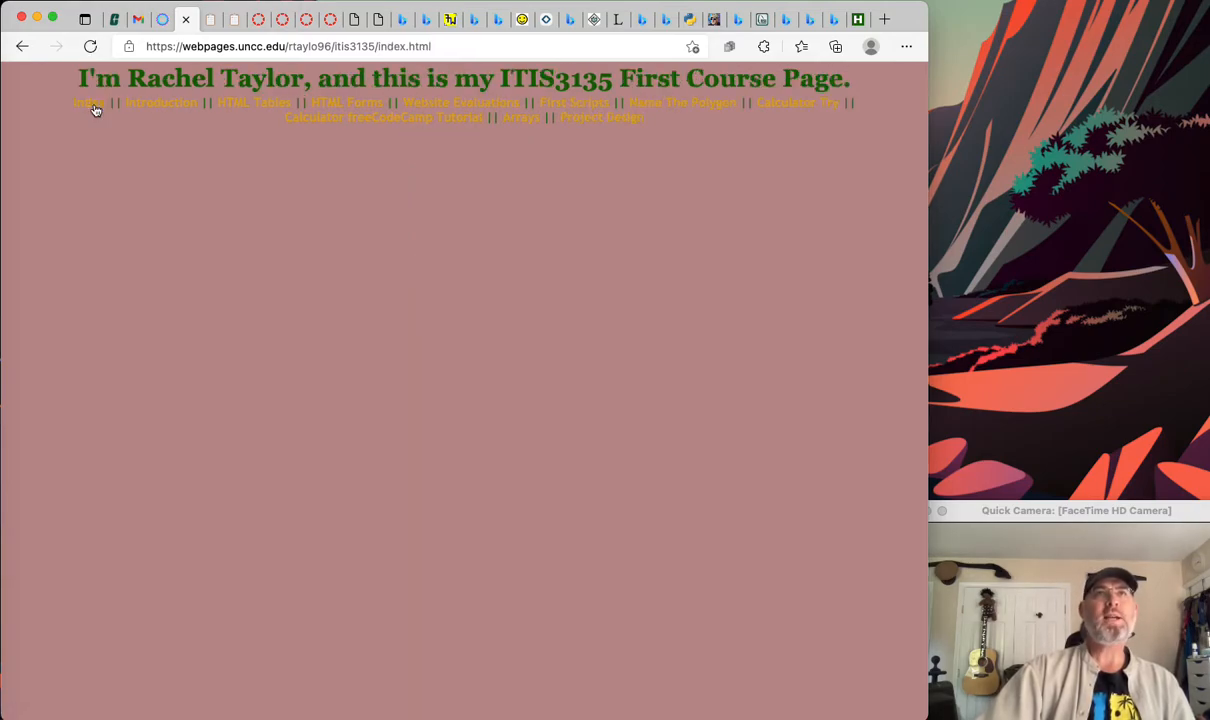
pyautogui.moveTo(348, 151)
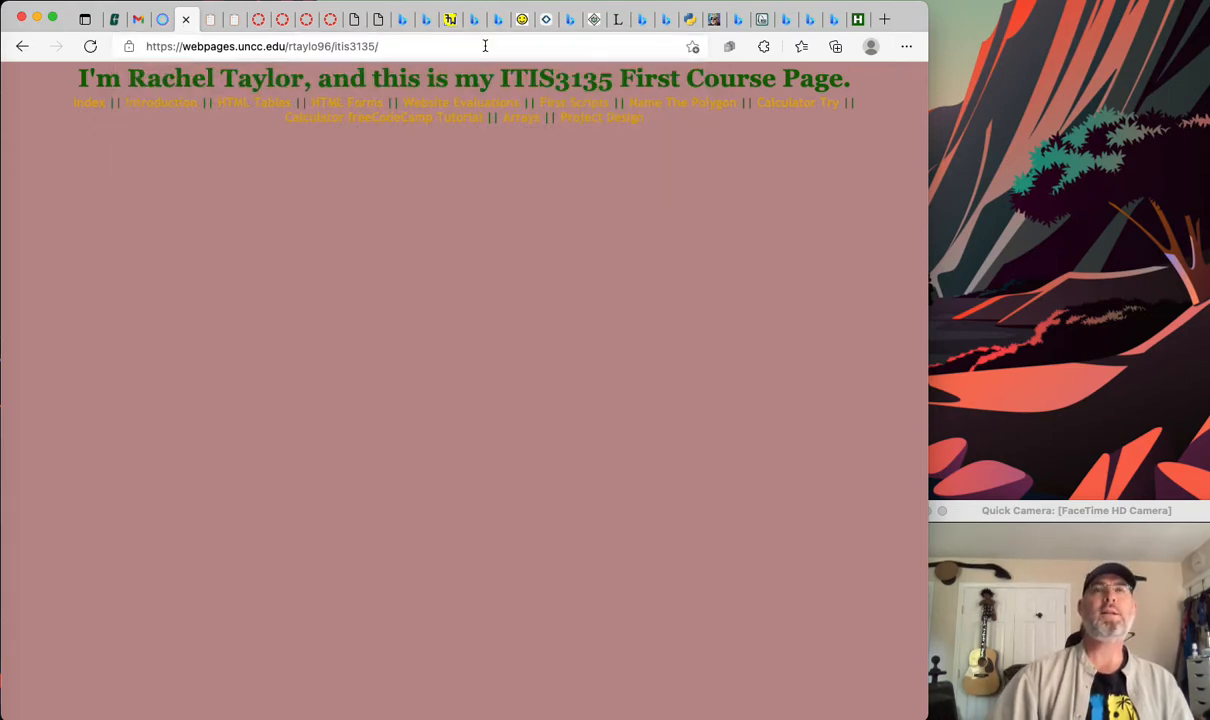
pyautogui.moveTo(405, 150)
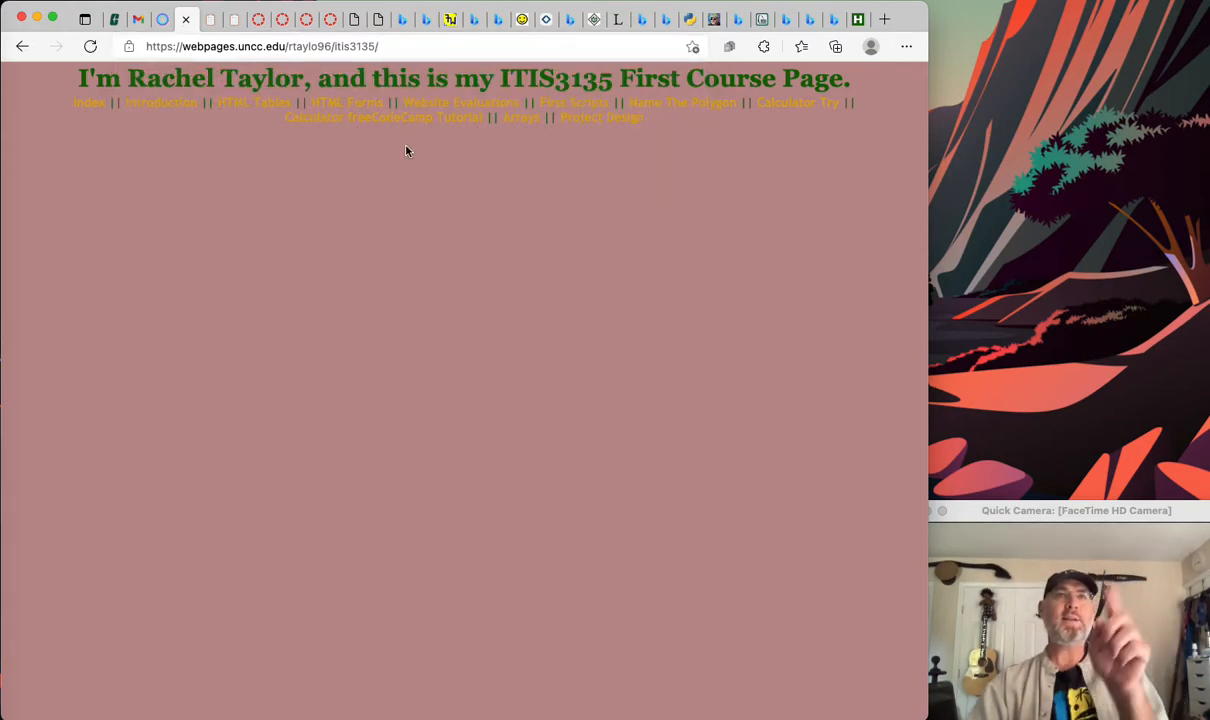
pyautogui.moveTo(465, 363)
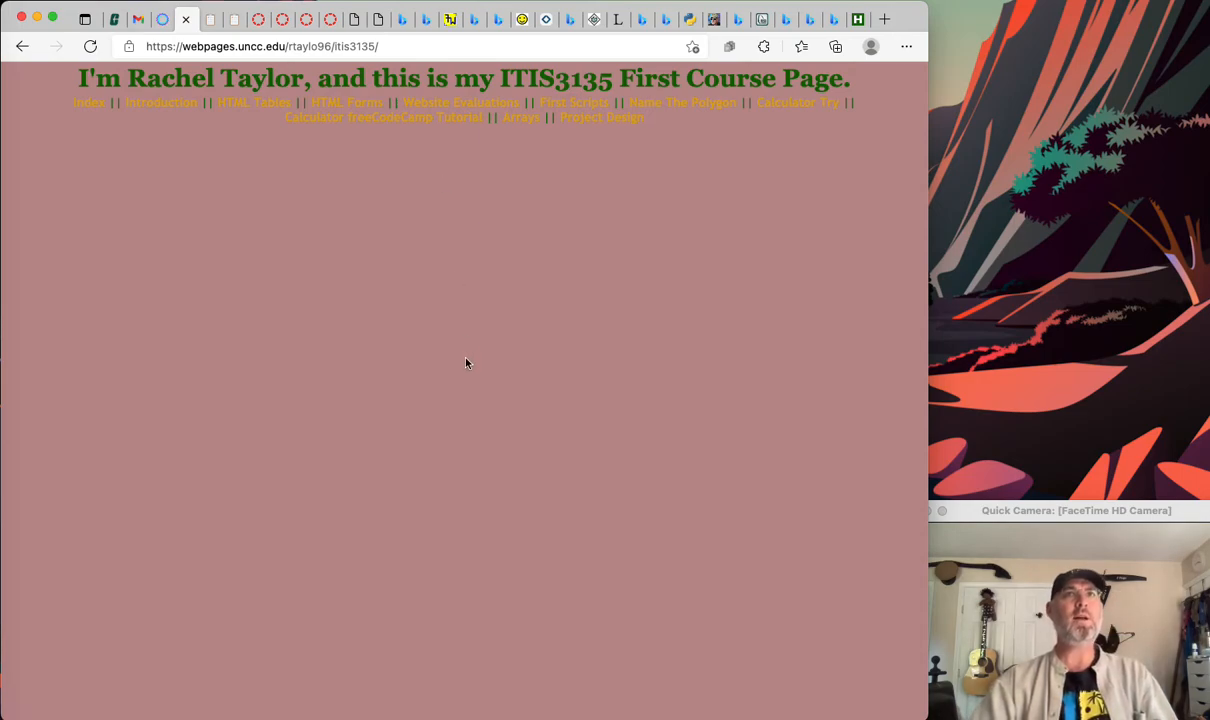
pyautogui.moveTo(454, 267)
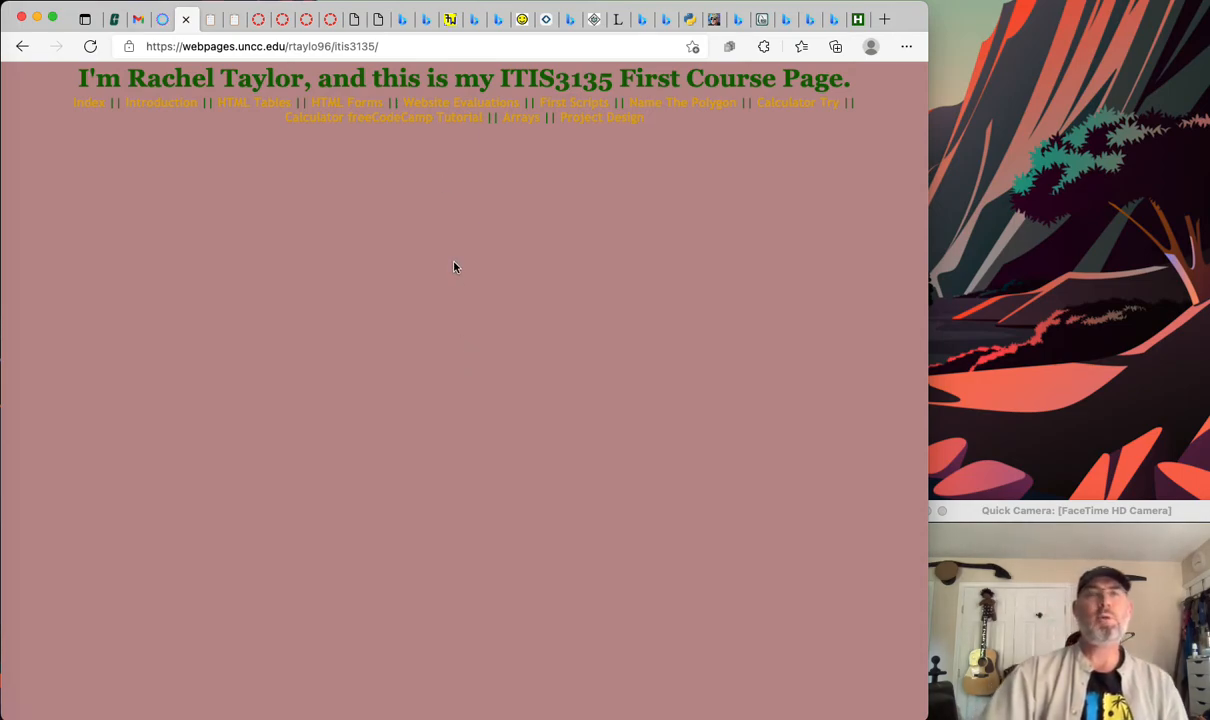
pyautogui.moveTo(476, 204)
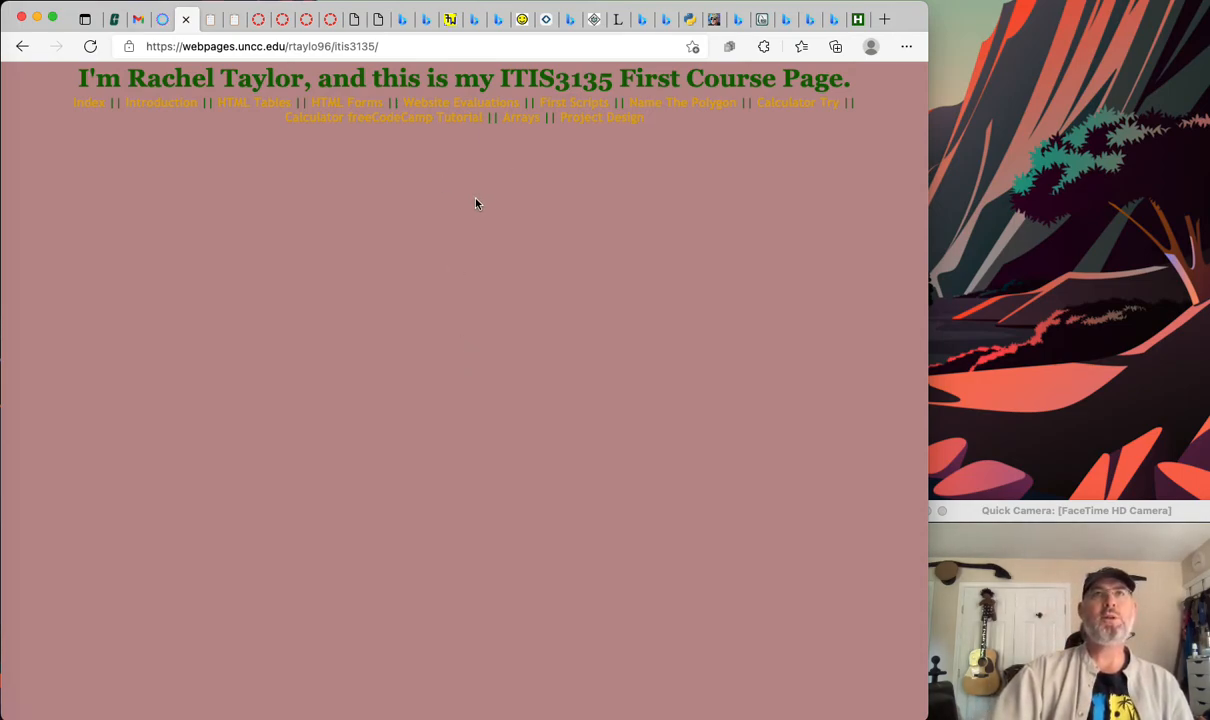
pyautogui.rightClick(476, 204)
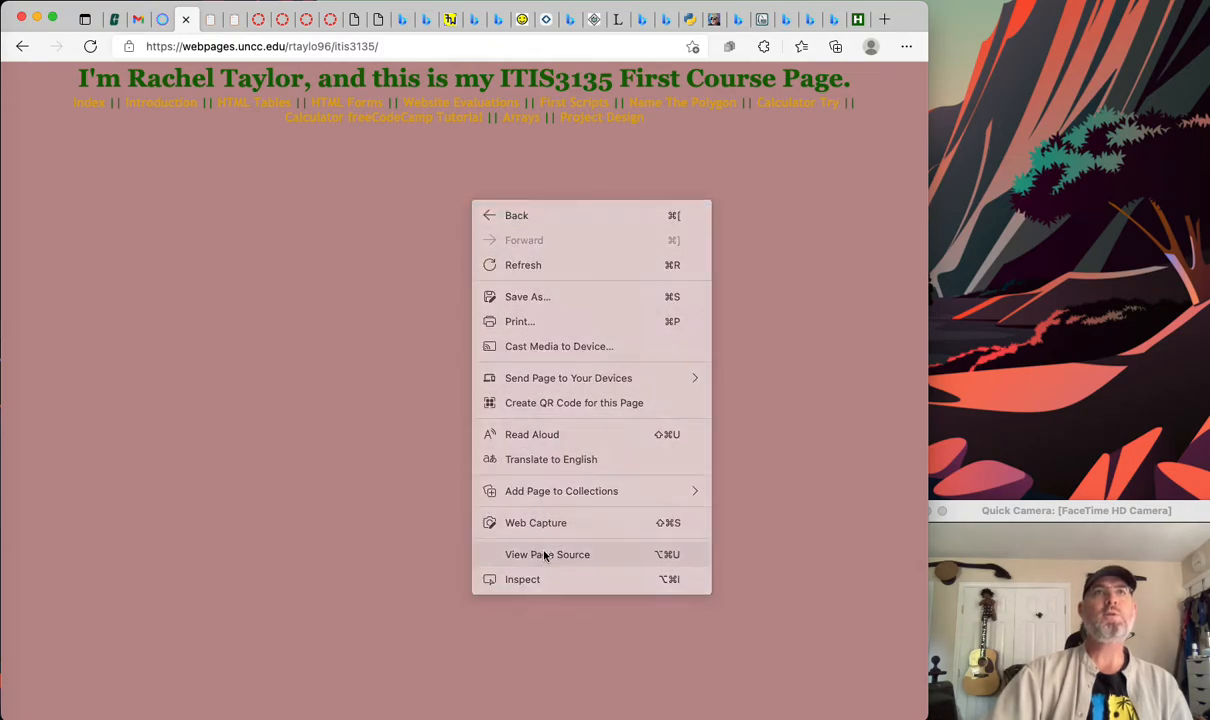
pyautogui.click(547, 554)
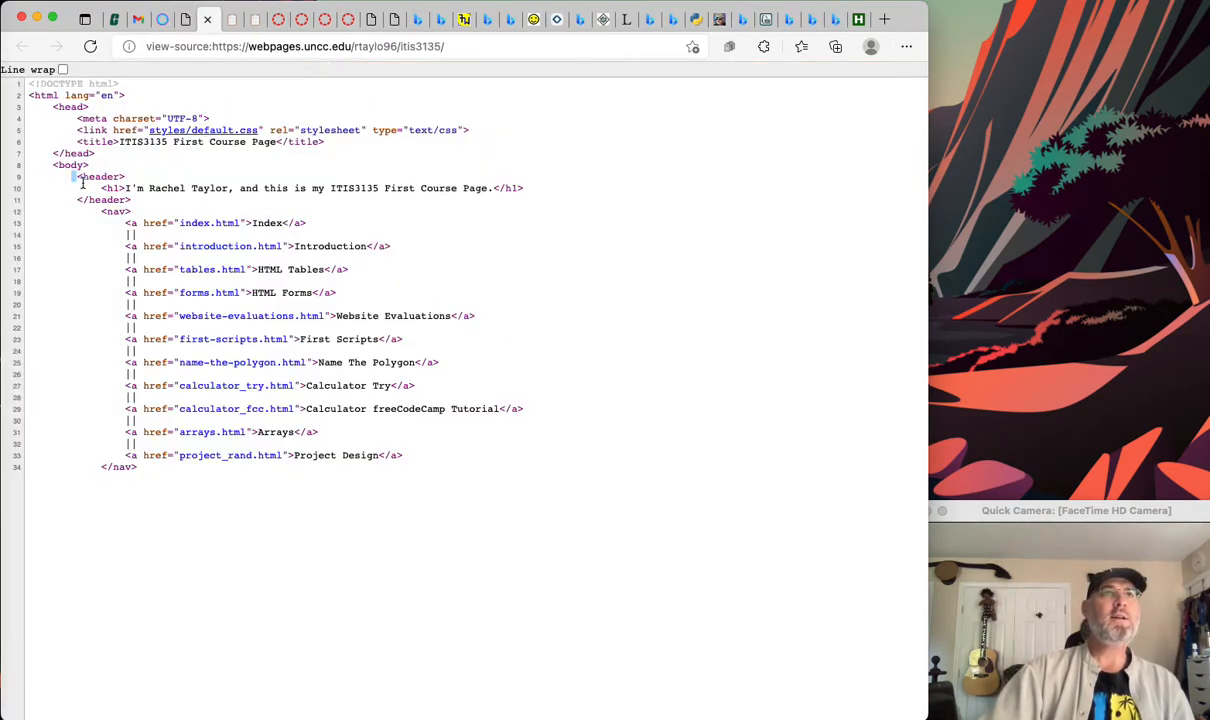
pyautogui.moveTo(82, 177); pyautogui.dragTo(167, 455)
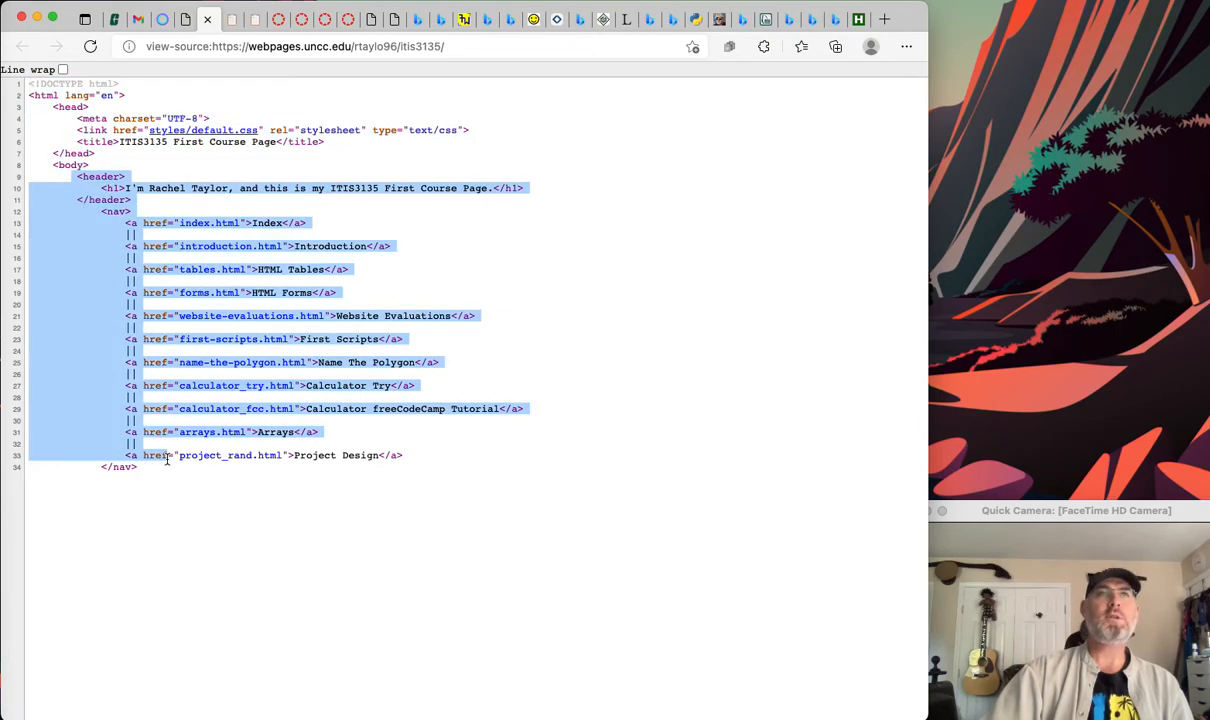
pyautogui.moveTo(210, 490)
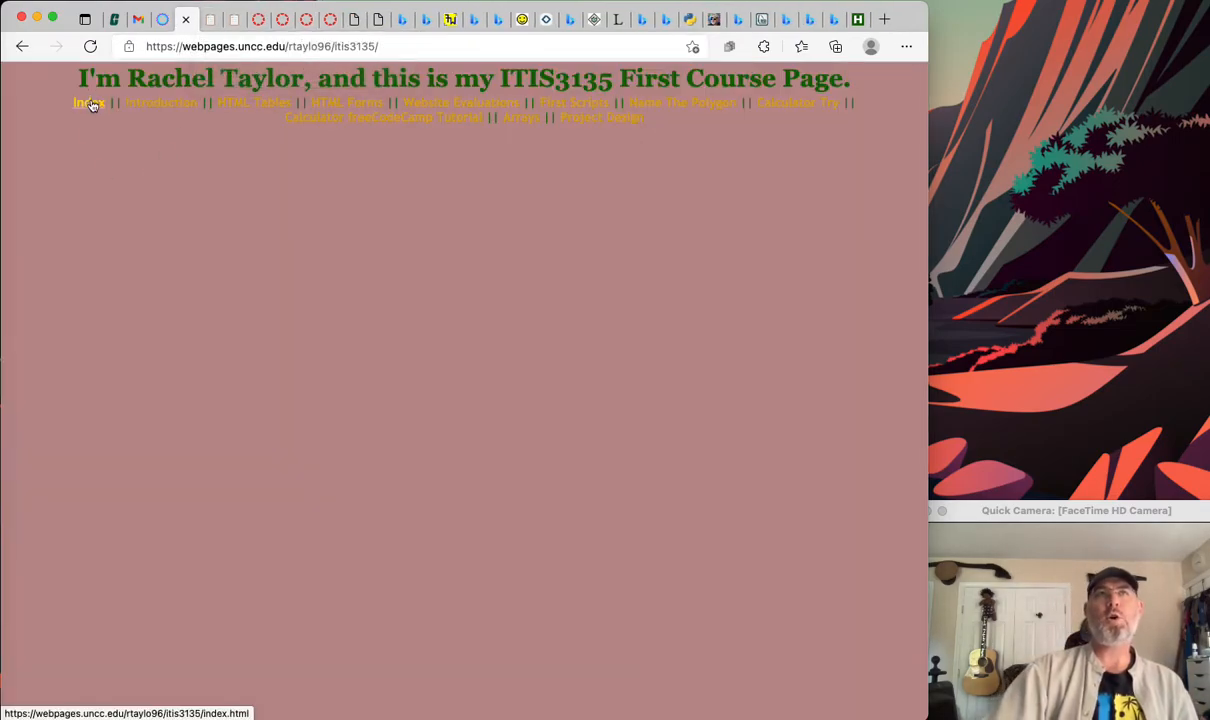
pyautogui.moveTo(154, 253)
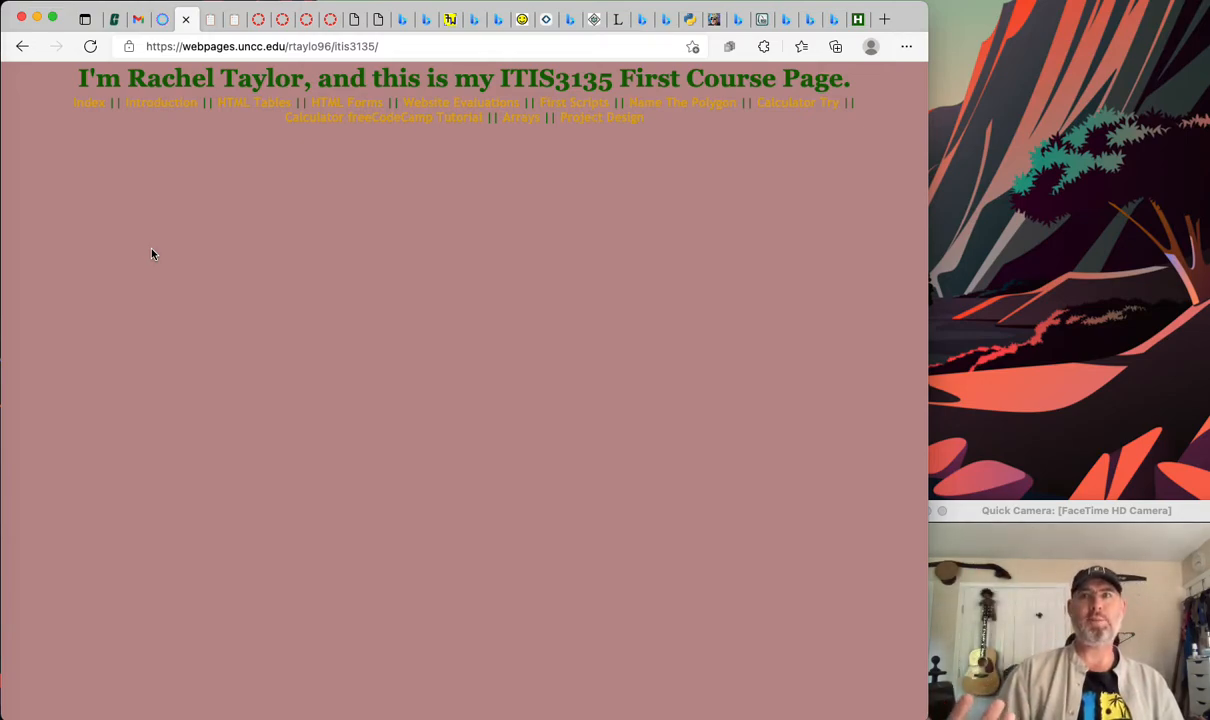
pyautogui.moveTo(89, 103)
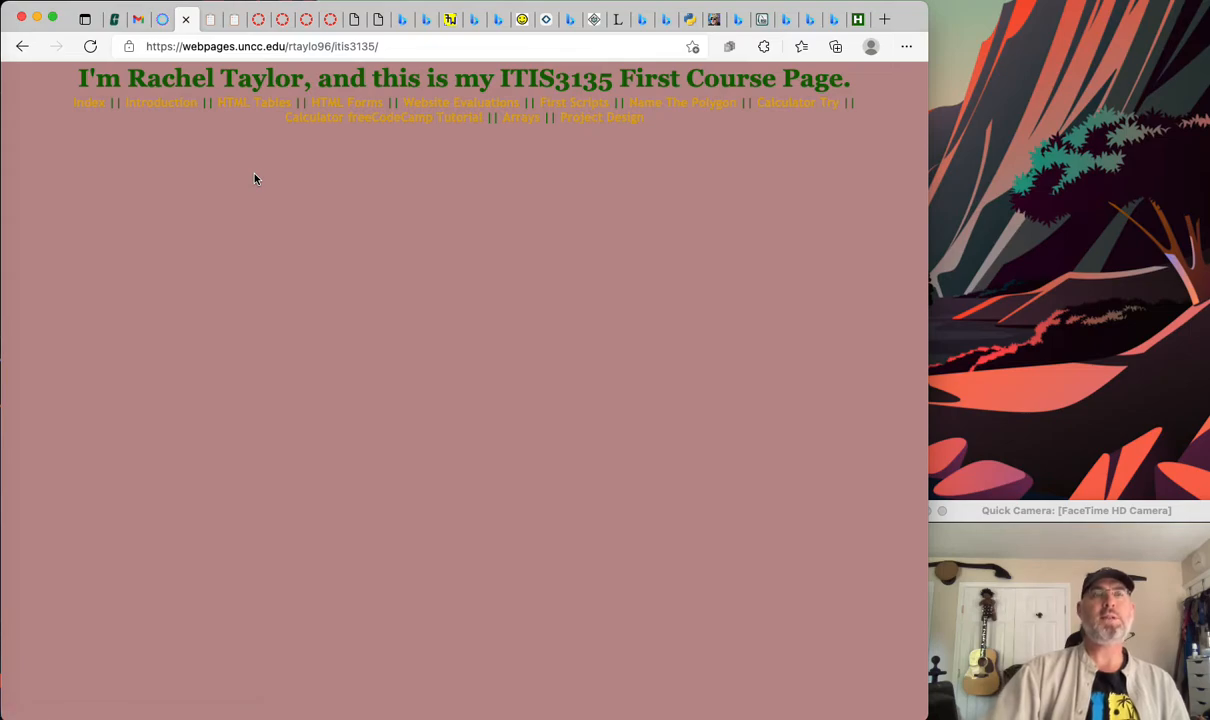
pyautogui.moveTo(89, 103)
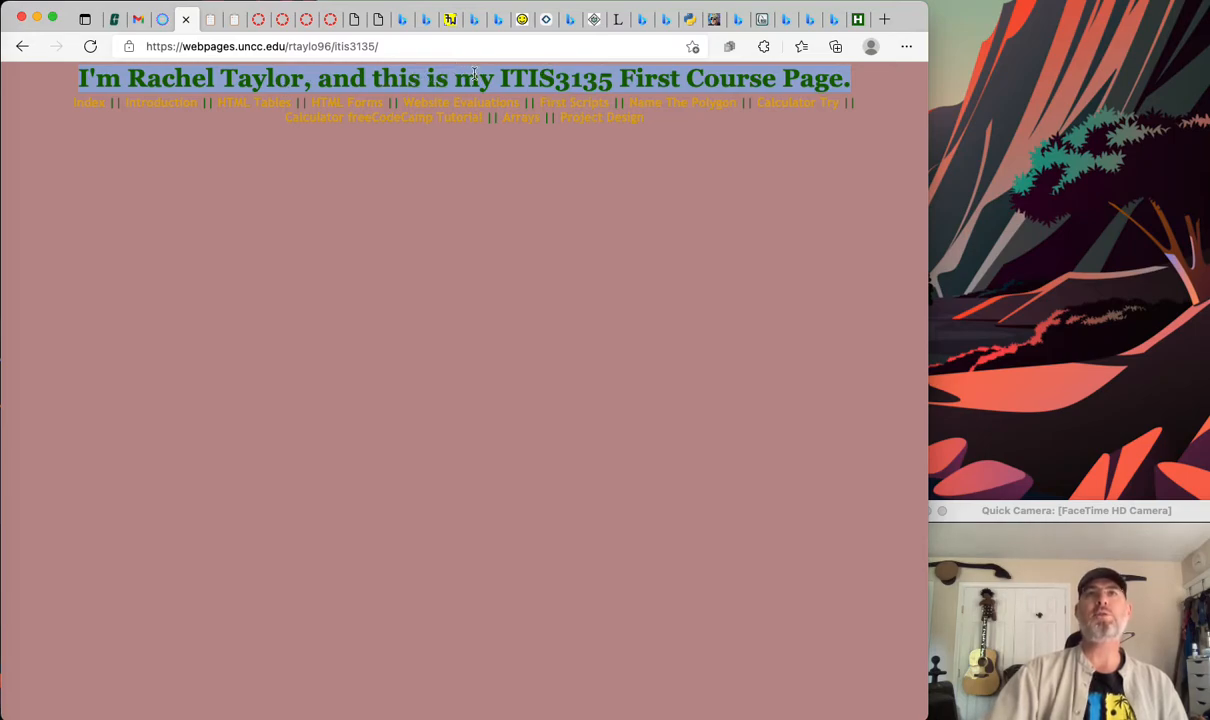
pyautogui.click(161, 102)
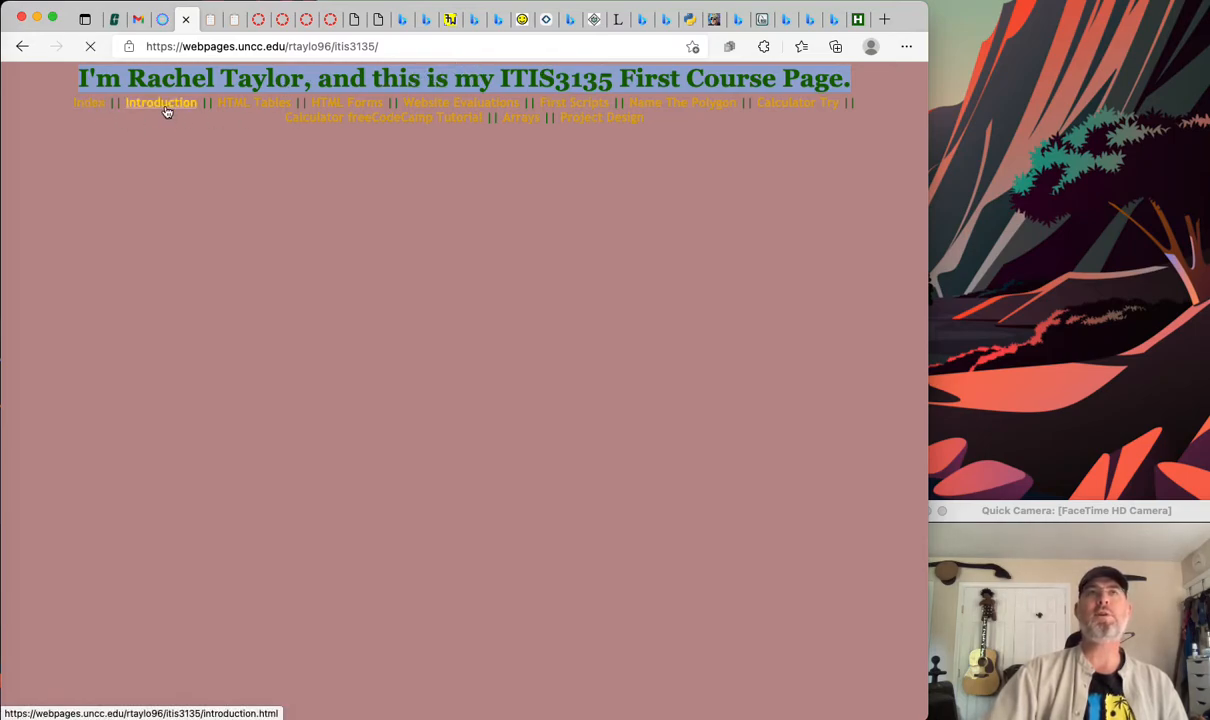
pyautogui.click(161, 102)
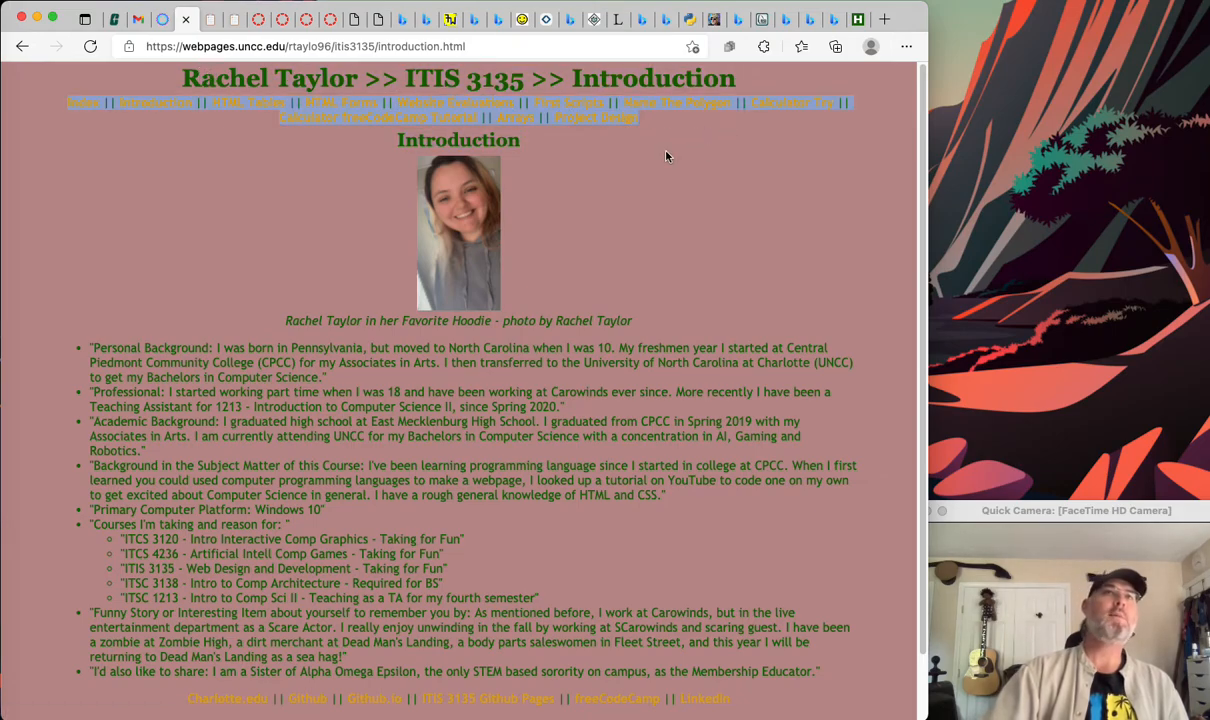
pyautogui.scroll(-3)
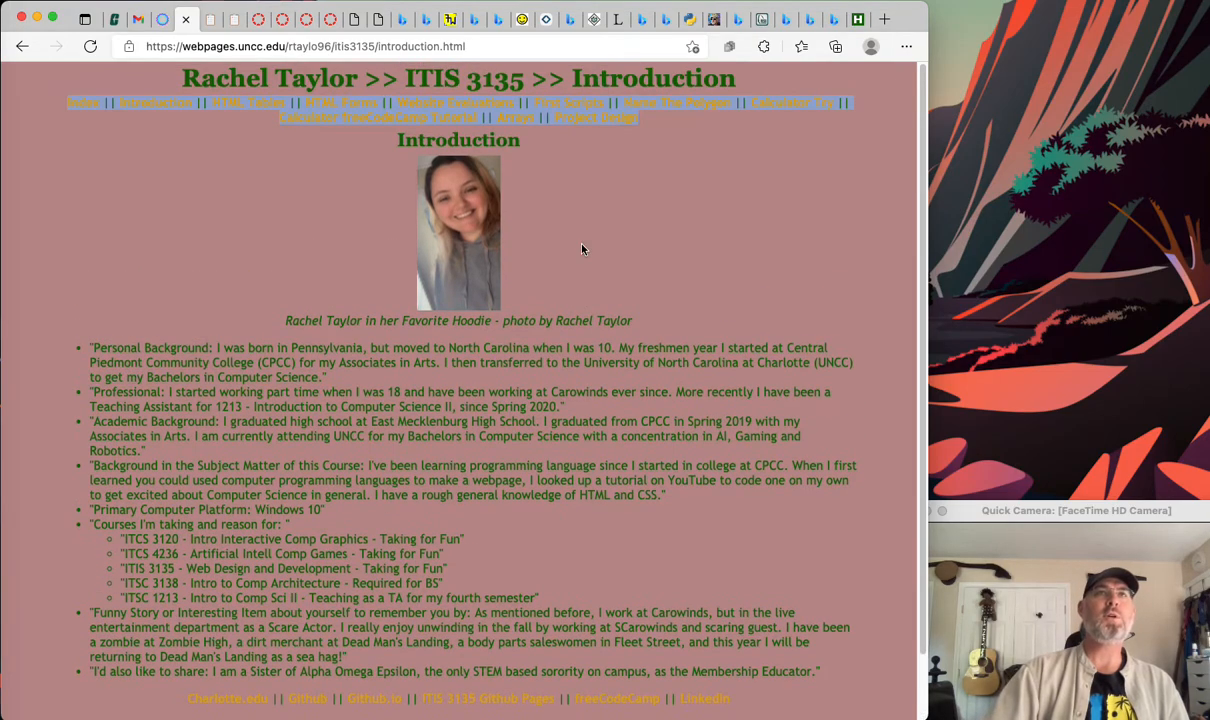
pyautogui.scroll(-3)
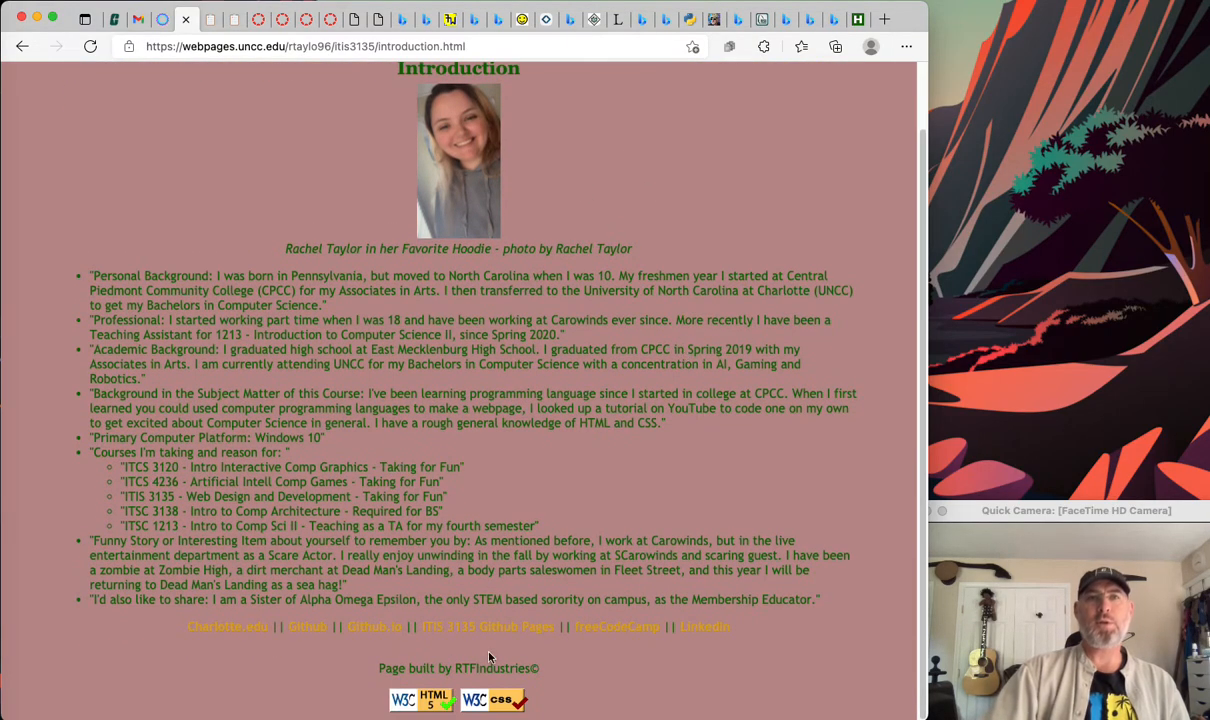
pyautogui.moveTo(227, 627)
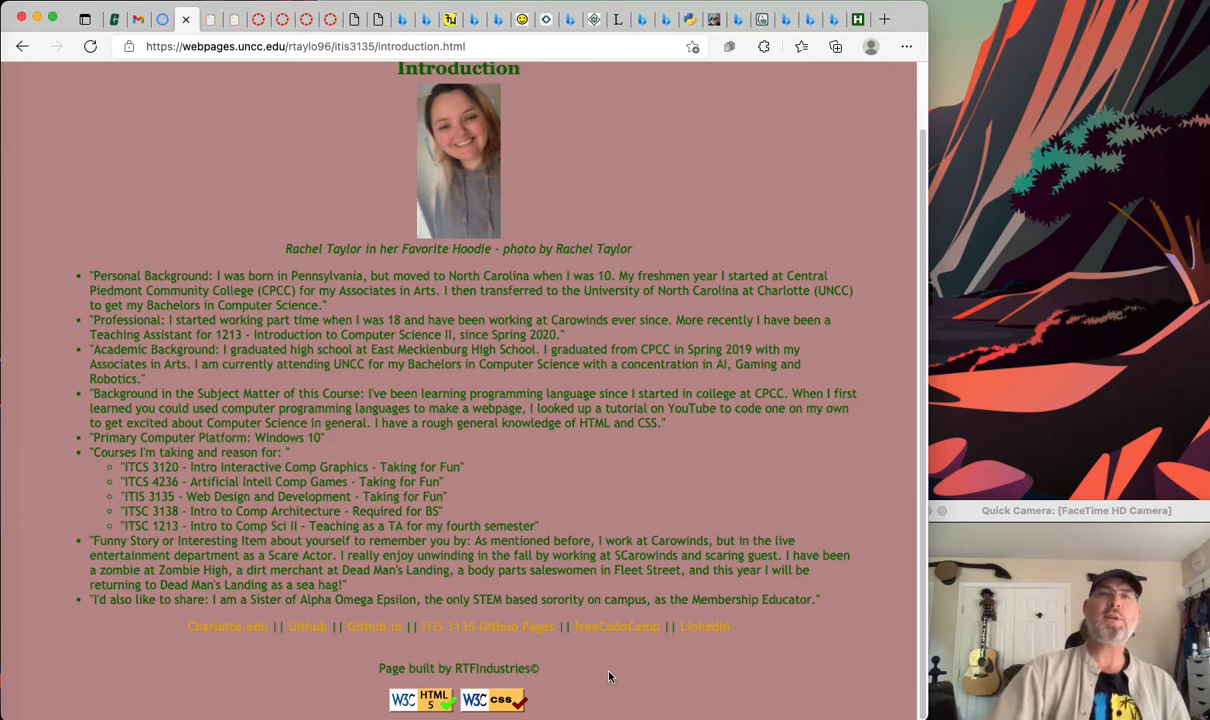
pyautogui.moveTo(445, 663)
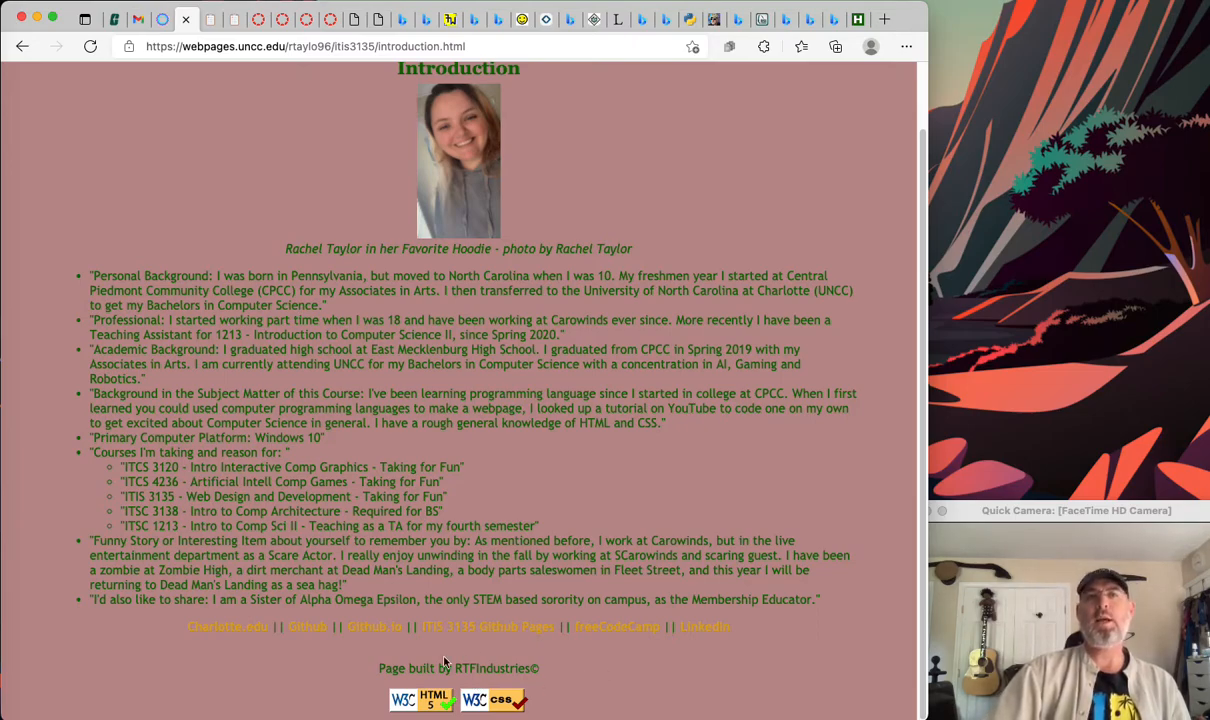
pyautogui.moveTo(344, 662)
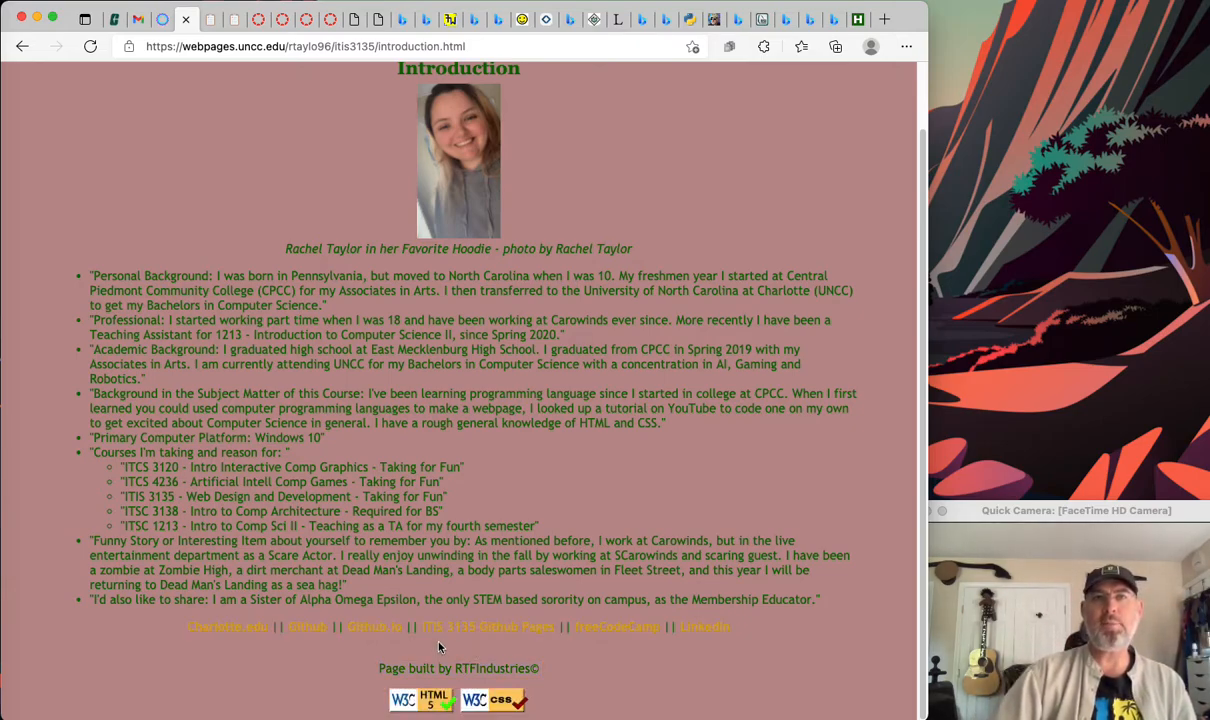
pyautogui.moveTo(425, 684)
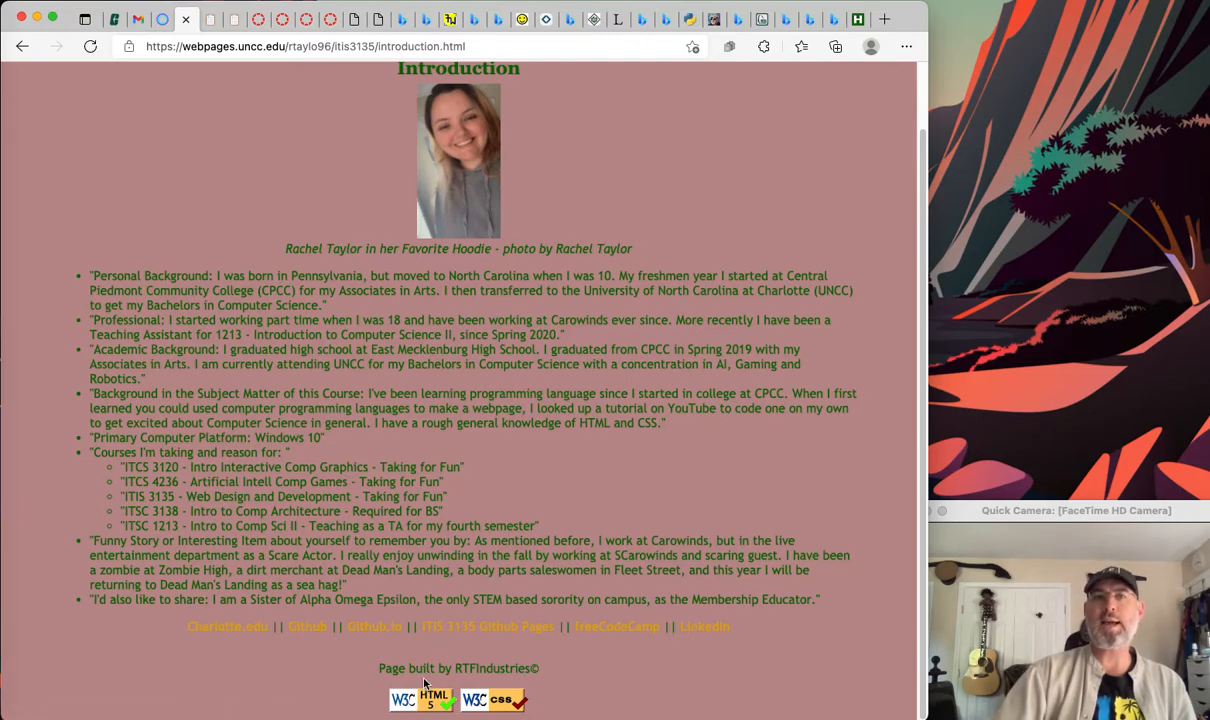
pyautogui.moveTo(625, 650)
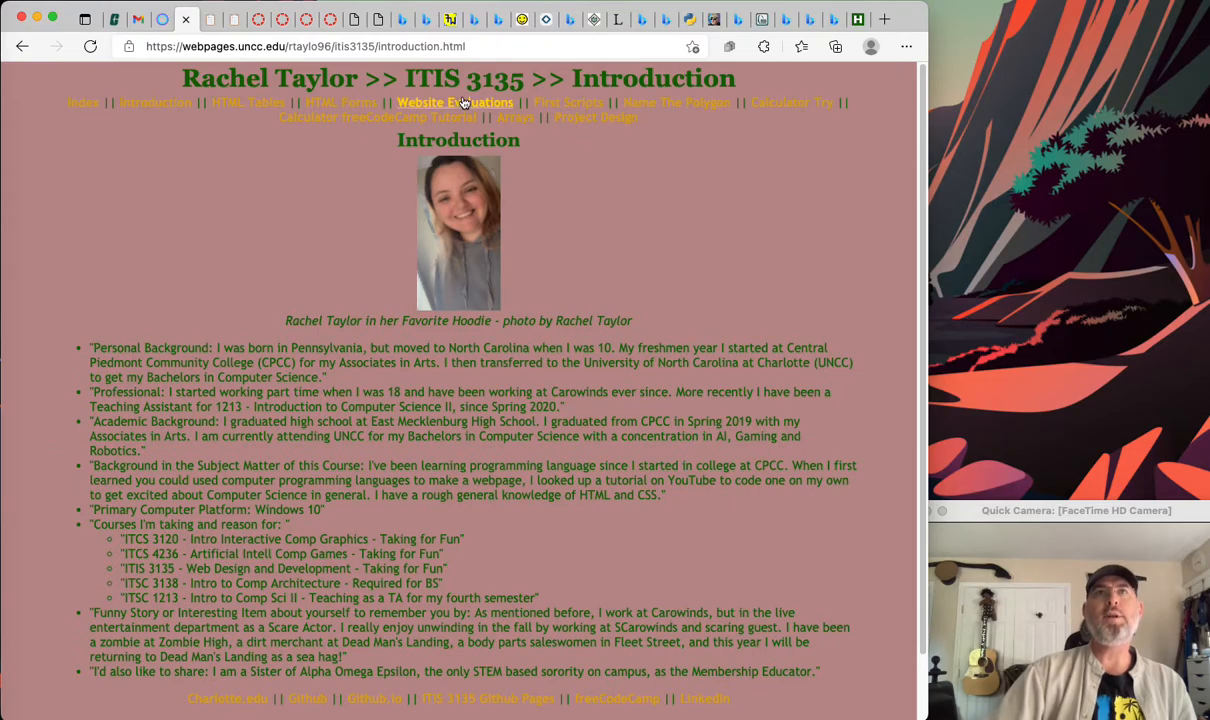
pyautogui.moveTo(543, 111)
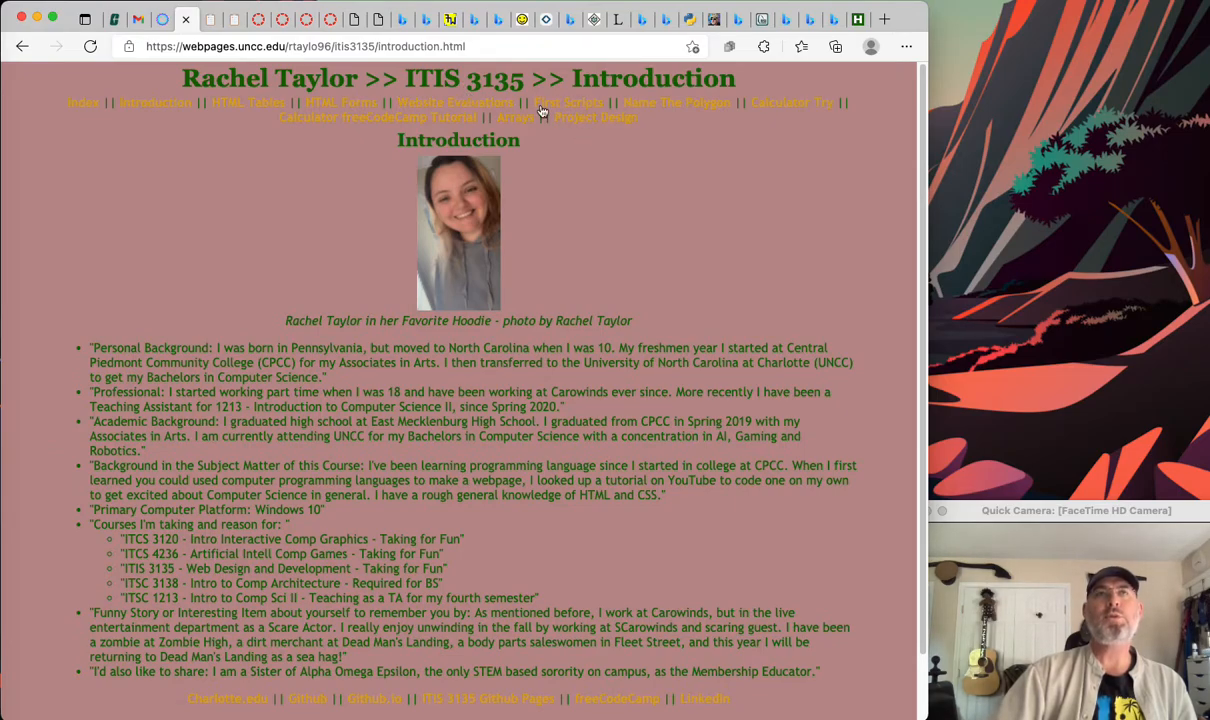
pyautogui.scroll(-3)
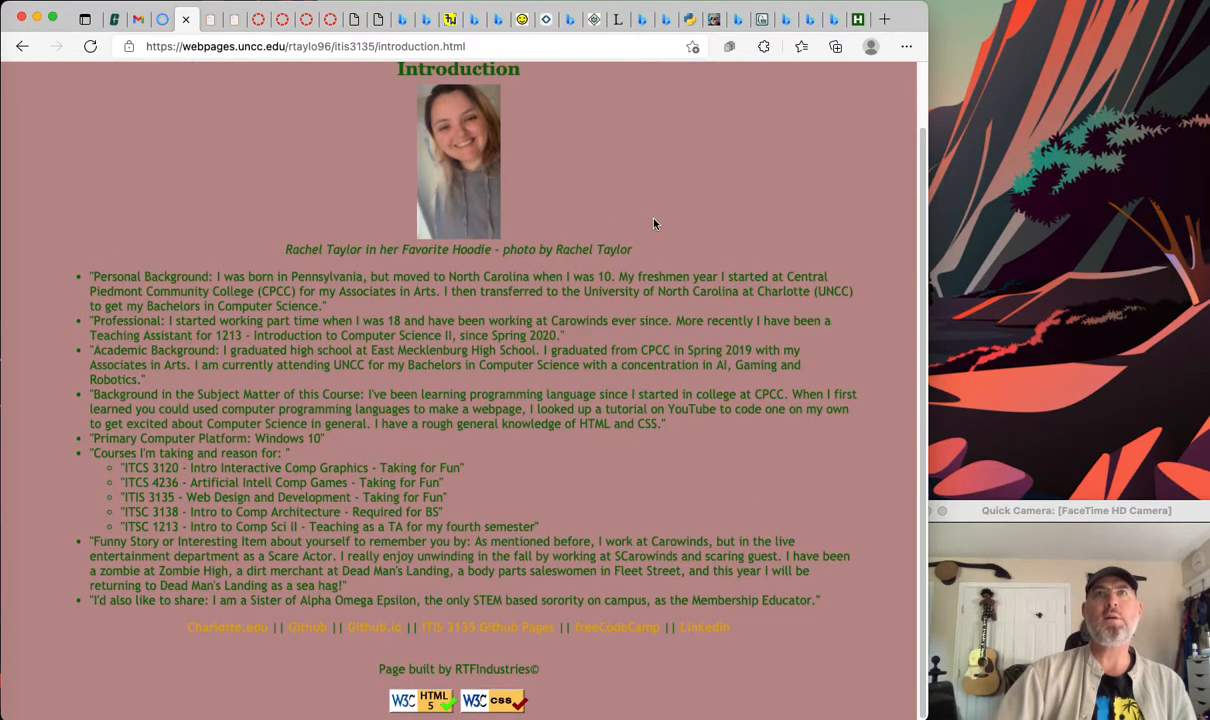
pyautogui.scroll(3)
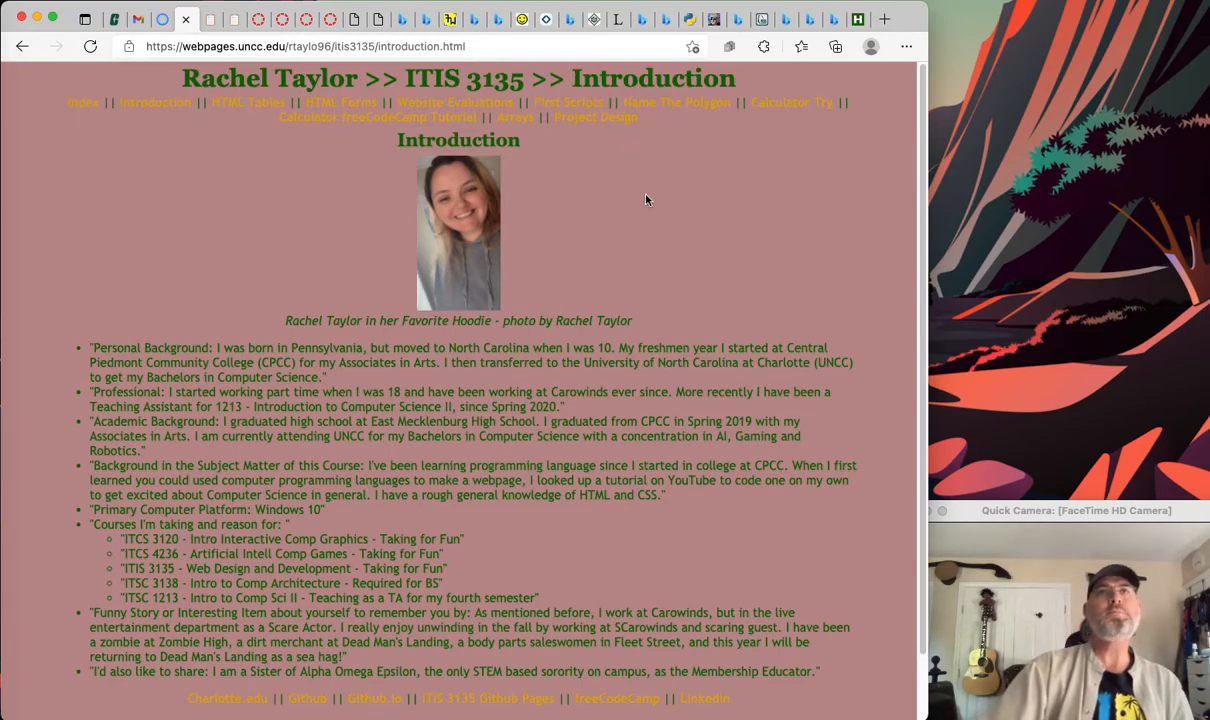
pyautogui.moveTo(583, 138)
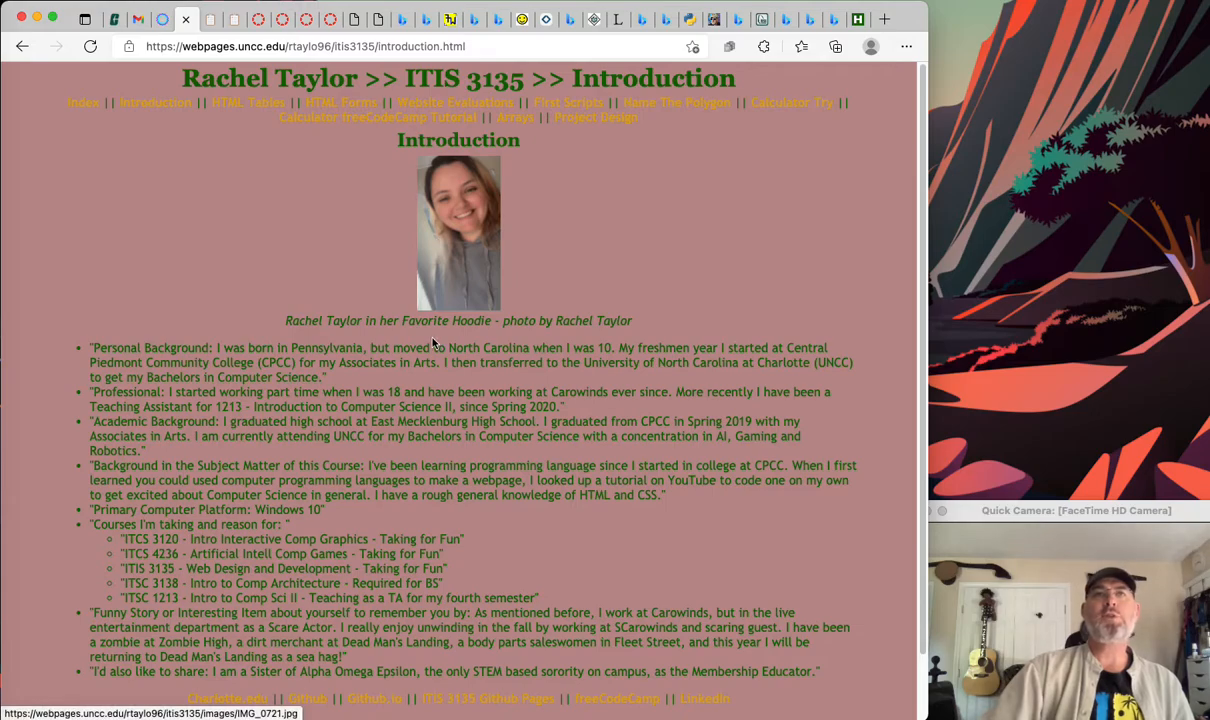
# - View the Introduction page's HTML source (Ctrl+U) and scroll toward the footer markup
pyautogui.rightClick(575, 255)
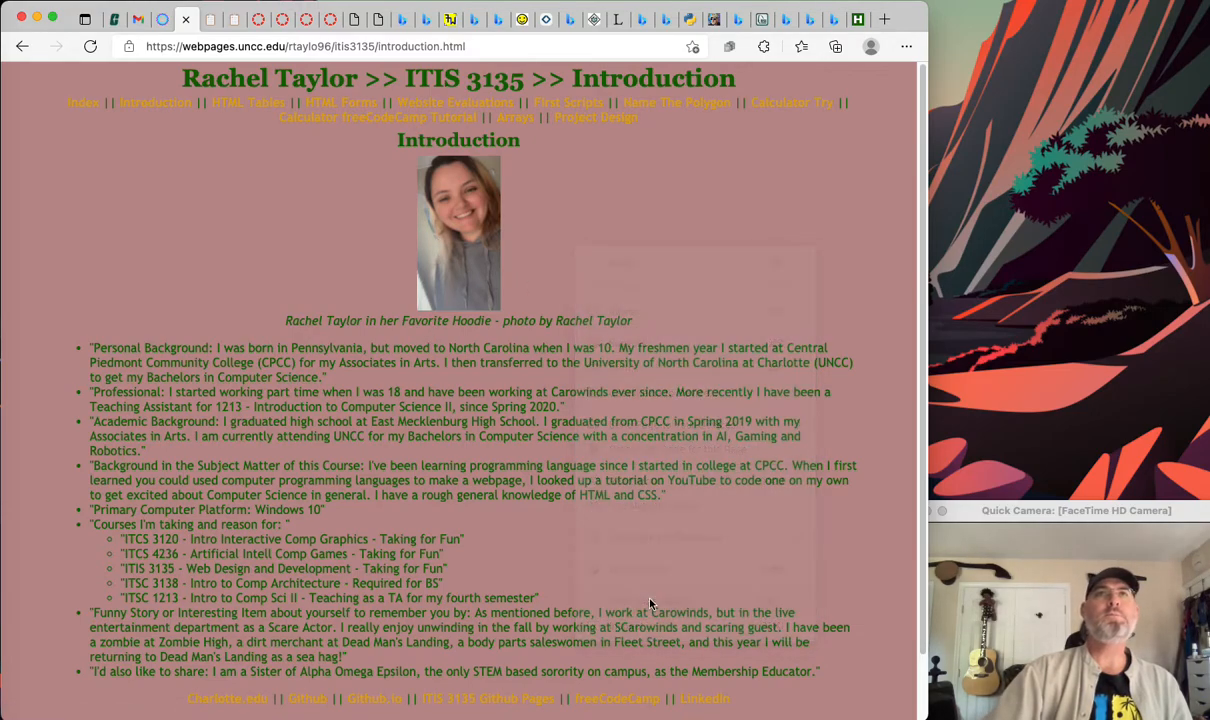
pyautogui.press('ctrl+u')
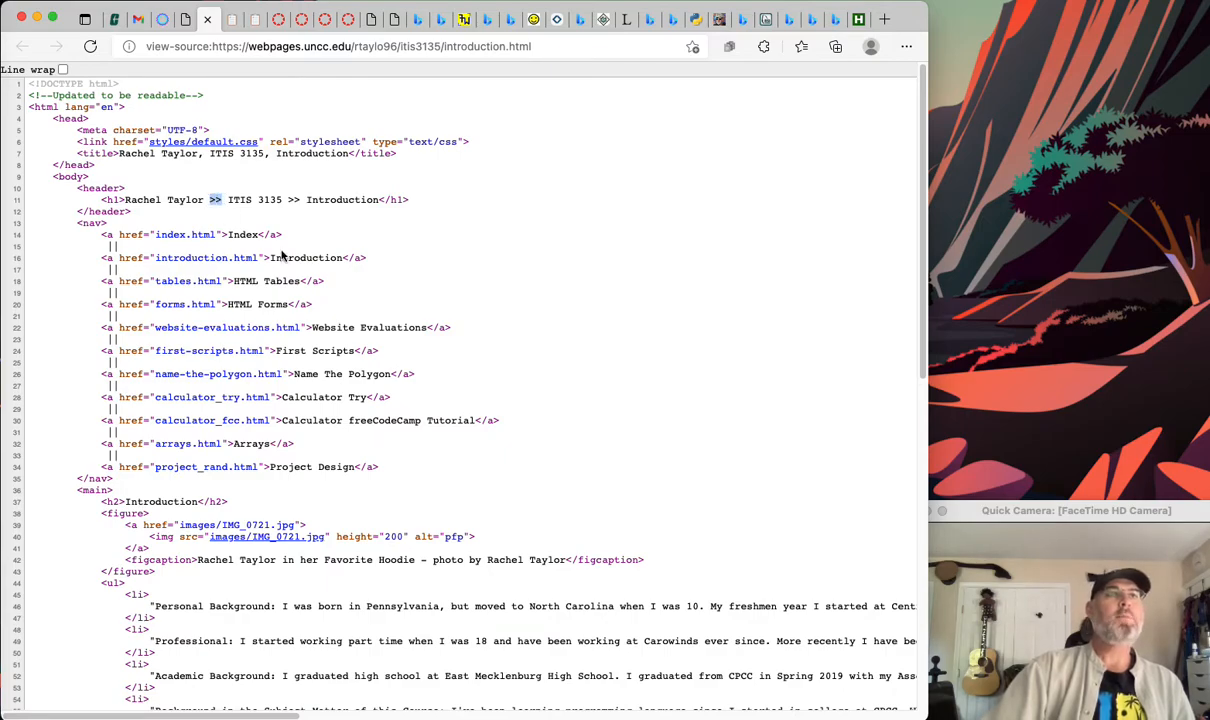
pyautogui.moveTo(160, 397)
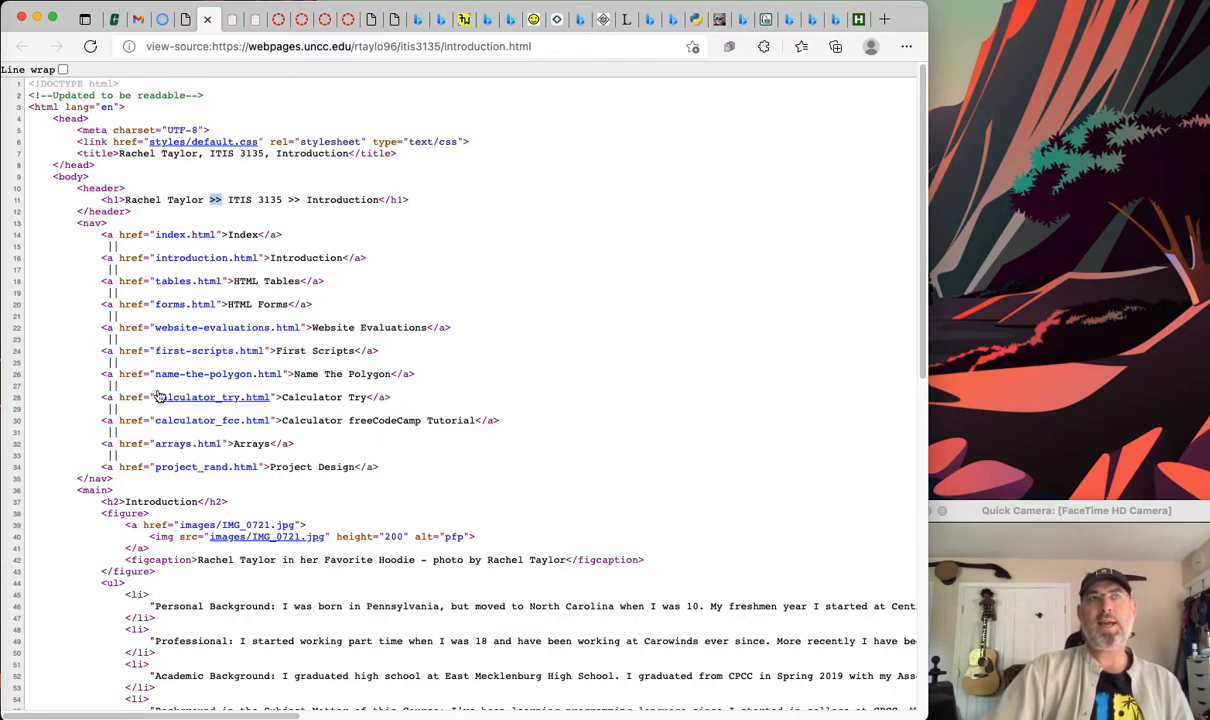
pyautogui.moveTo(190, 397)
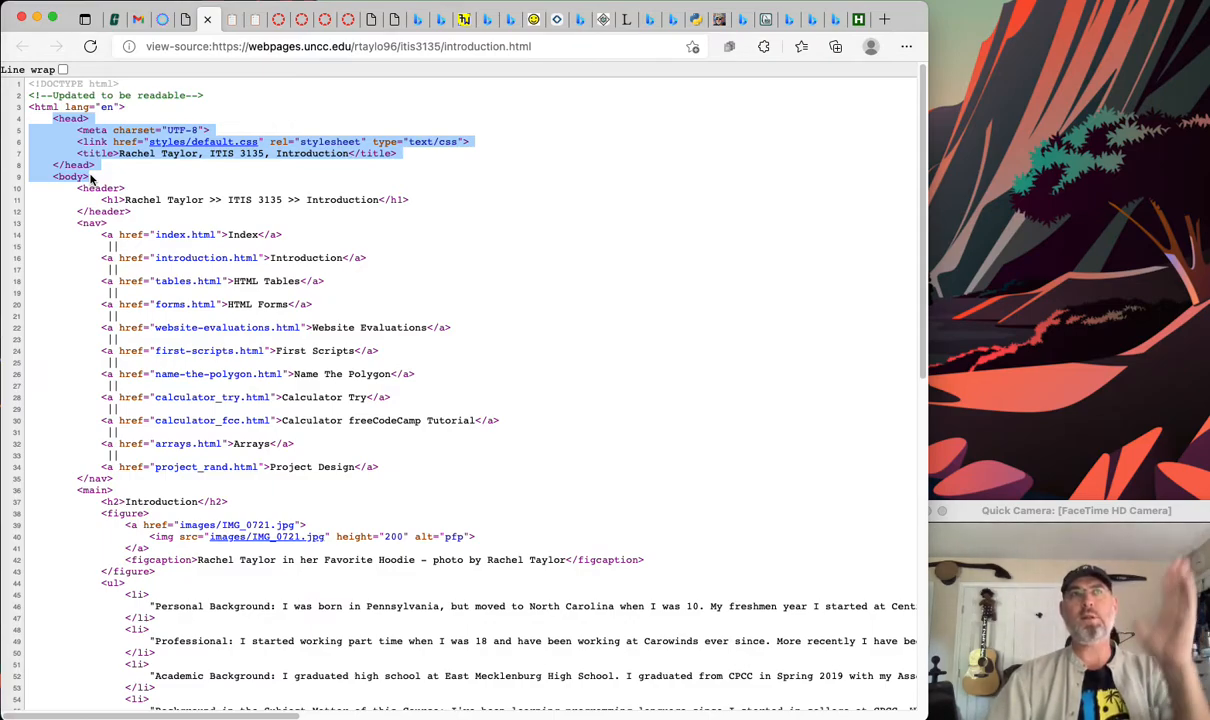
pyautogui.click(545, 347)
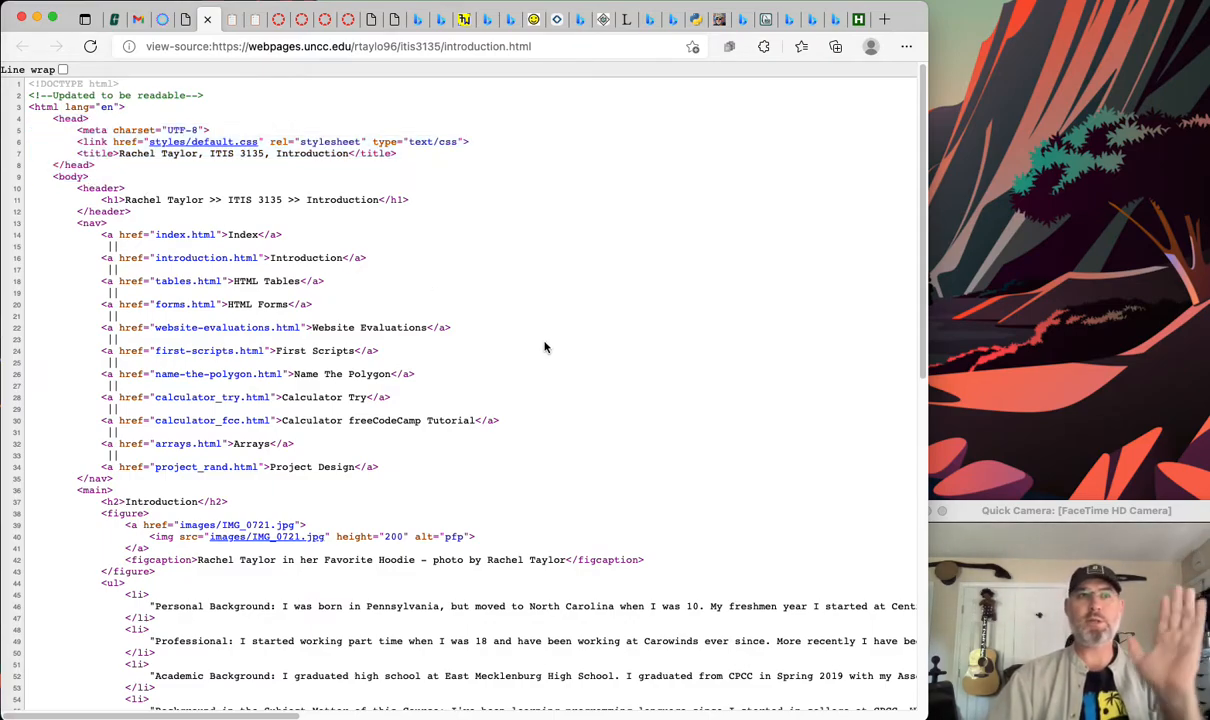
pyautogui.scroll(-3)
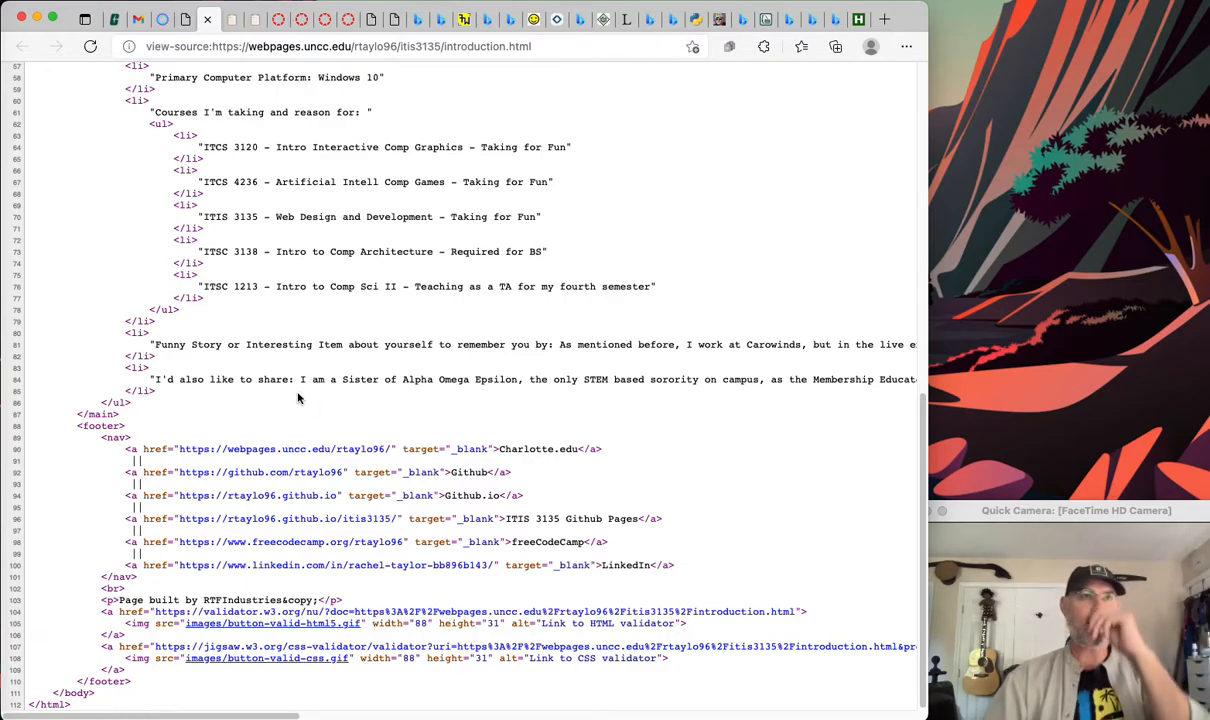
pyautogui.moveTo(513, 230)
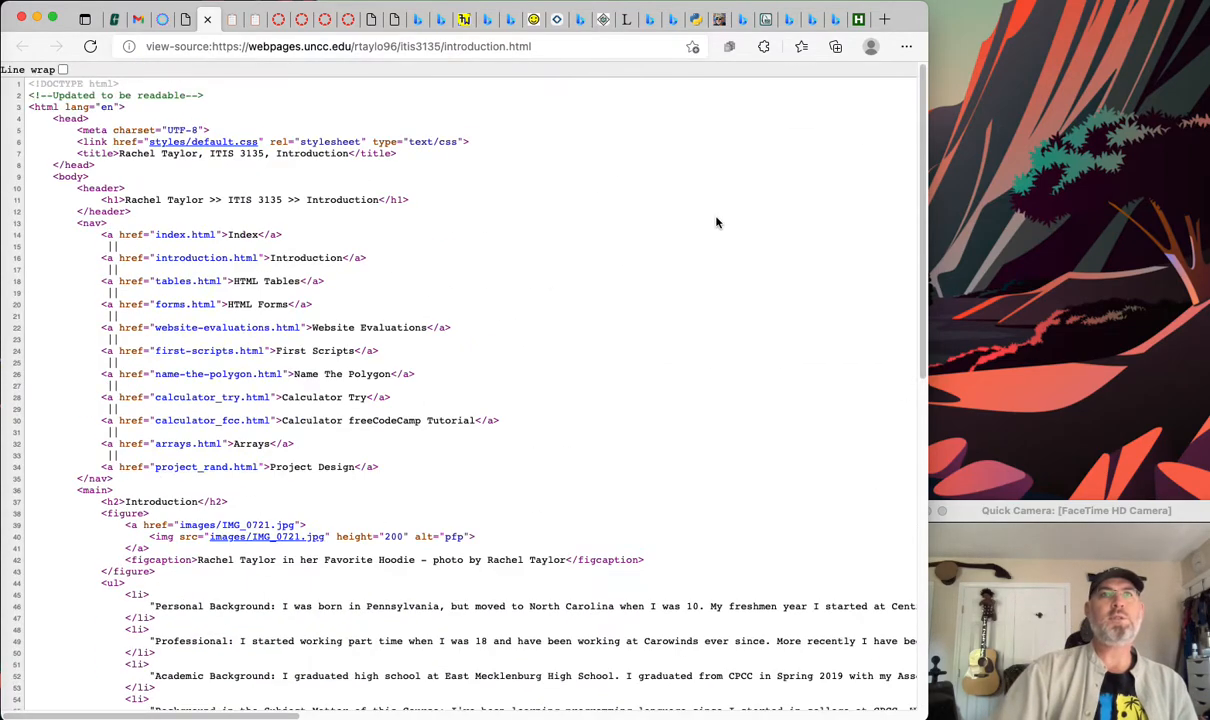
pyautogui.moveTo(143, 342)
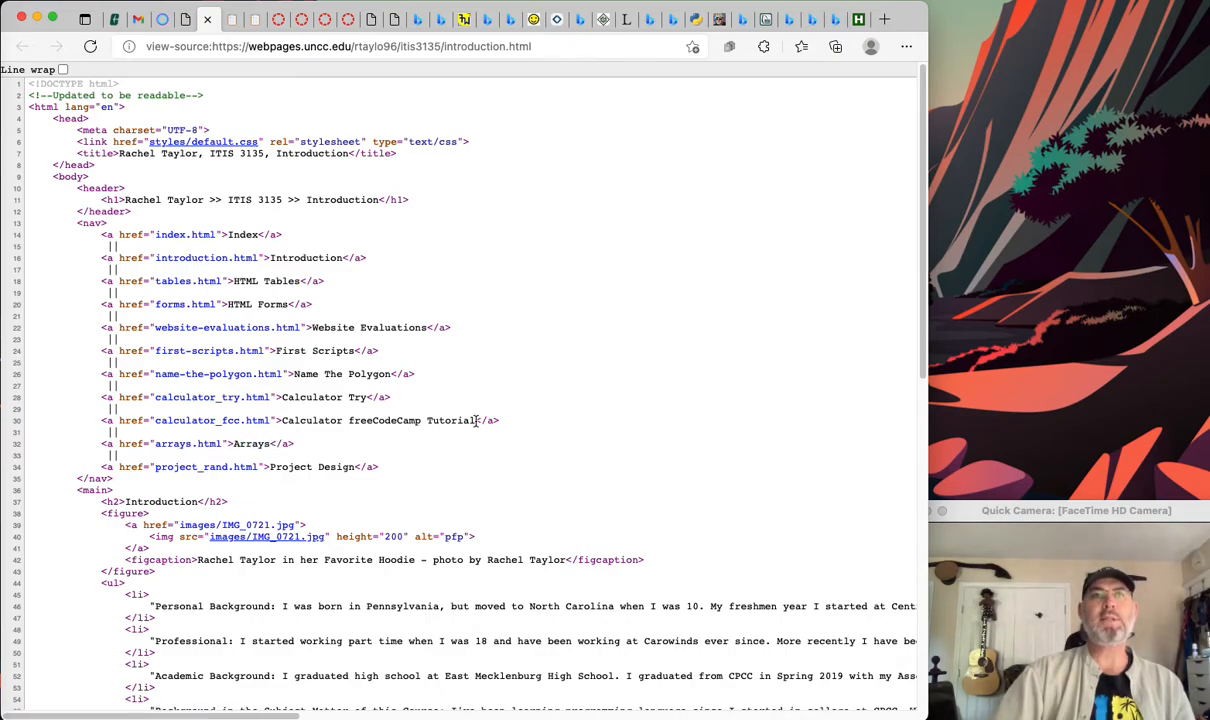
pyautogui.doubleClick(380, 420)
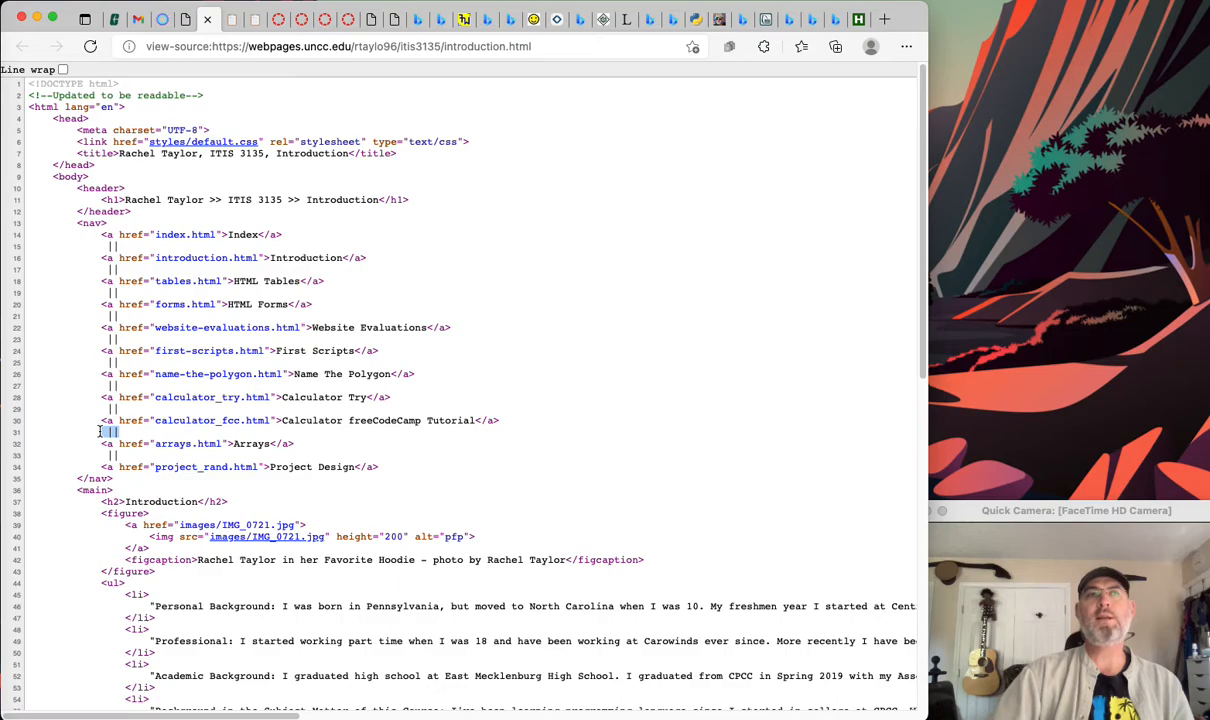
pyautogui.moveTo(595, 248)
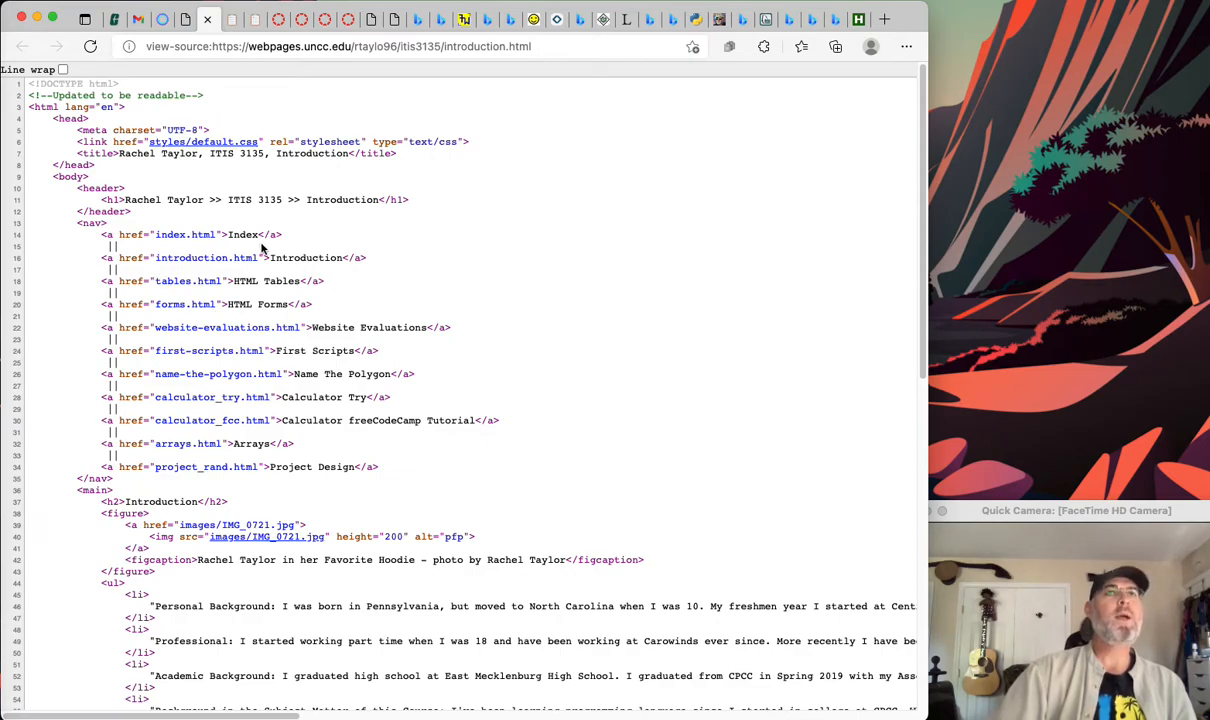
pyautogui.moveTo(344, 390)
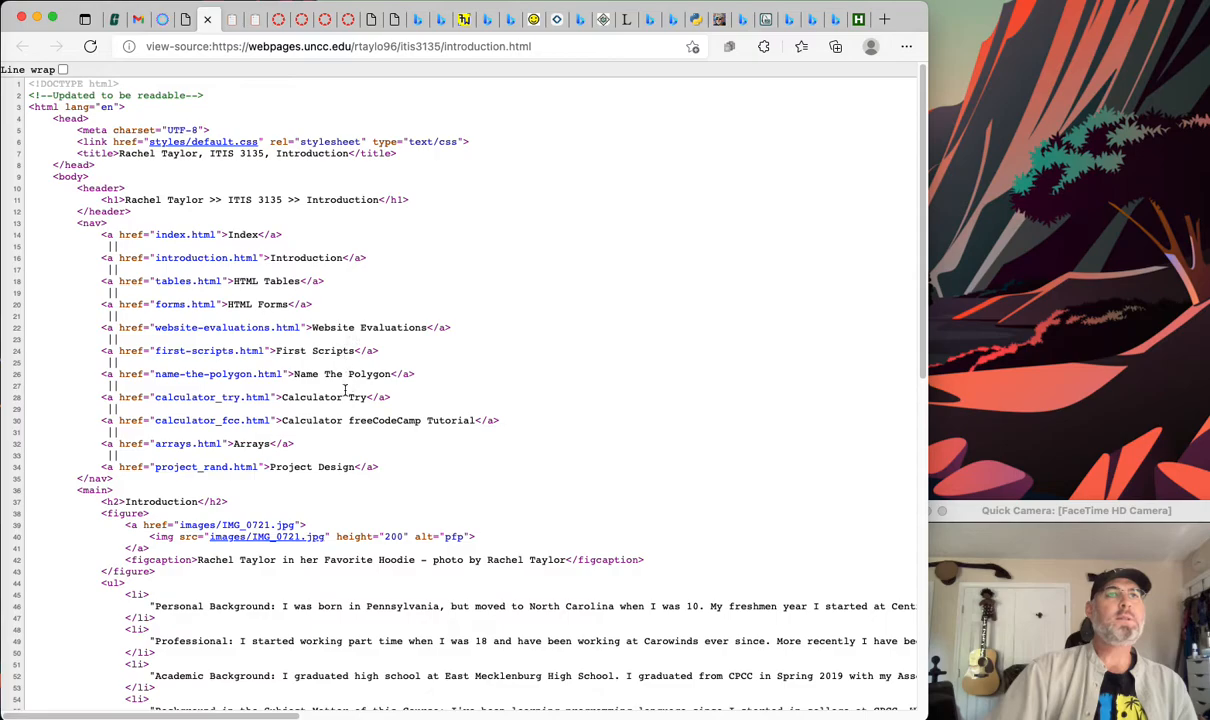
pyautogui.moveTo(210, 351)
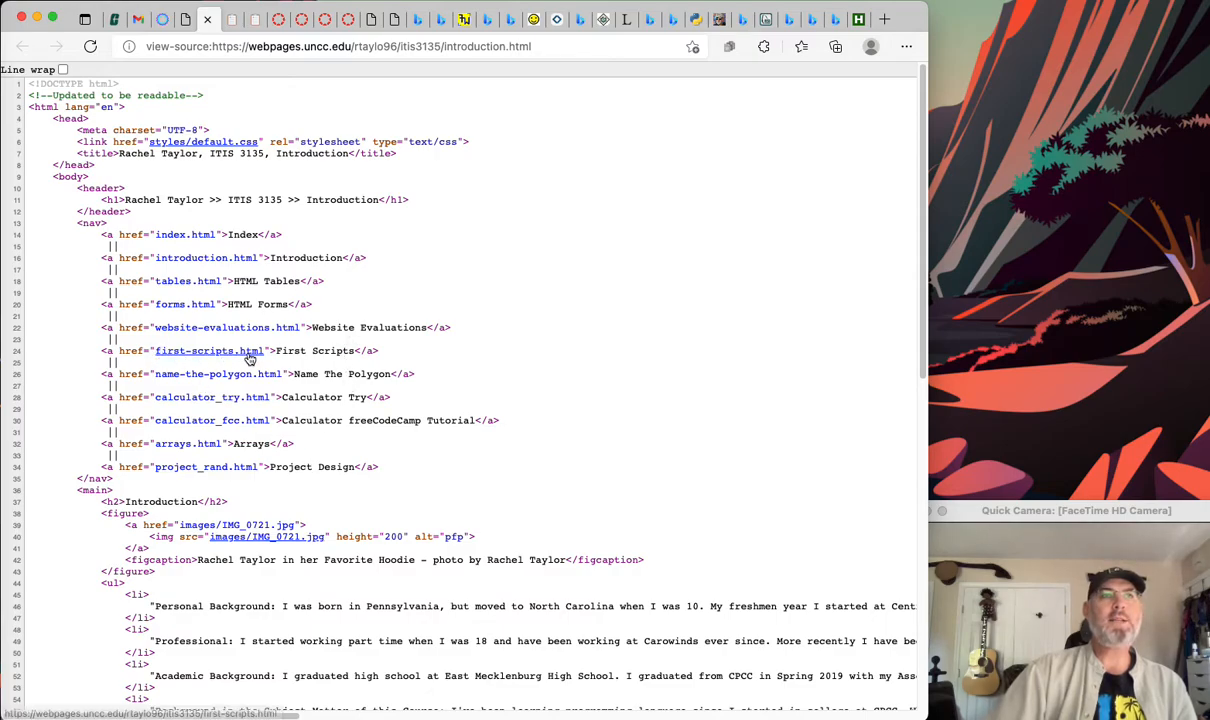
pyautogui.moveTo(210, 530)
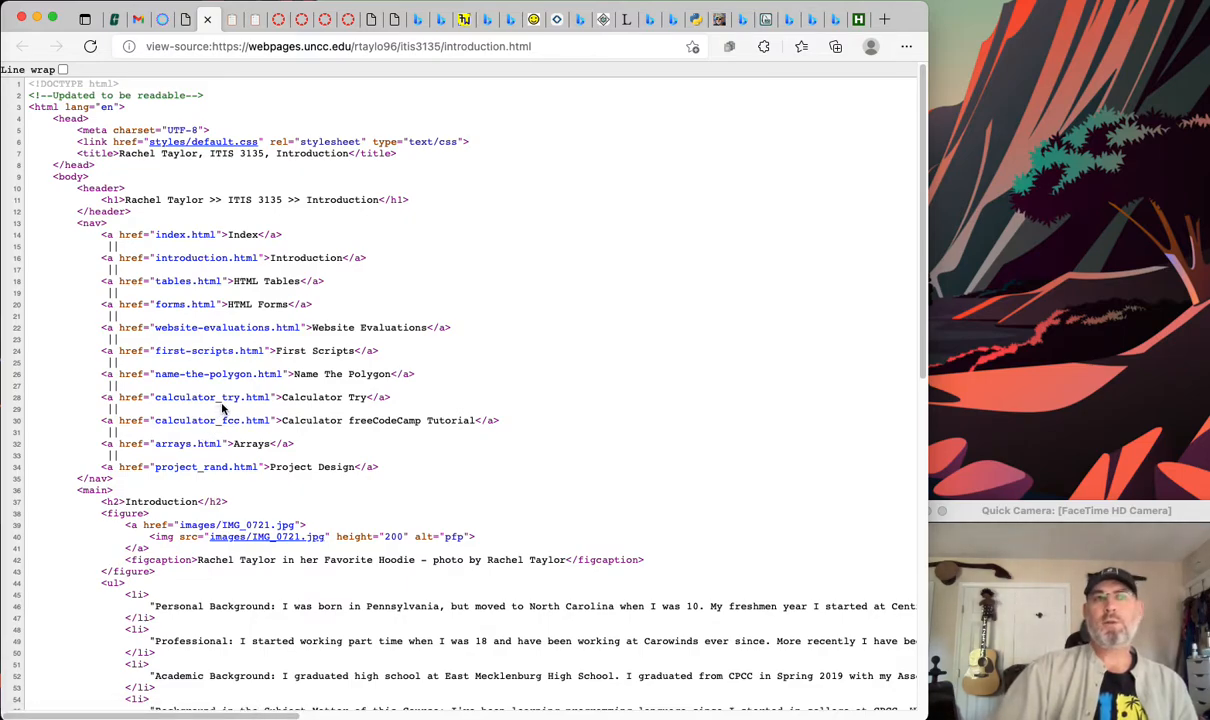
pyautogui.moveTo(219, 374)
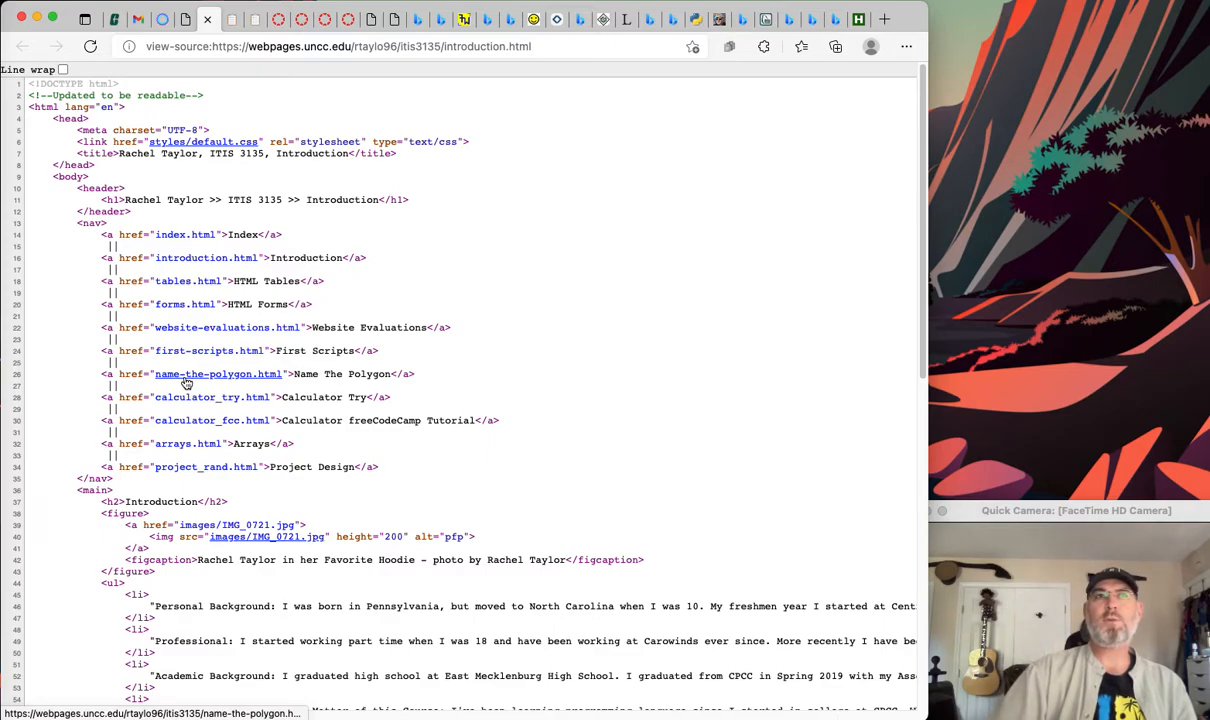
pyautogui.moveTo(227, 327)
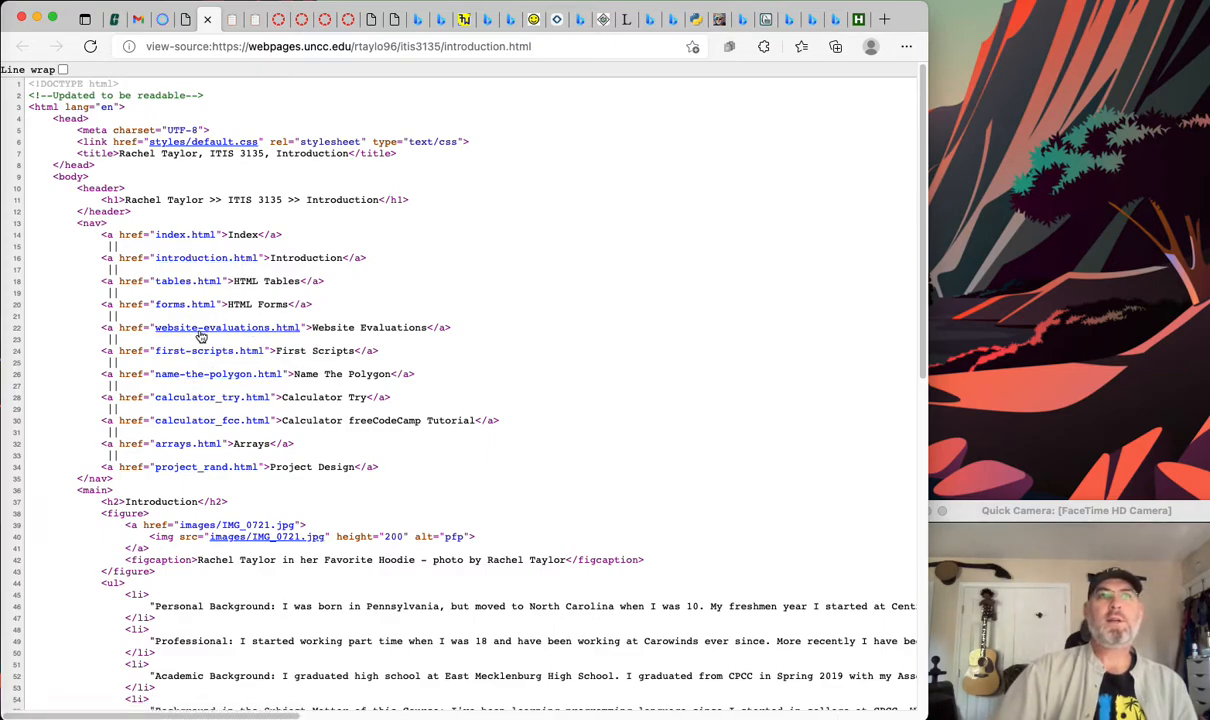
pyautogui.moveTo(227, 327)
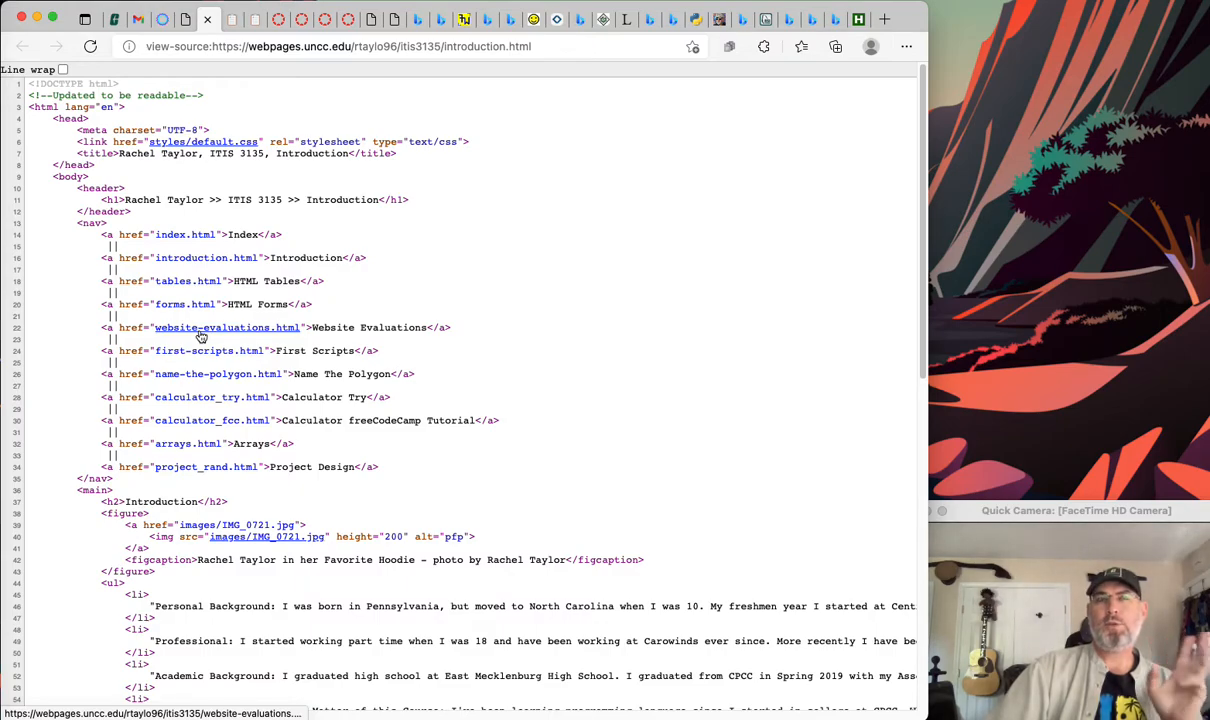
pyautogui.moveTo(223, 335)
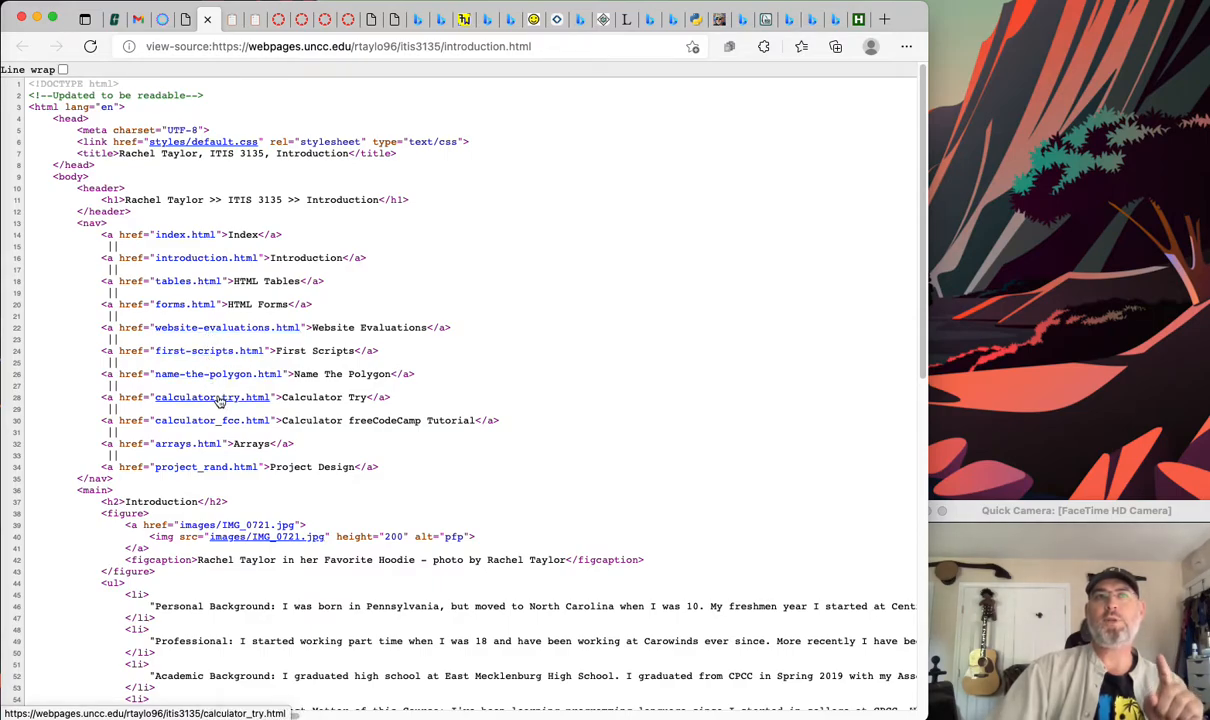
pyautogui.moveTo(225, 427)
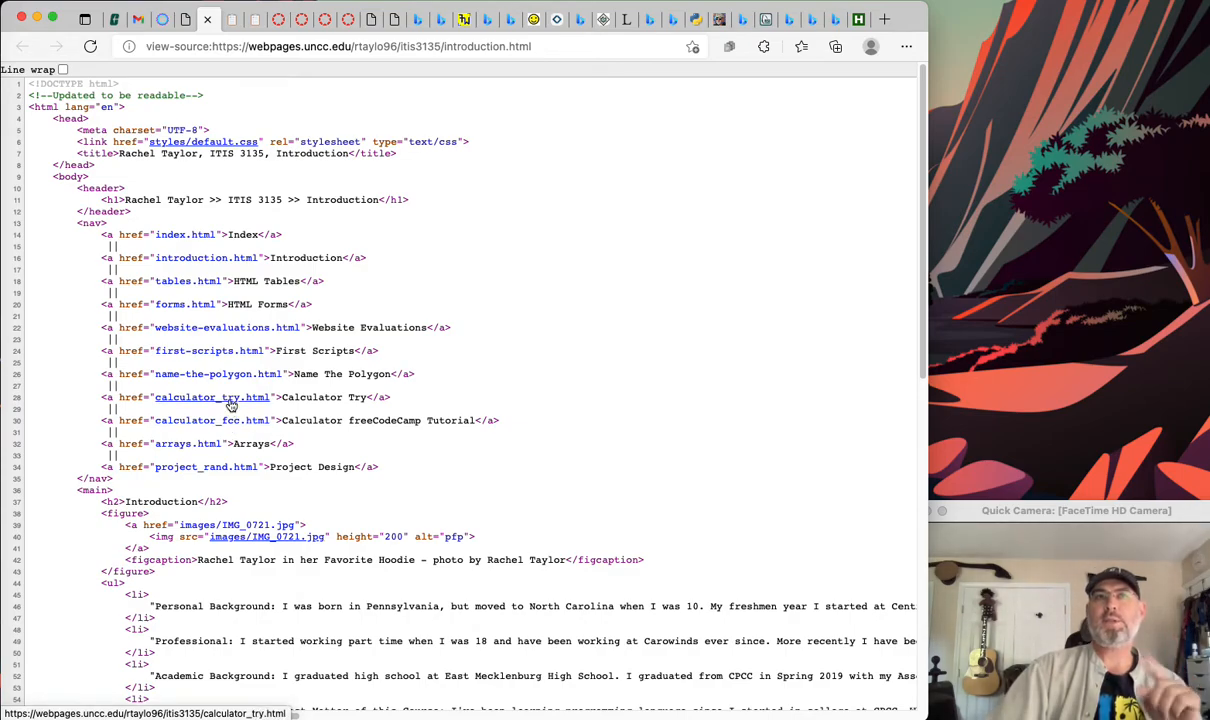
pyautogui.moveTo(212, 420)
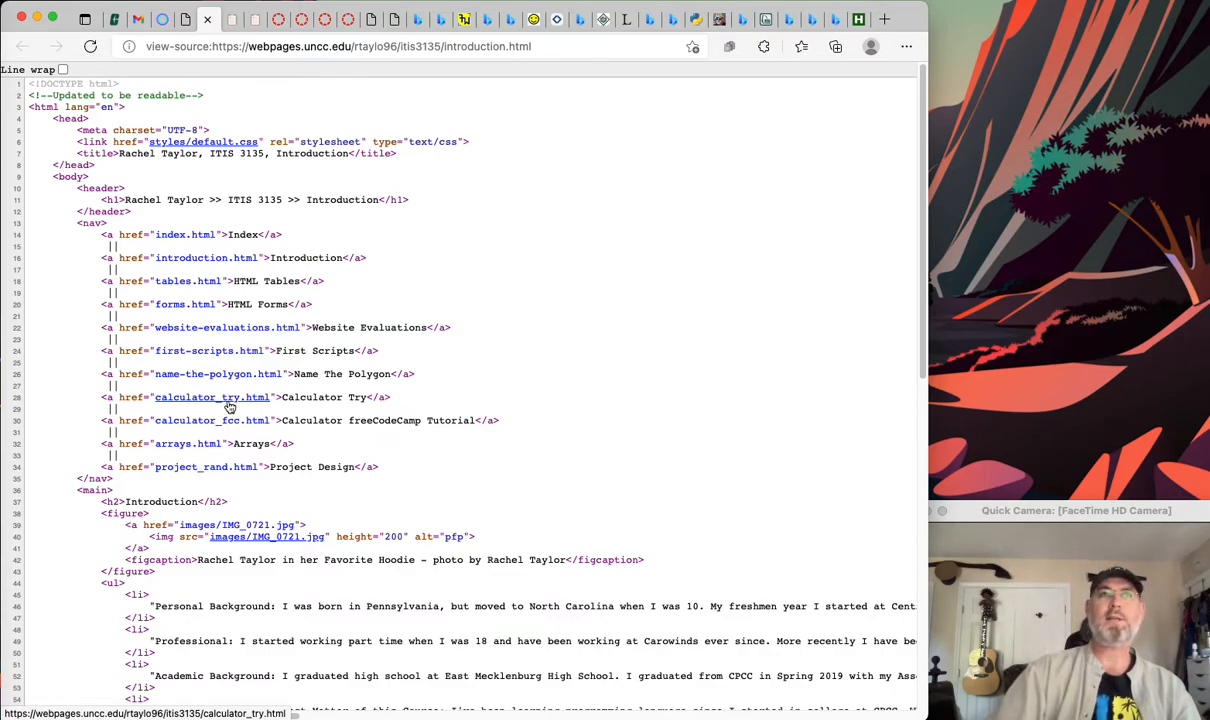
pyautogui.moveTo(466, 362)
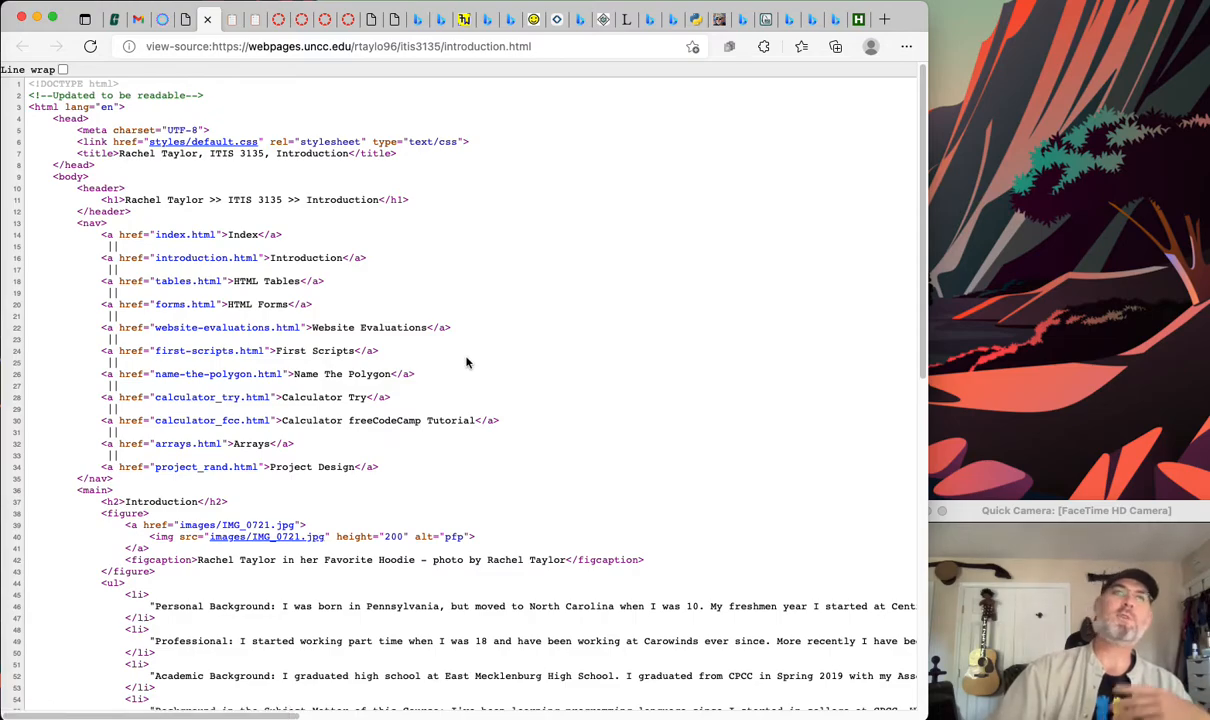
pyautogui.moveTo(182, 483)
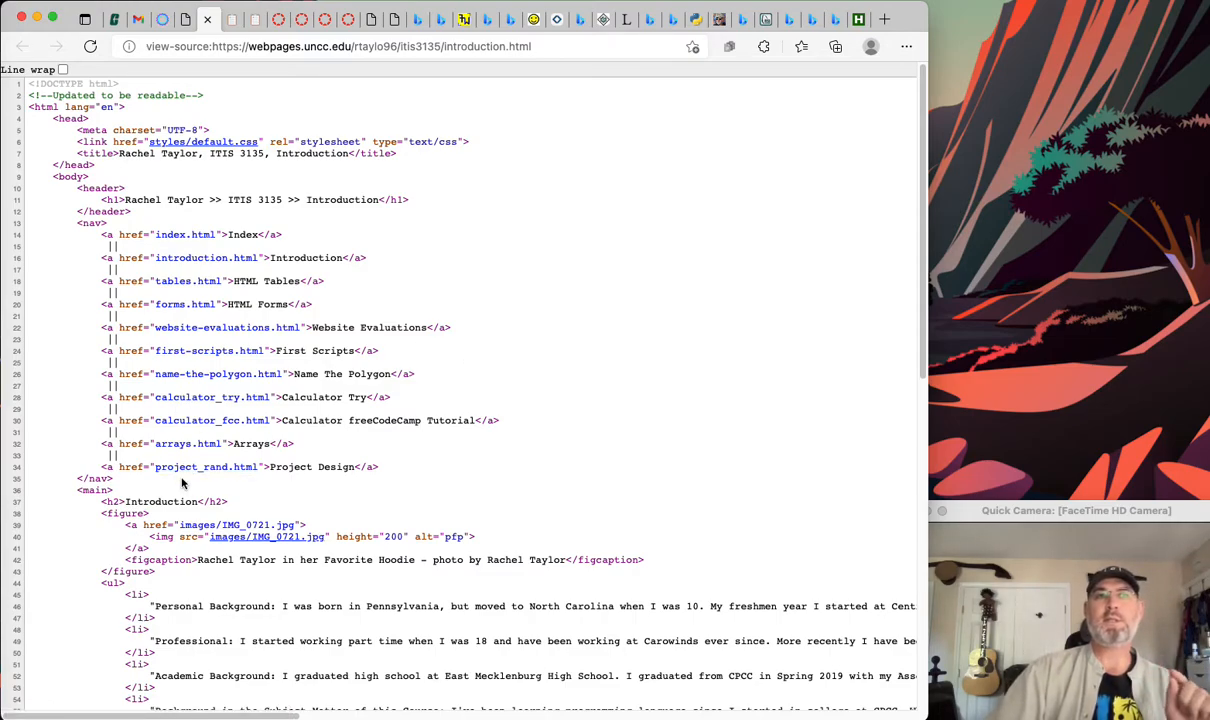
pyautogui.moveTo(206, 467)
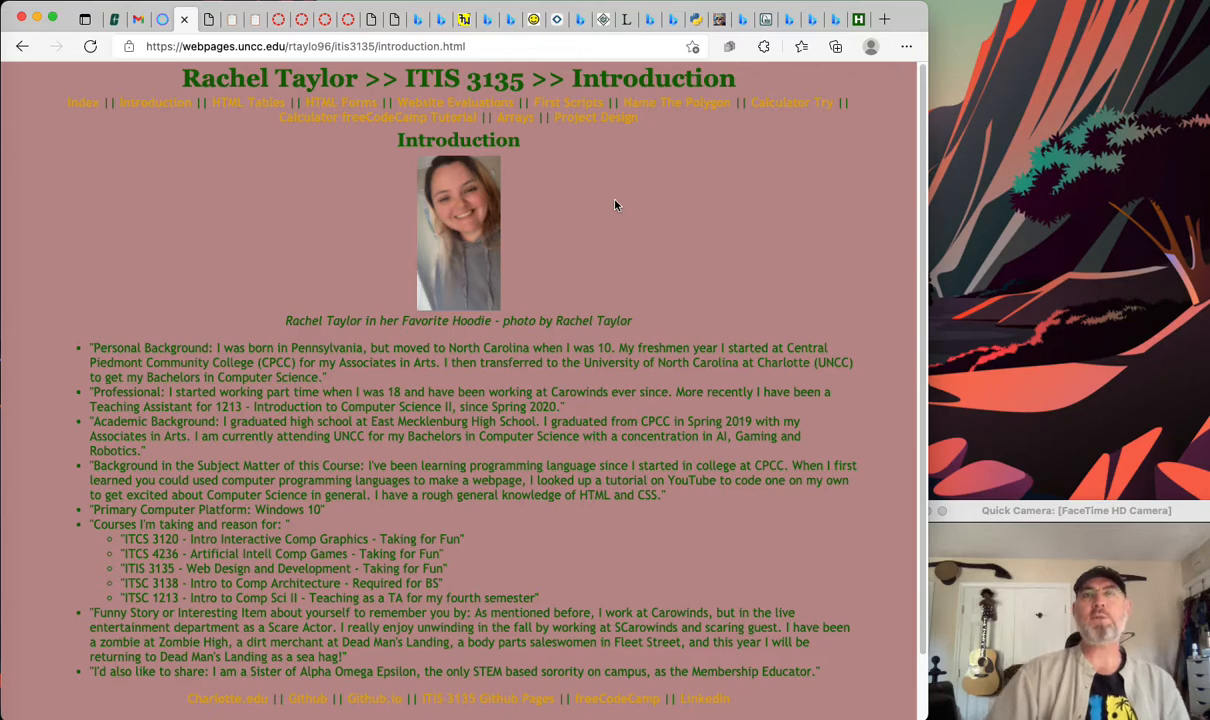
pyautogui.moveTo(300, 318)
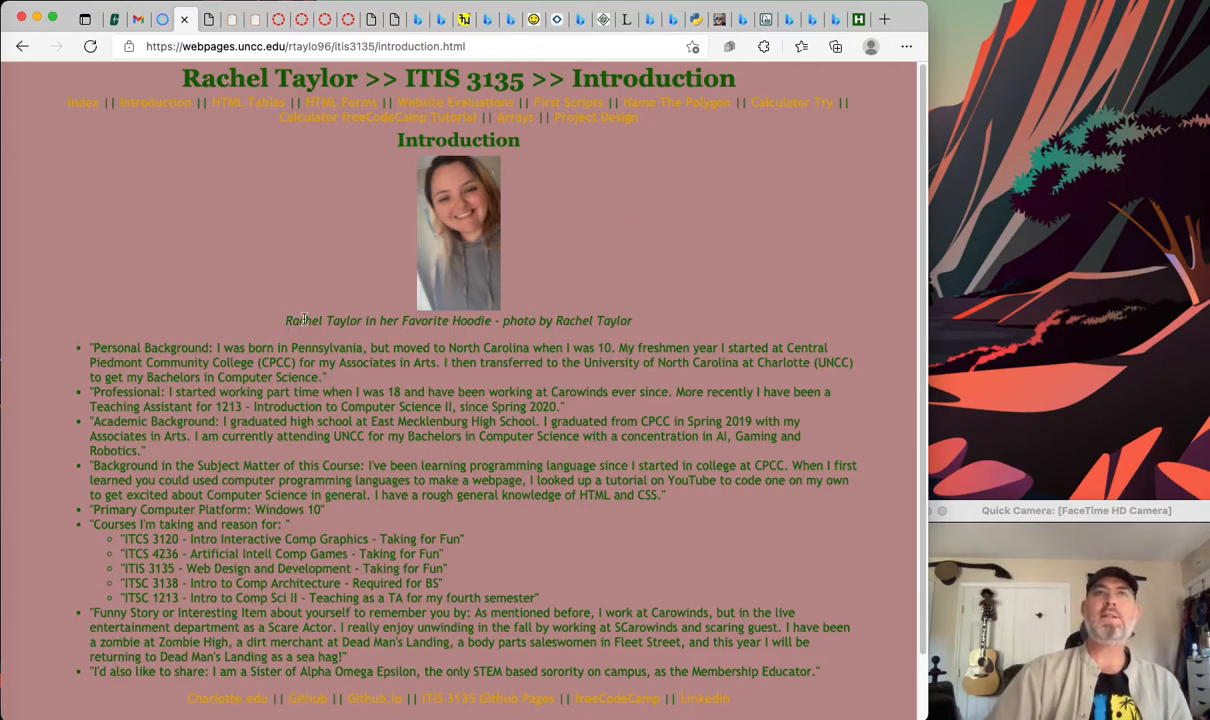
pyautogui.doubleClick(303, 320)
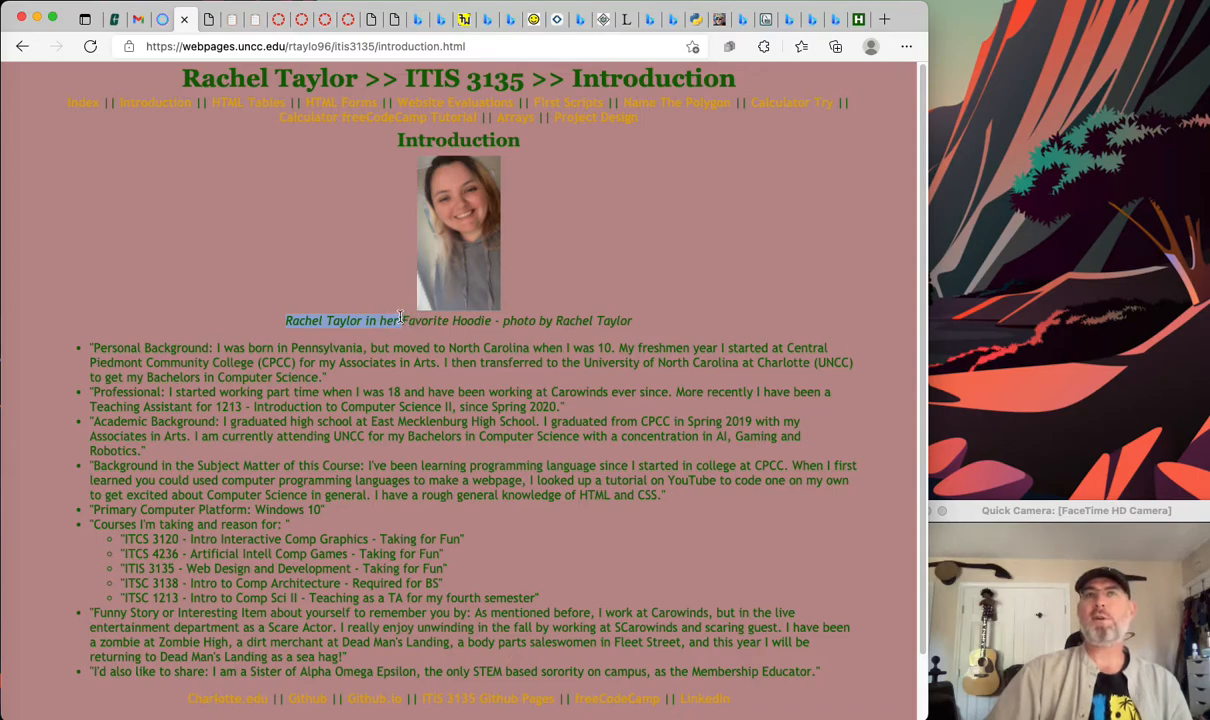
pyautogui.moveTo(637, 235)
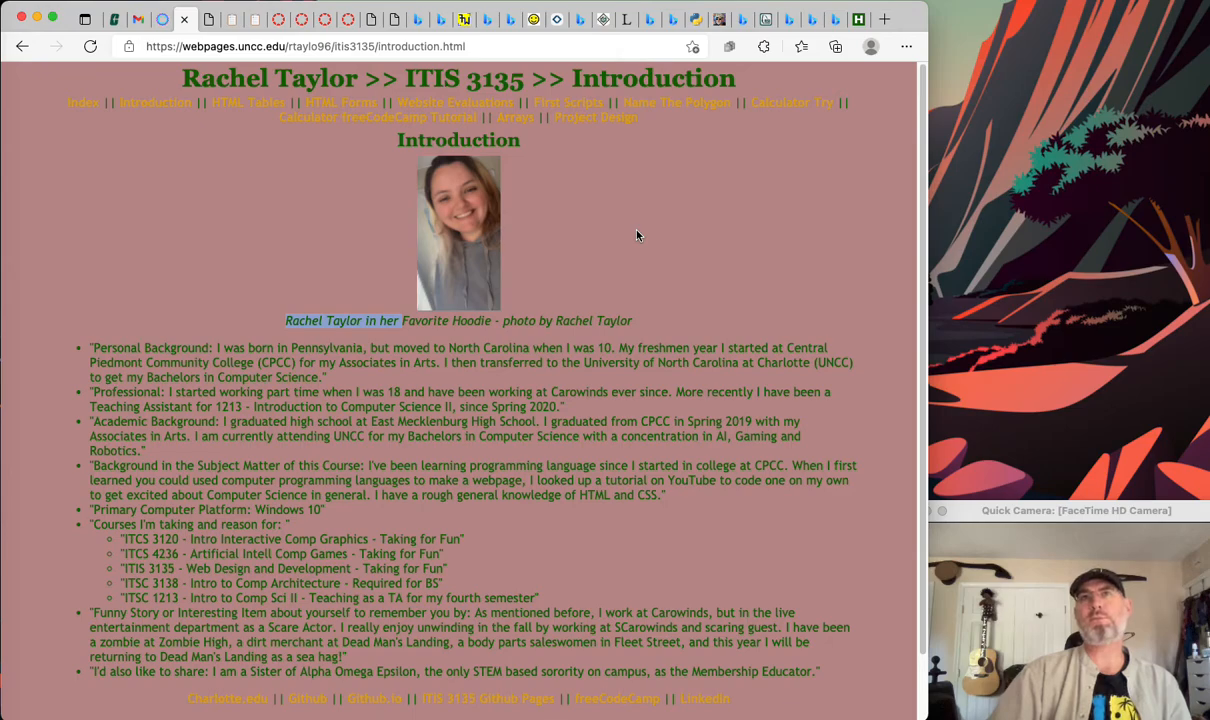
pyautogui.moveTo(520, 280)
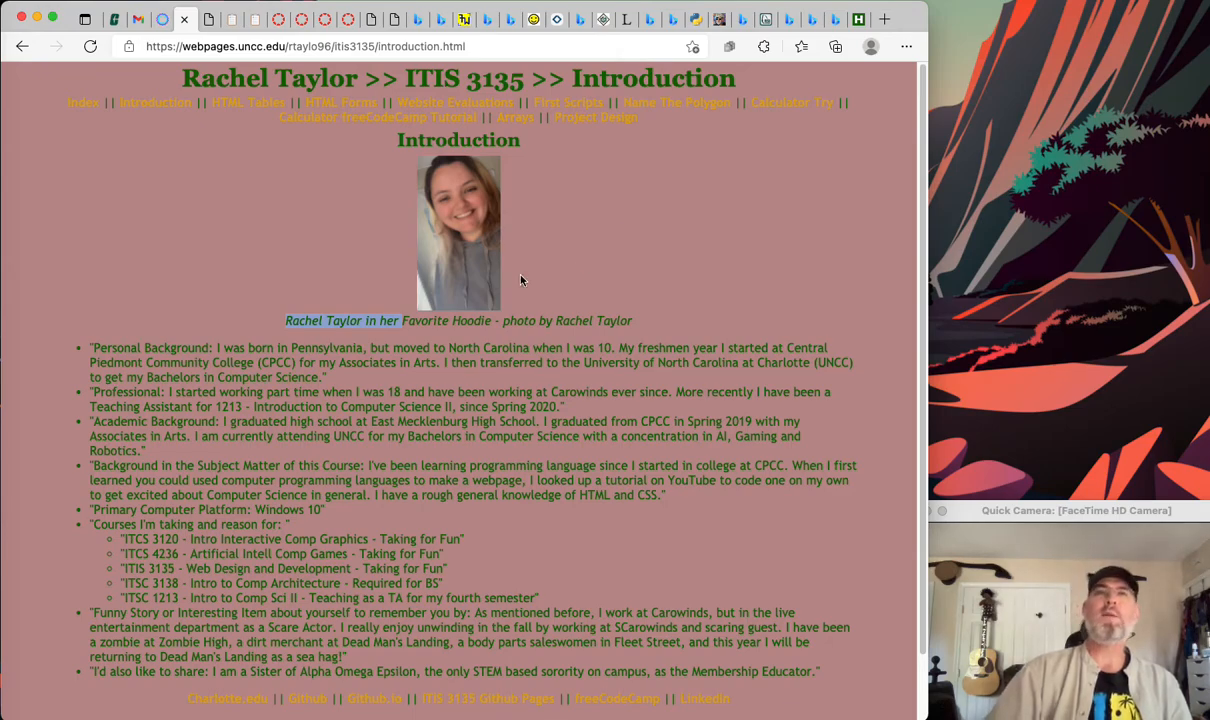
pyautogui.moveTo(405, 320)
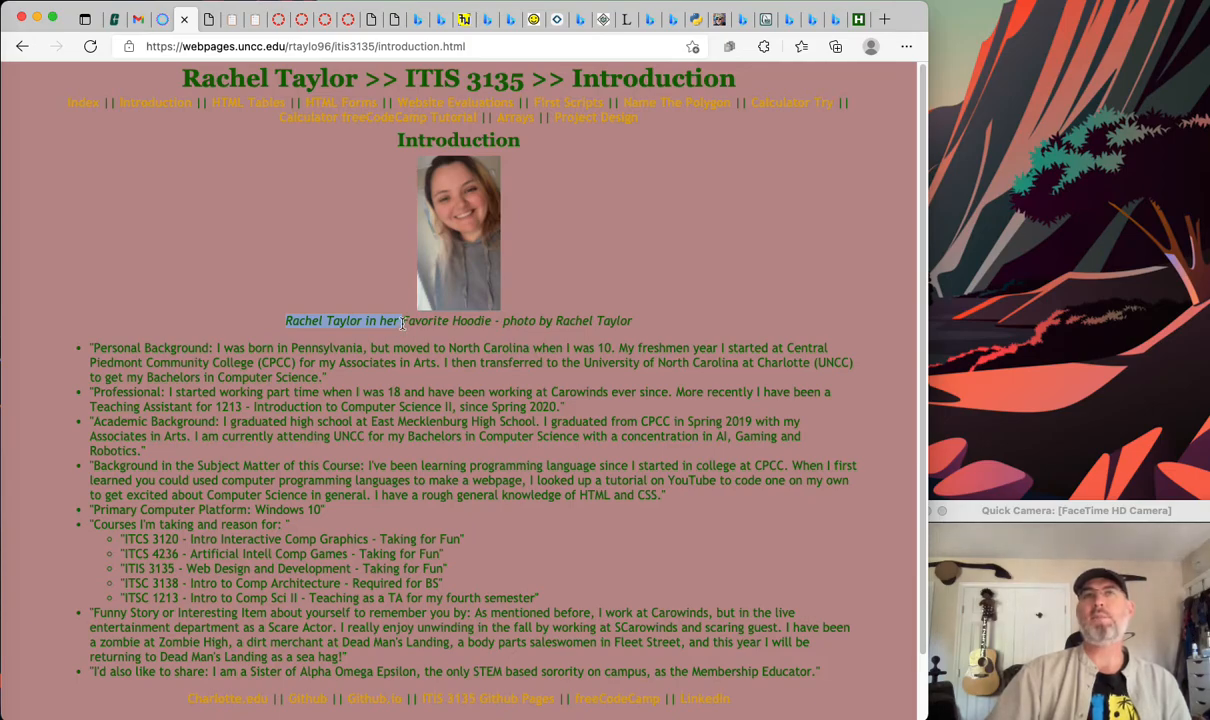
pyautogui.moveTo(563, 327)
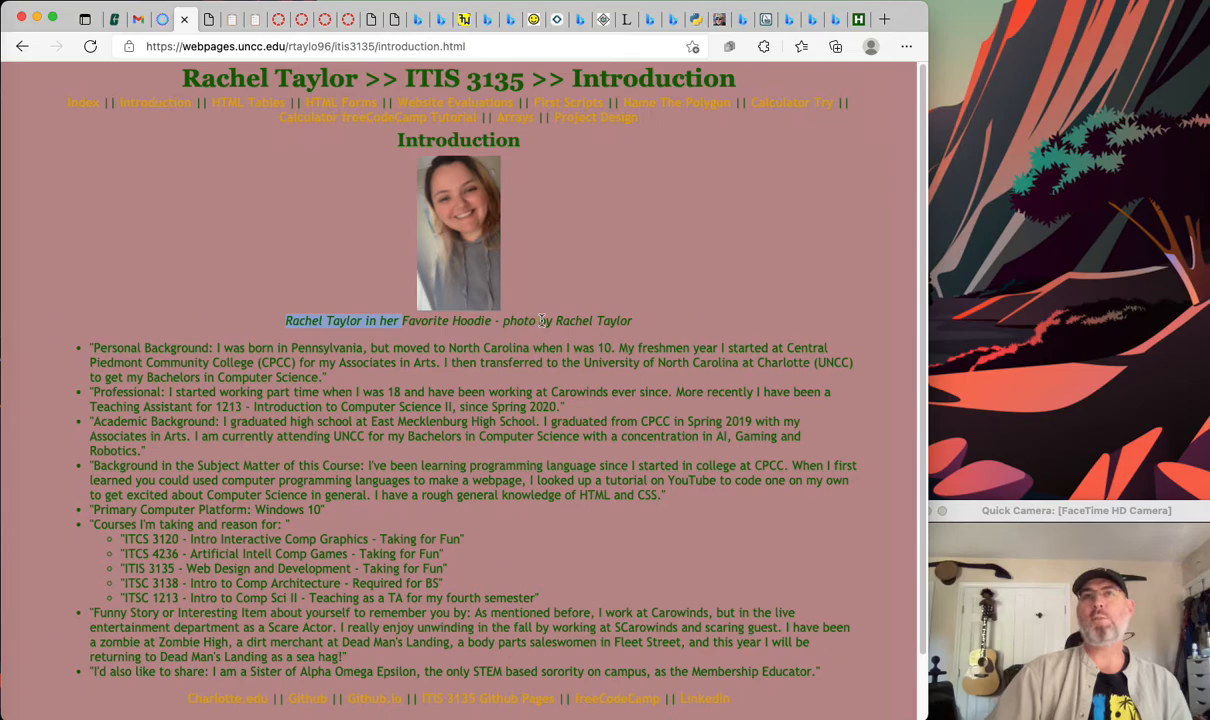
pyautogui.moveTo(643, 320)
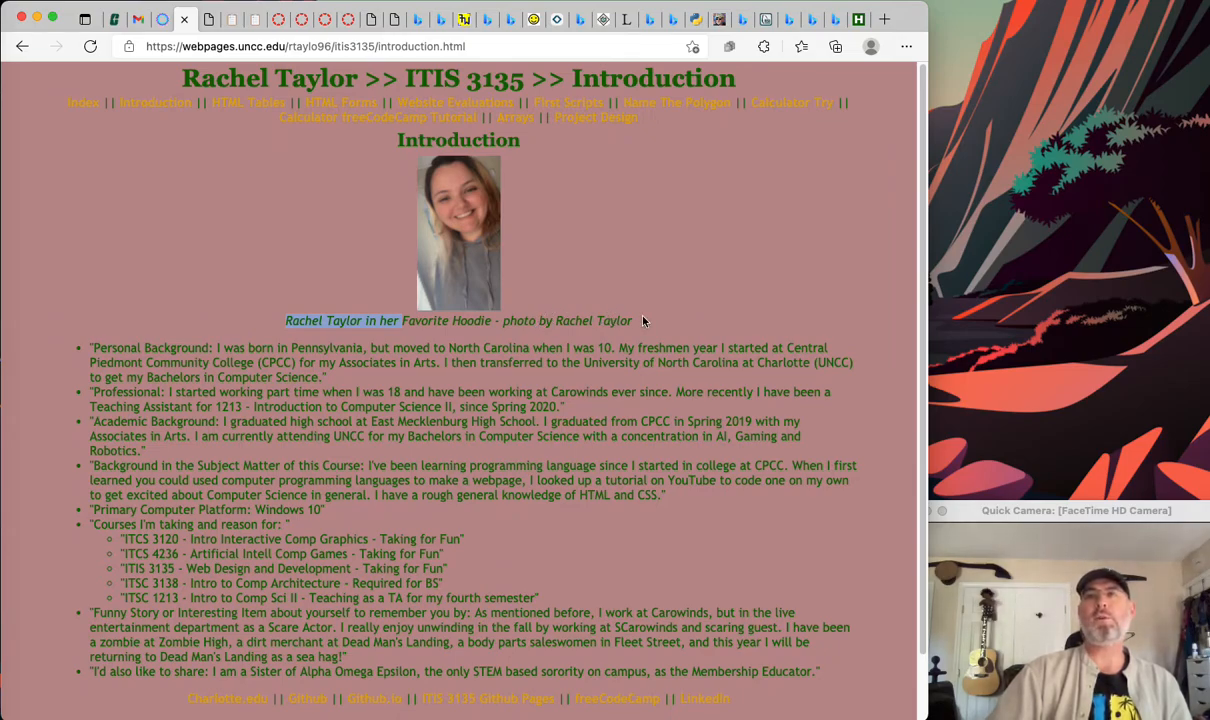
pyautogui.moveTo(628, 320)
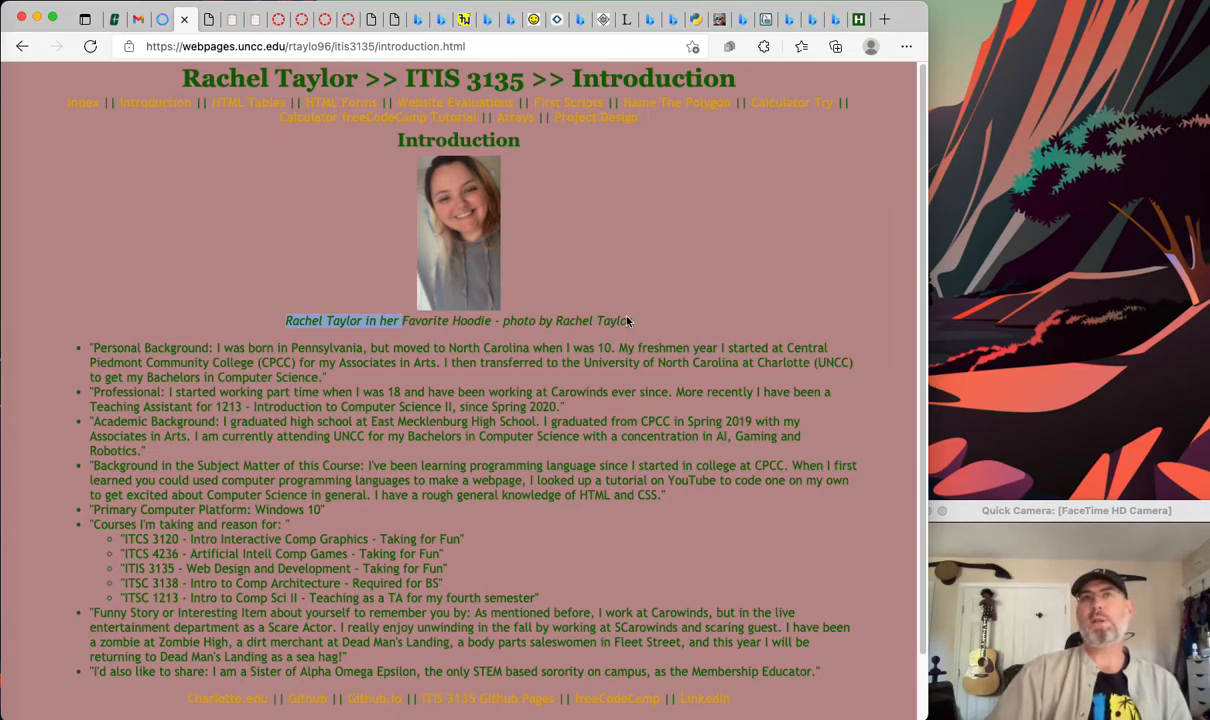
pyautogui.moveTo(393, 343)
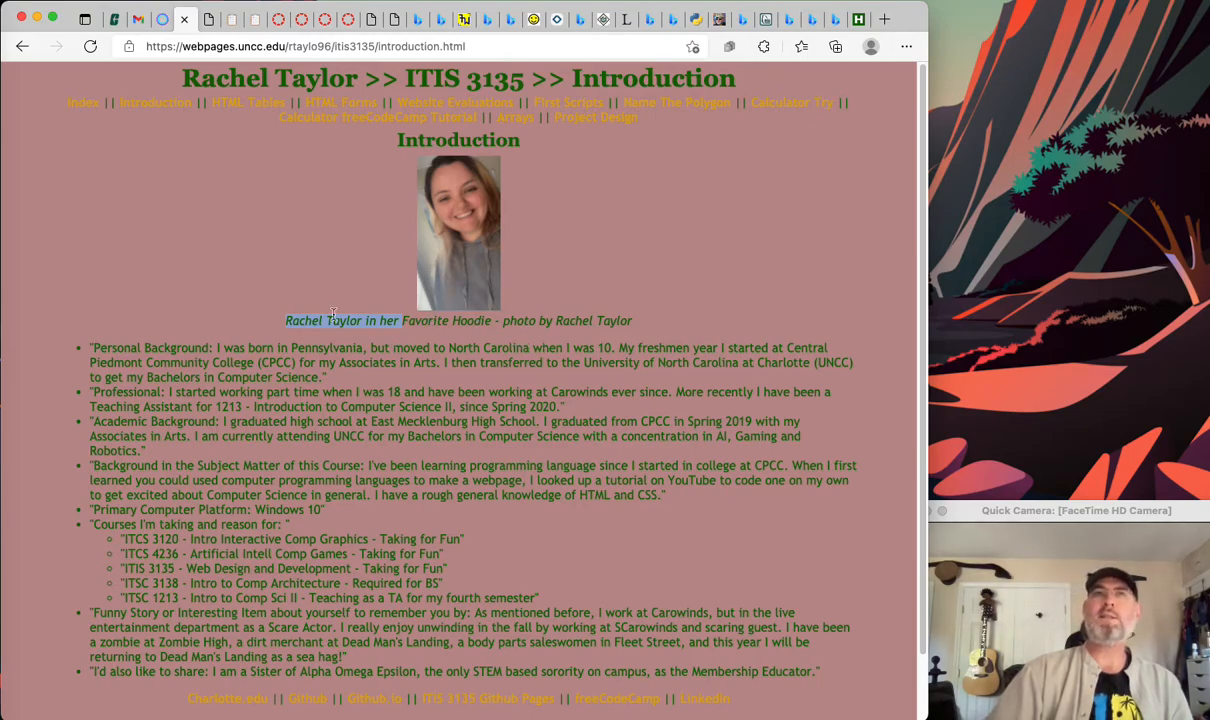
pyautogui.moveTo(476, 240)
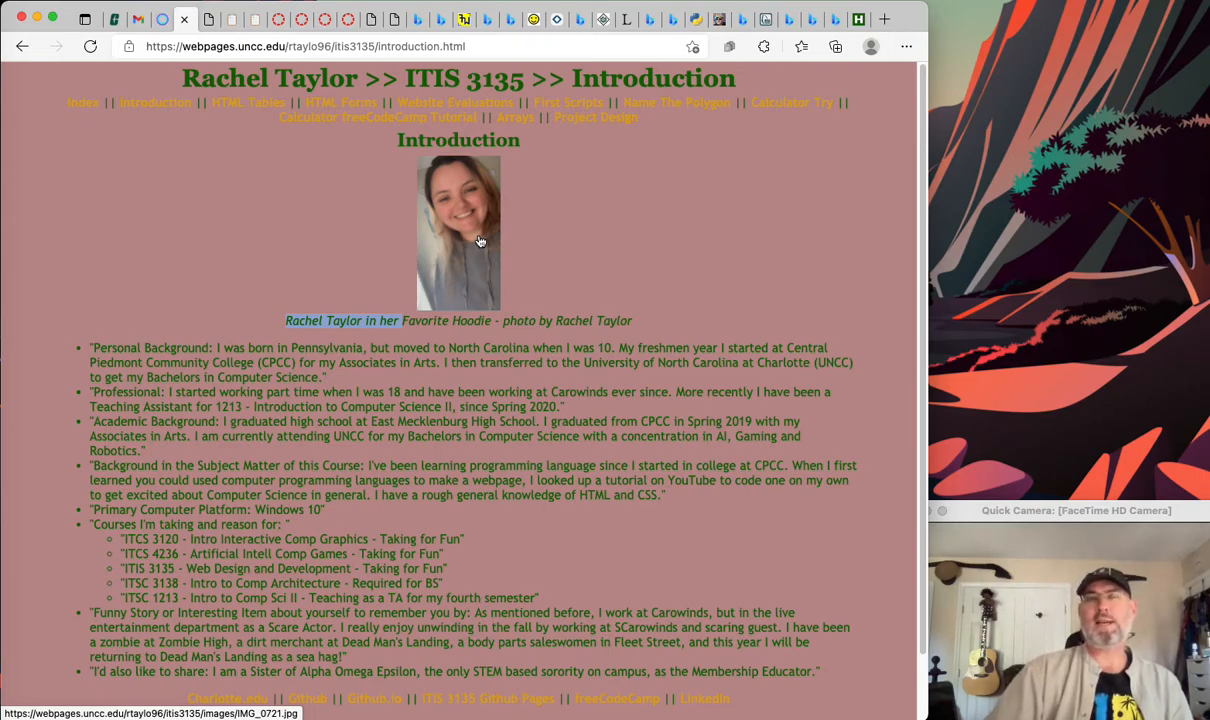
pyautogui.moveTo(560, 197)
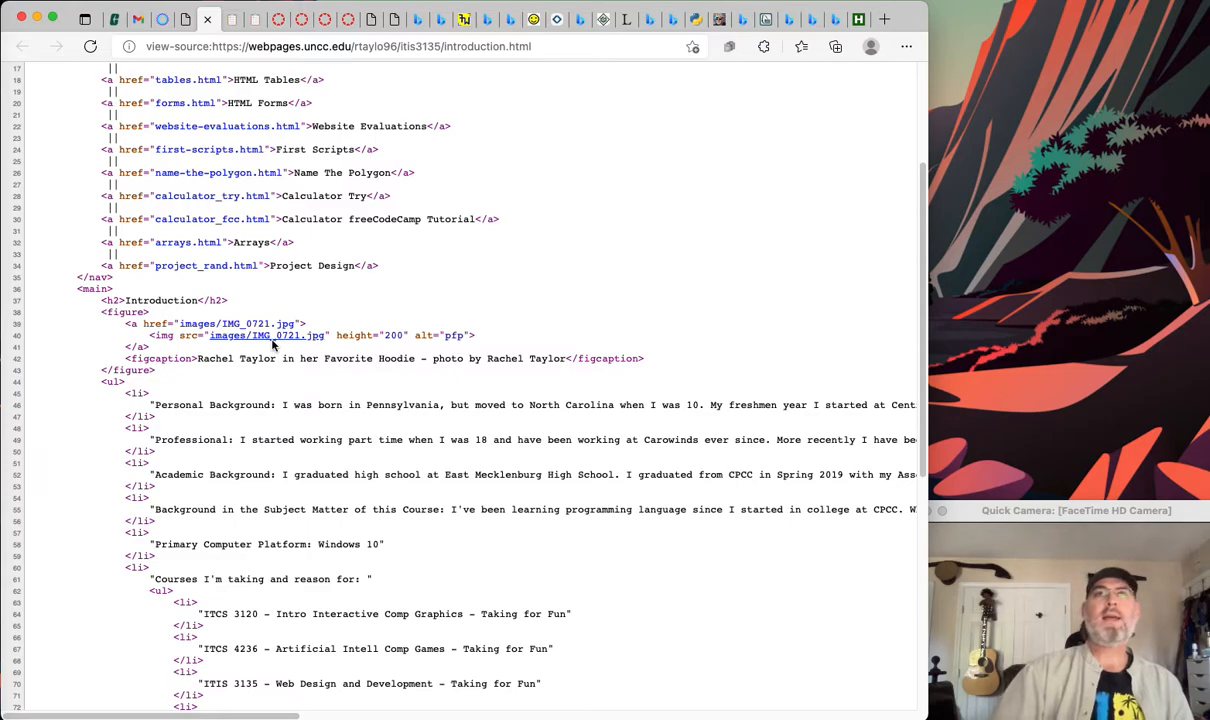
pyautogui.moveTo(283, 350)
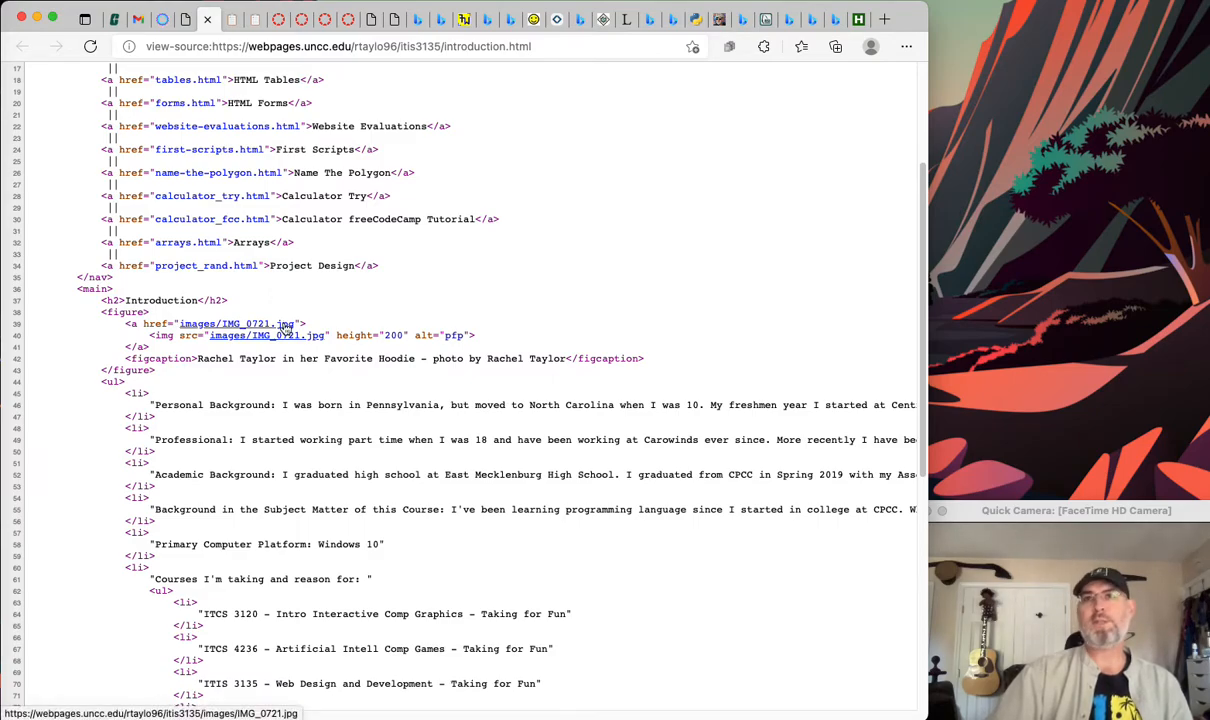
pyautogui.moveTo(295, 323)
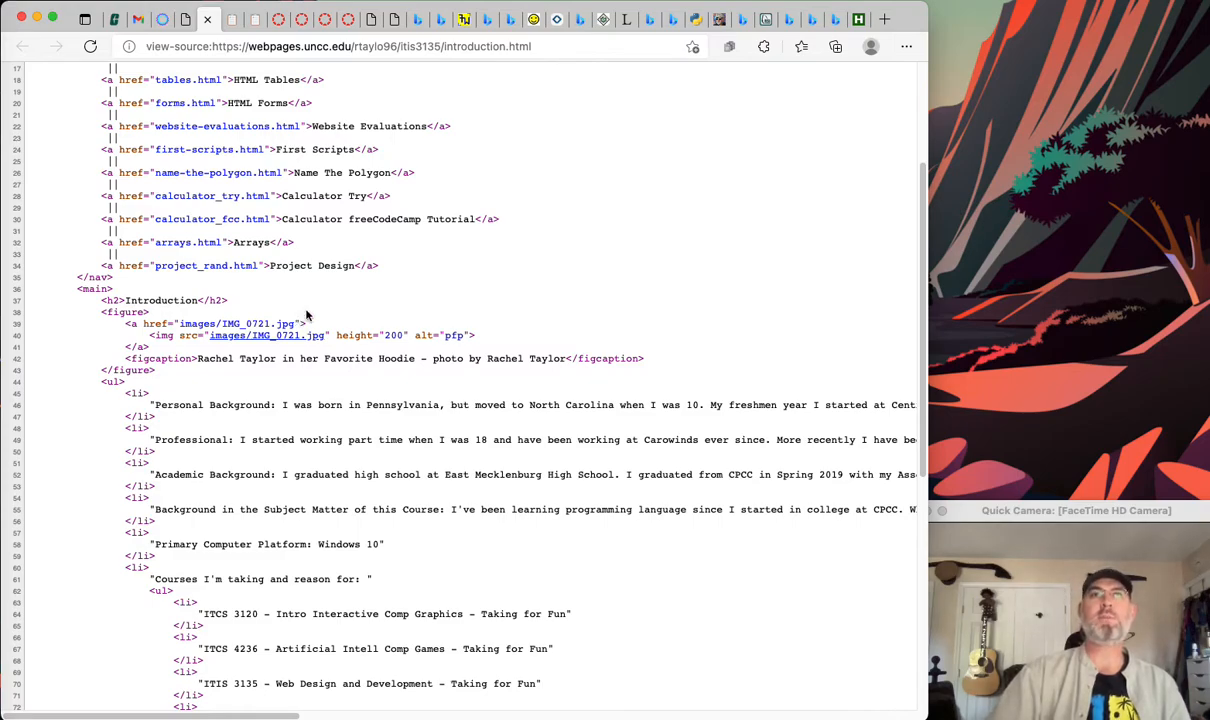
pyautogui.moveTo(352, 285)
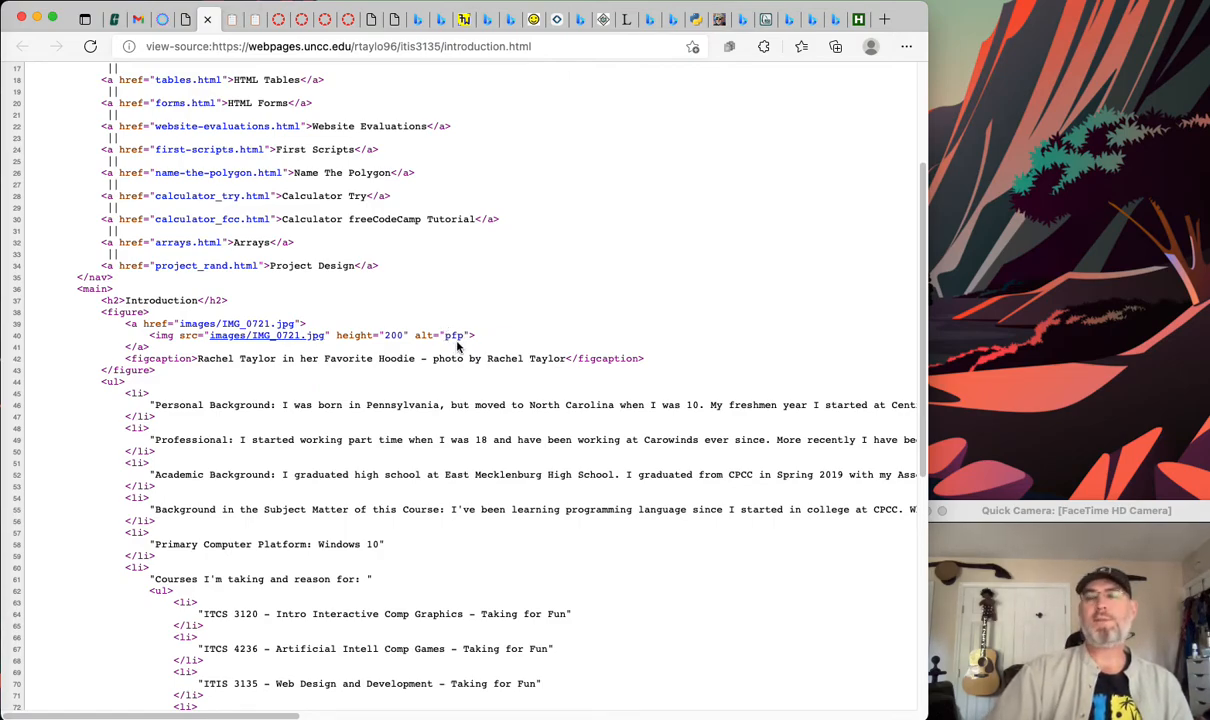
pyautogui.moveTo(528, 321)
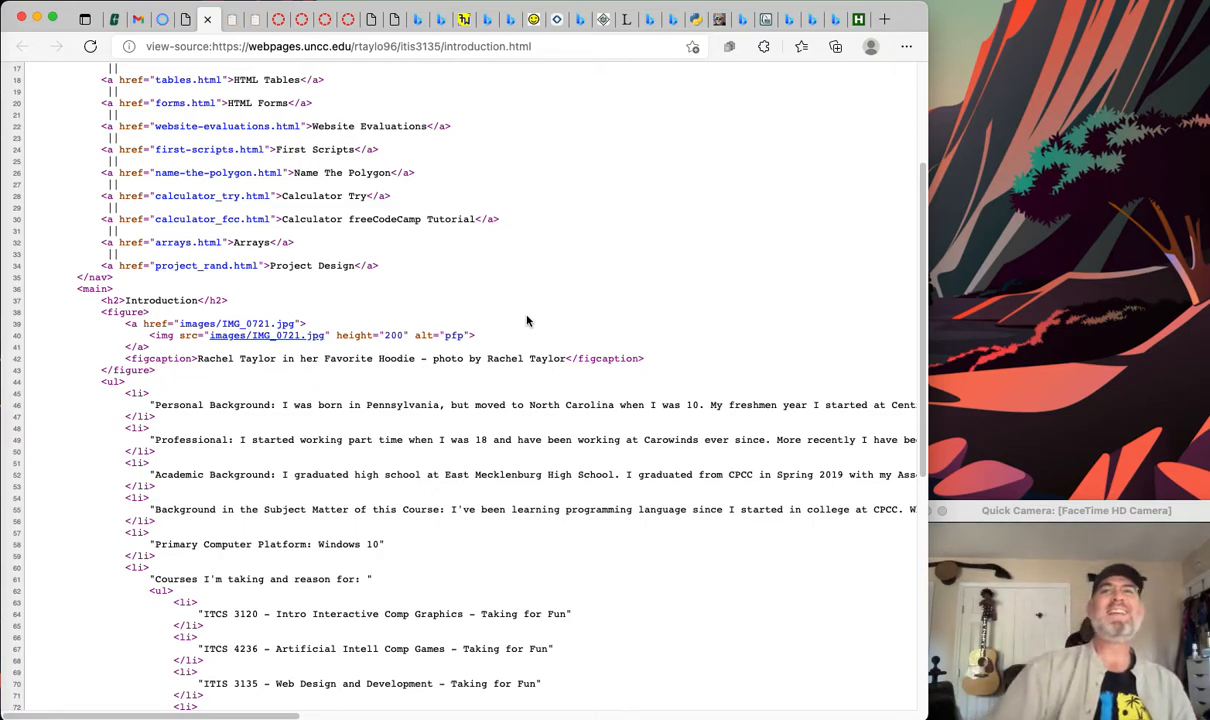
pyautogui.moveTo(504, 348)
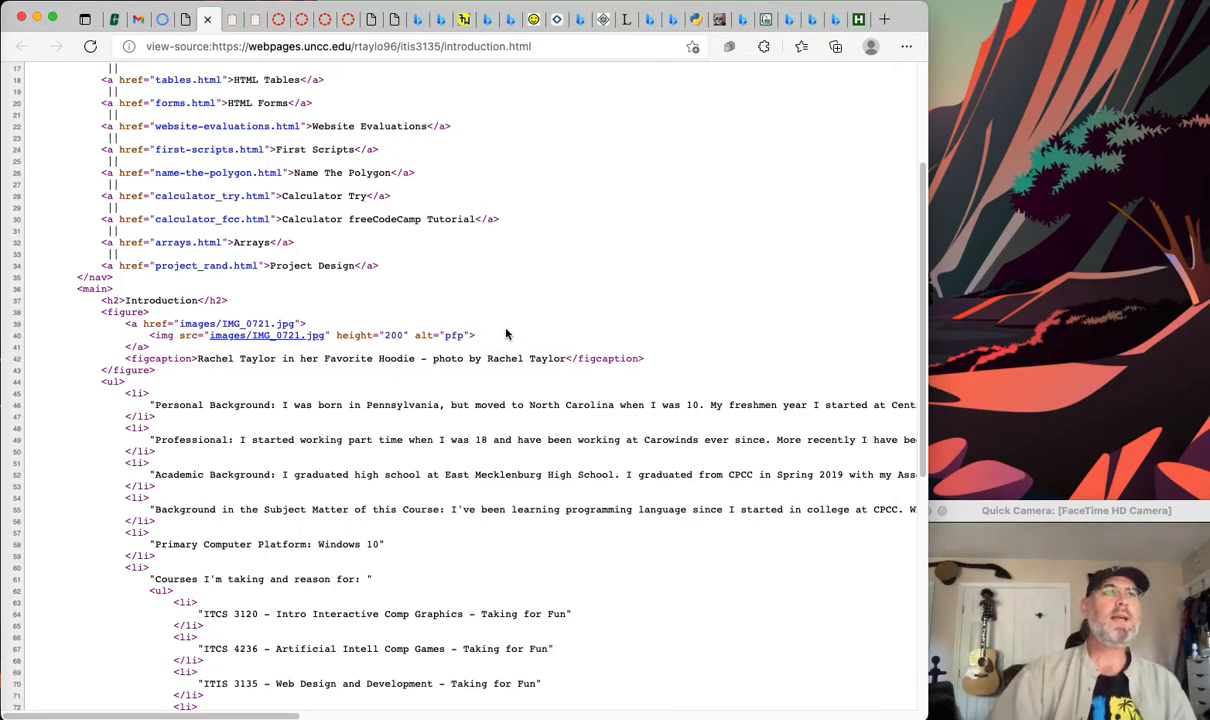
pyautogui.moveTo(120, 323); pyautogui.dragTo(480, 347)
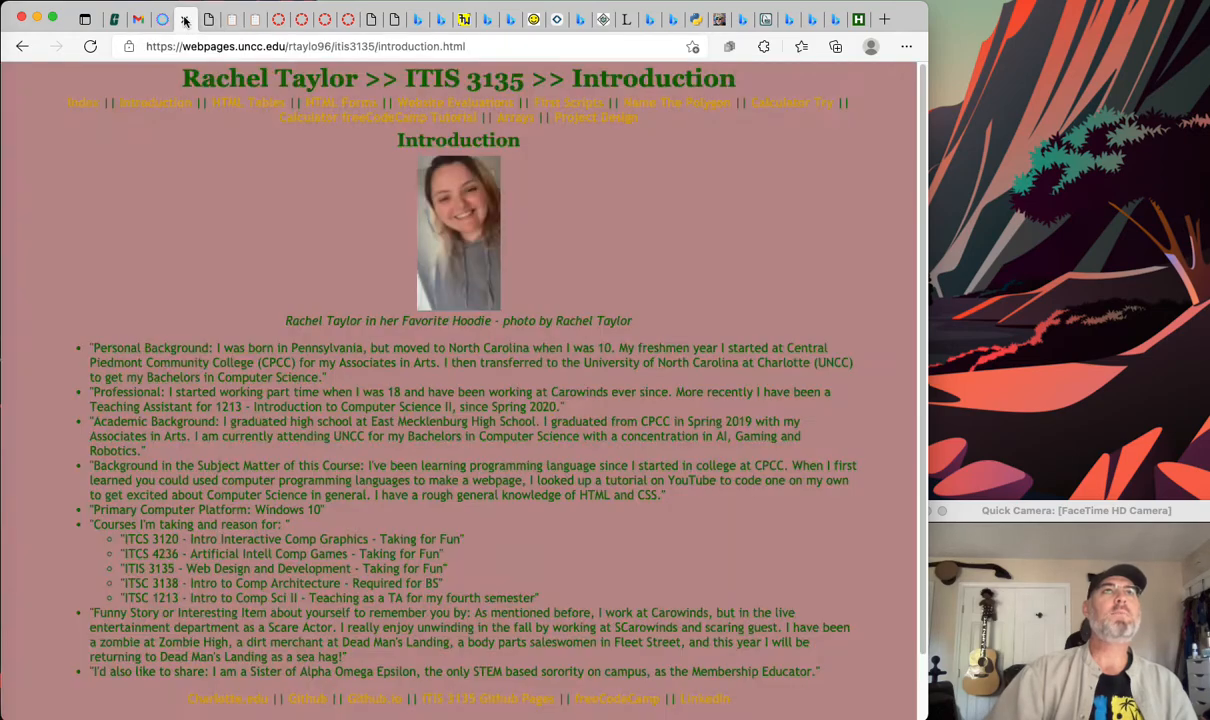
# - Scroll the introduction page to its background list and footer links, highlighting the sorority sentence
pyautogui.scroll(-3)
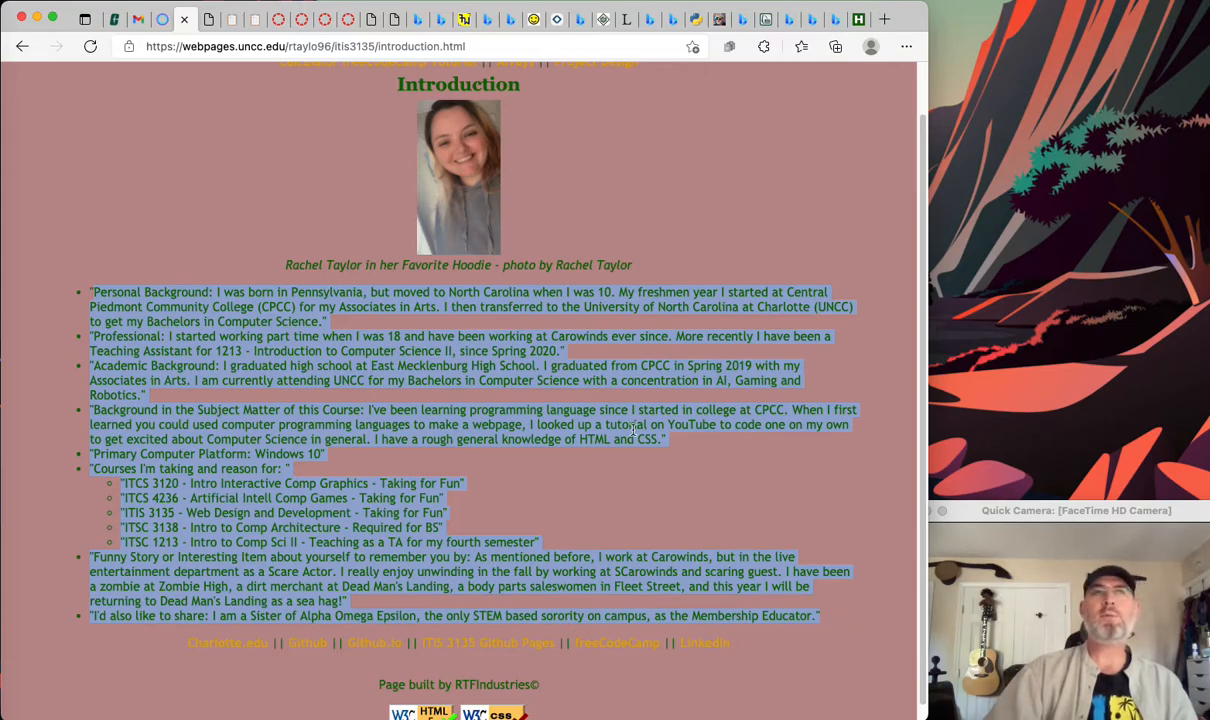
pyautogui.moveTo(582, 405)
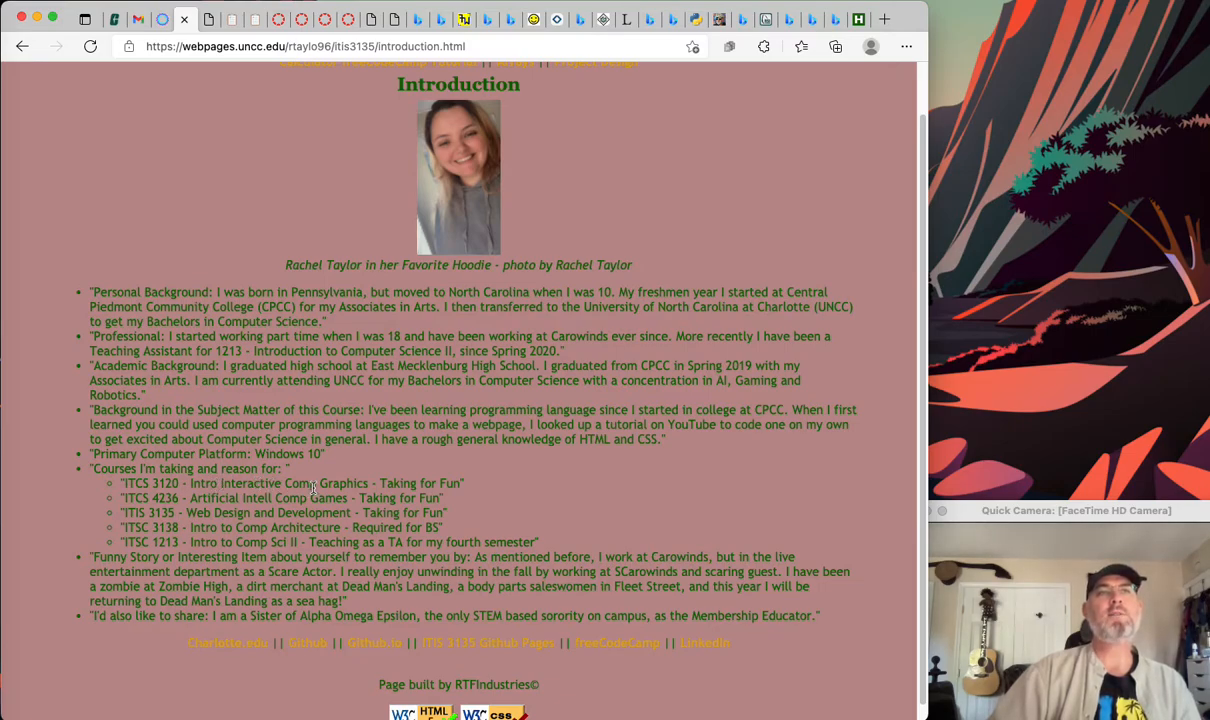
pyautogui.doubleClick(326, 483)
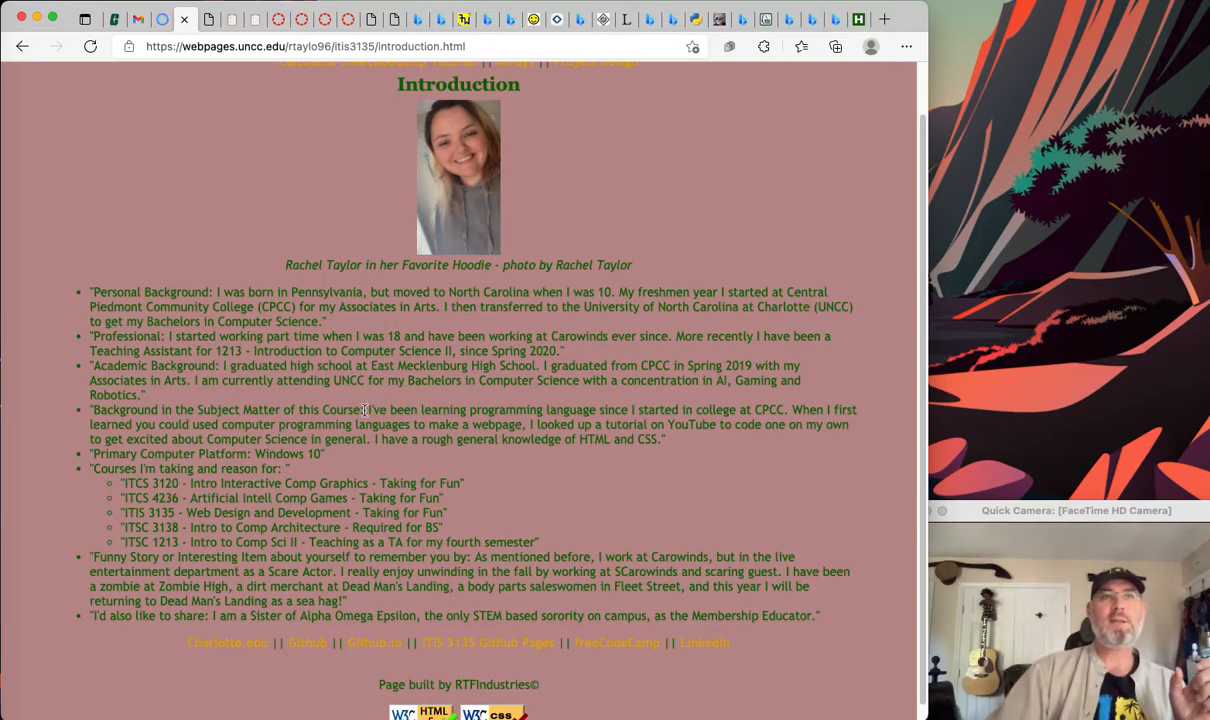
pyautogui.doubleClick(225, 409)
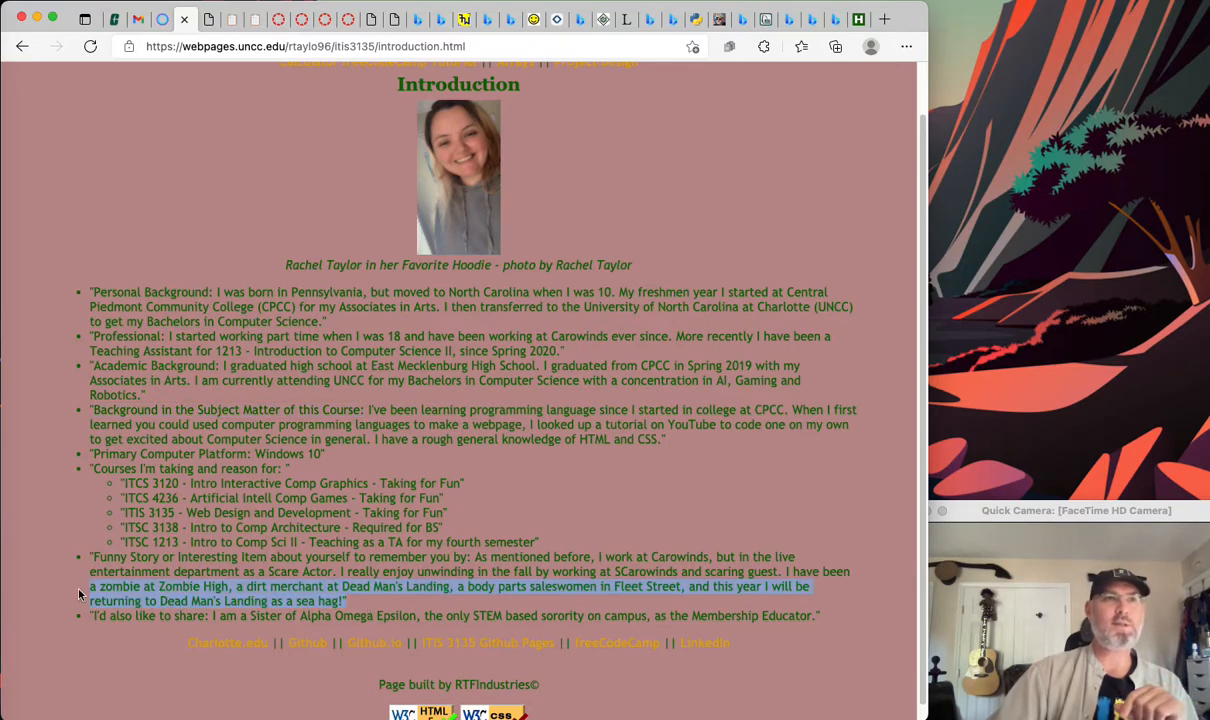
pyautogui.moveTo(248, 616)
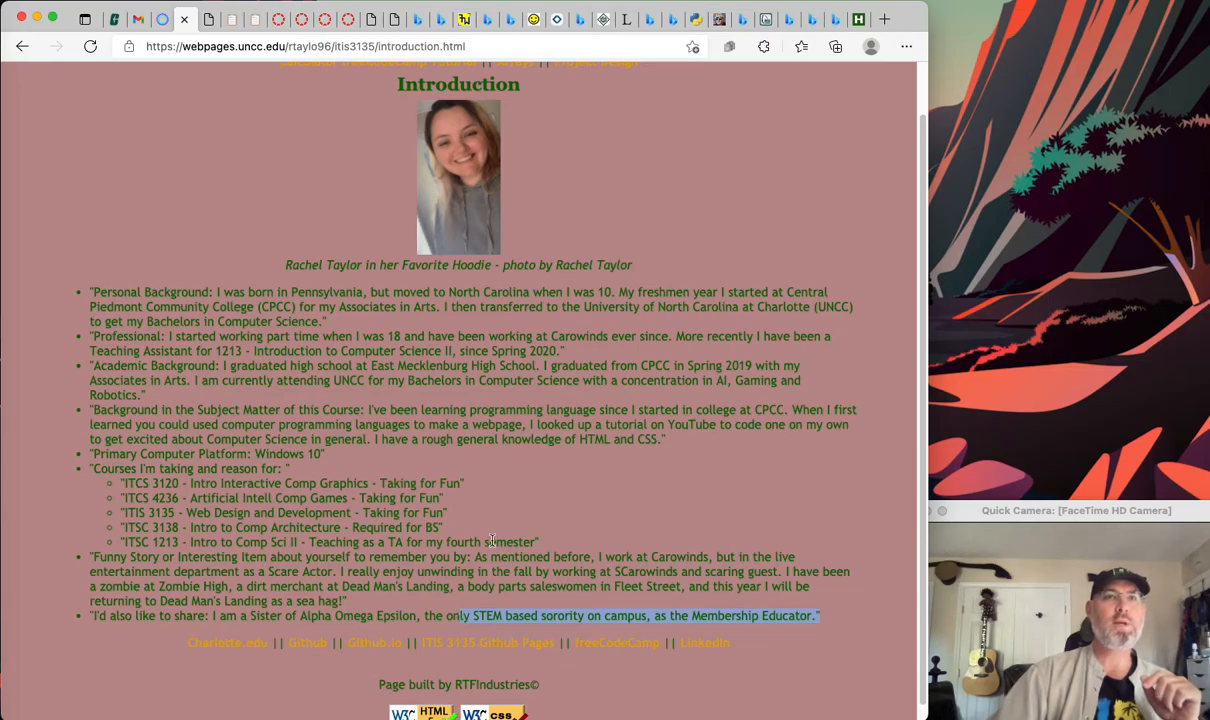
pyautogui.scroll(3)
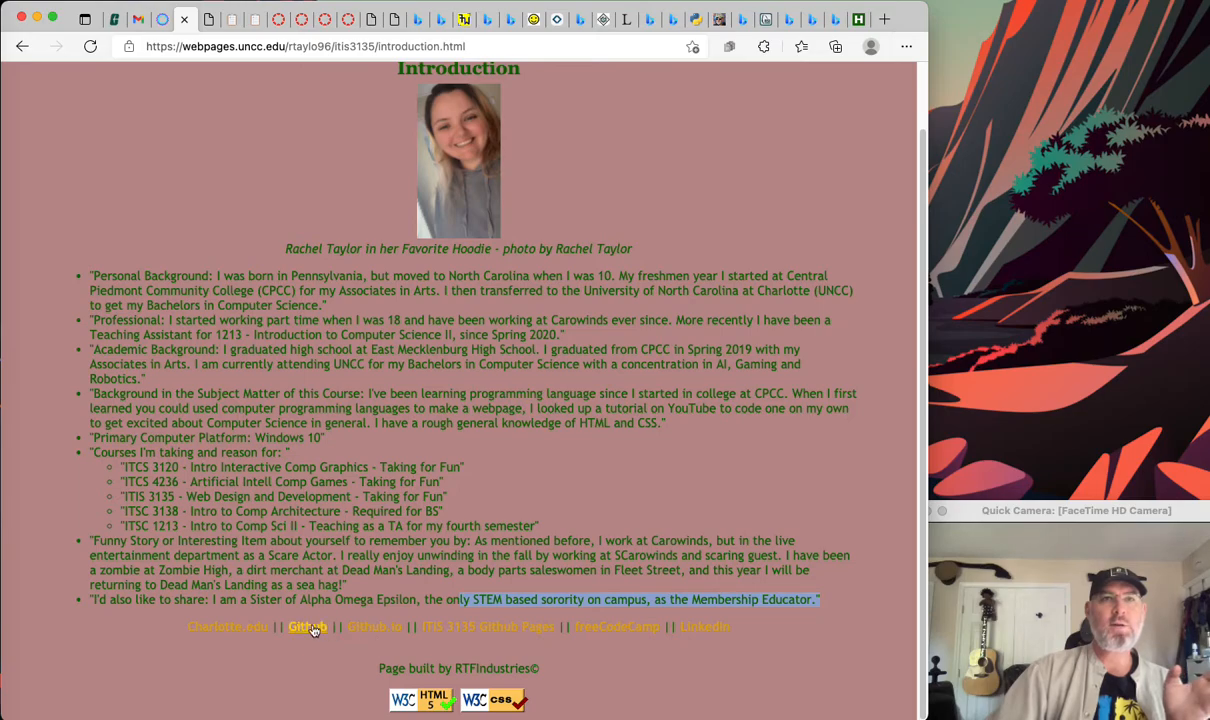
pyautogui.moveTo(705, 626)
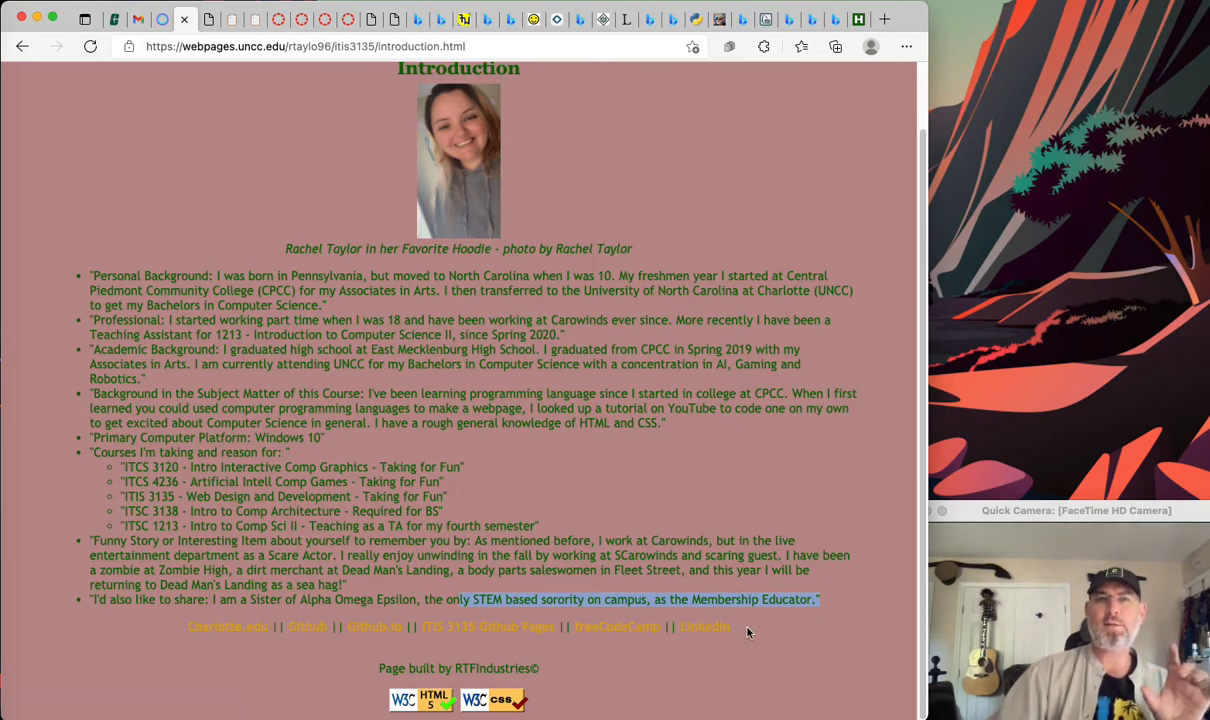
pyautogui.moveTo(810, 529)
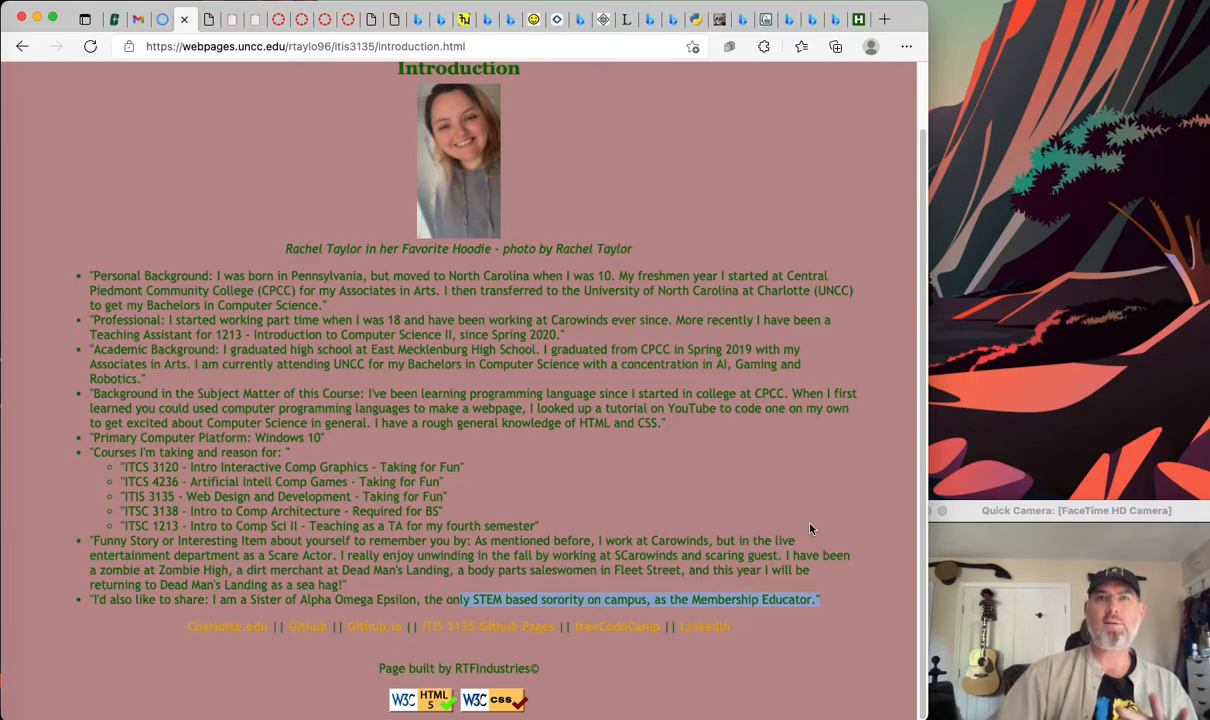
pyautogui.moveTo(704, 627)
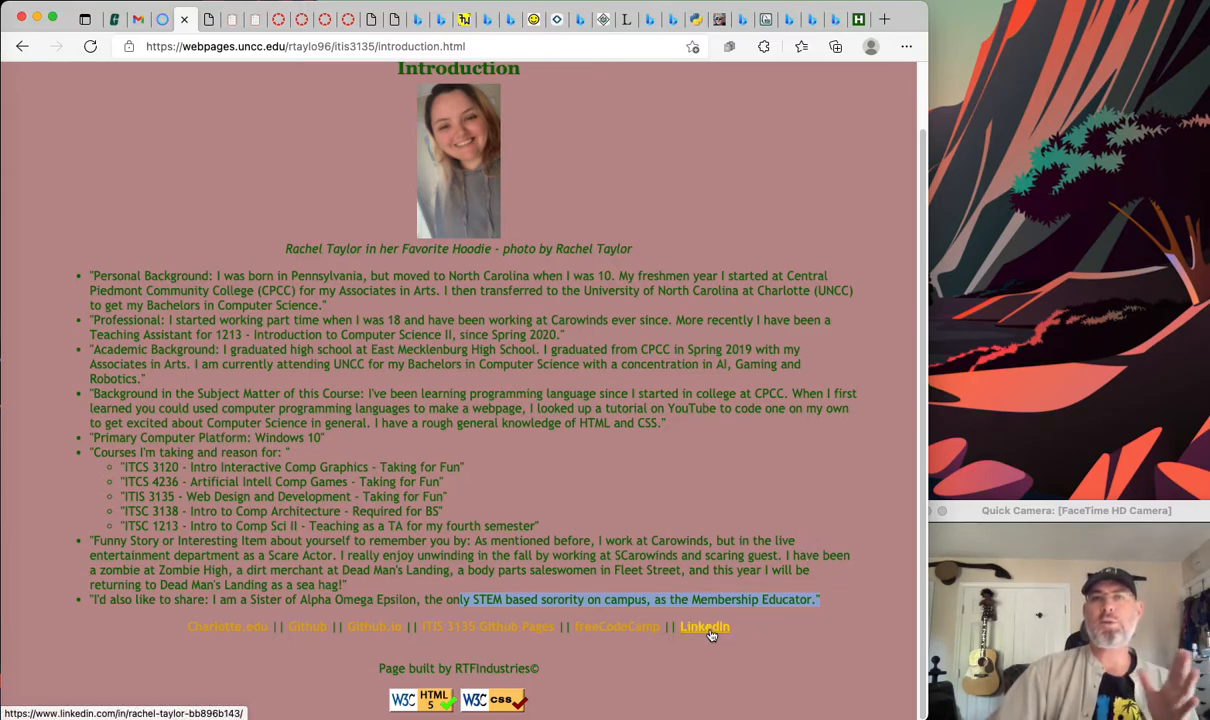
pyautogui.moveTo(705, 631)
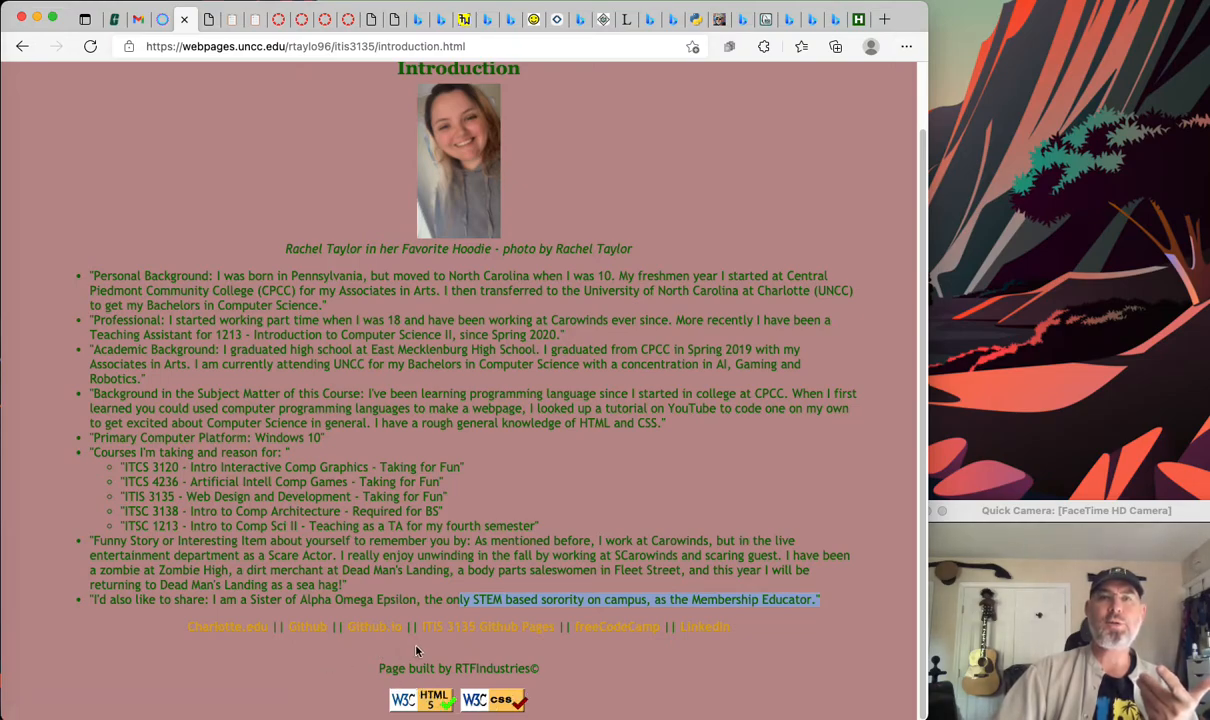
pyautogui.moveTo(589, 663)
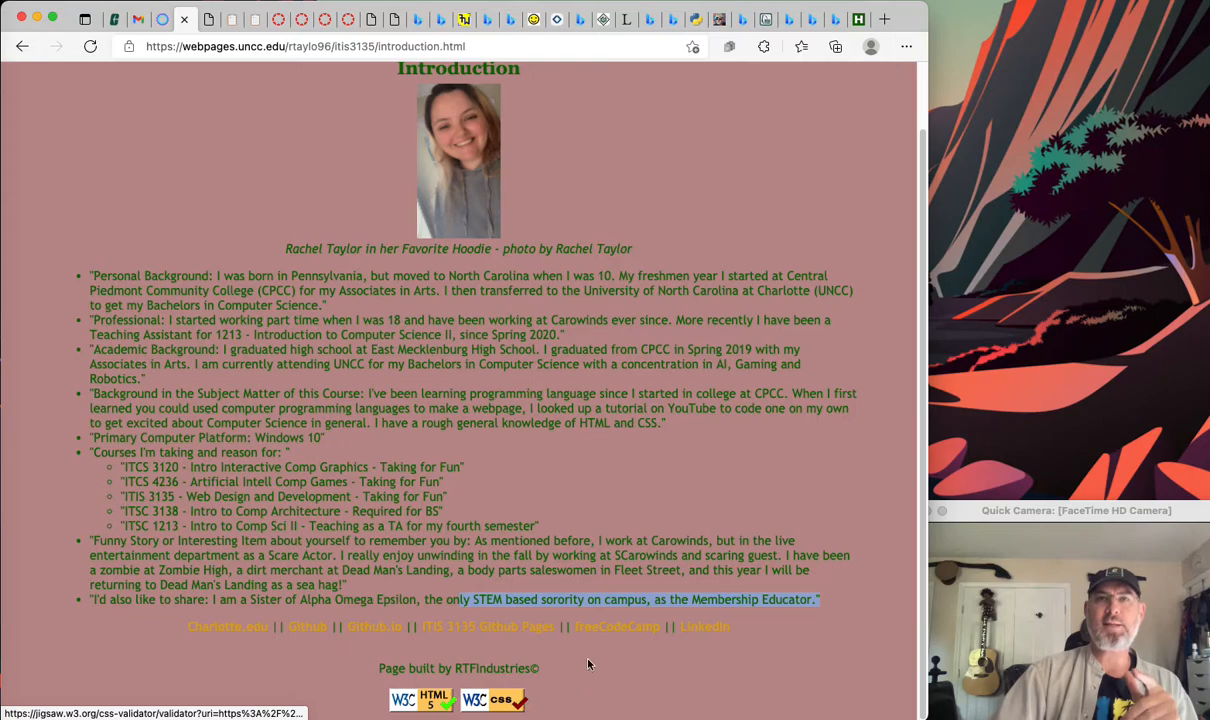
pyautogui.moveTo(617, 627)
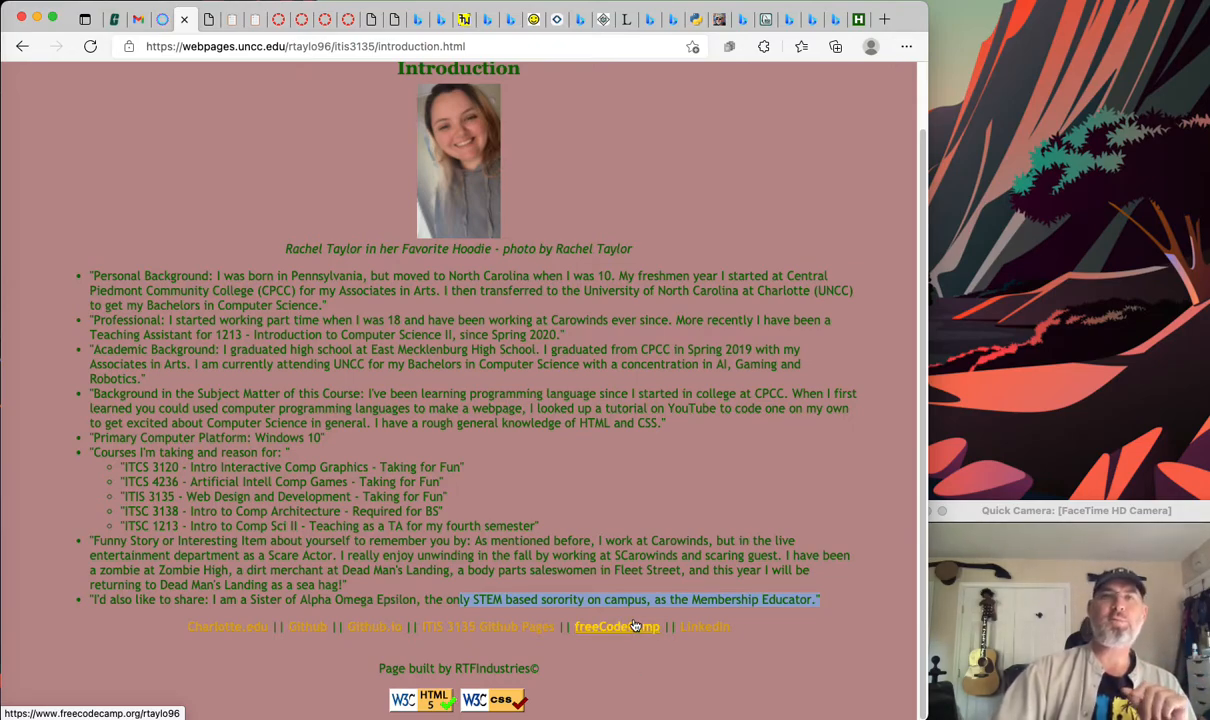
pyautogui.moveTo(633, 653)
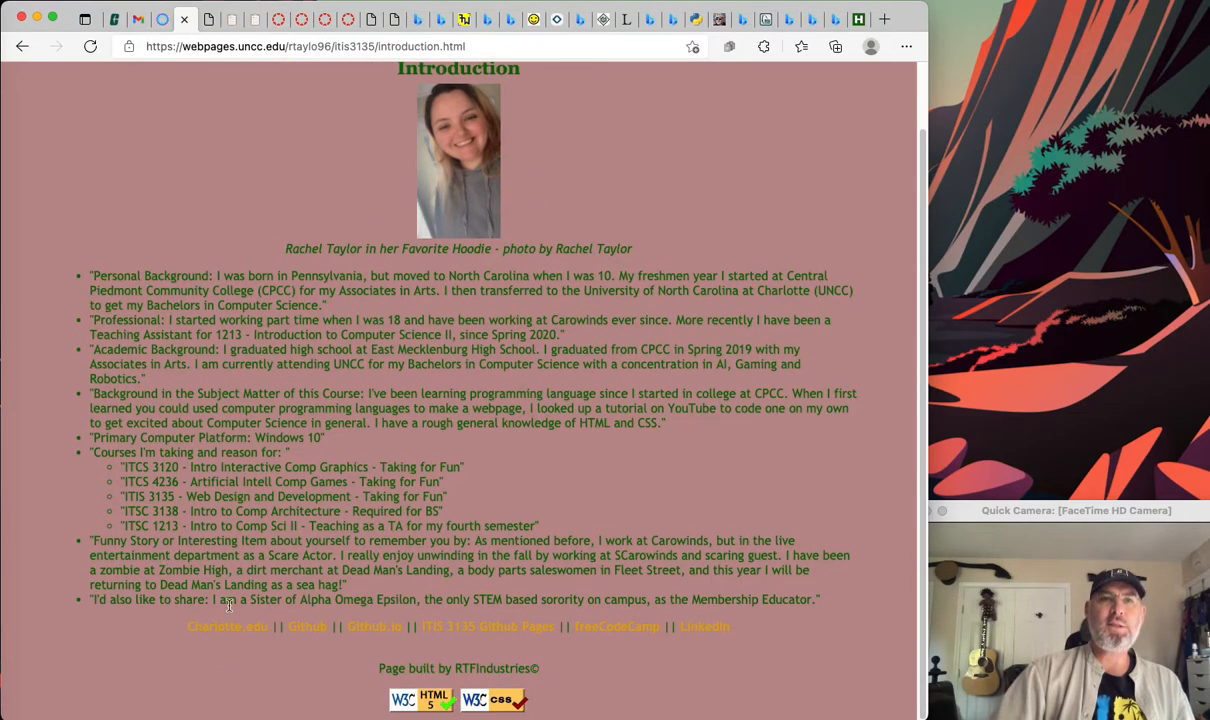
pyautogui.moveTo(515, 665)
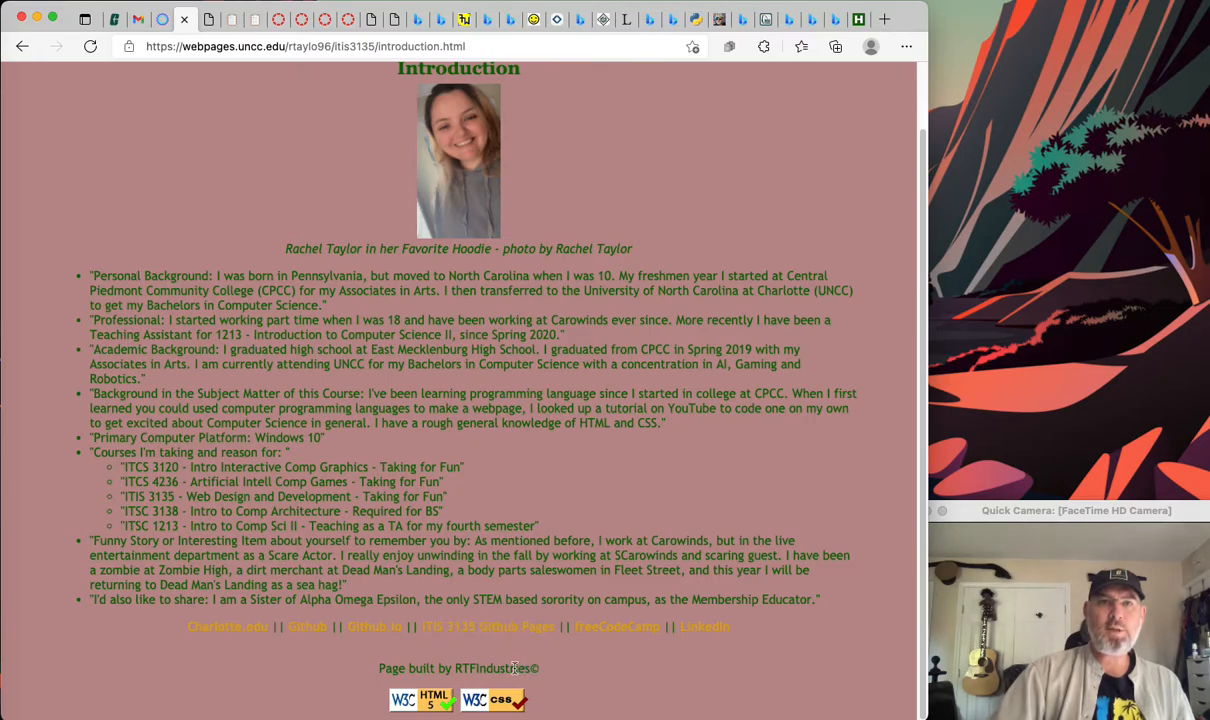
pyautogui.moveTo(456, 668)
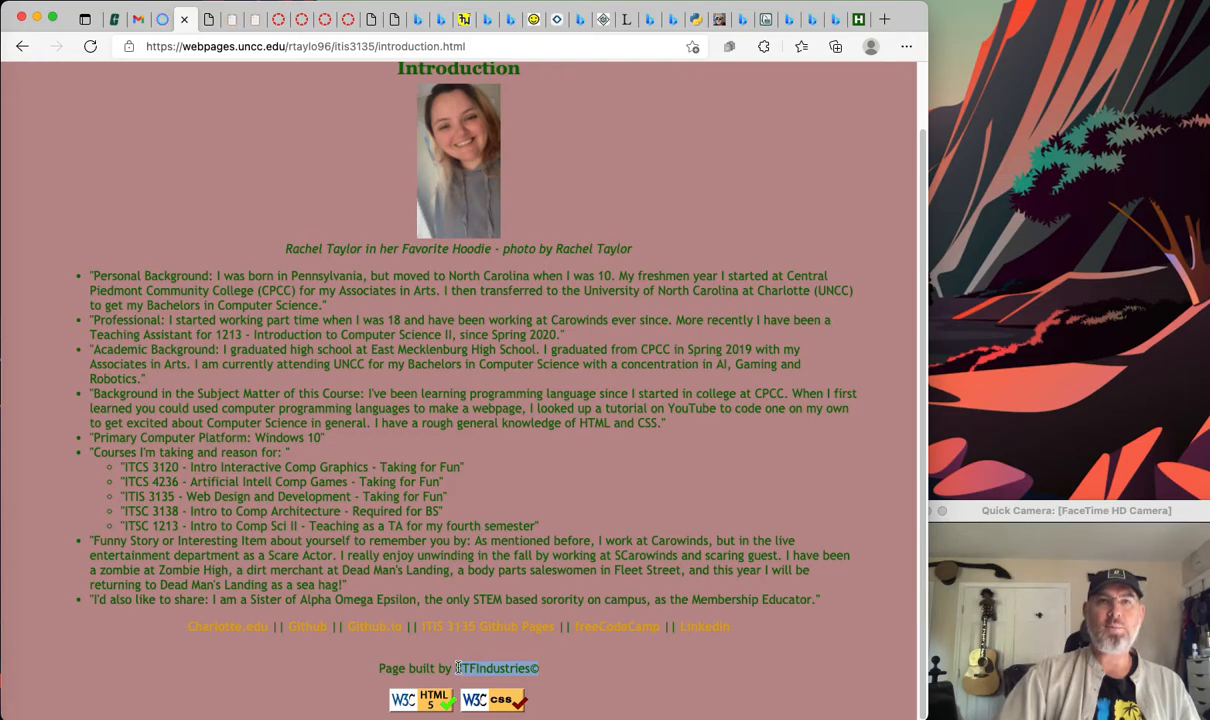
pyautogui.moveTo(600, 655)
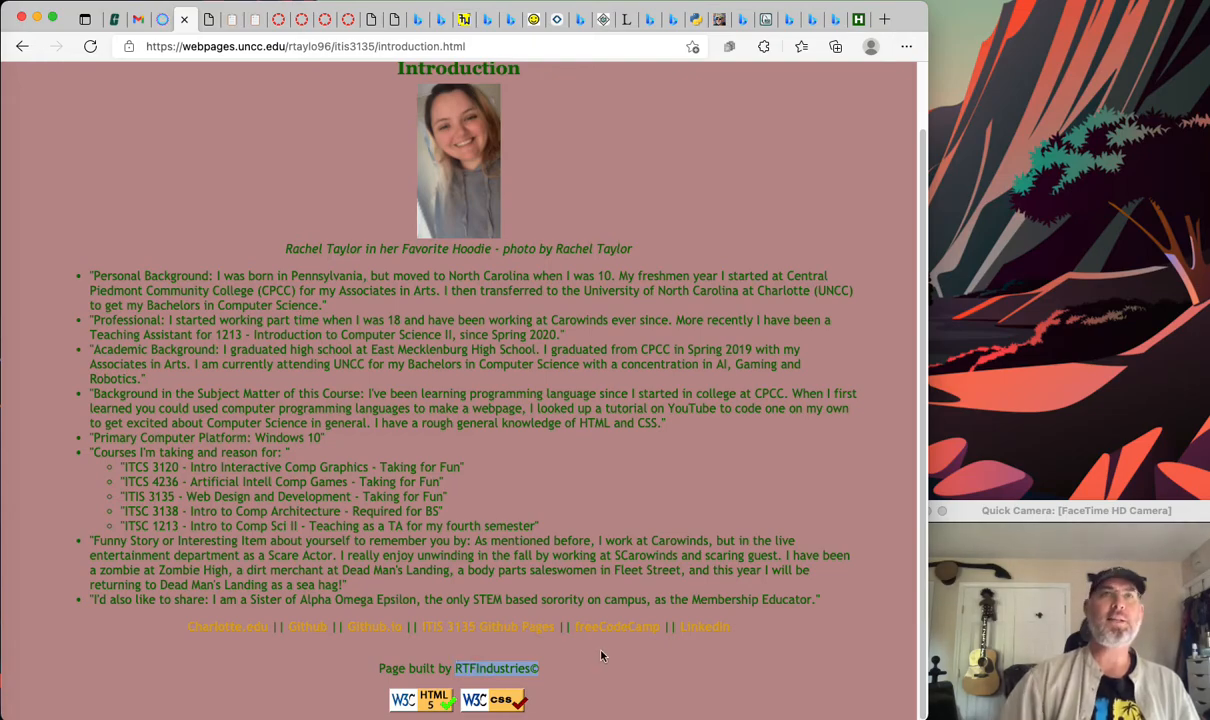
# - Scroll the Introduction page back up to its heading and navigation links
pyautogui.scroll(3)
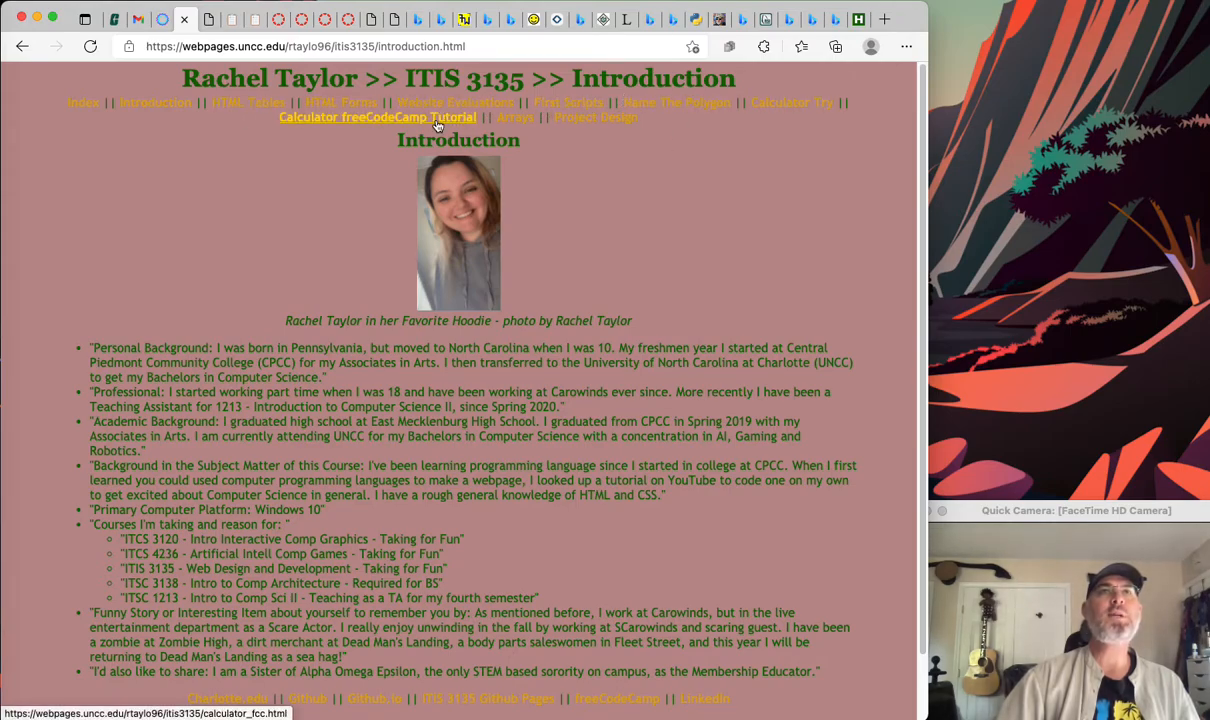
pyautogui.moveTo(515, 117)
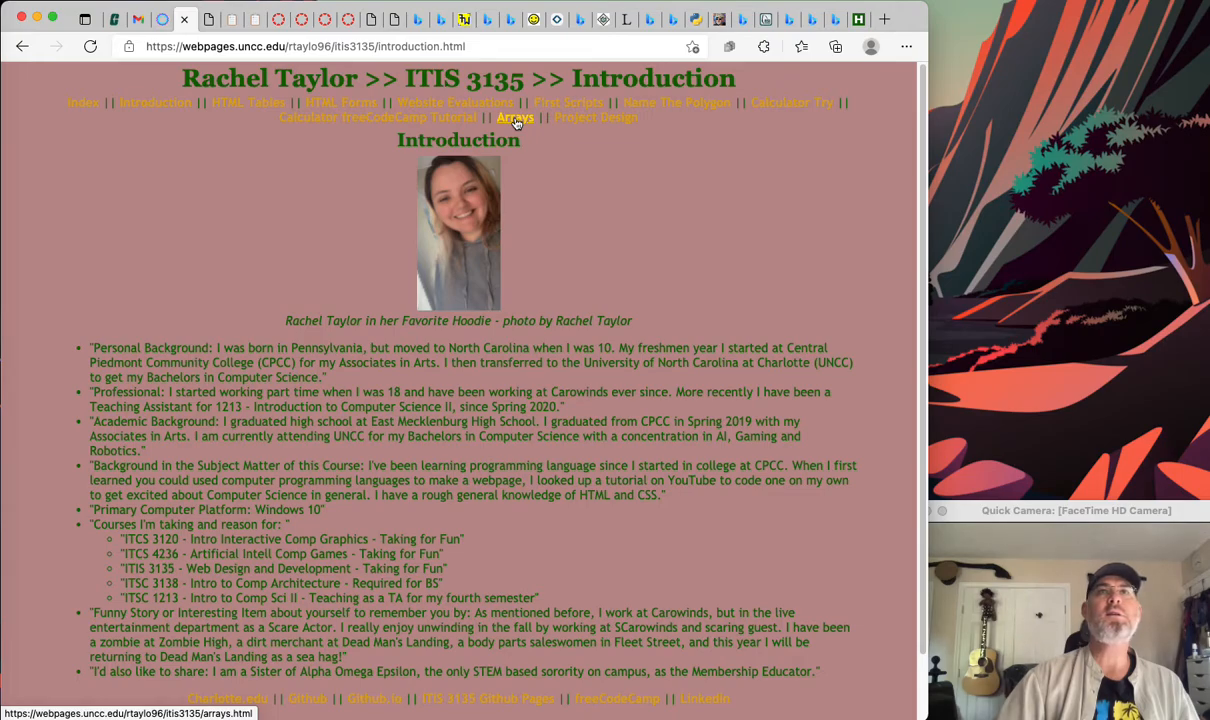
pyautogui.moveTo(676, 102)
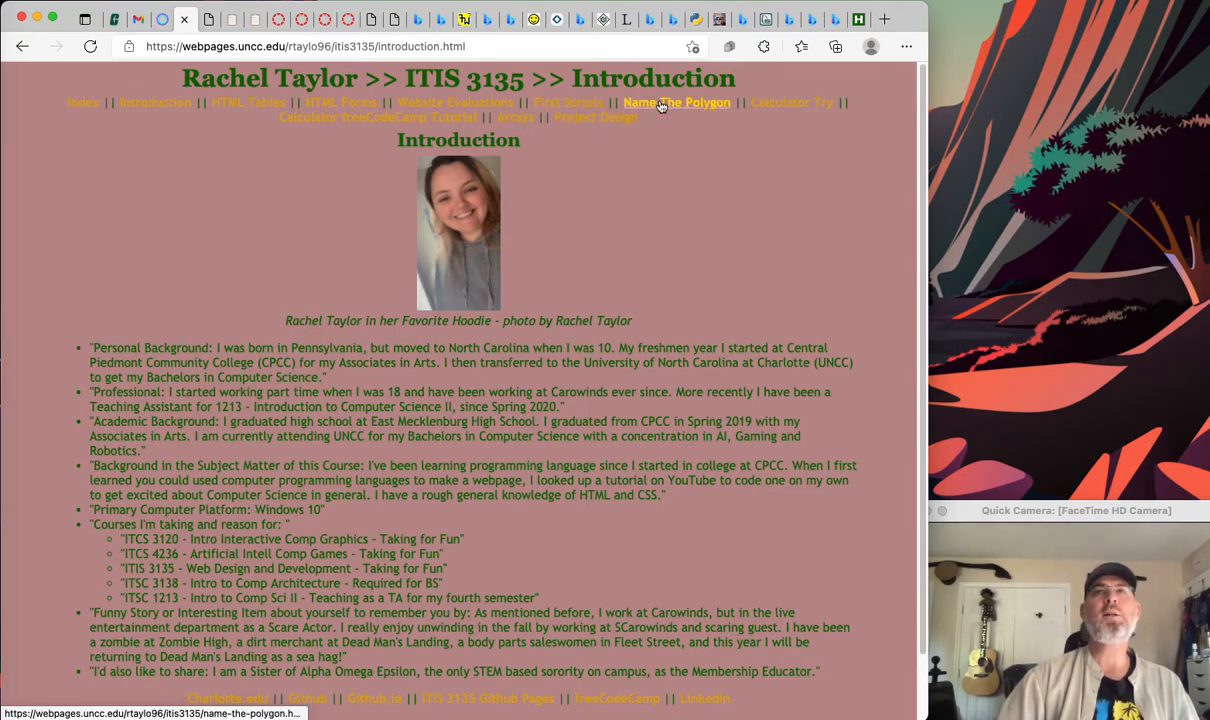
pyautogui.moveTo(700, 132)
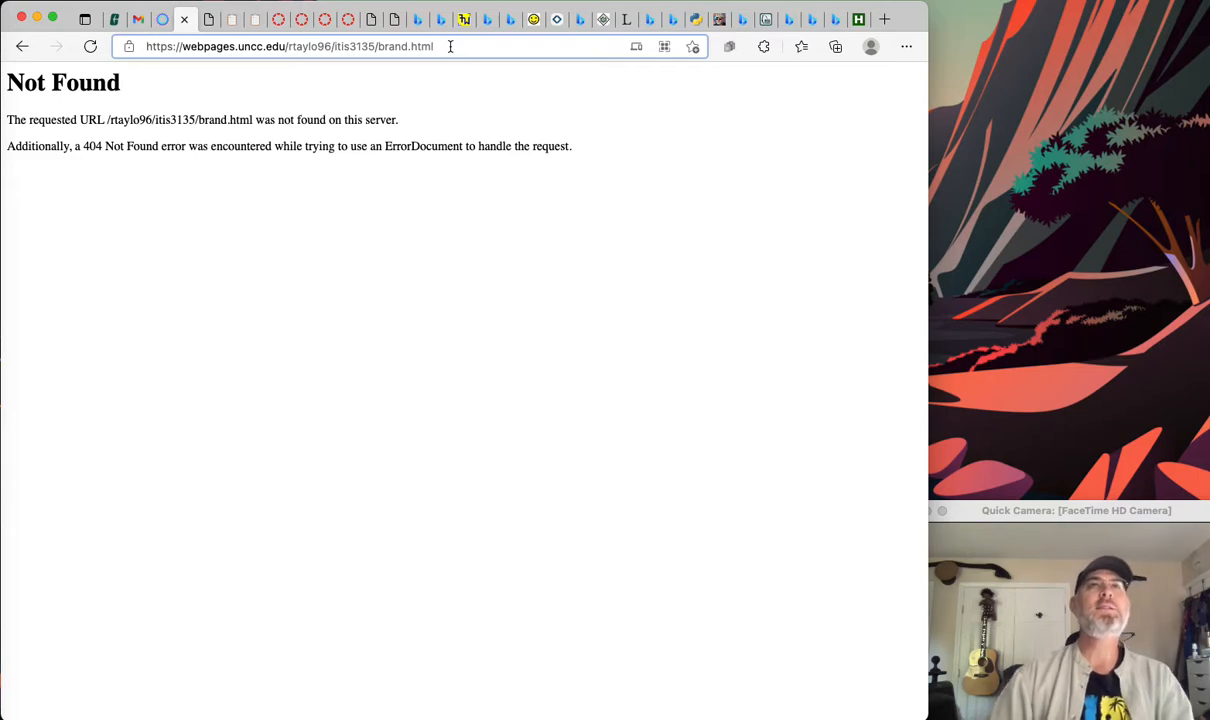
# - Trim the address to the itis3135/ folder and load the course index page
pyautogui.press('Backspace')
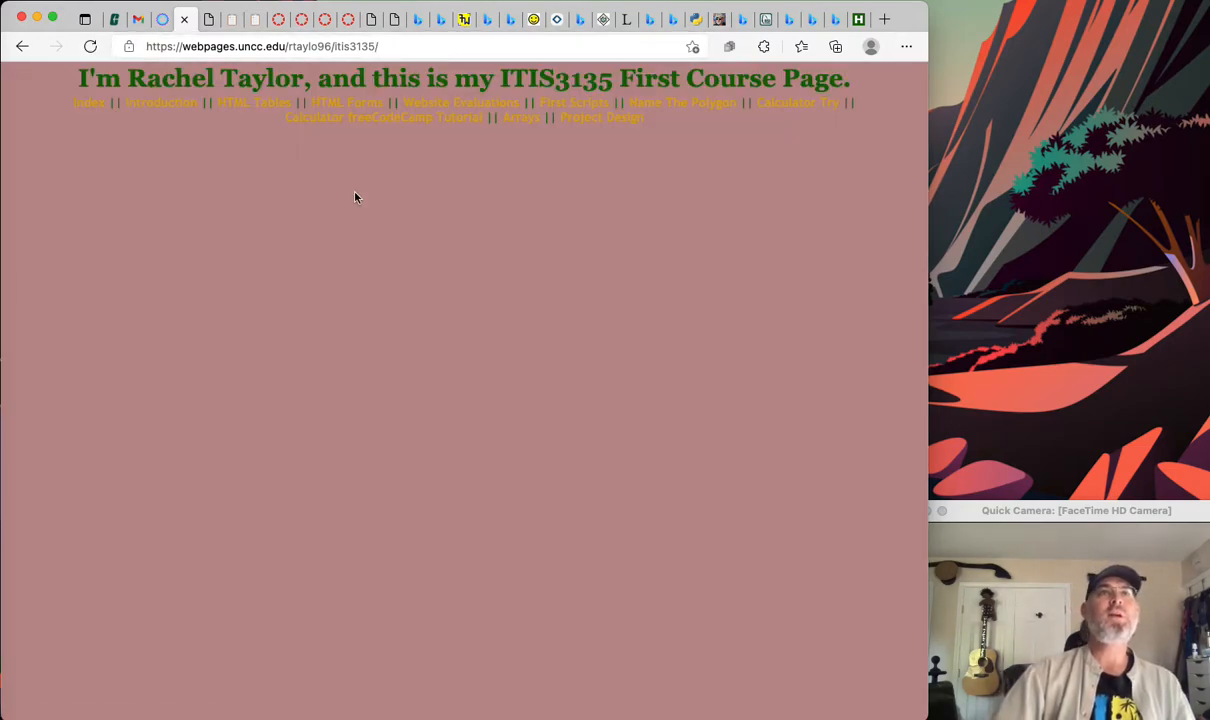
pyautogui.moveTo(670, 115)
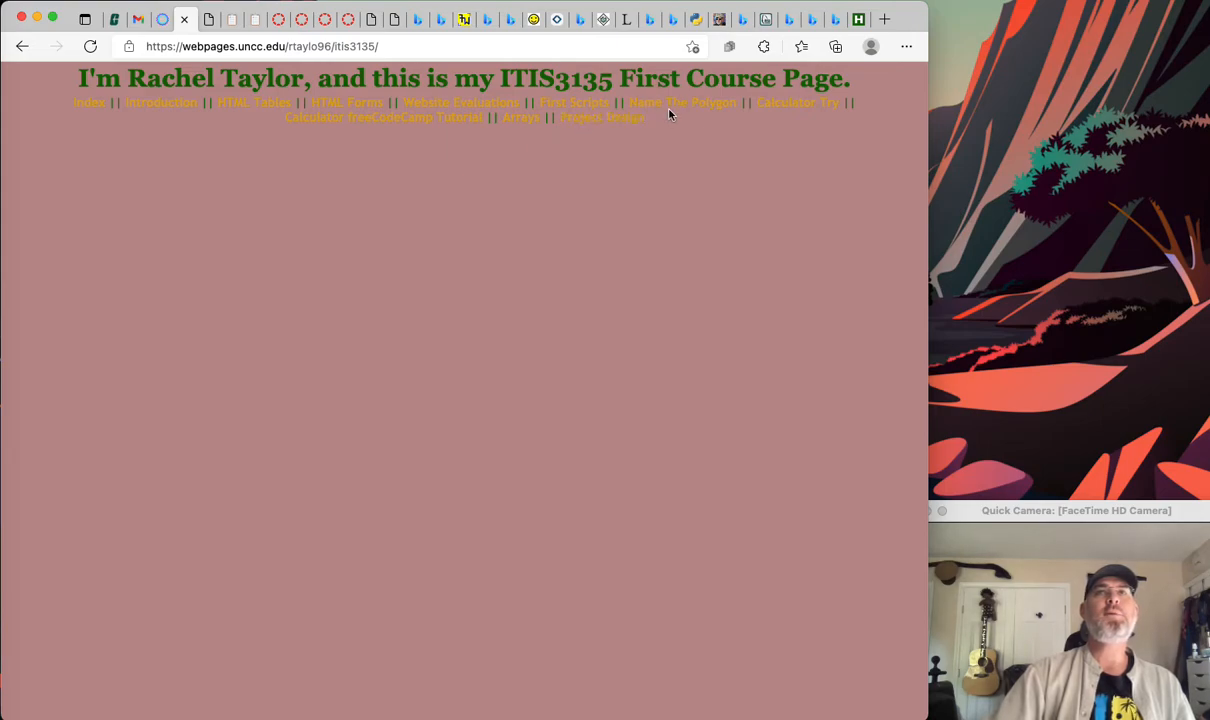
# - Run the Name The Polygon page, confirming its script alert, number prompt and trigon result
pyautogui.click(683, 102)
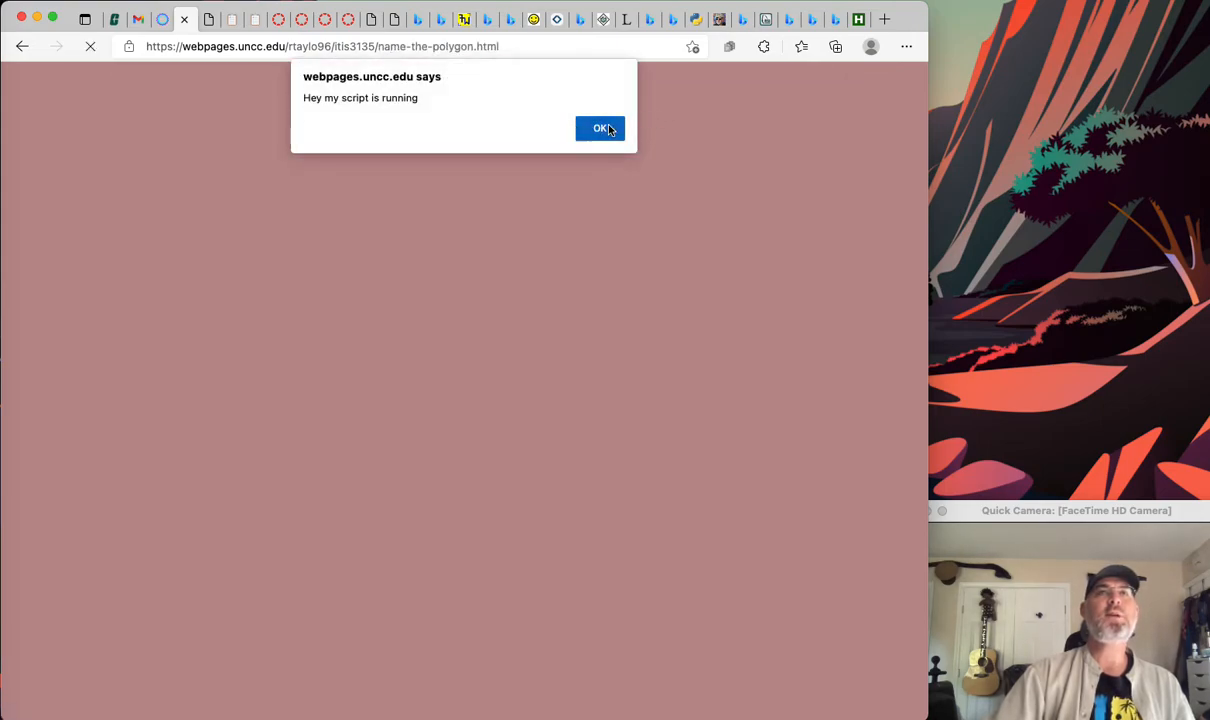
pyautogui.click(600, 128)
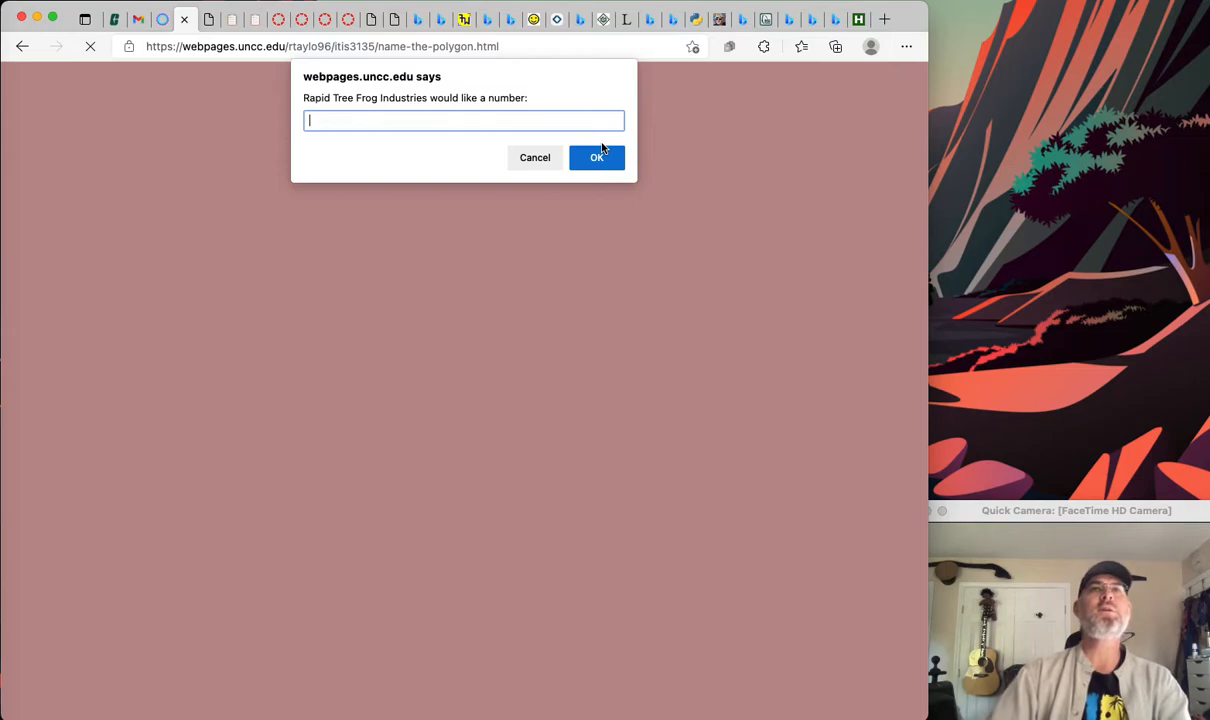
pyautogui.click(597, 157)
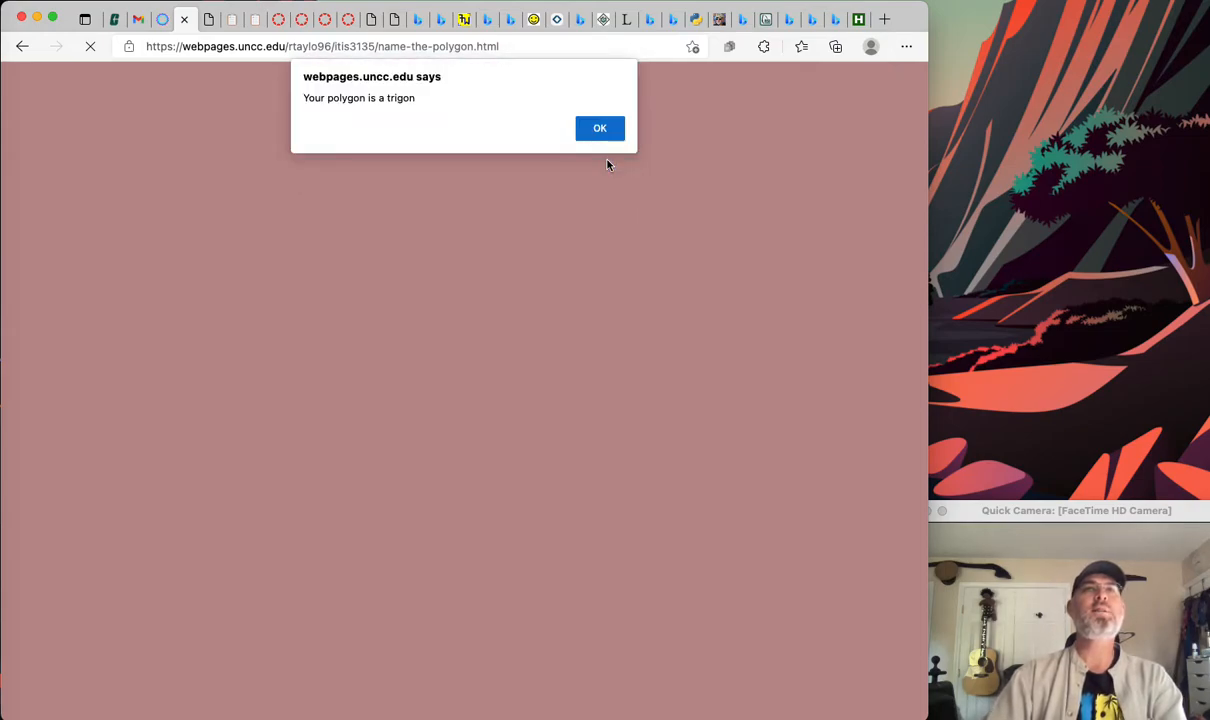
pyautogui.click(600, 128)
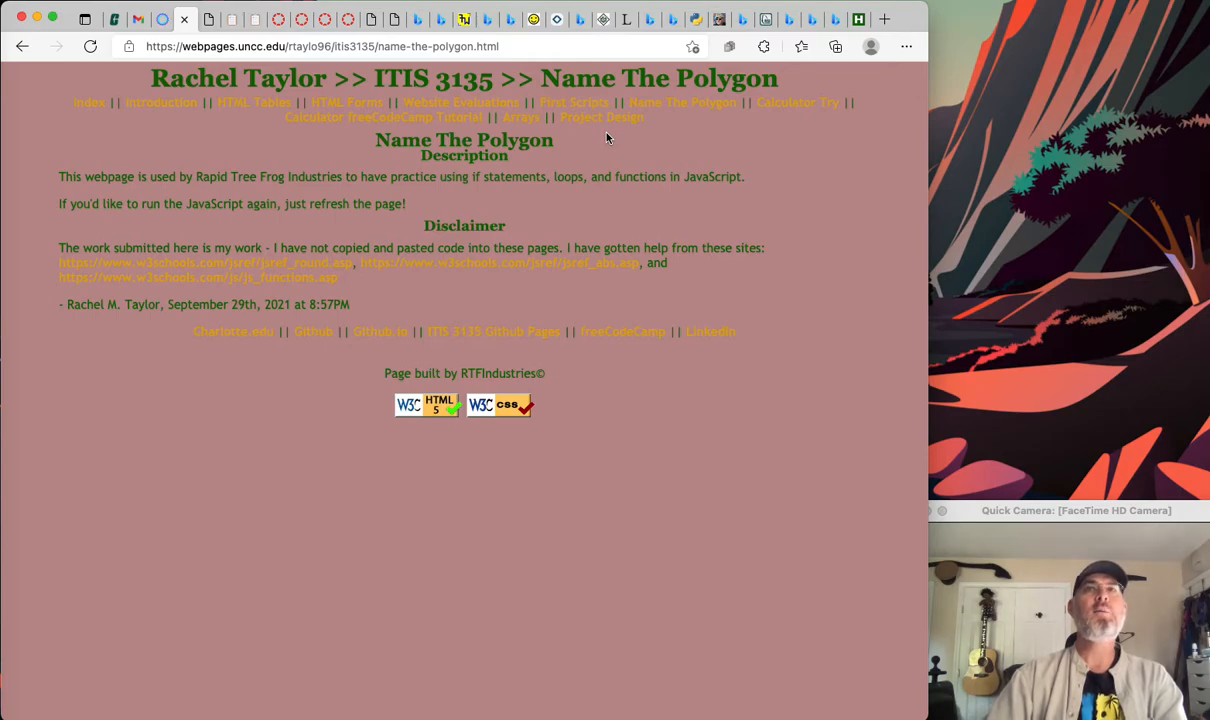
pyautogui.moveTo(282, 167)
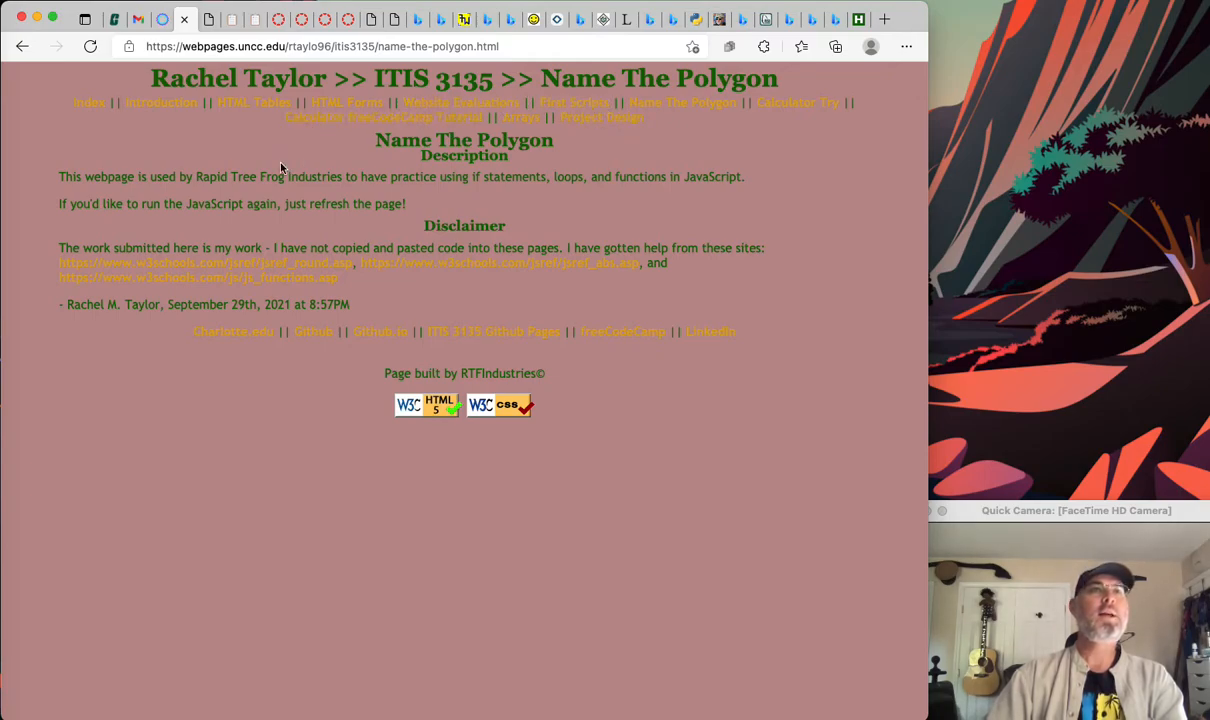
pyautogui.moveTo(362, 242)
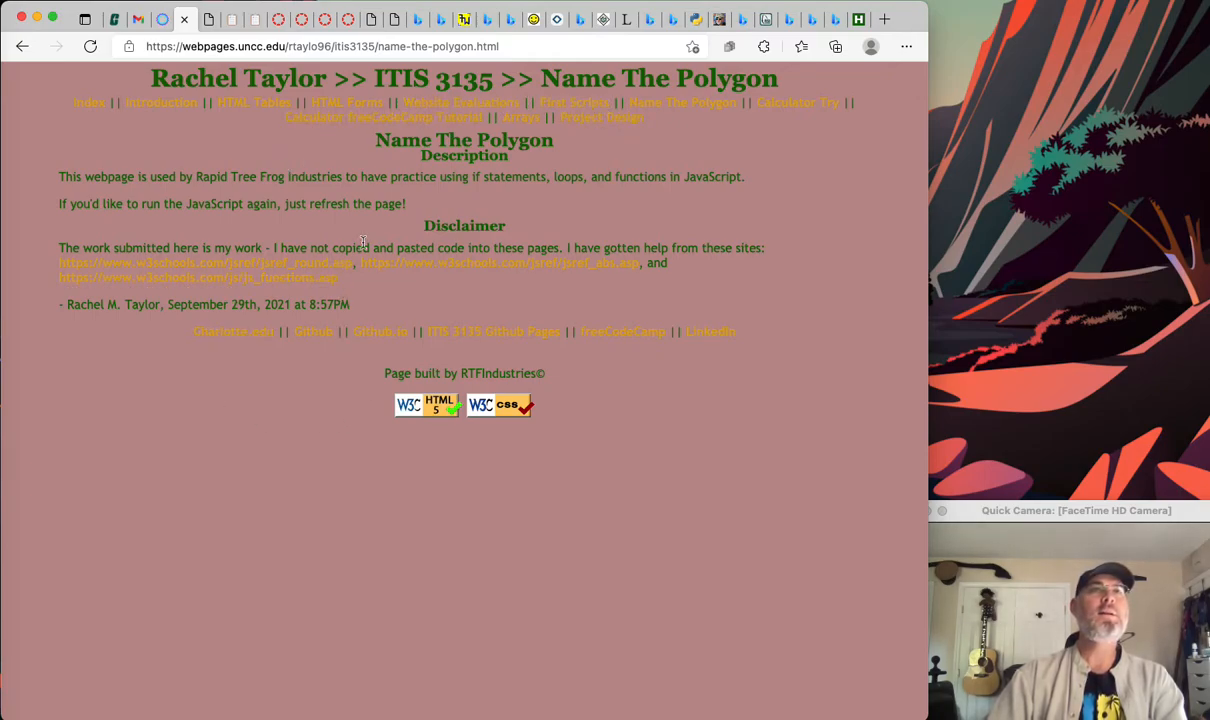
pyautogui.moveTo(296, 172)
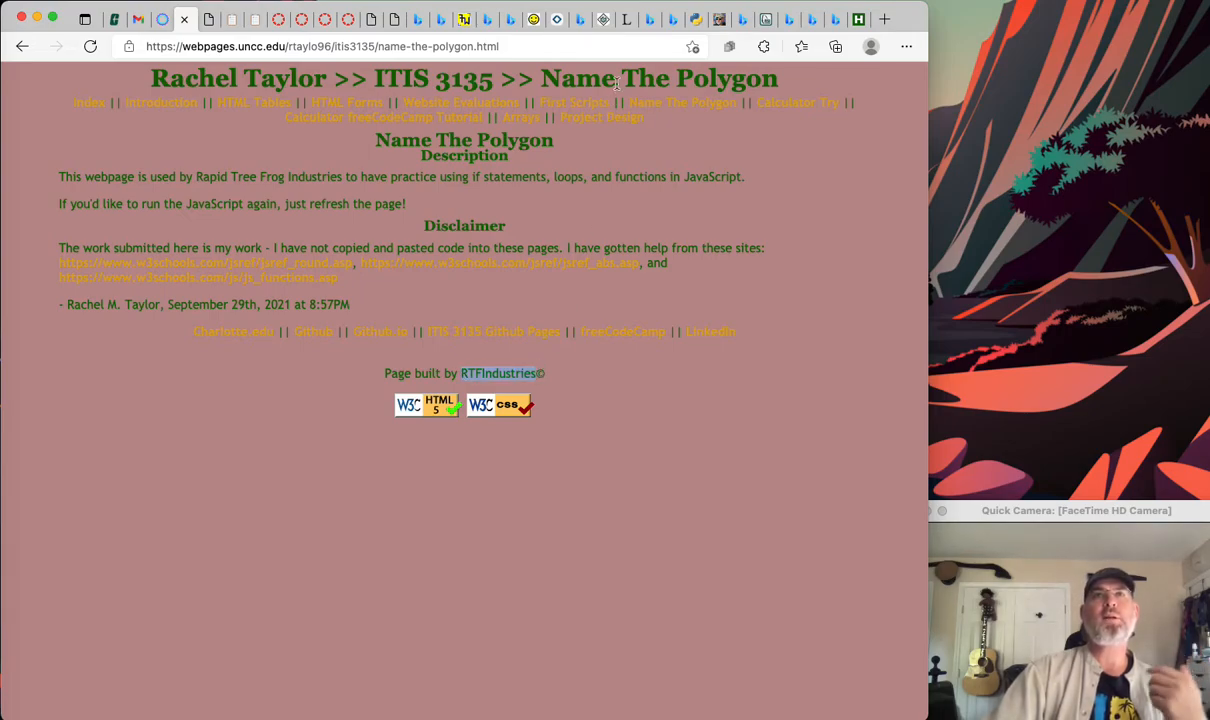
pyautogui.moveTo(685, 128)
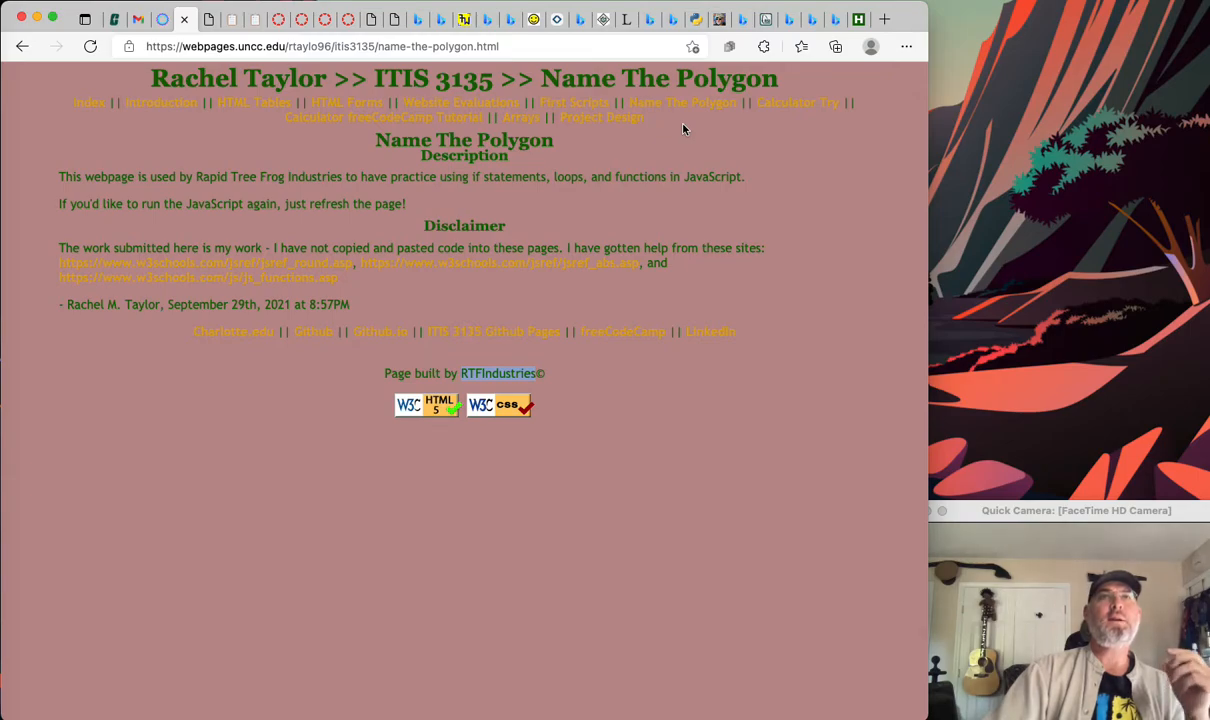
pyautogui.moveTo(758, 133)
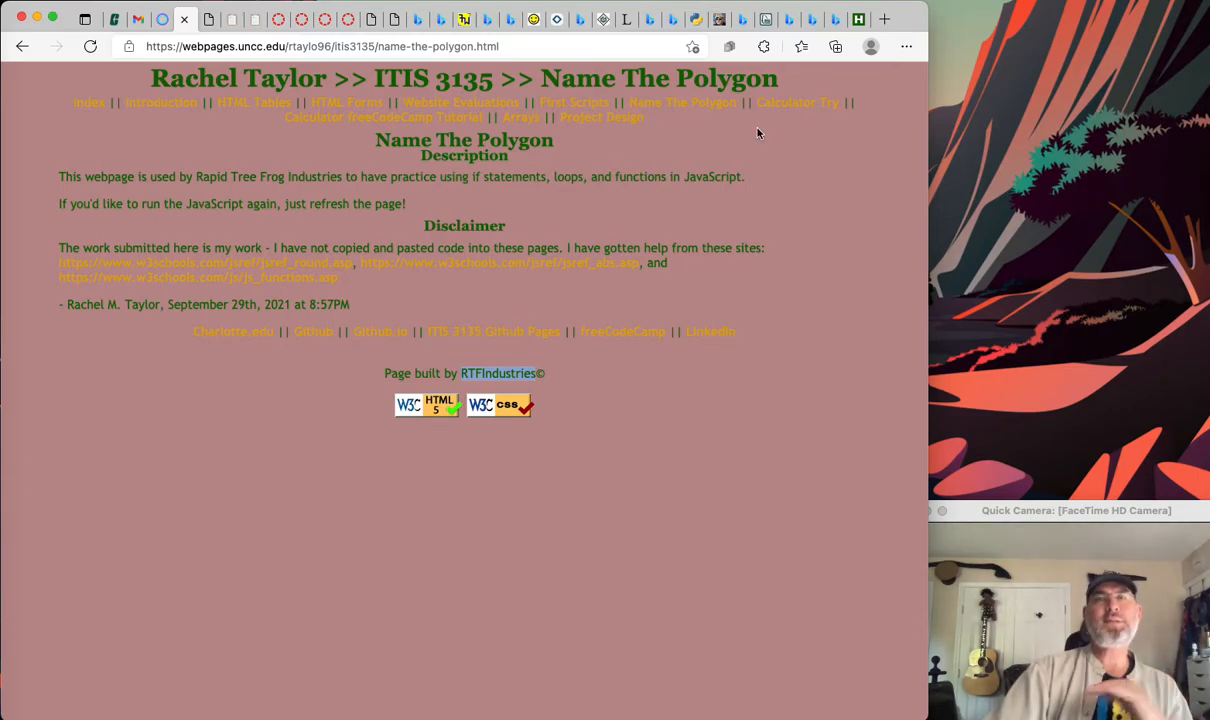
pyautogui.moveTo(674, 129)
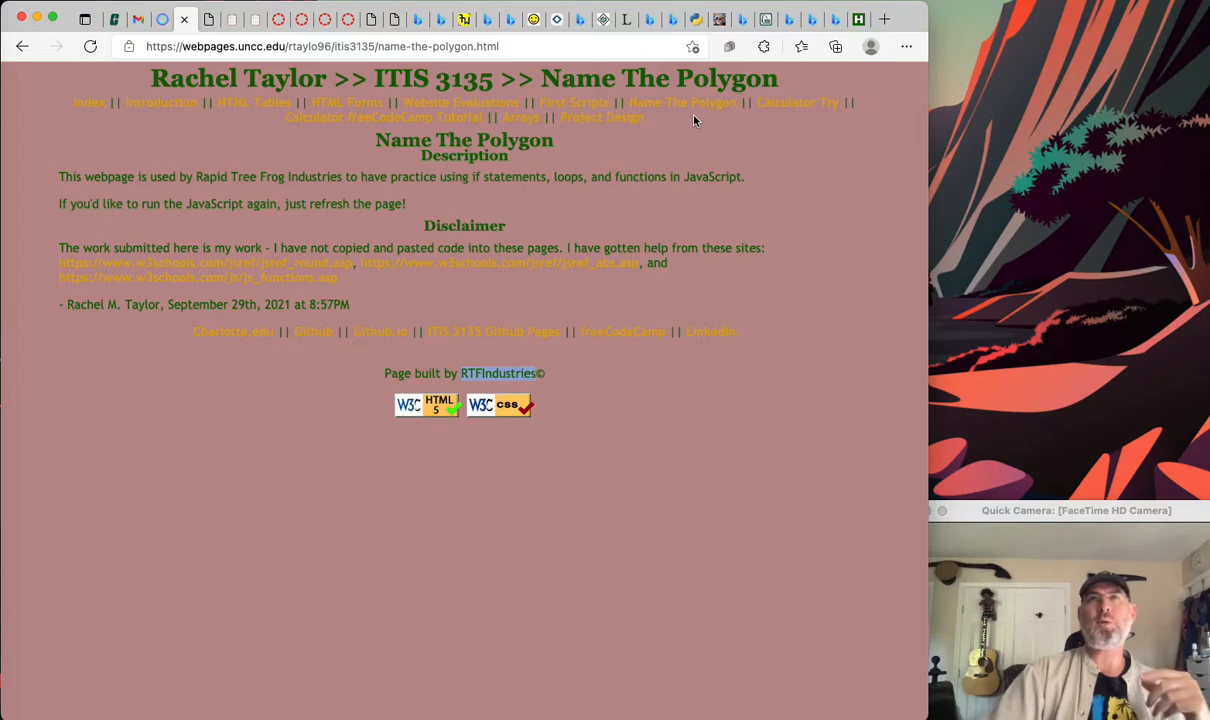
pyautogui.moveTo(685, 128)
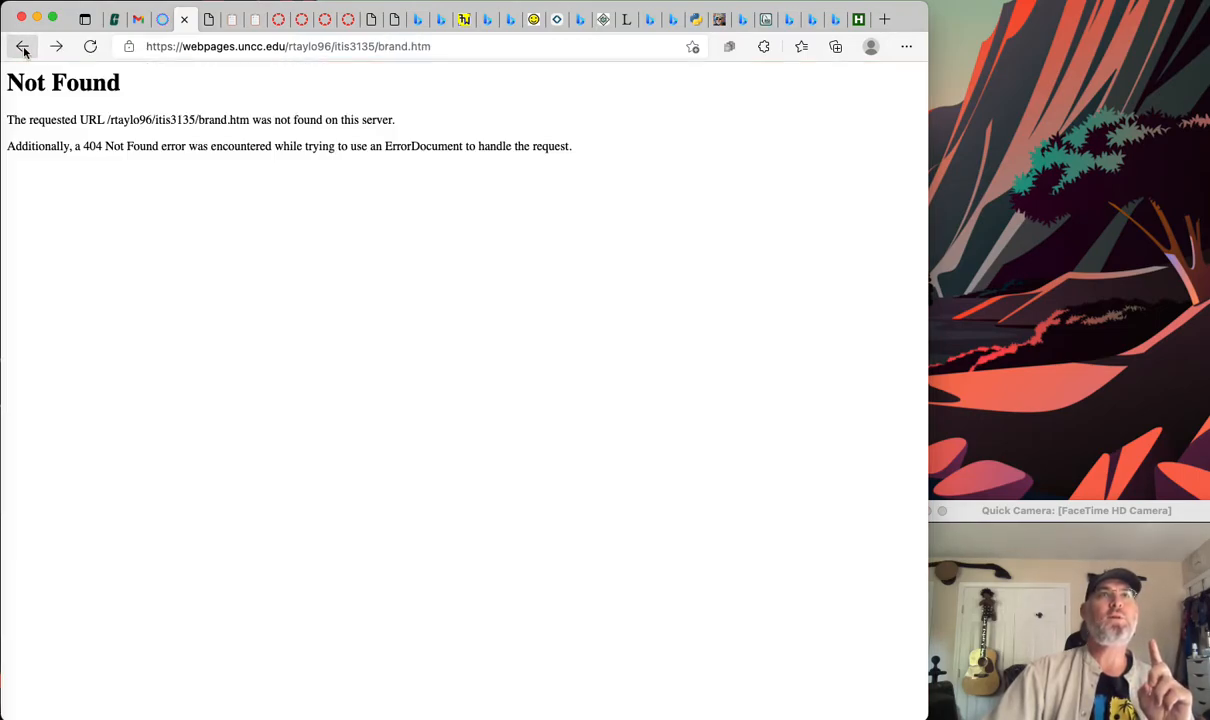
# - Go back to the introduction page and scroll to its footer's W3C HTML5 validator badge
pyautogui.click(24, 46)
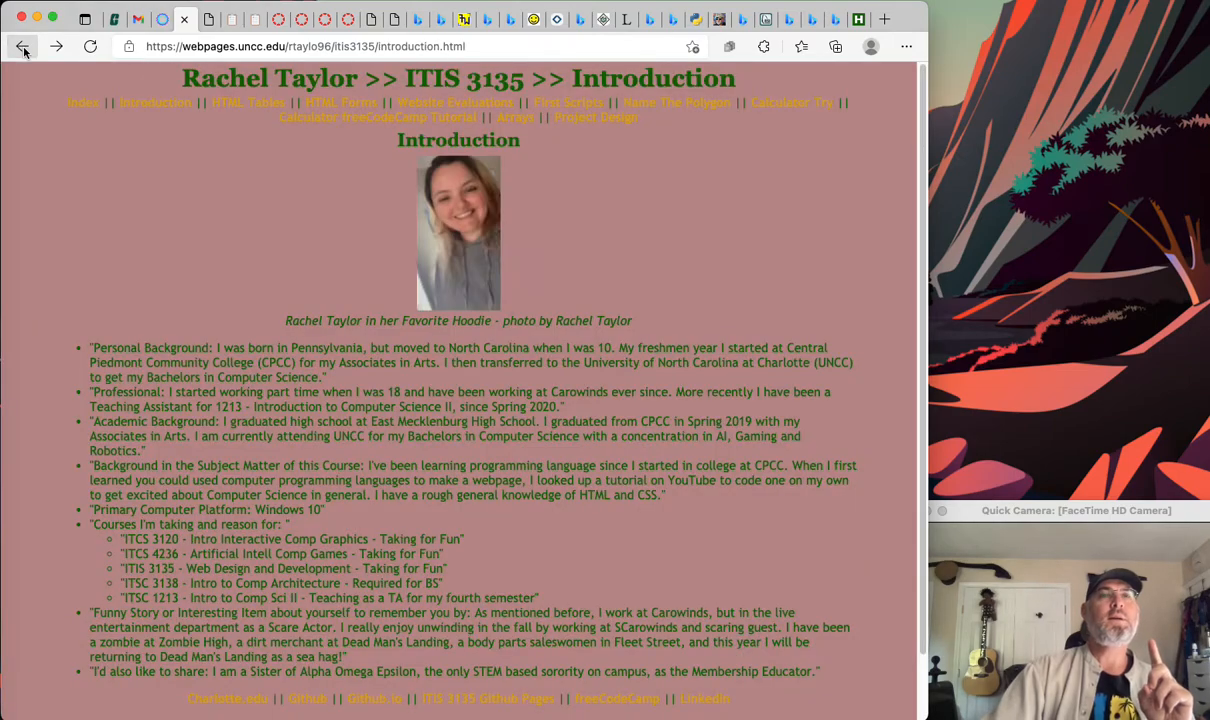
pyautogui.scroll(-3)
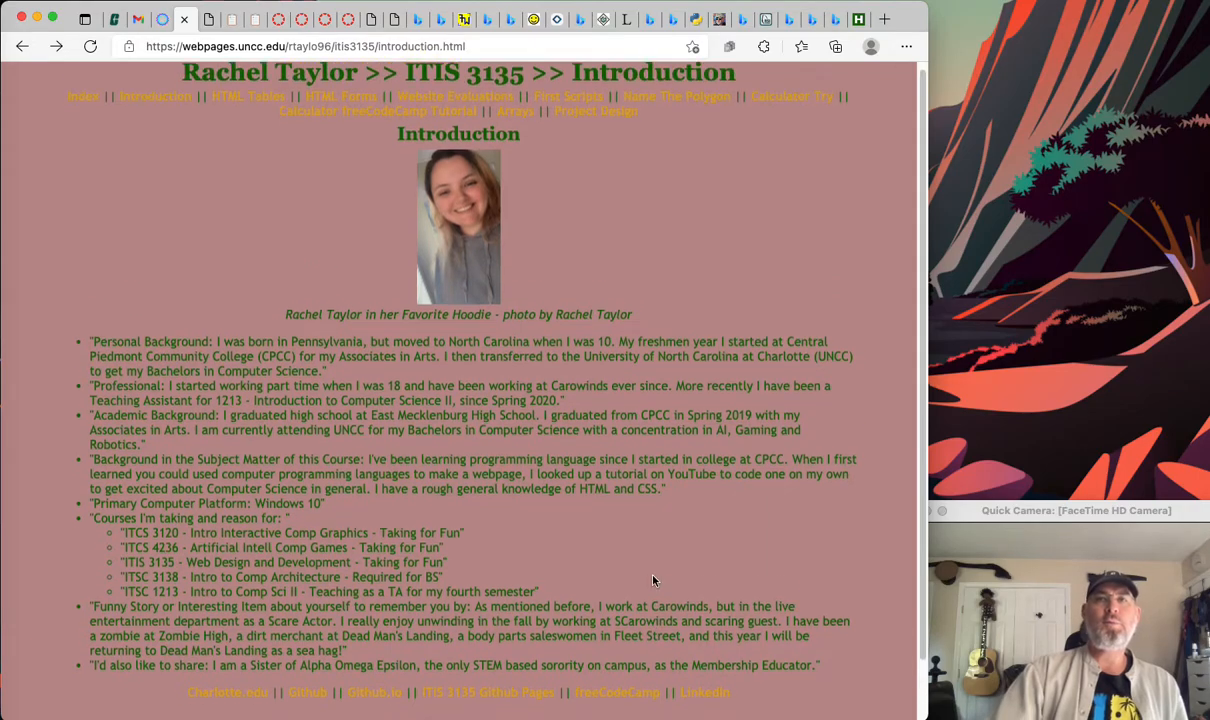
pyautogui.scroll(-3)
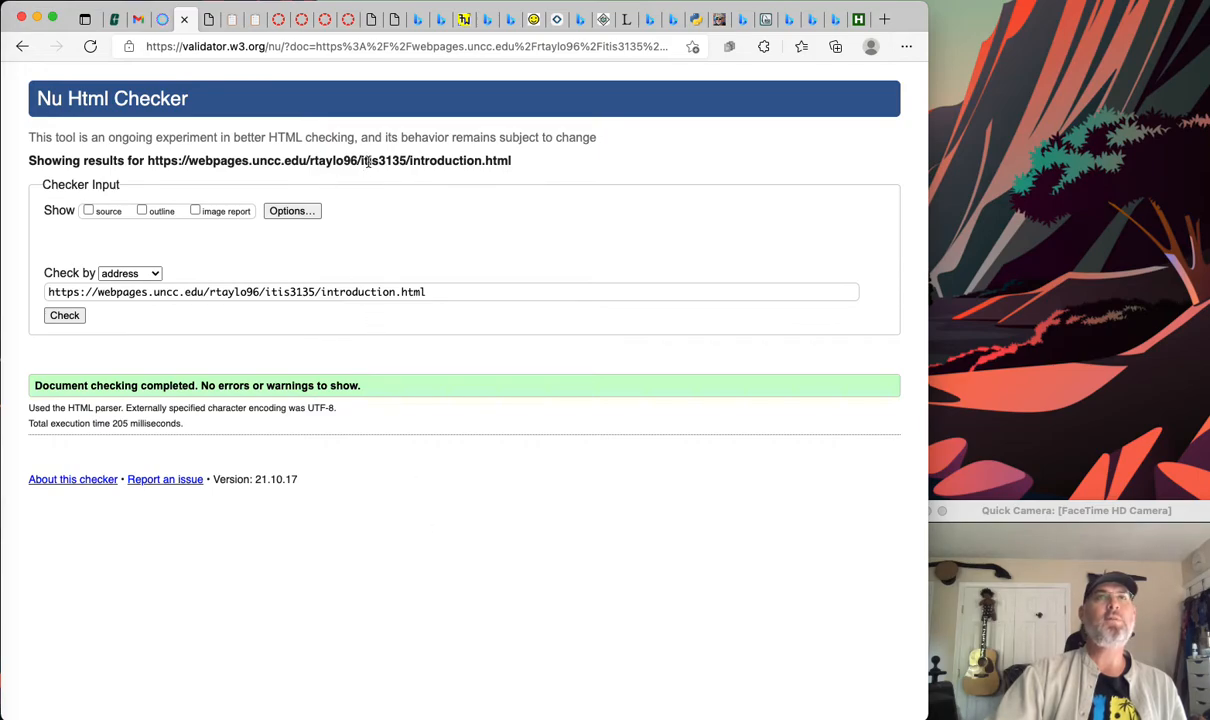
# - Run the footer's W3C CSS badge, see no errors reported, and navigate back to the page footer
pyautogui.click(329, 160)
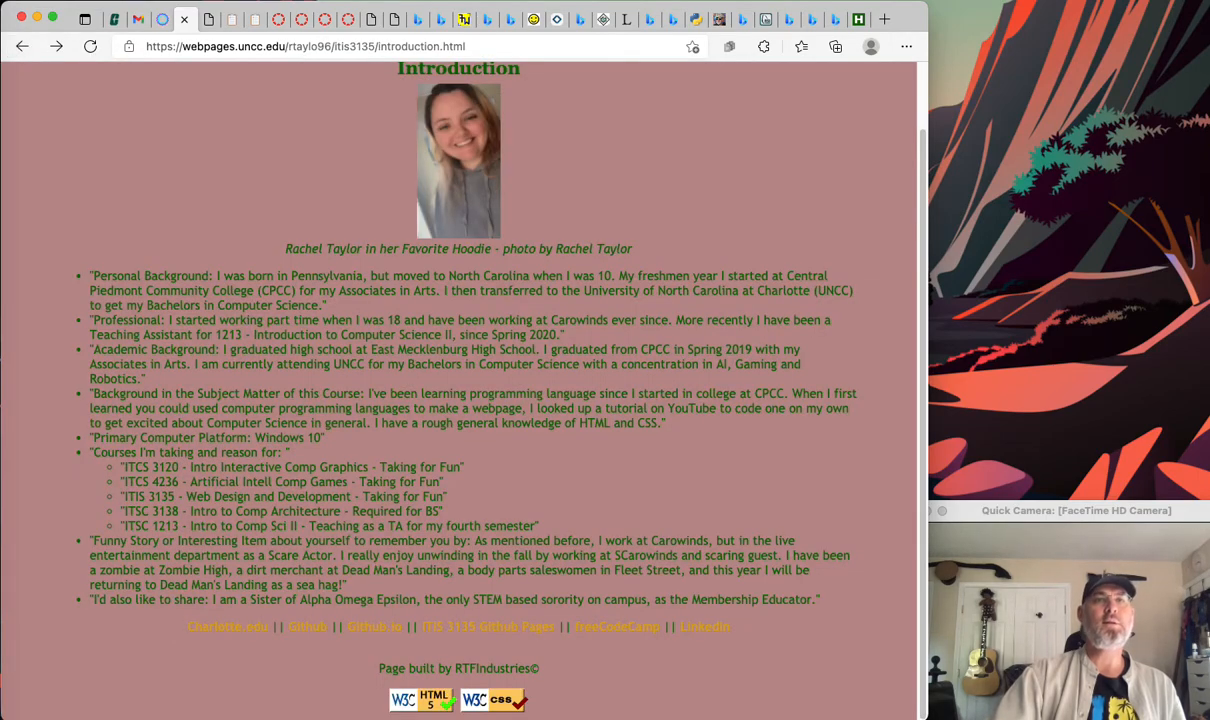
pyautogui.click(492, 699)
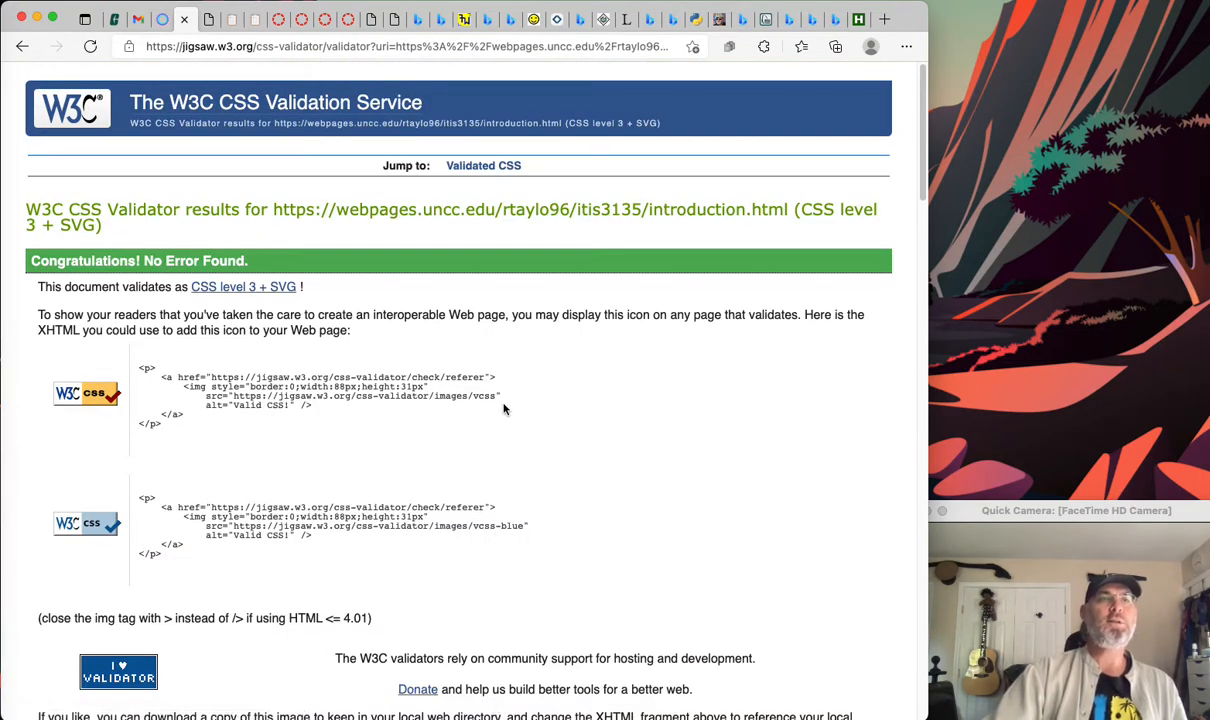
pyautogui.click(22, 47)
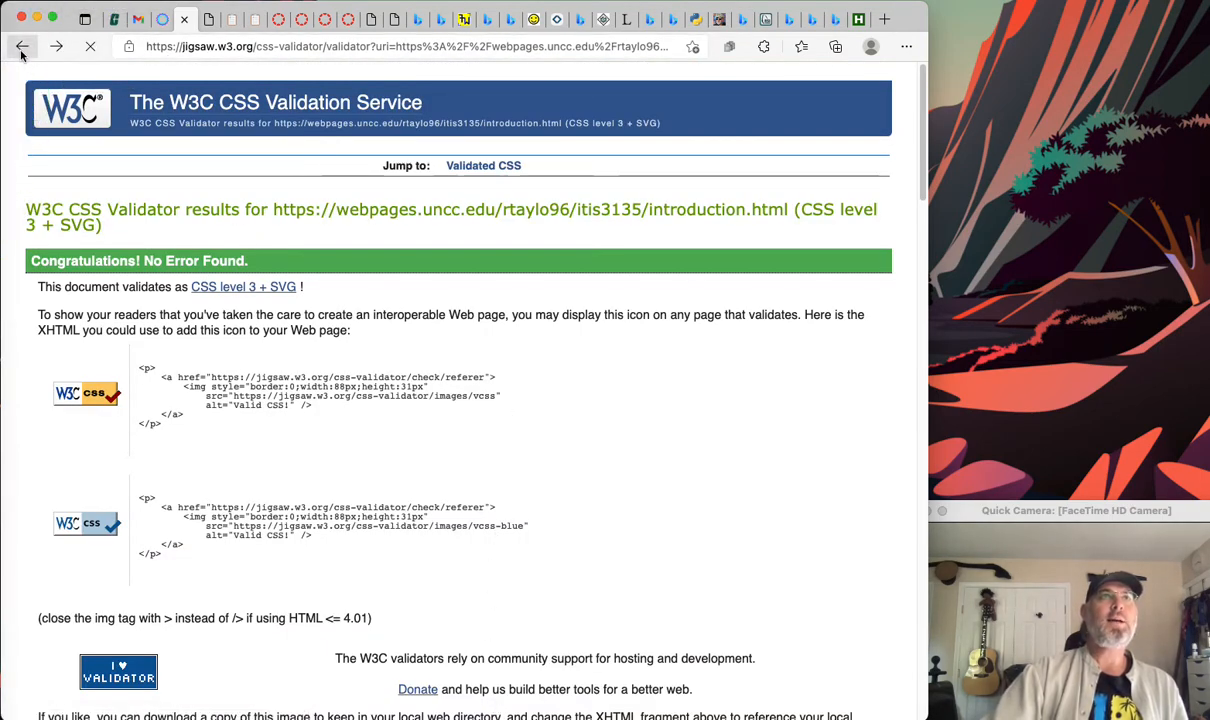
pyautogui.click(22, 46)
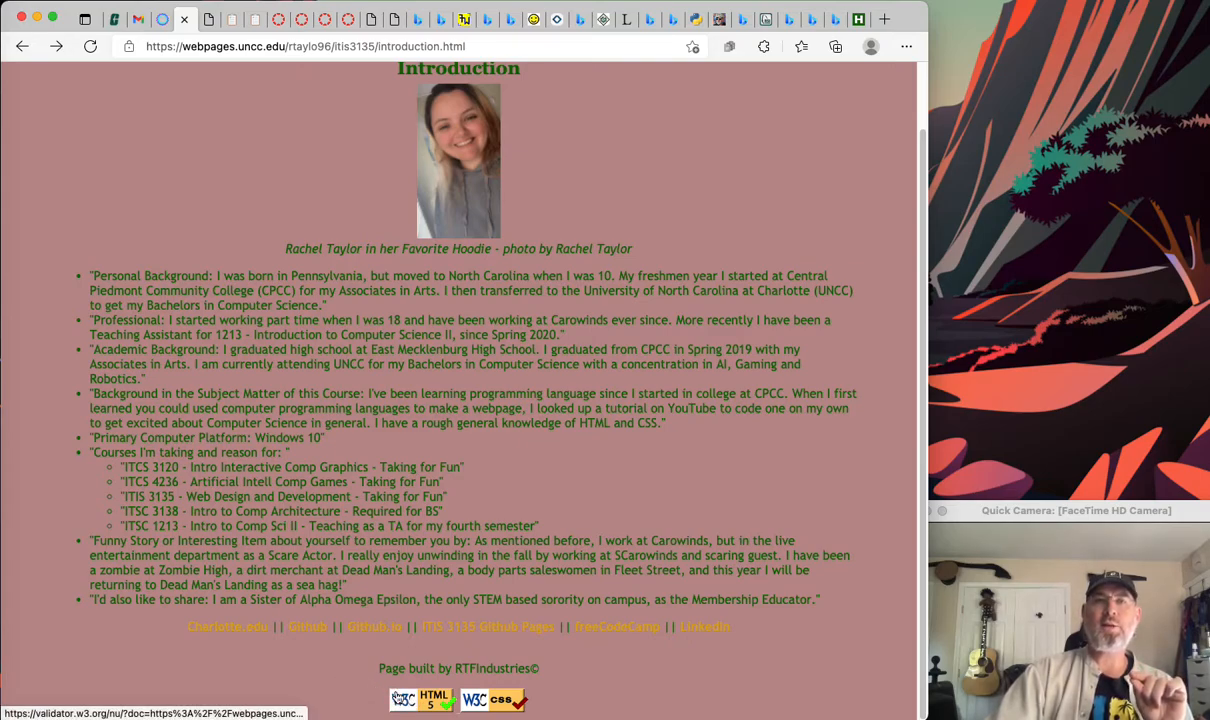
pyautogui.moveTo(450, 638)
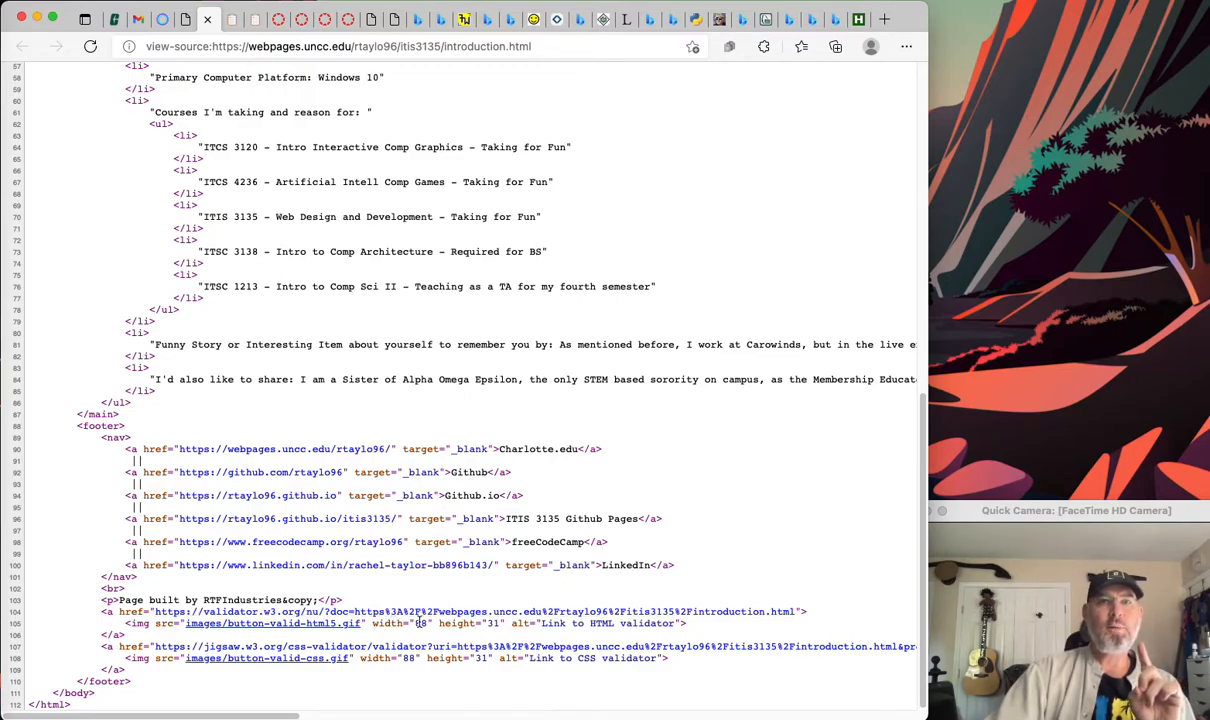
# - Highlight the HTML validator link's URL and the navigation markup in the page source for critique
pyautogui.doubleClick(573, 623)
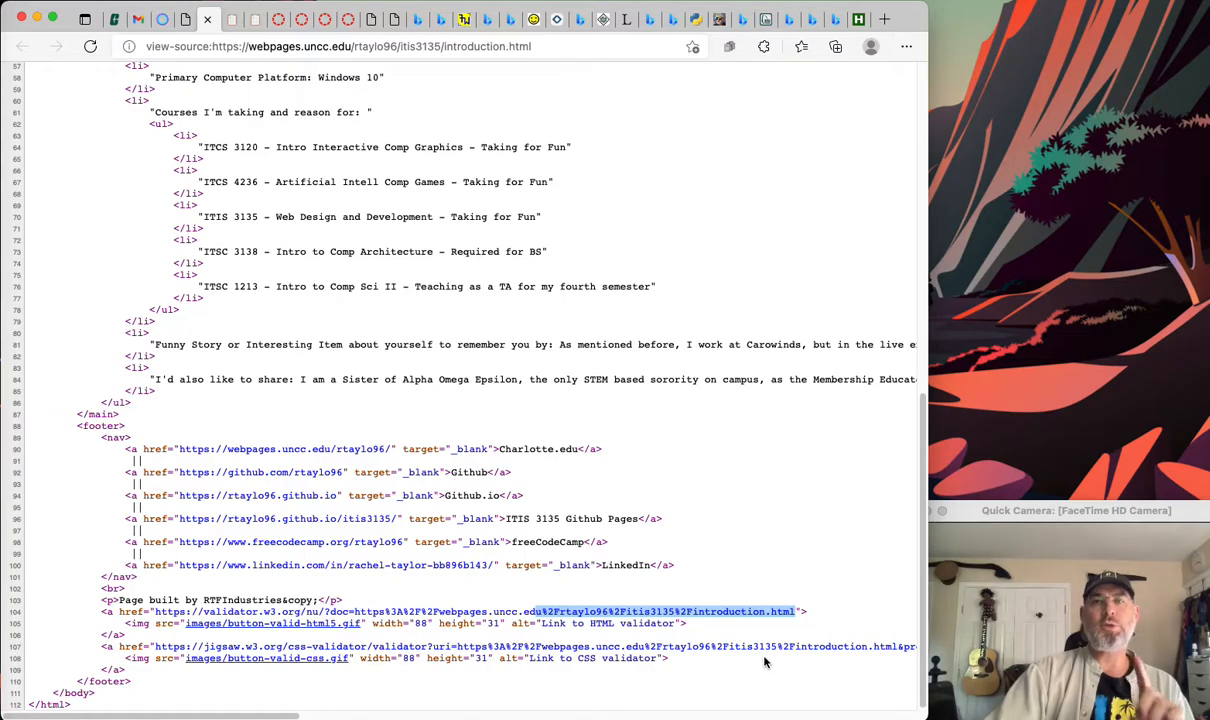
pyautogui.moveTo(715, 637)
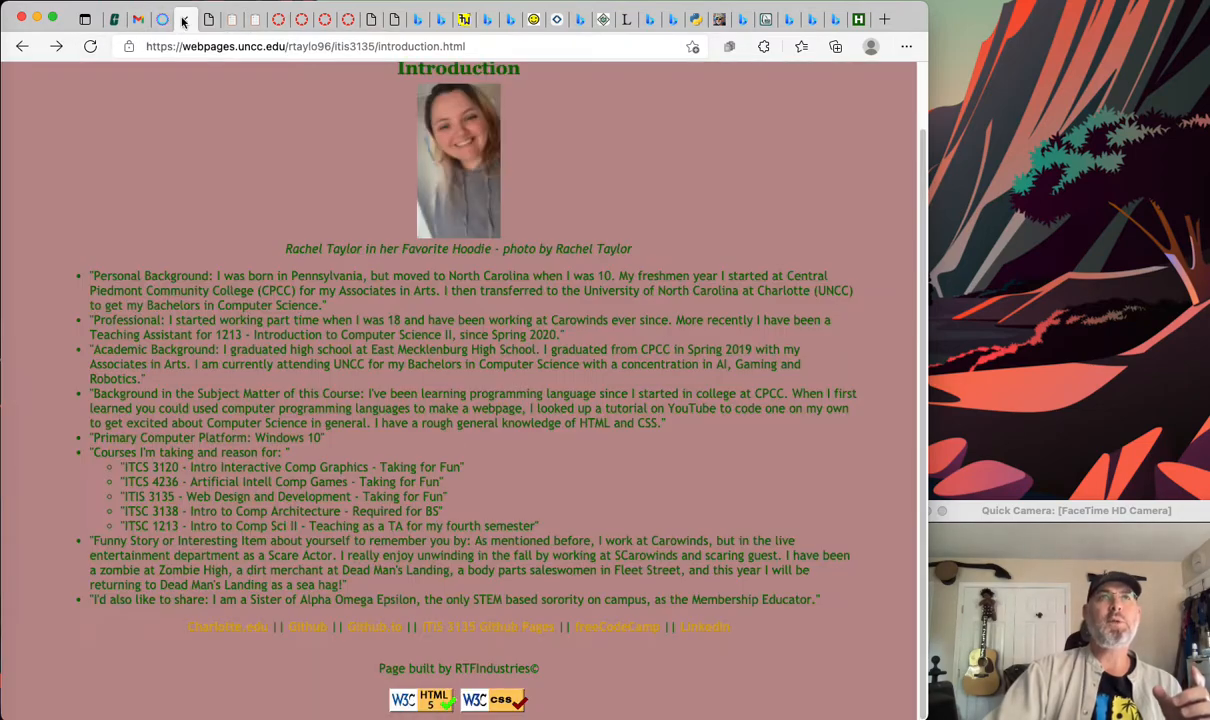
pyautogui.moveTo(420, 699)
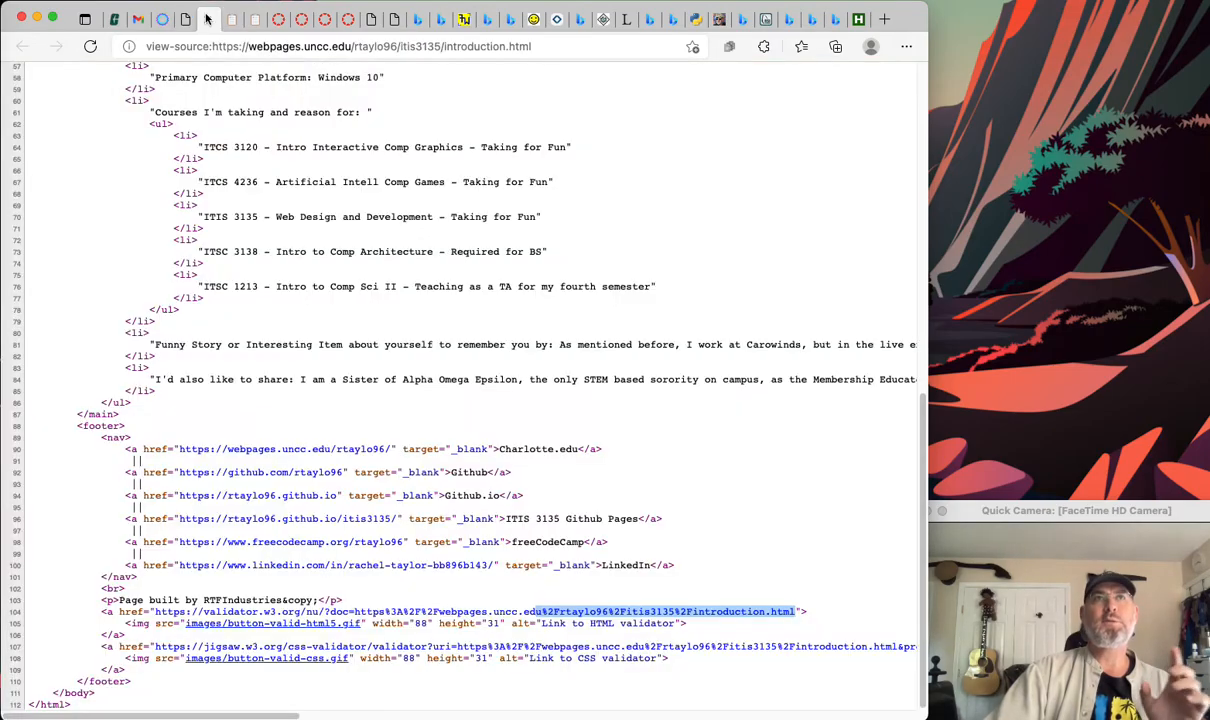
pyautogui.scroll(3)
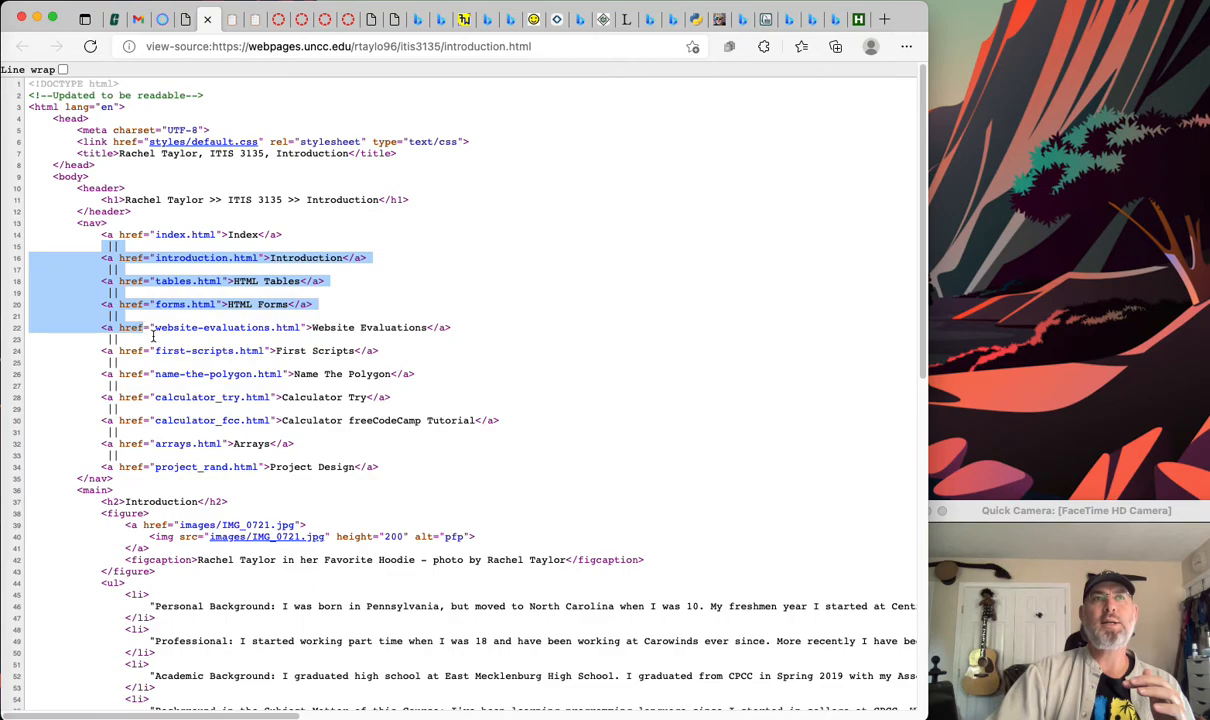
pyautogui.scroll(-3)
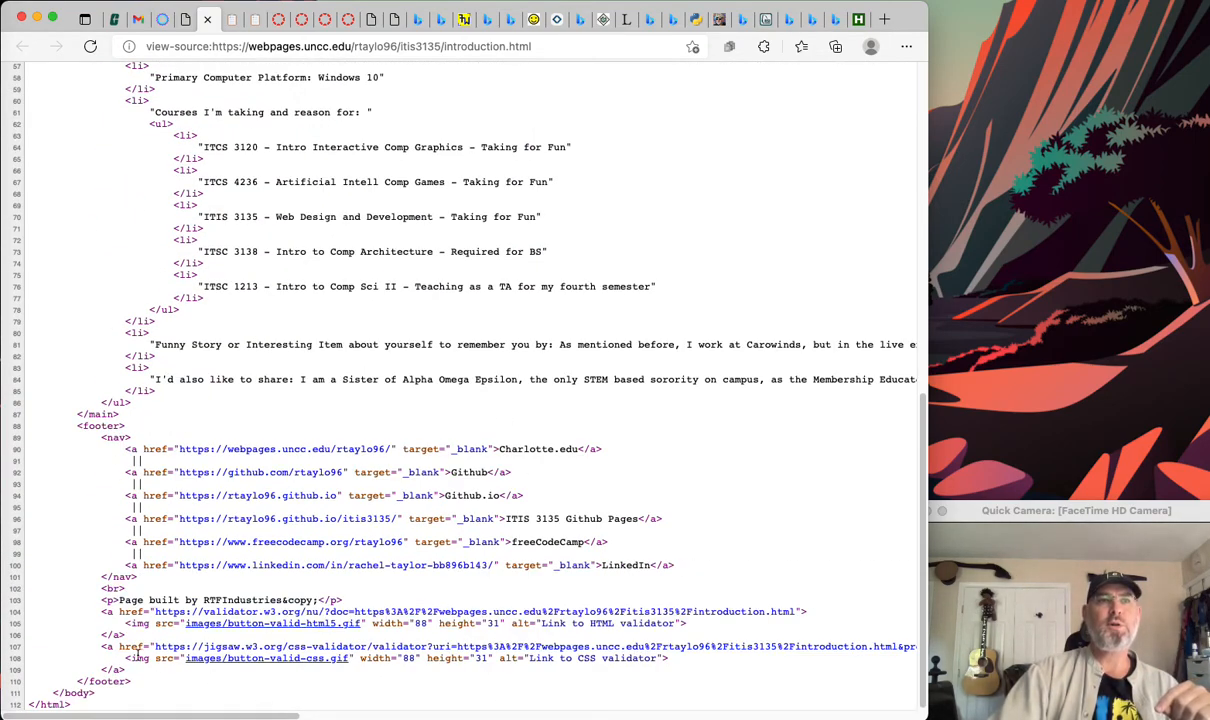
pyautogui.moveTo(100, 611); pyautogui.dragTo(130, 668)
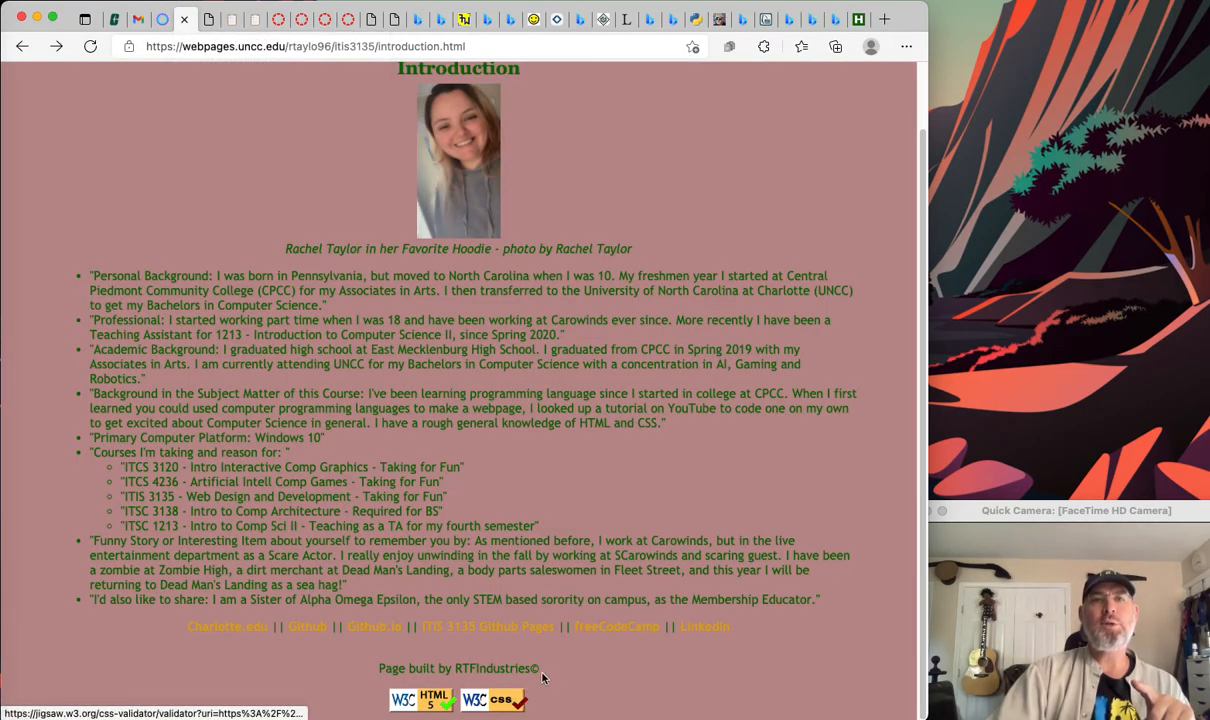
pyautogui.moveTo(420, 699)
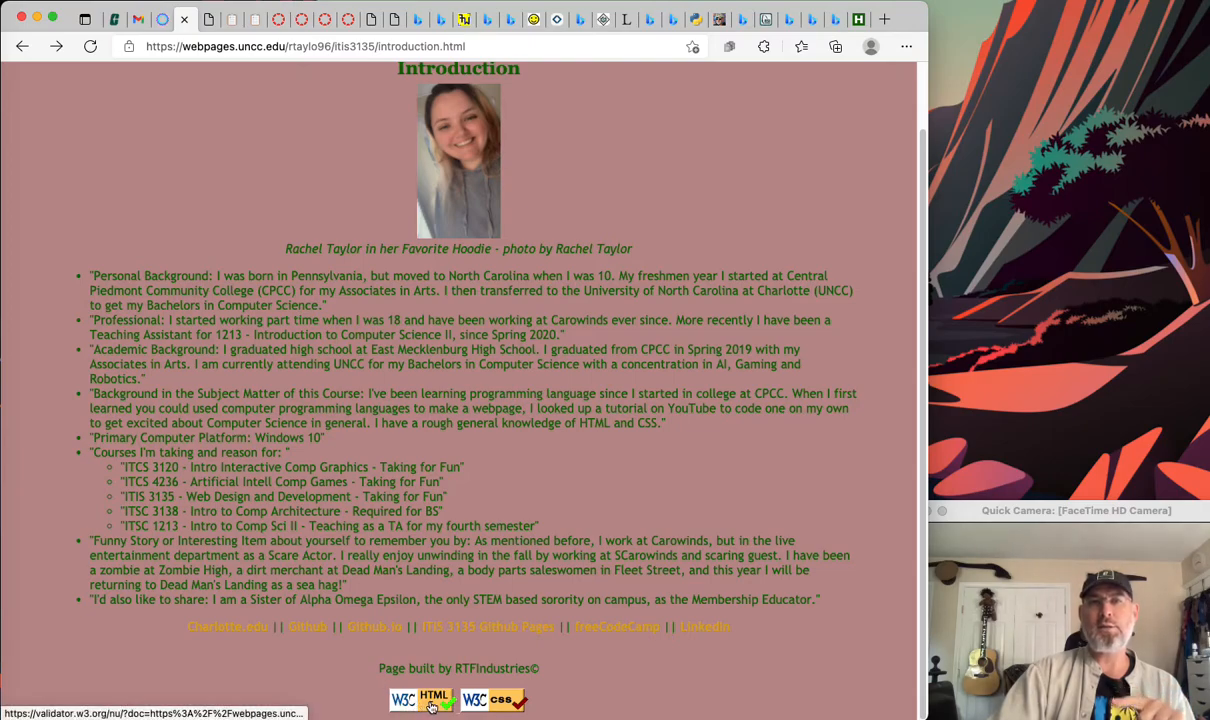
pyautogui.moveTo(340, 683)
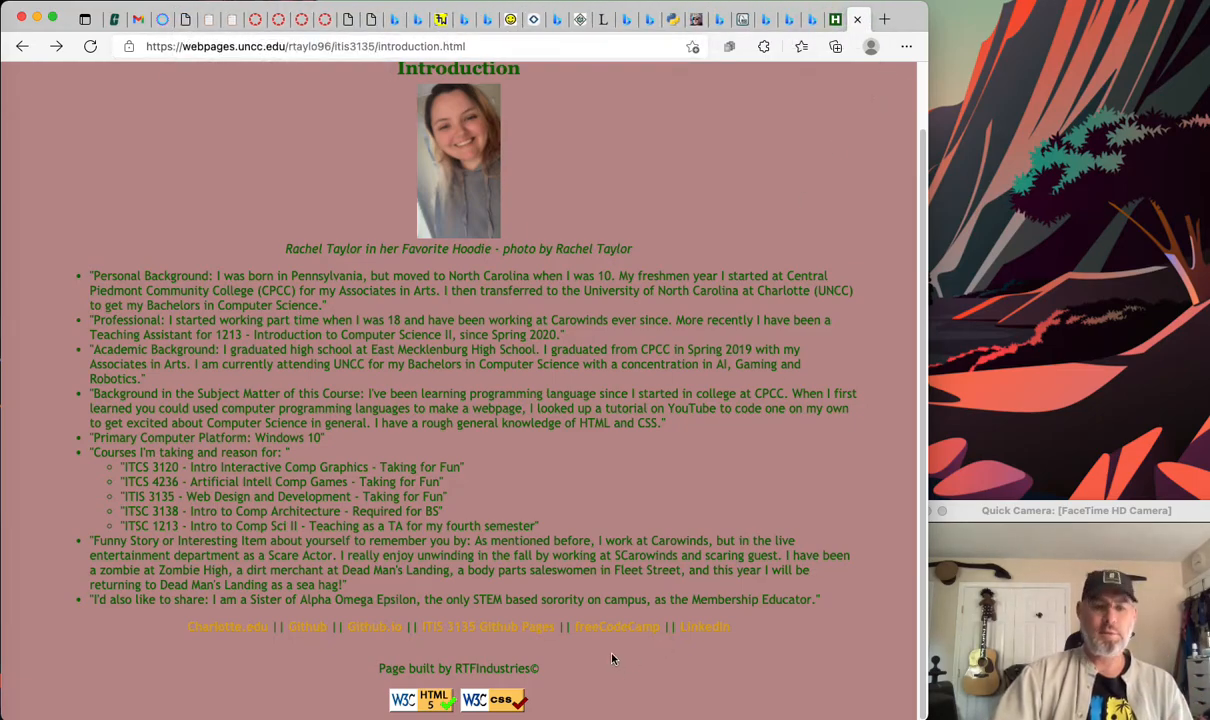
pyautogui.moveTo(190, 703)
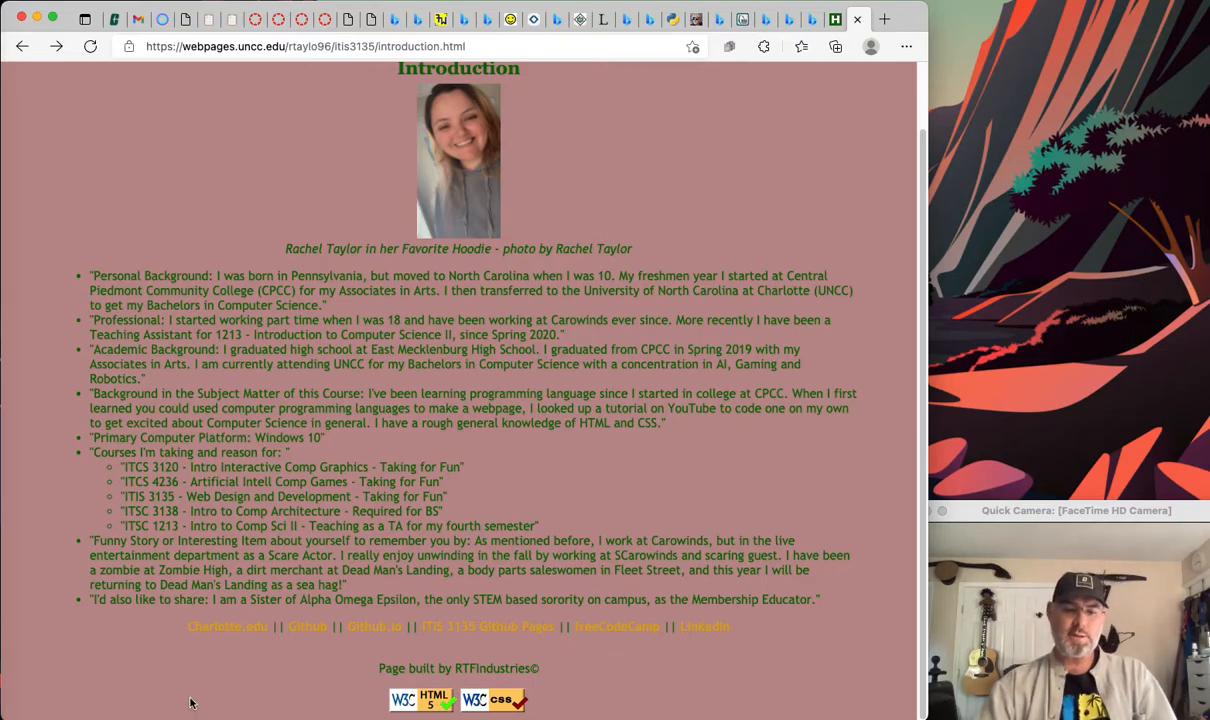
pyautogui.moveTo(237, 643)
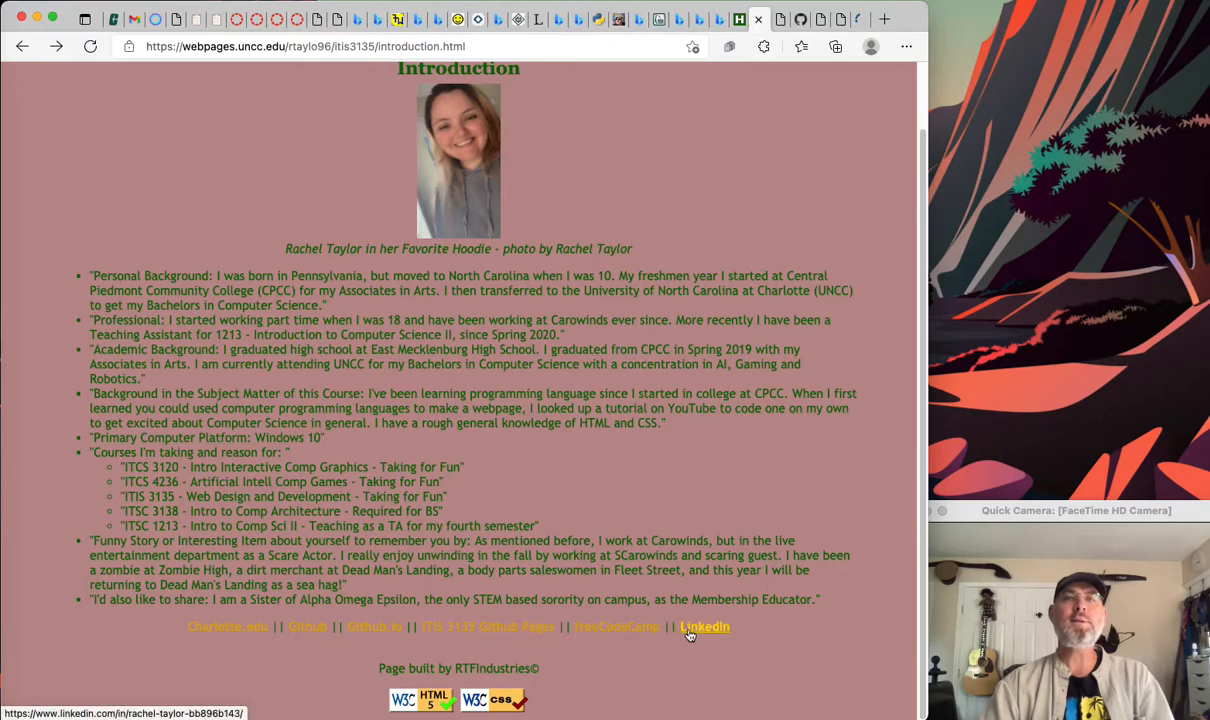
pyautogui.moveTo(685, 423)
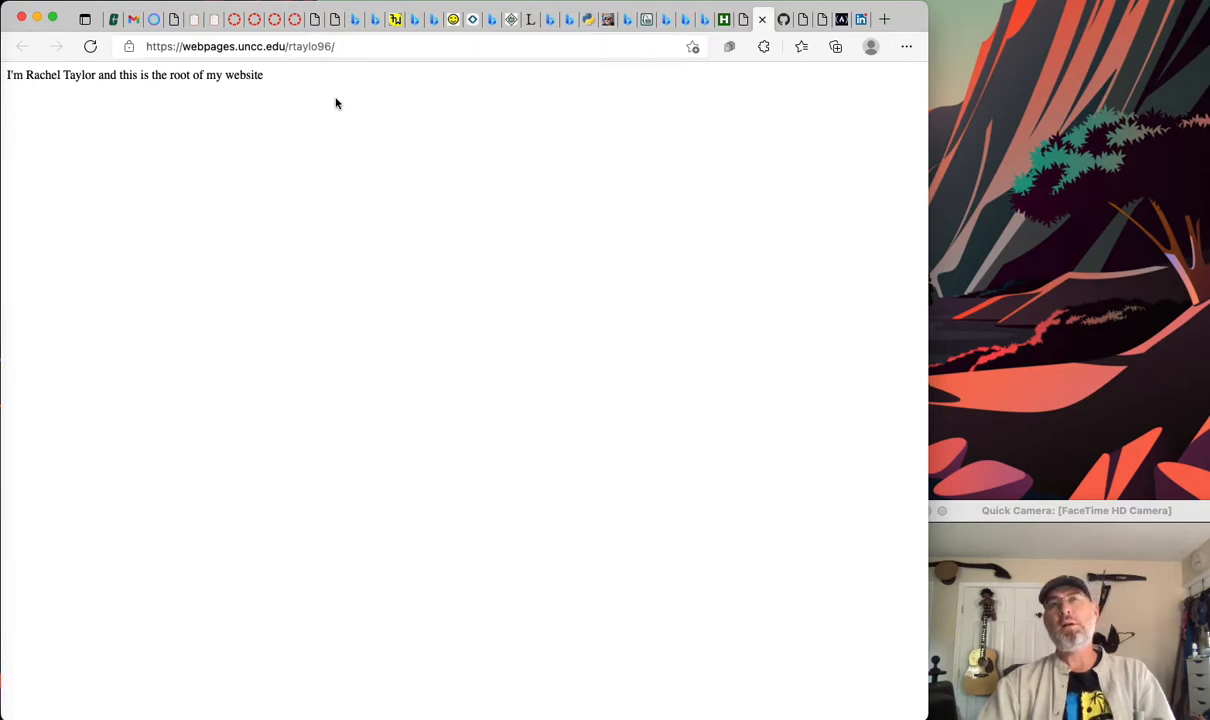
pyautogui.moveTo(212, 118)
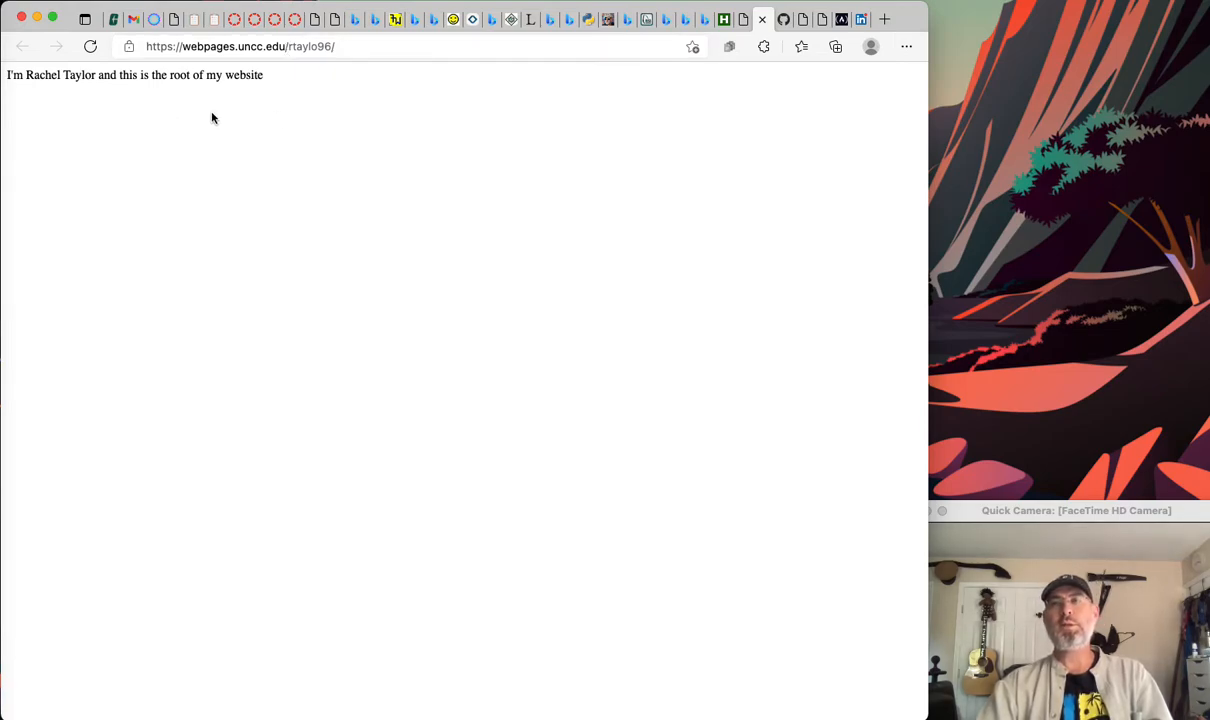
pyautogui.moveTo(570, 105)
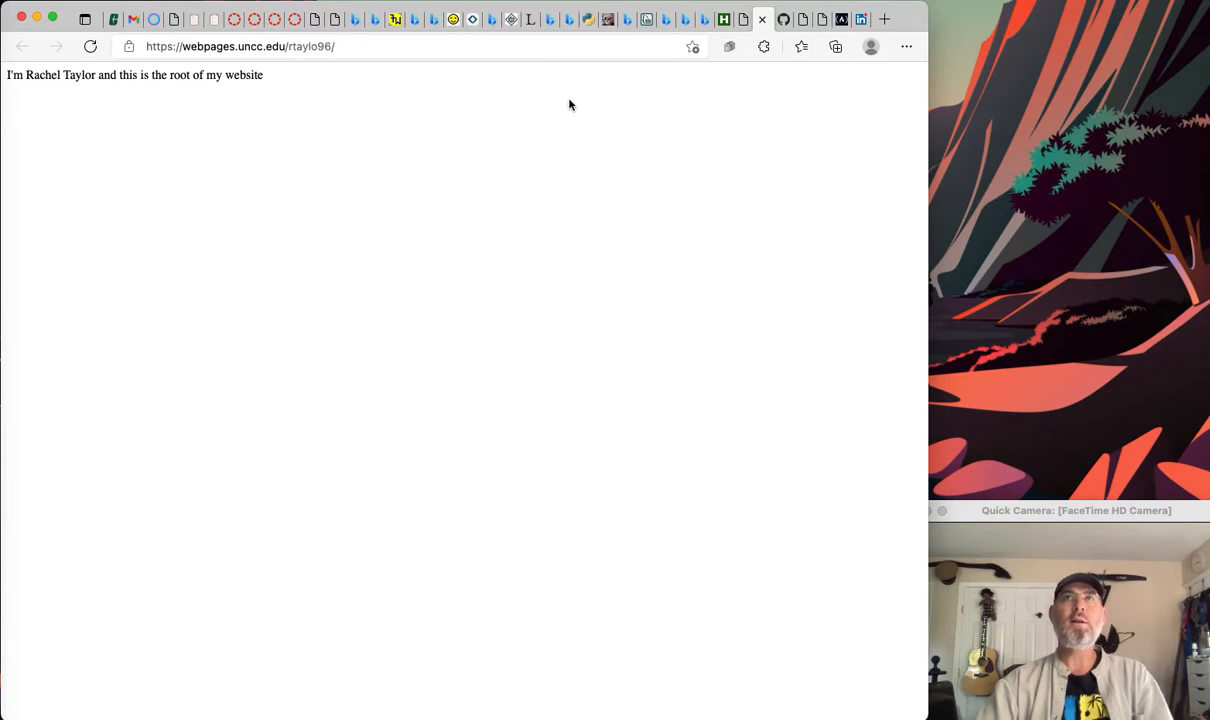
pyautogui.moveTo(784, 19)
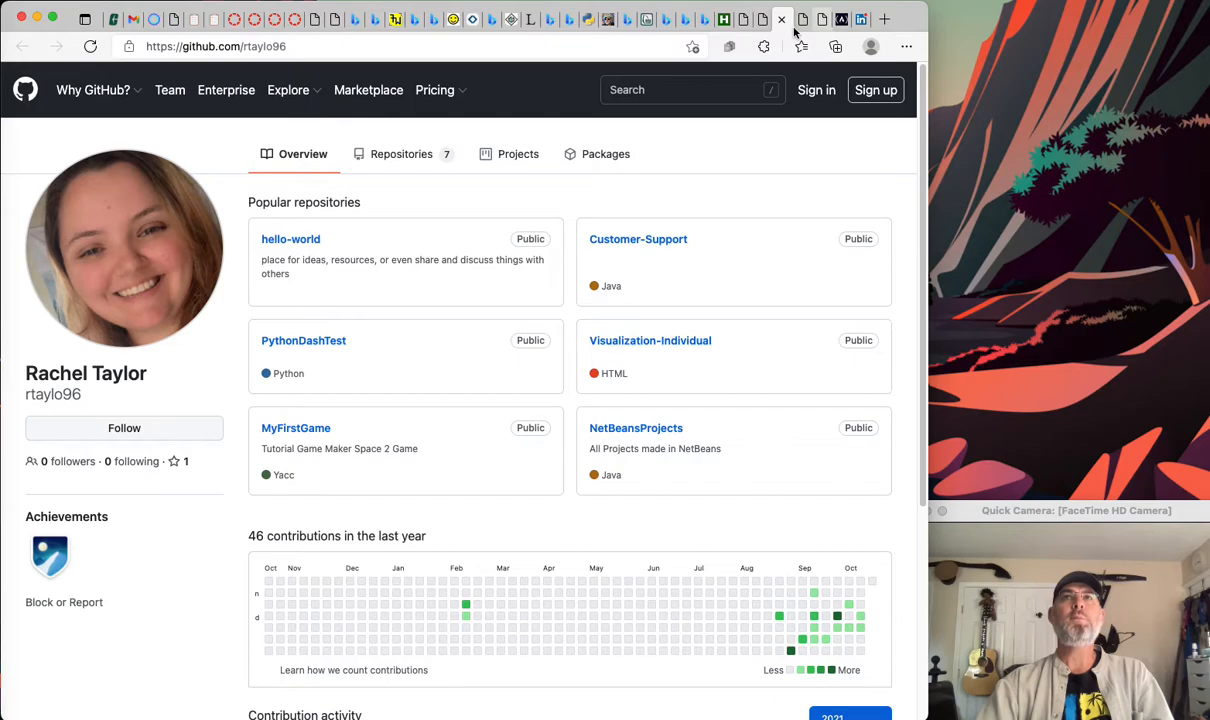
# - Visit the github.io root and freeCodeCamp profile tabs opened from the footer links
pyautogui.click(782, 19)
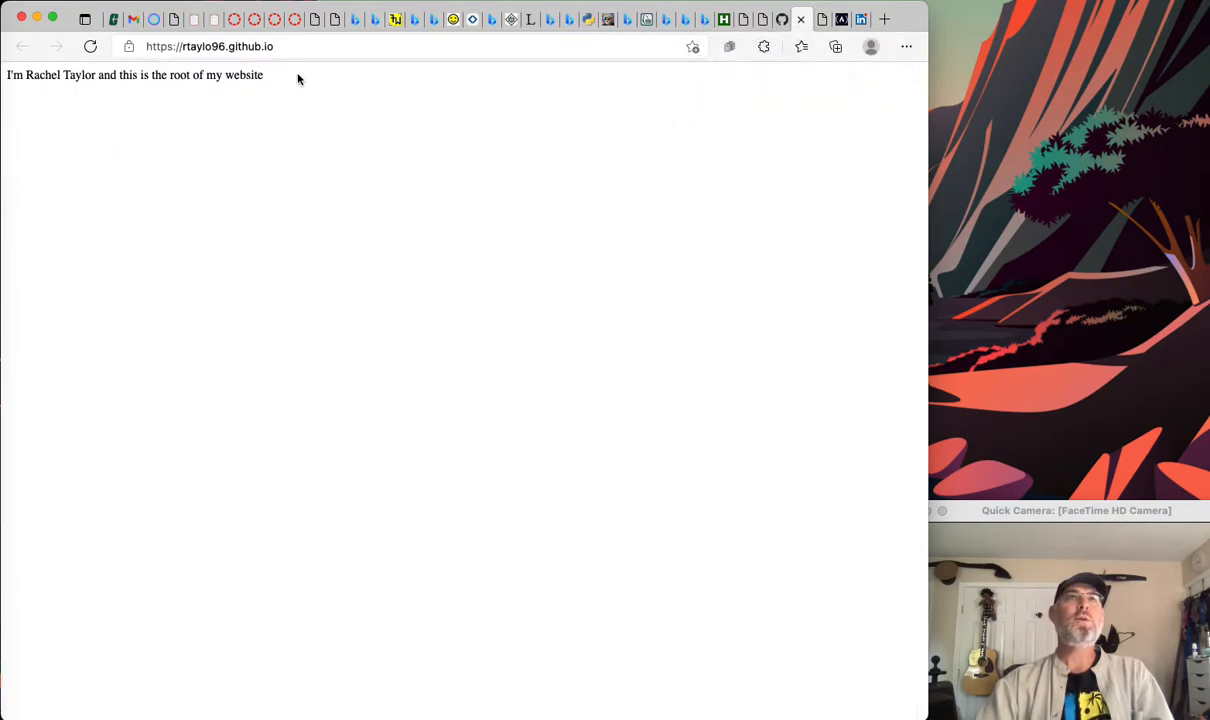
pyautogui.moveTo(308, 72)
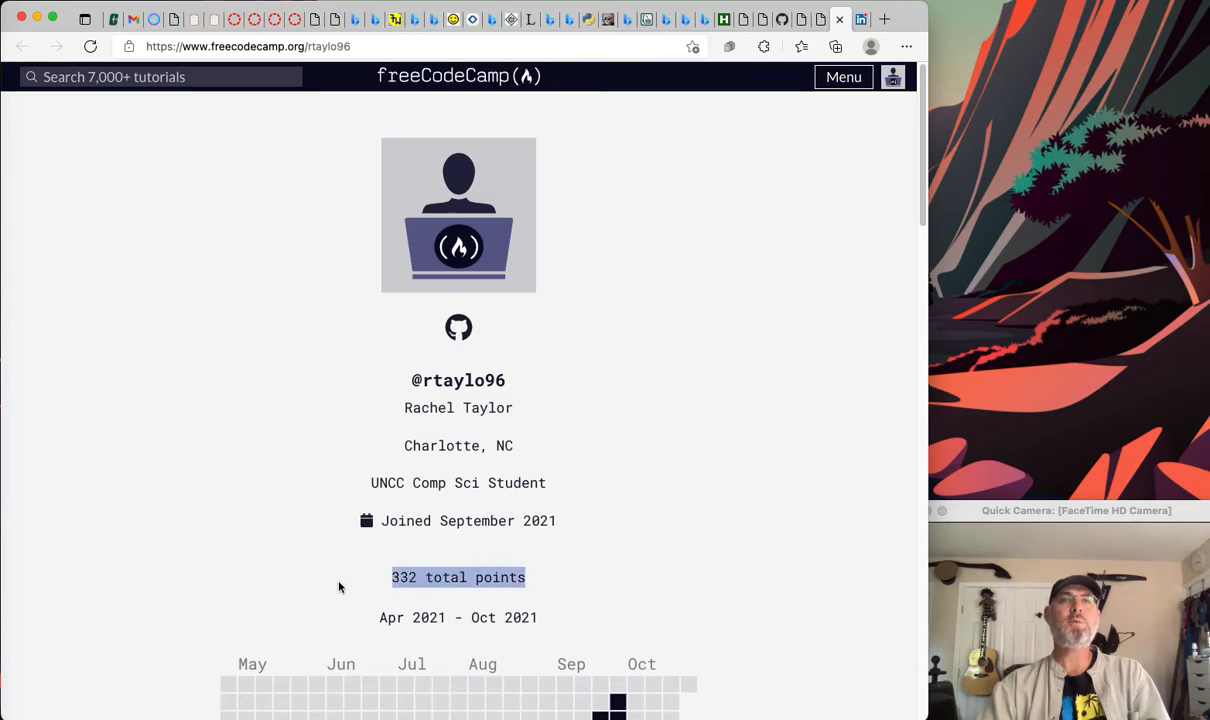
pyautogui.click(839, 18)
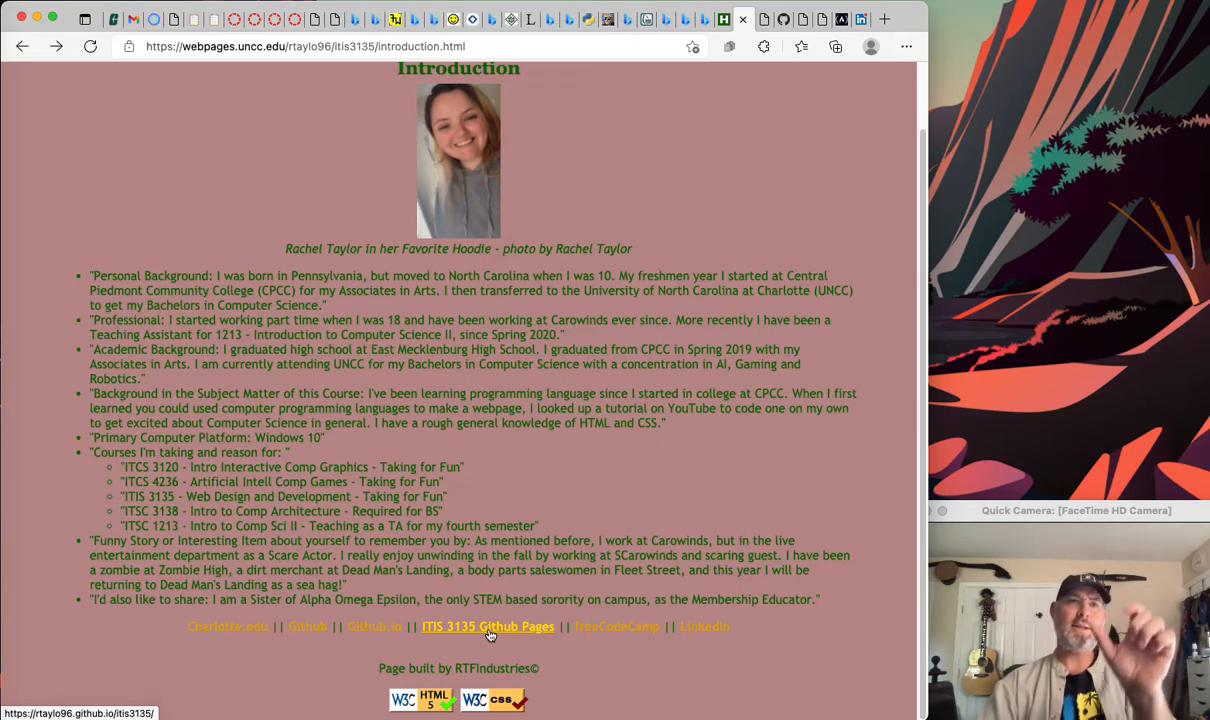
pyautogui.moveTo(373, 645)
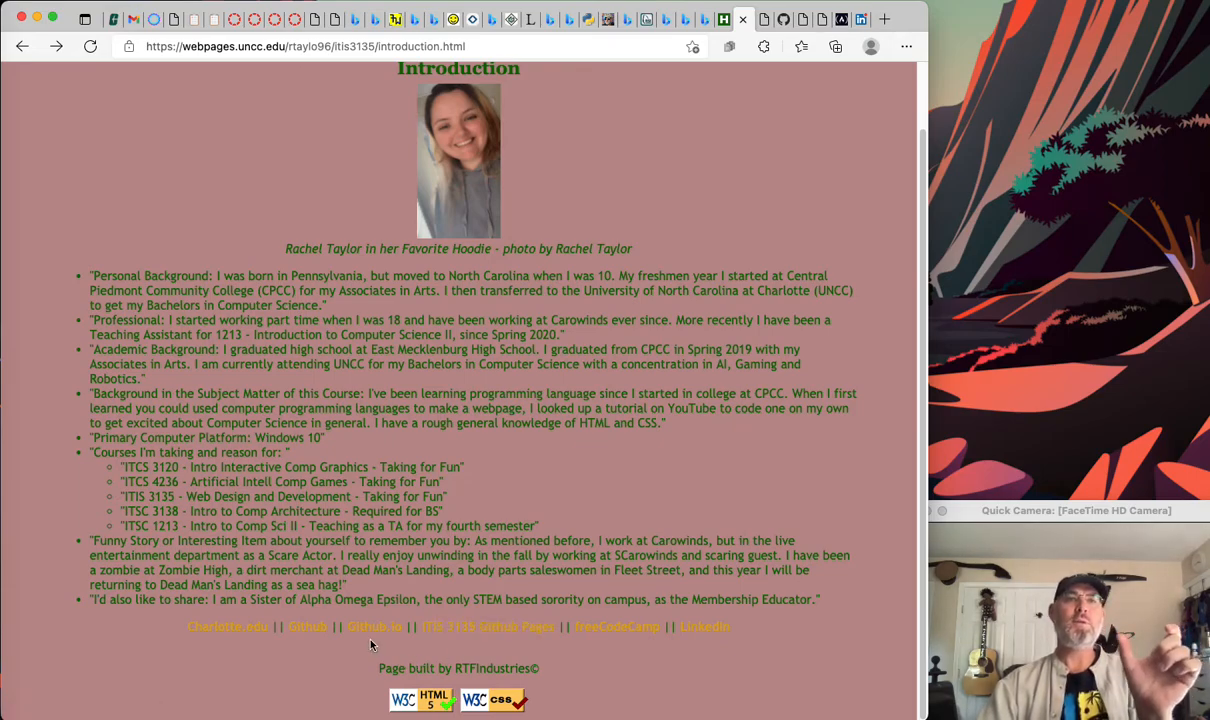
pyautogui.moveTo(488, 627)
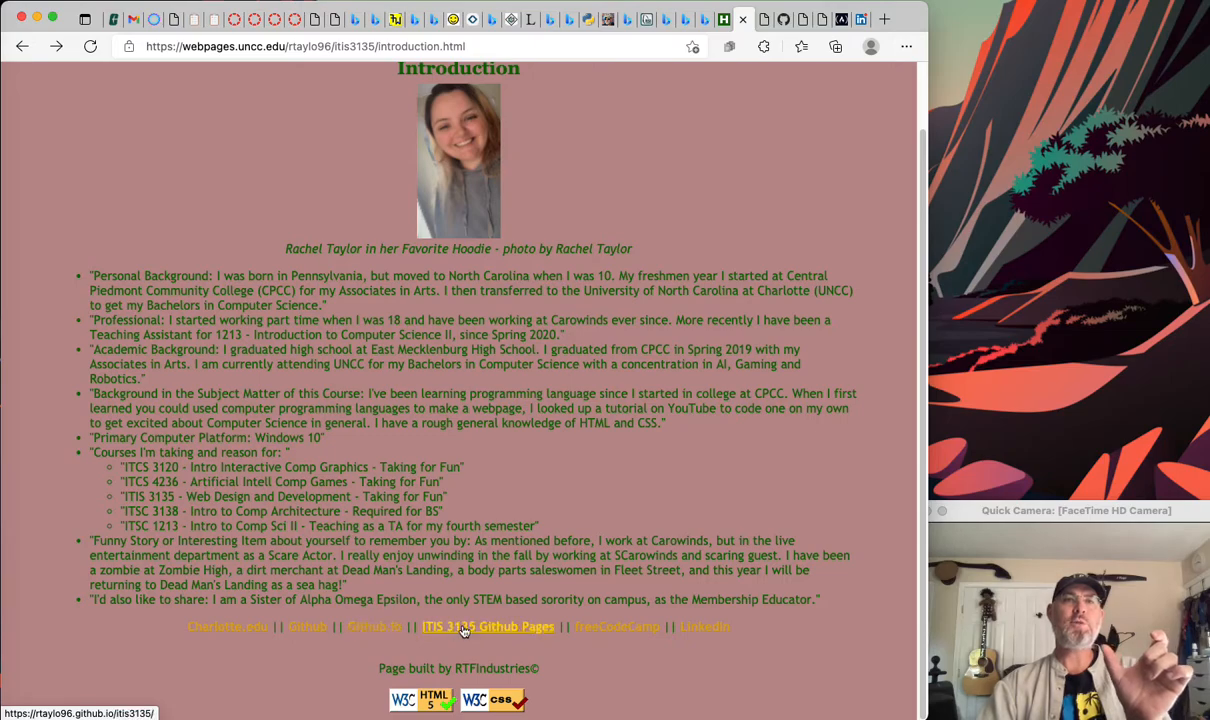
pyautogui.moveTo(325, 641)
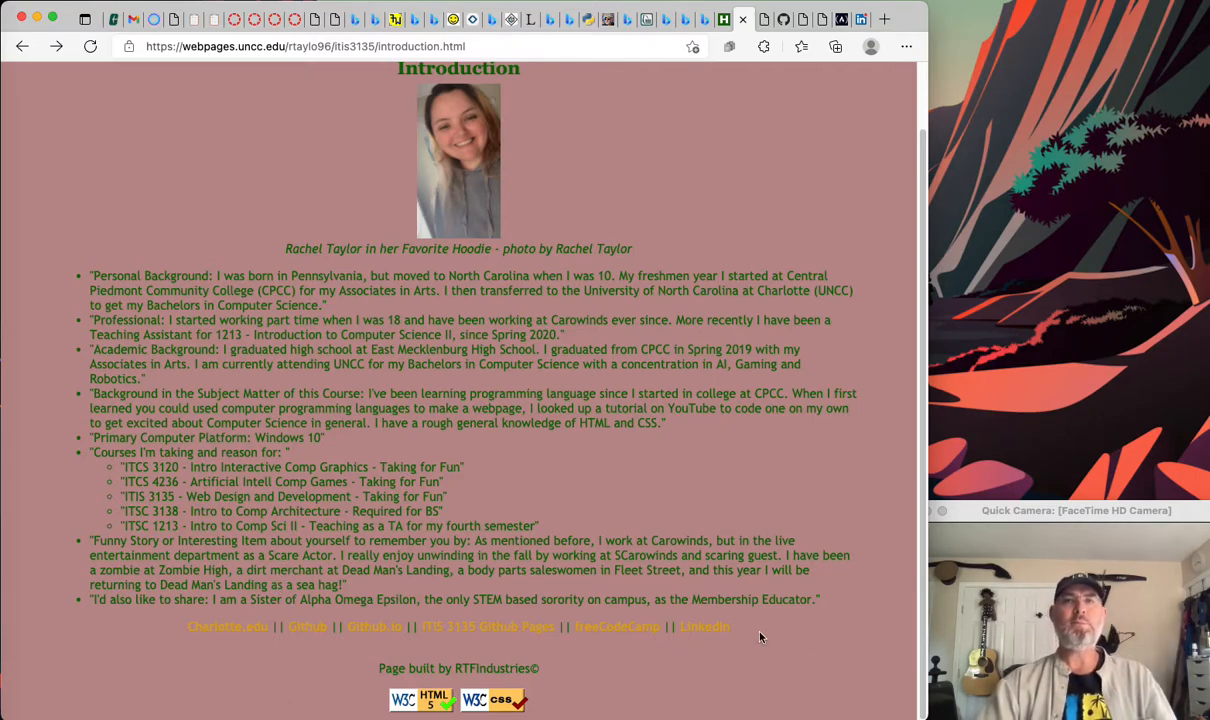
pyautogui.moveTo(165, 676)
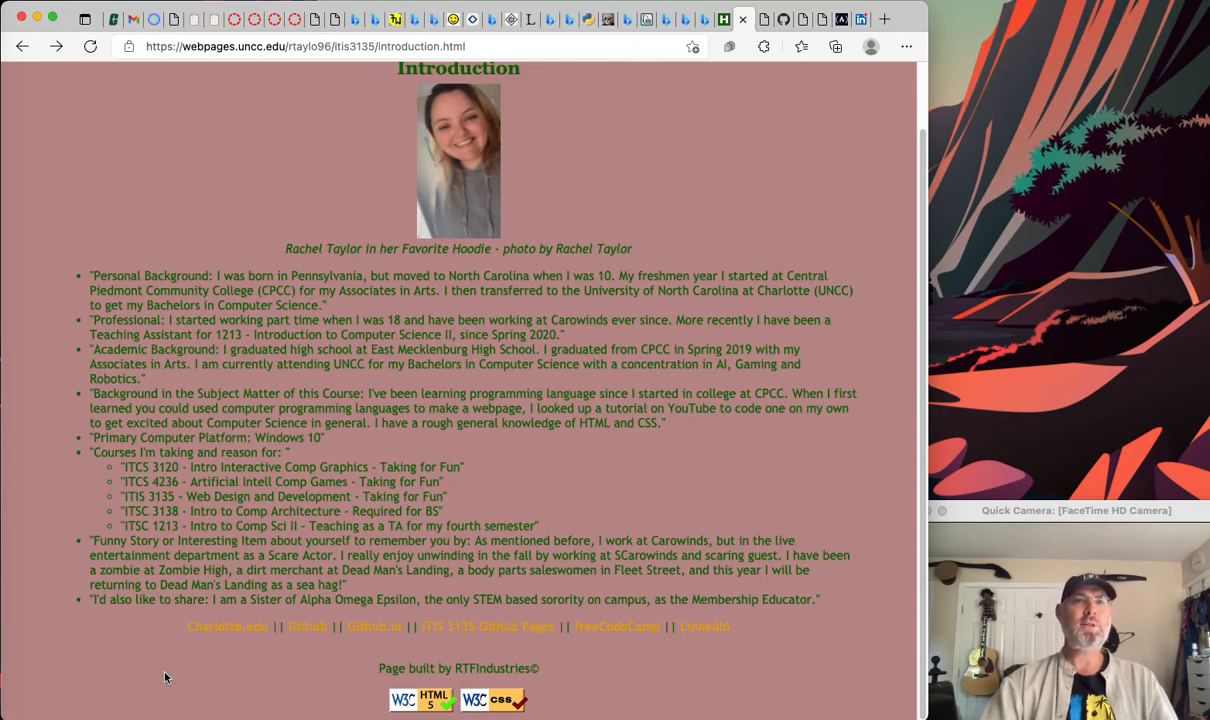
pyautogui.moveTo(760, 460)
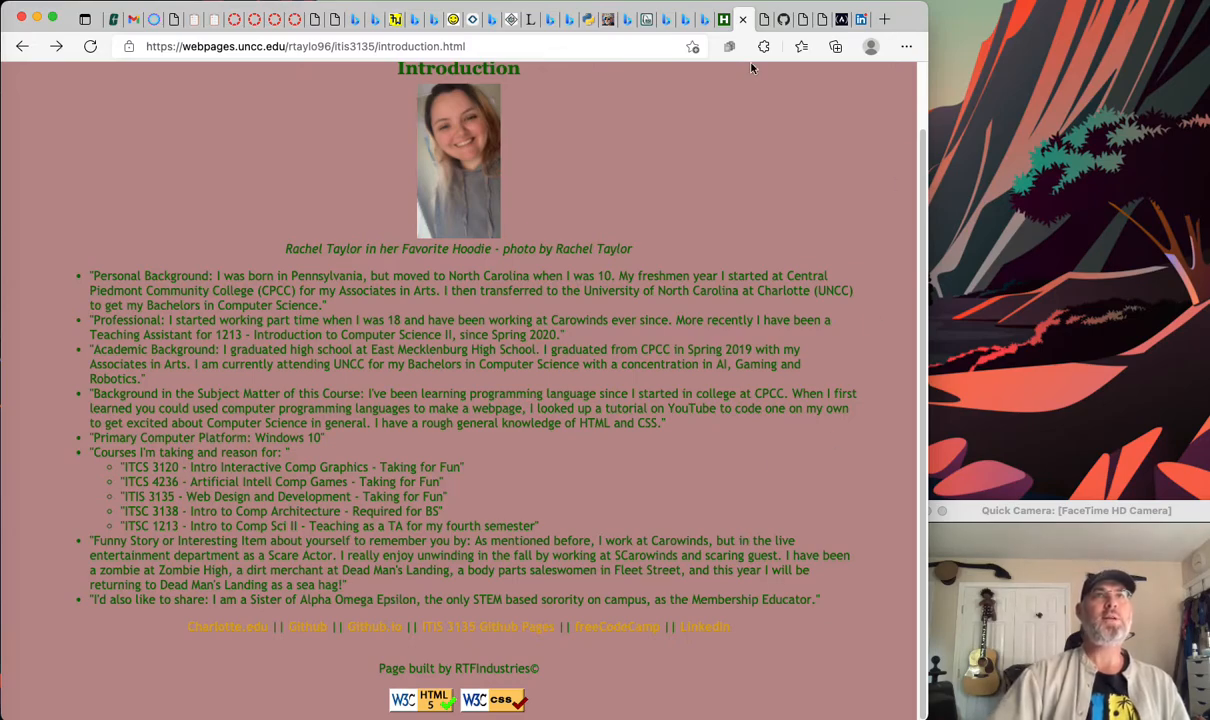
pyautogui.moveTo(625, 68)
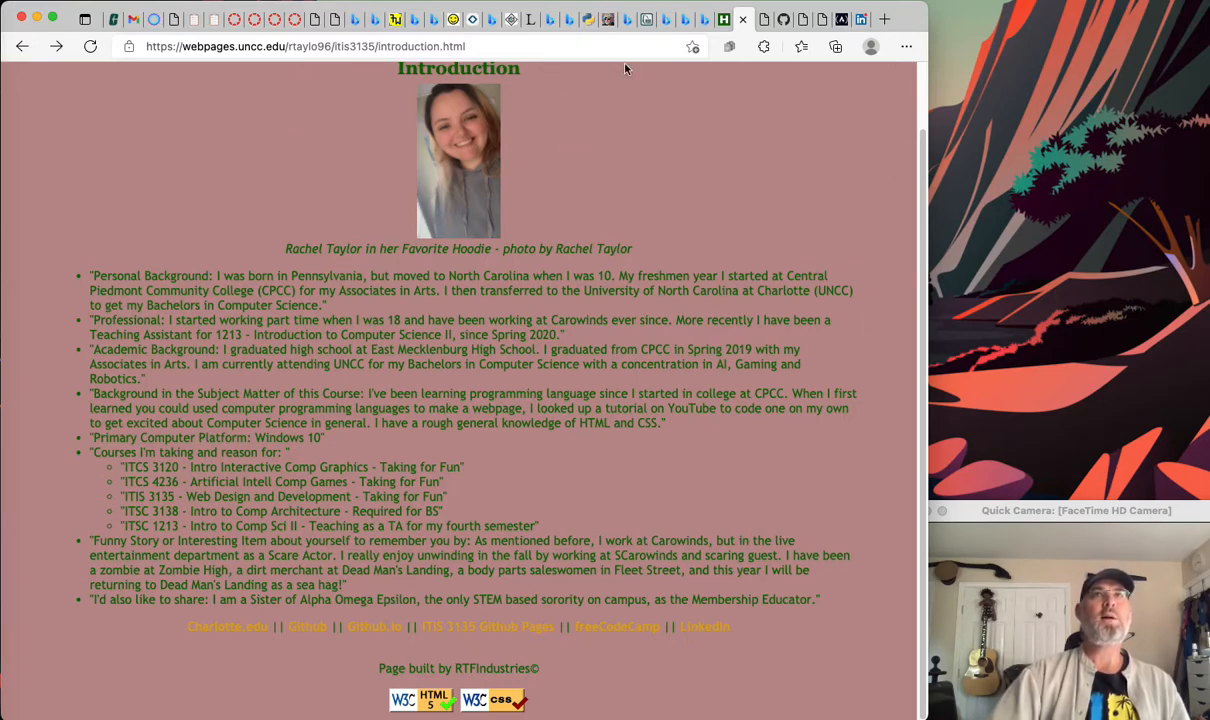
pyautogui.moveTo(742, 19)
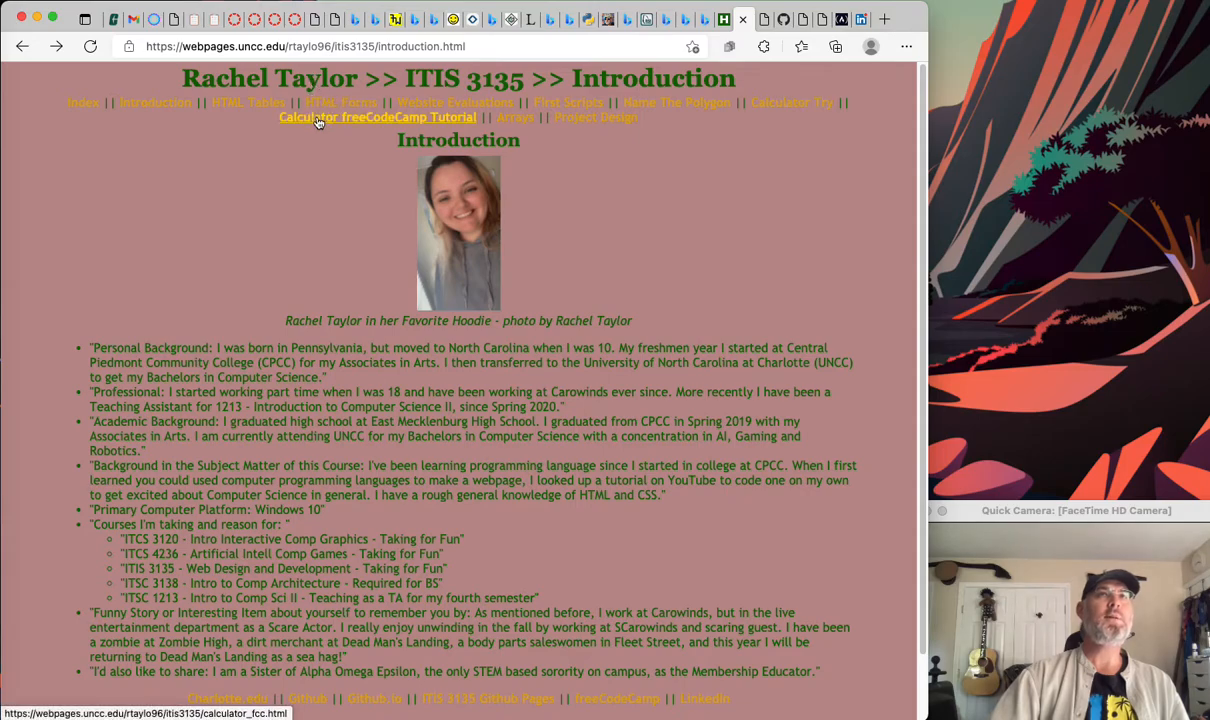
pyautogui.moveTo(683, 270)
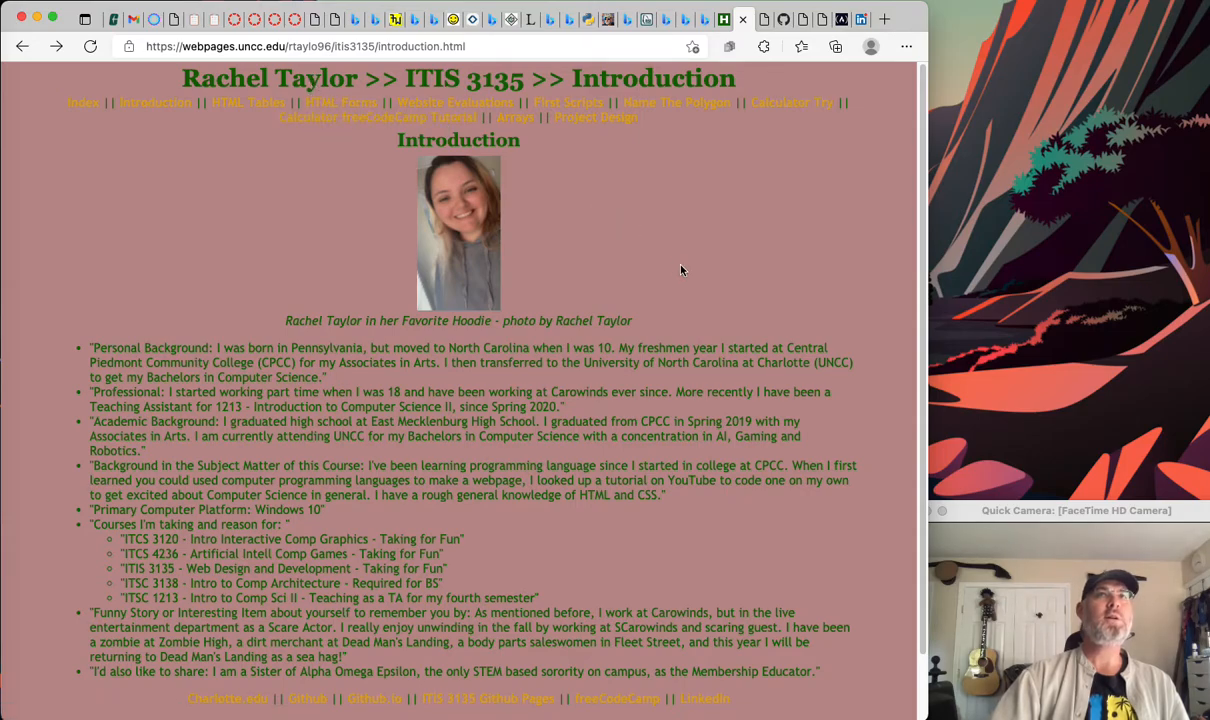
pyautogui.scroll(-3)
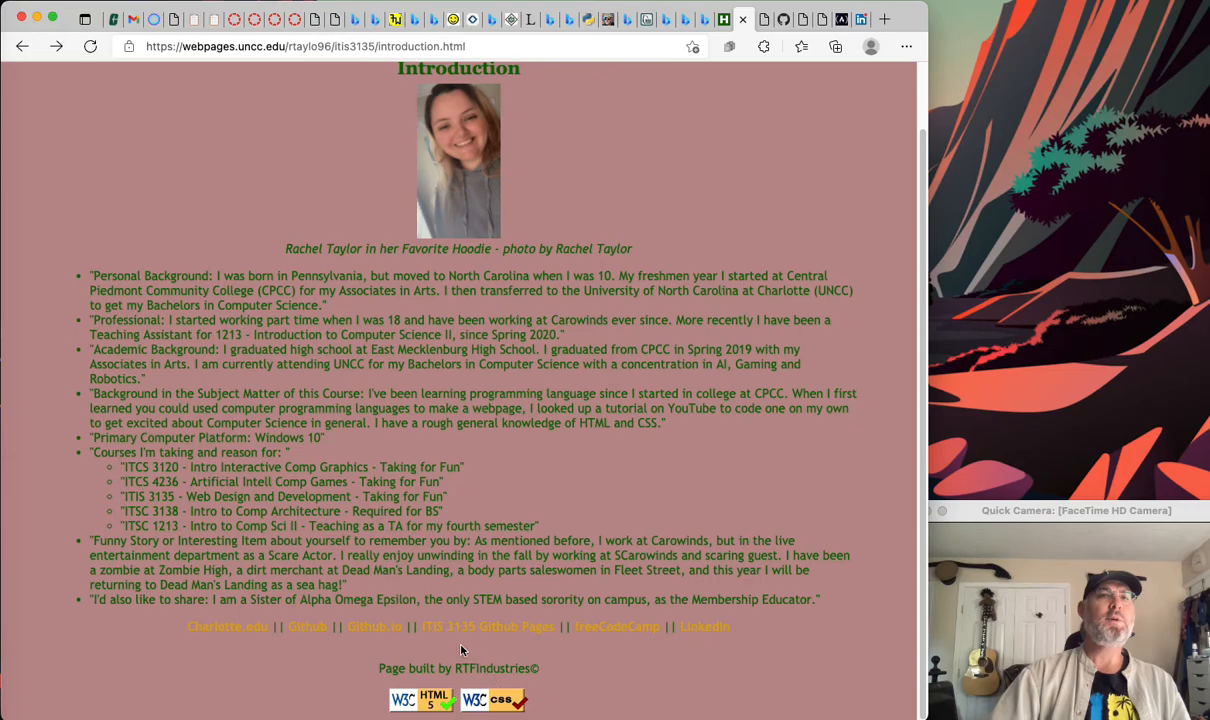
pyautogui.moveTo(667, 383)
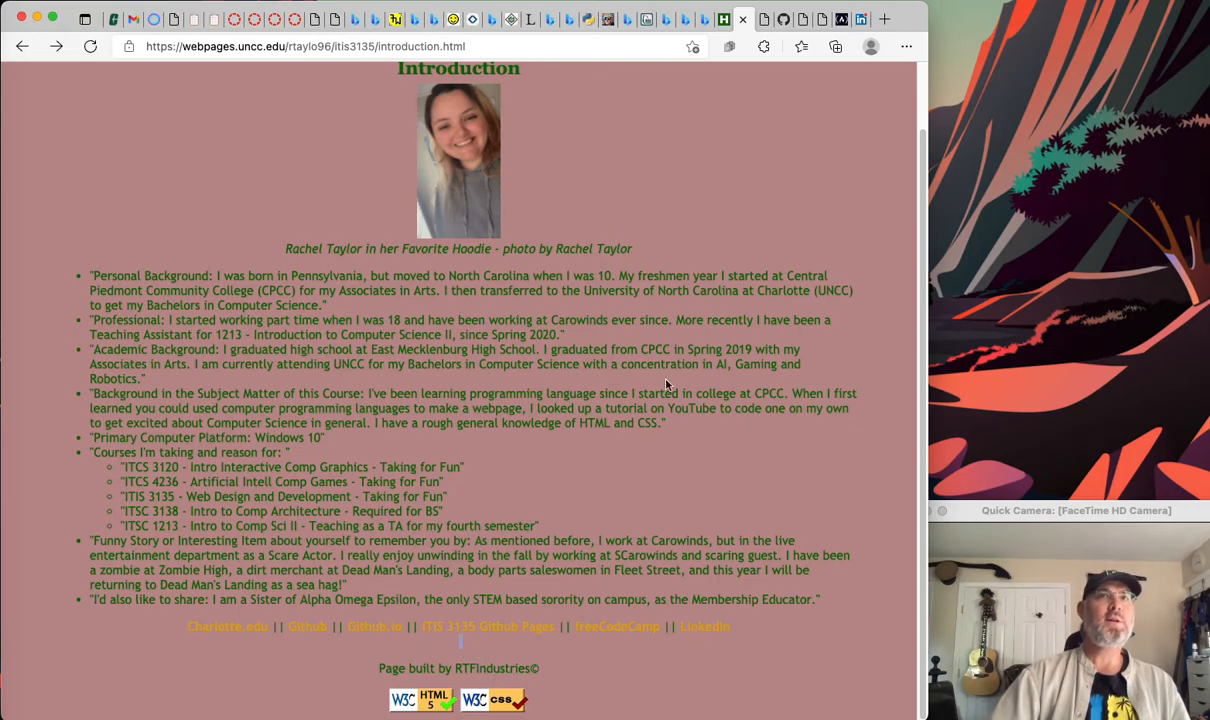
pyautogui.scroll(3)
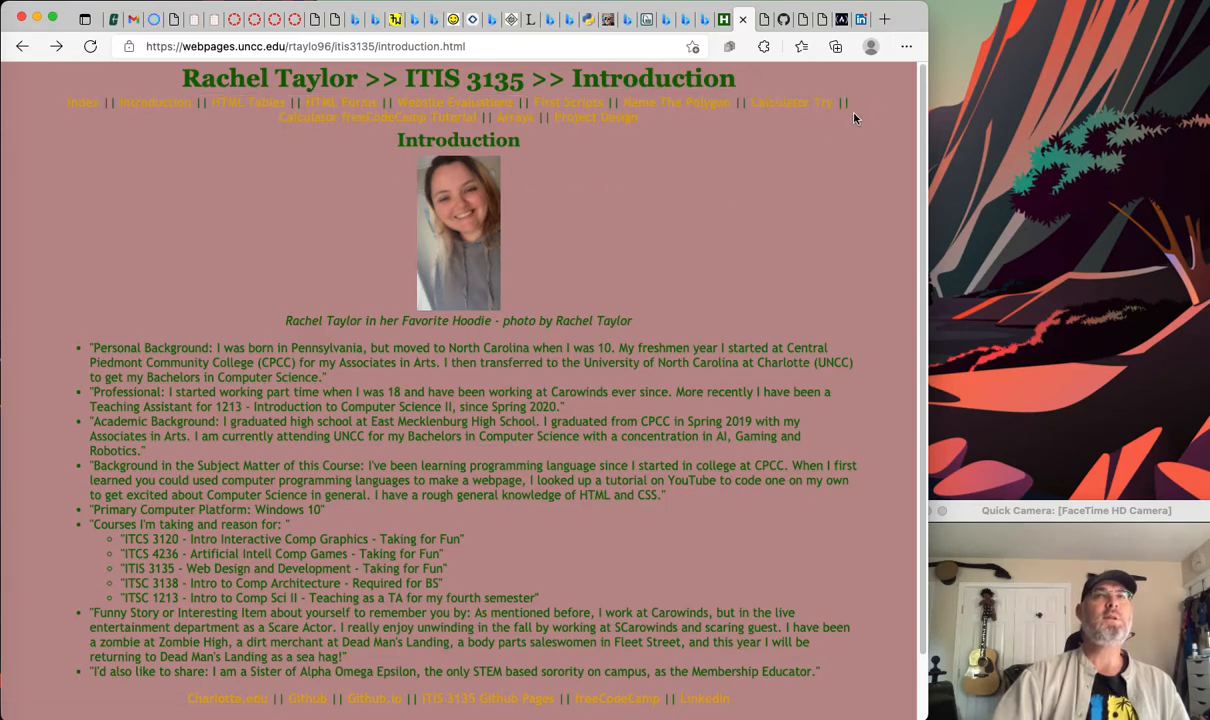
pyautogui.moveTo(686, 138)
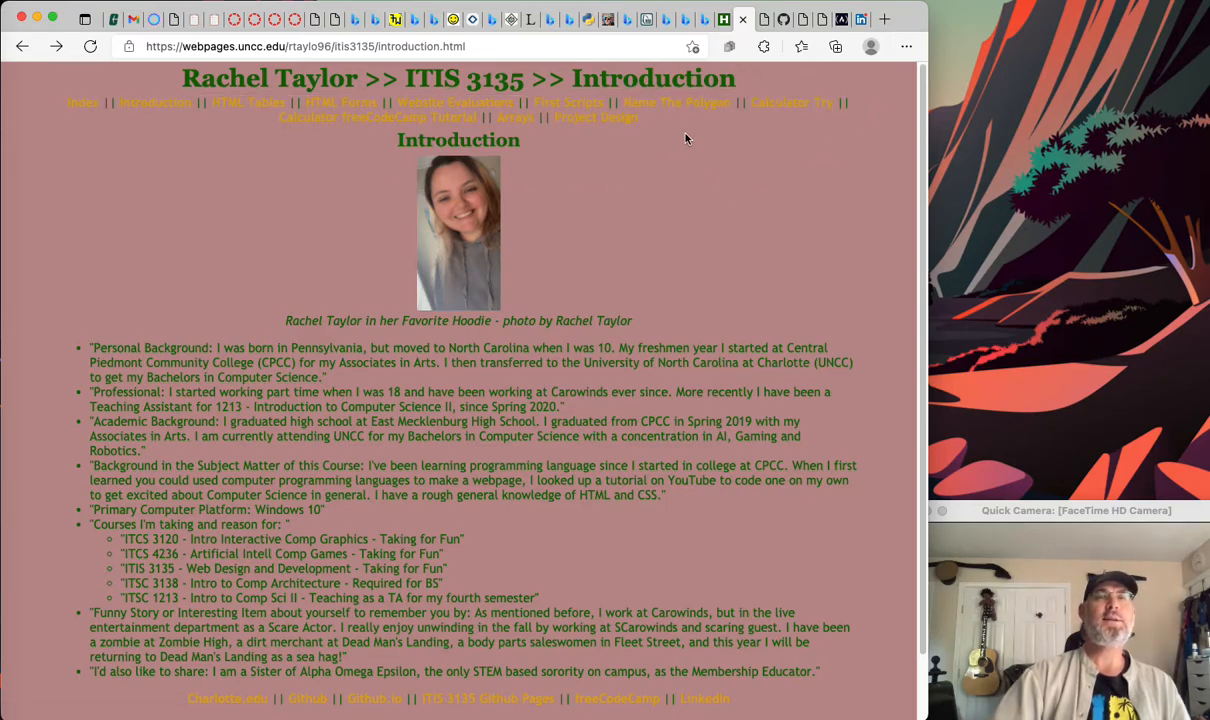
pyautogui.moveTo(681, 133)
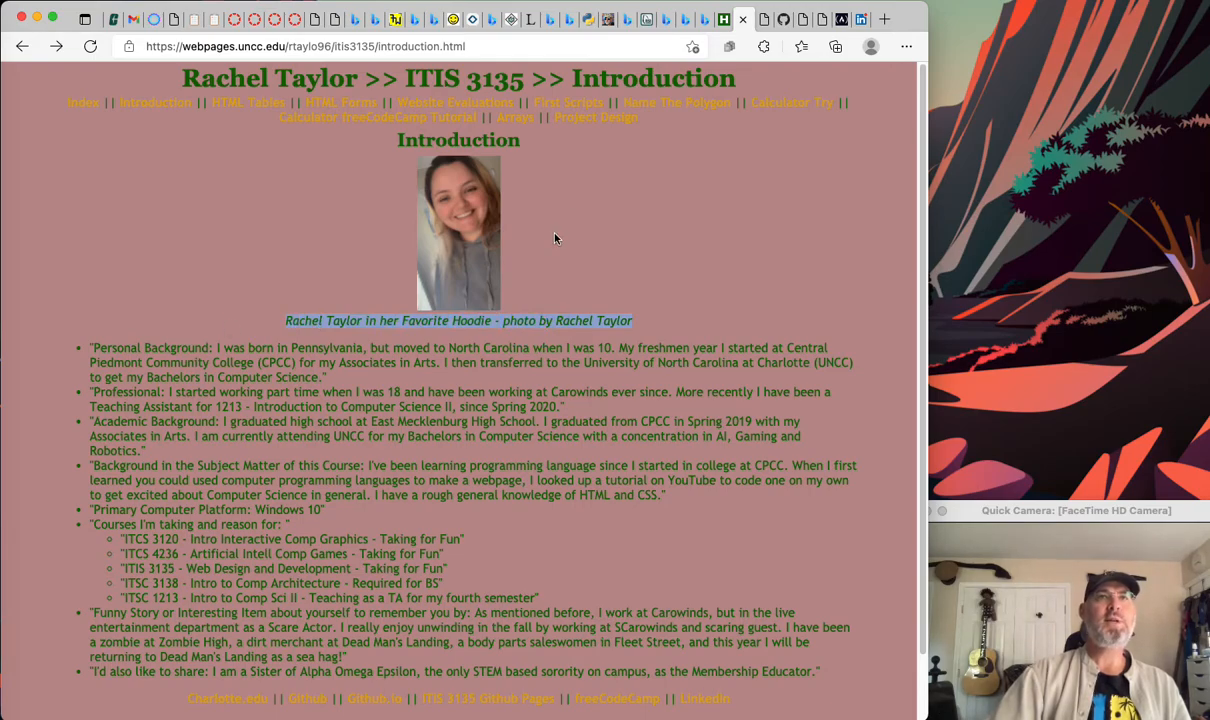
pyautogui.moveTo(452, 315)
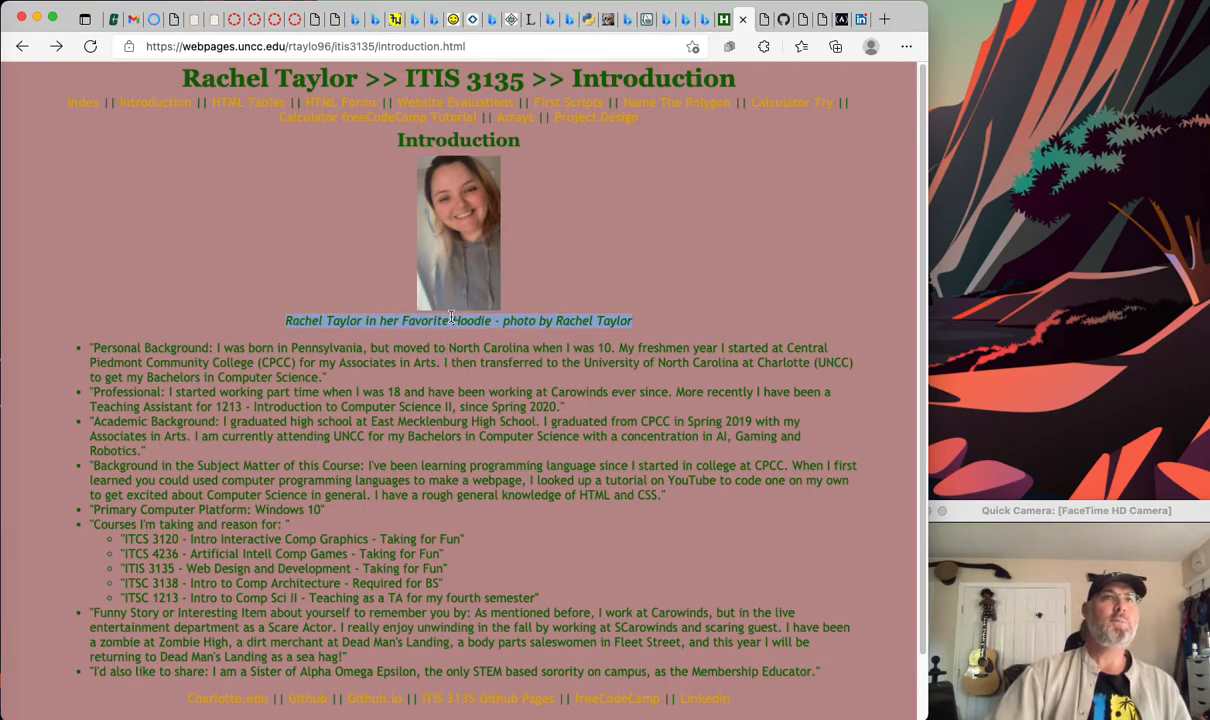
pyautogui.scroll(-3)
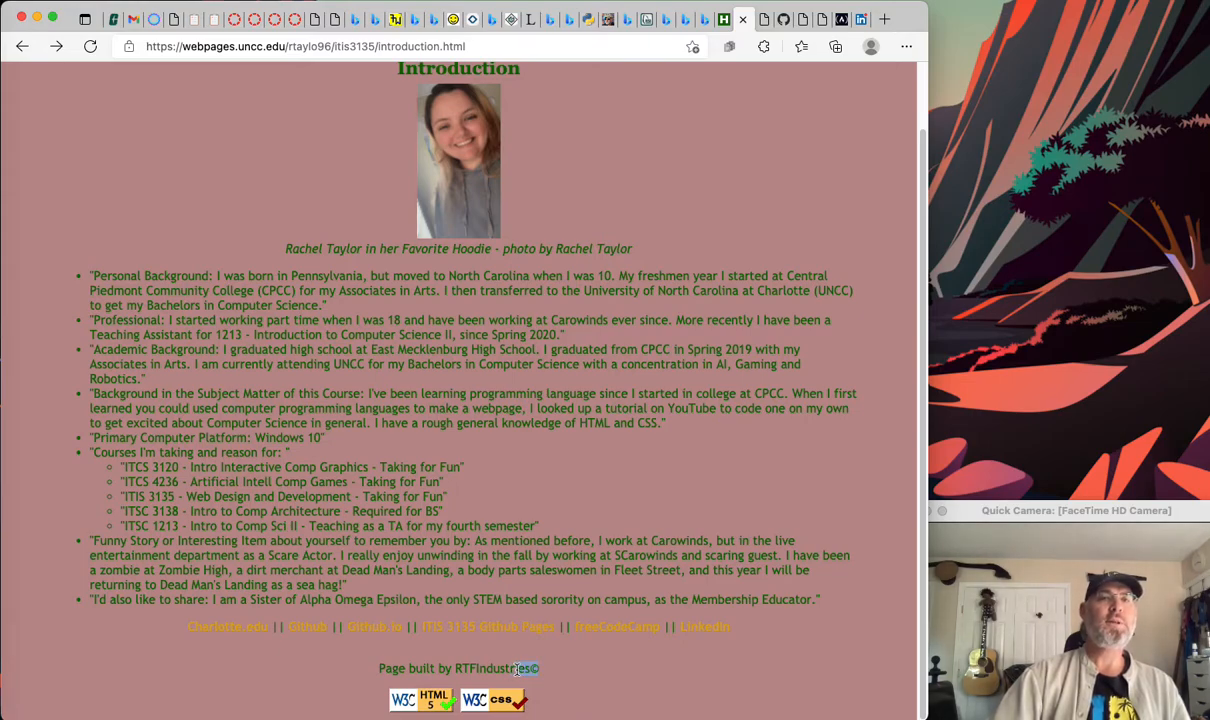
pyautogui.moveTo(674, 494)
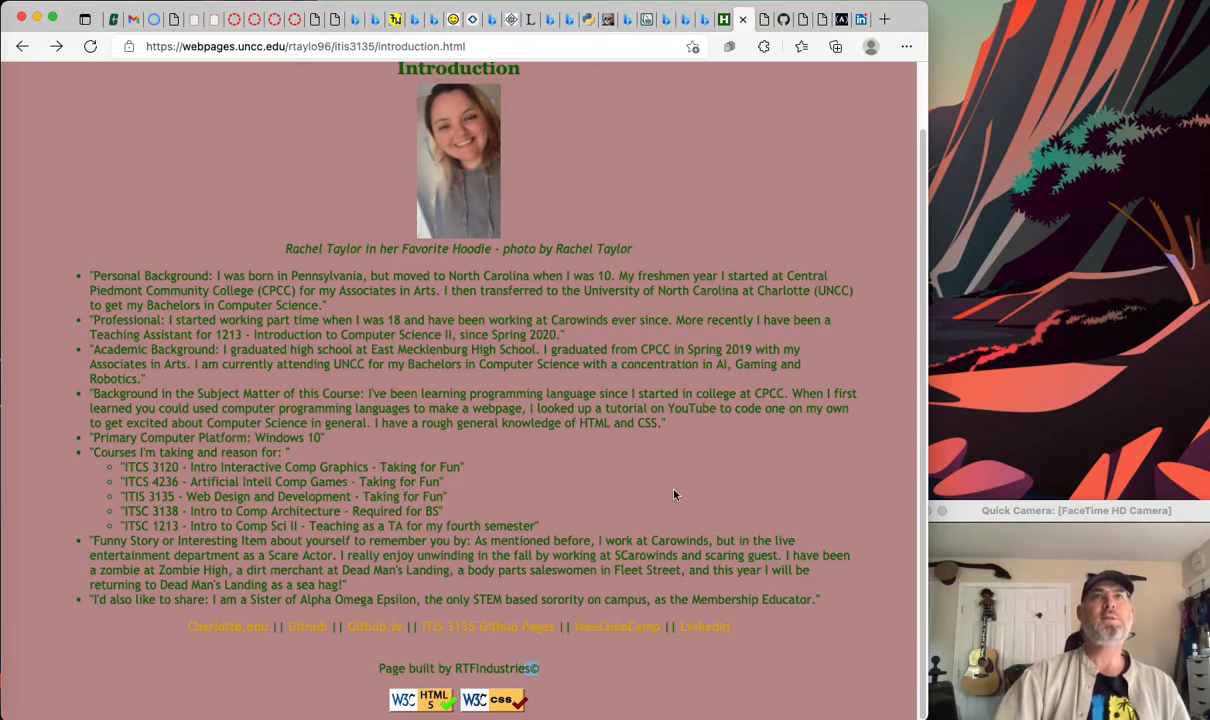
pyautogui.scroll(3)
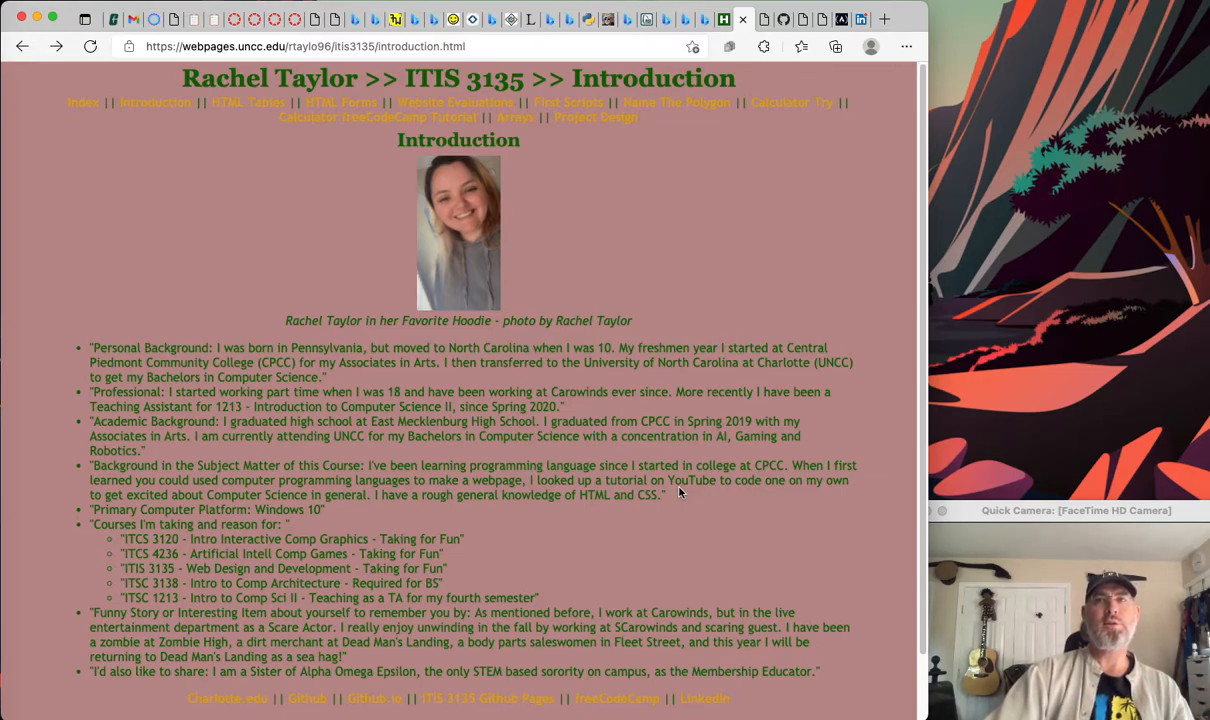
pyautogui.moveTo(300, 135)
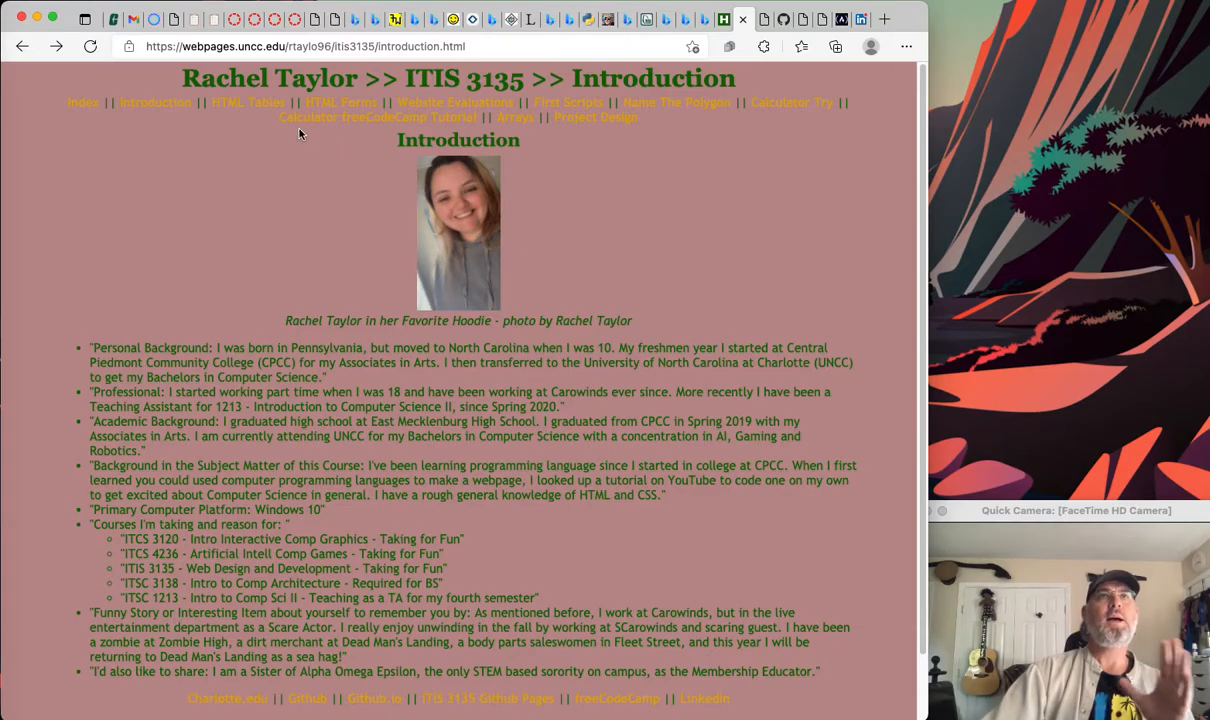
pyautogui.moveTo(675, 247)
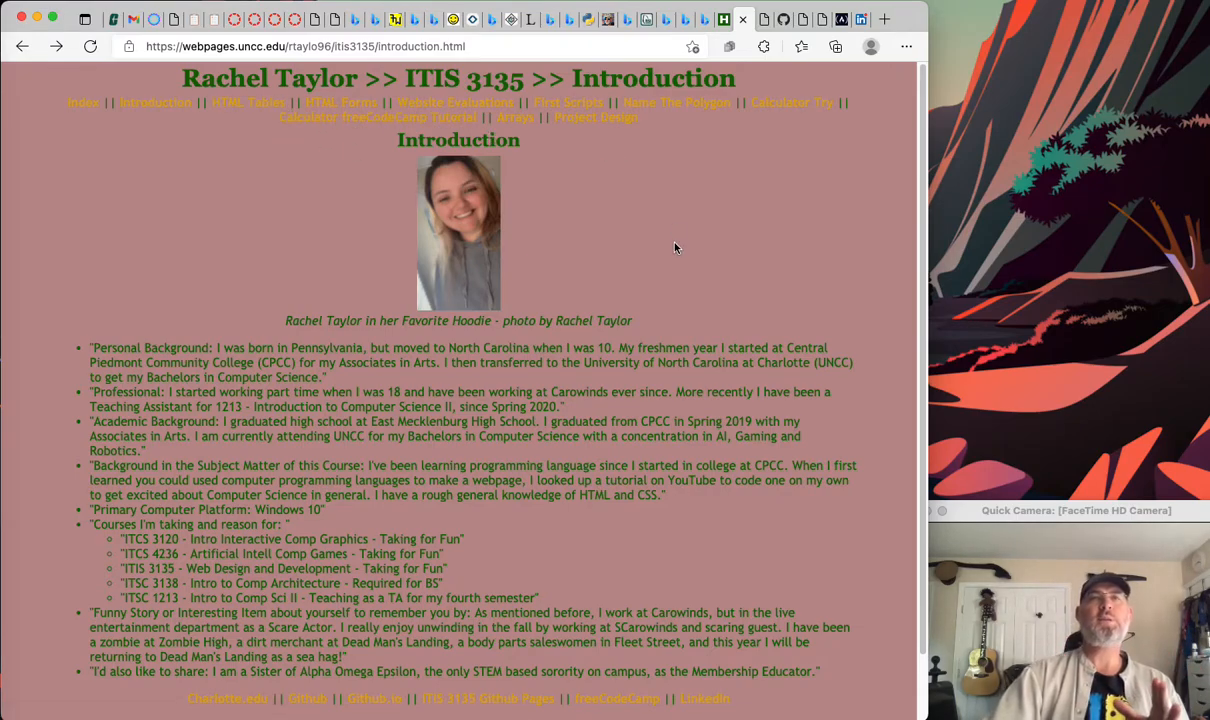